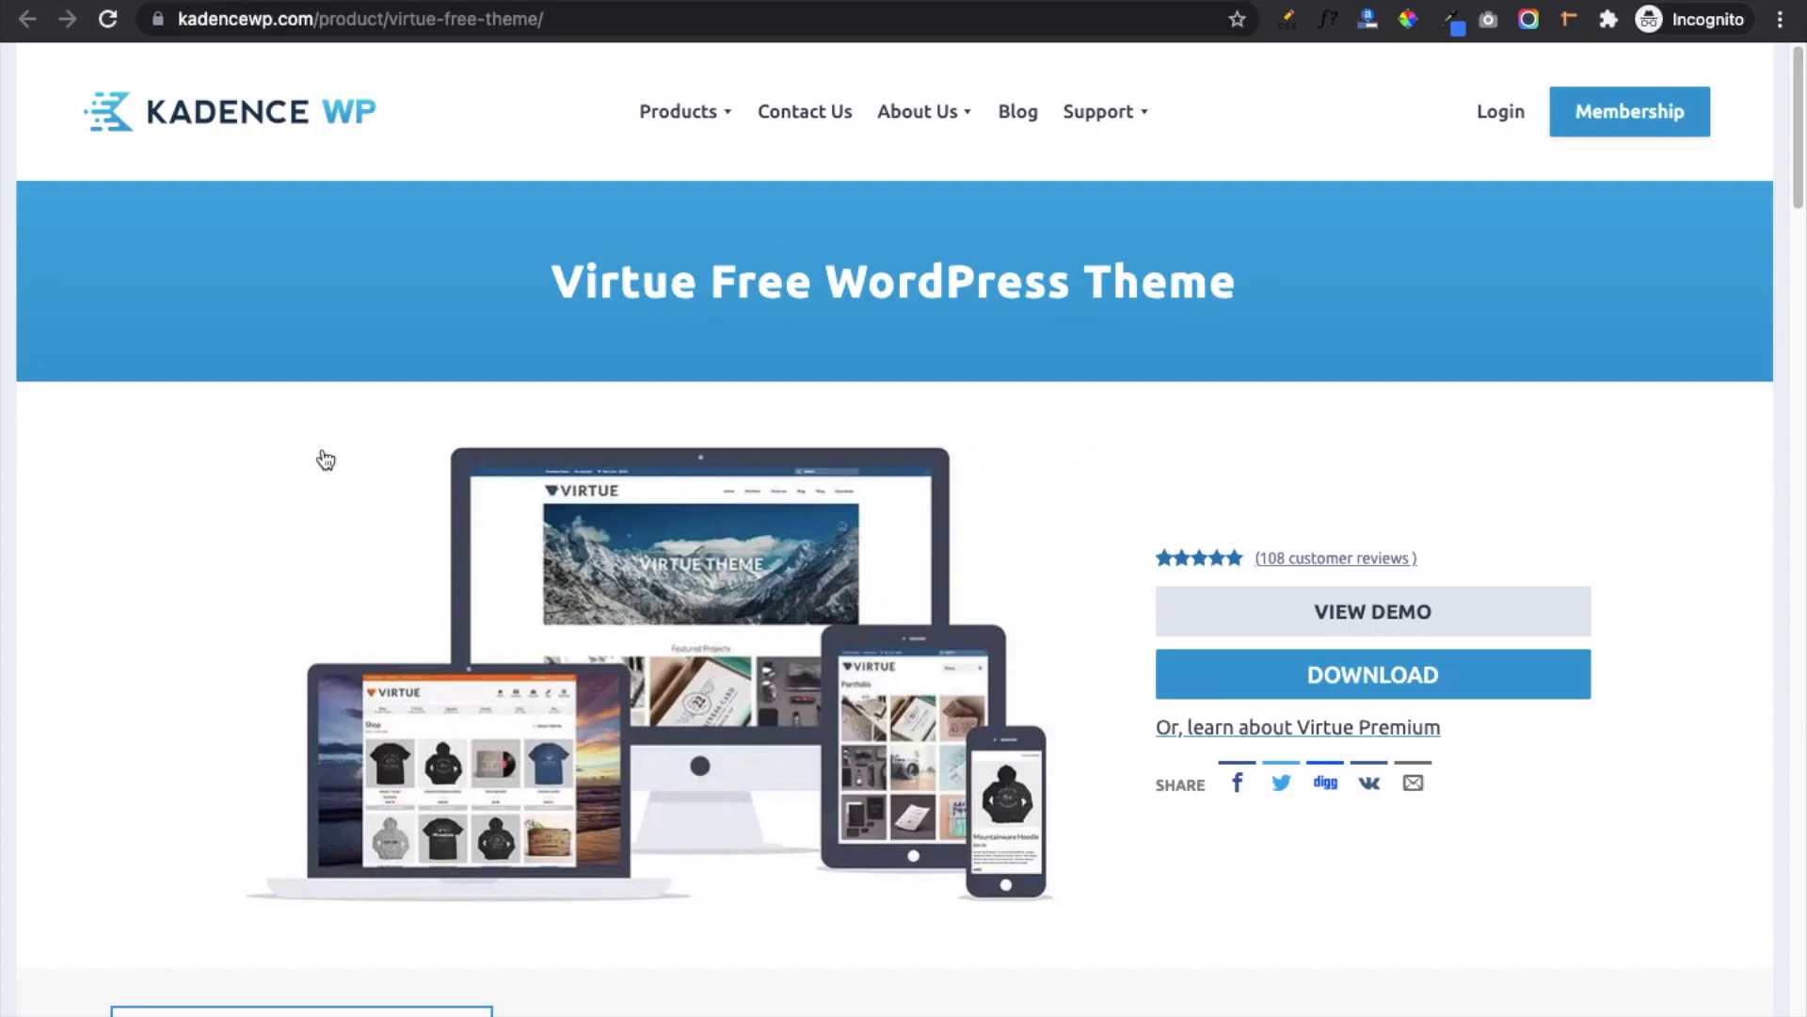
mouse_move(98, 619)
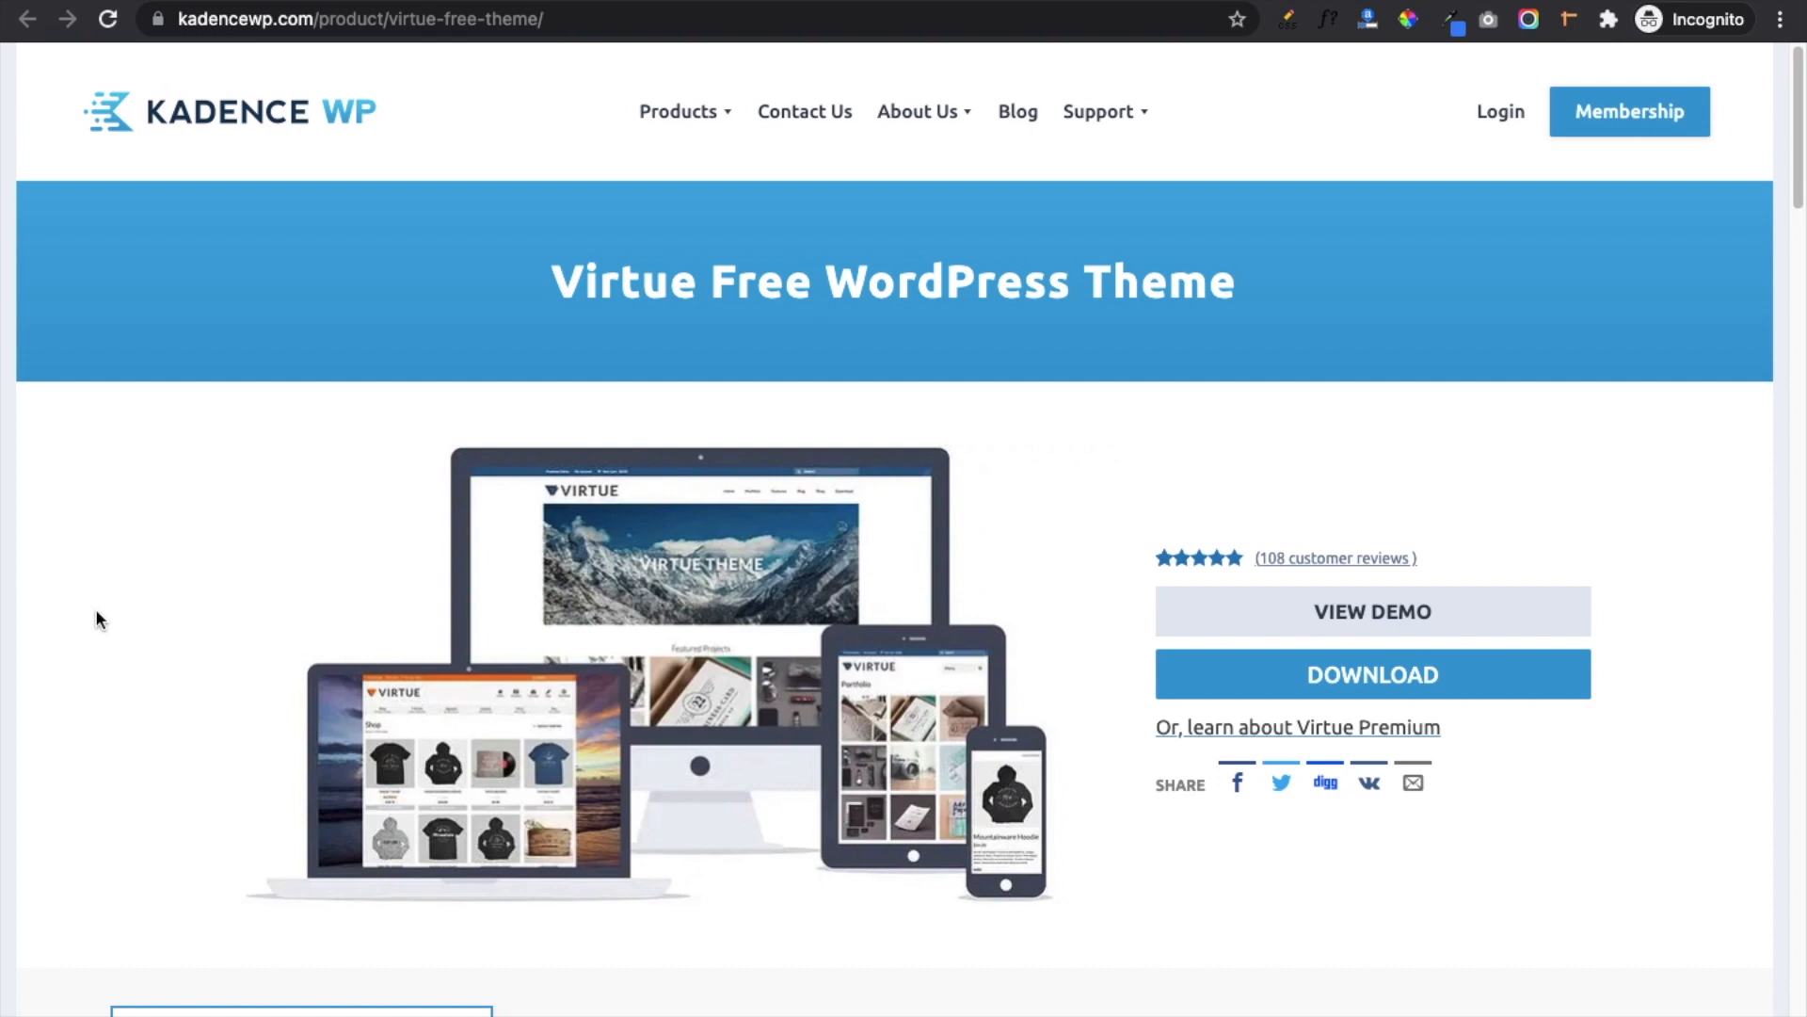
Scroll through the Virtue free theme's feature sections and on to its free demos.
scroll("down", 3)
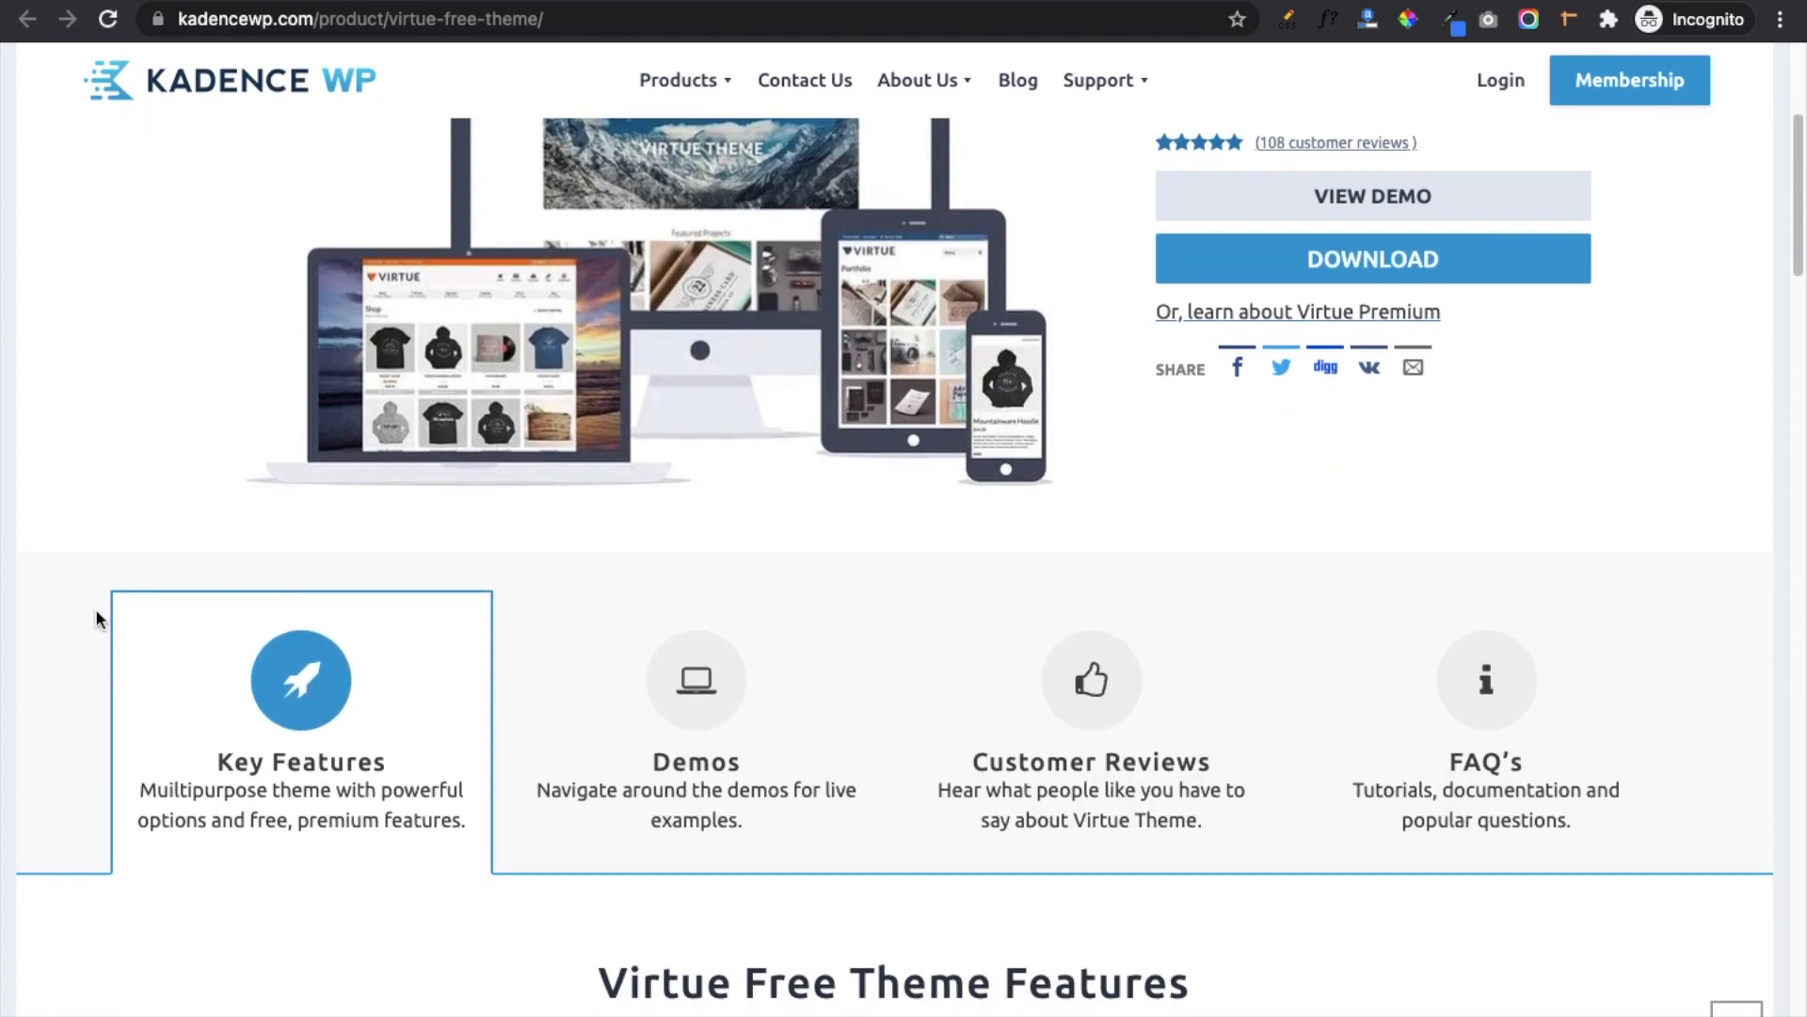
scroll("down", 3)
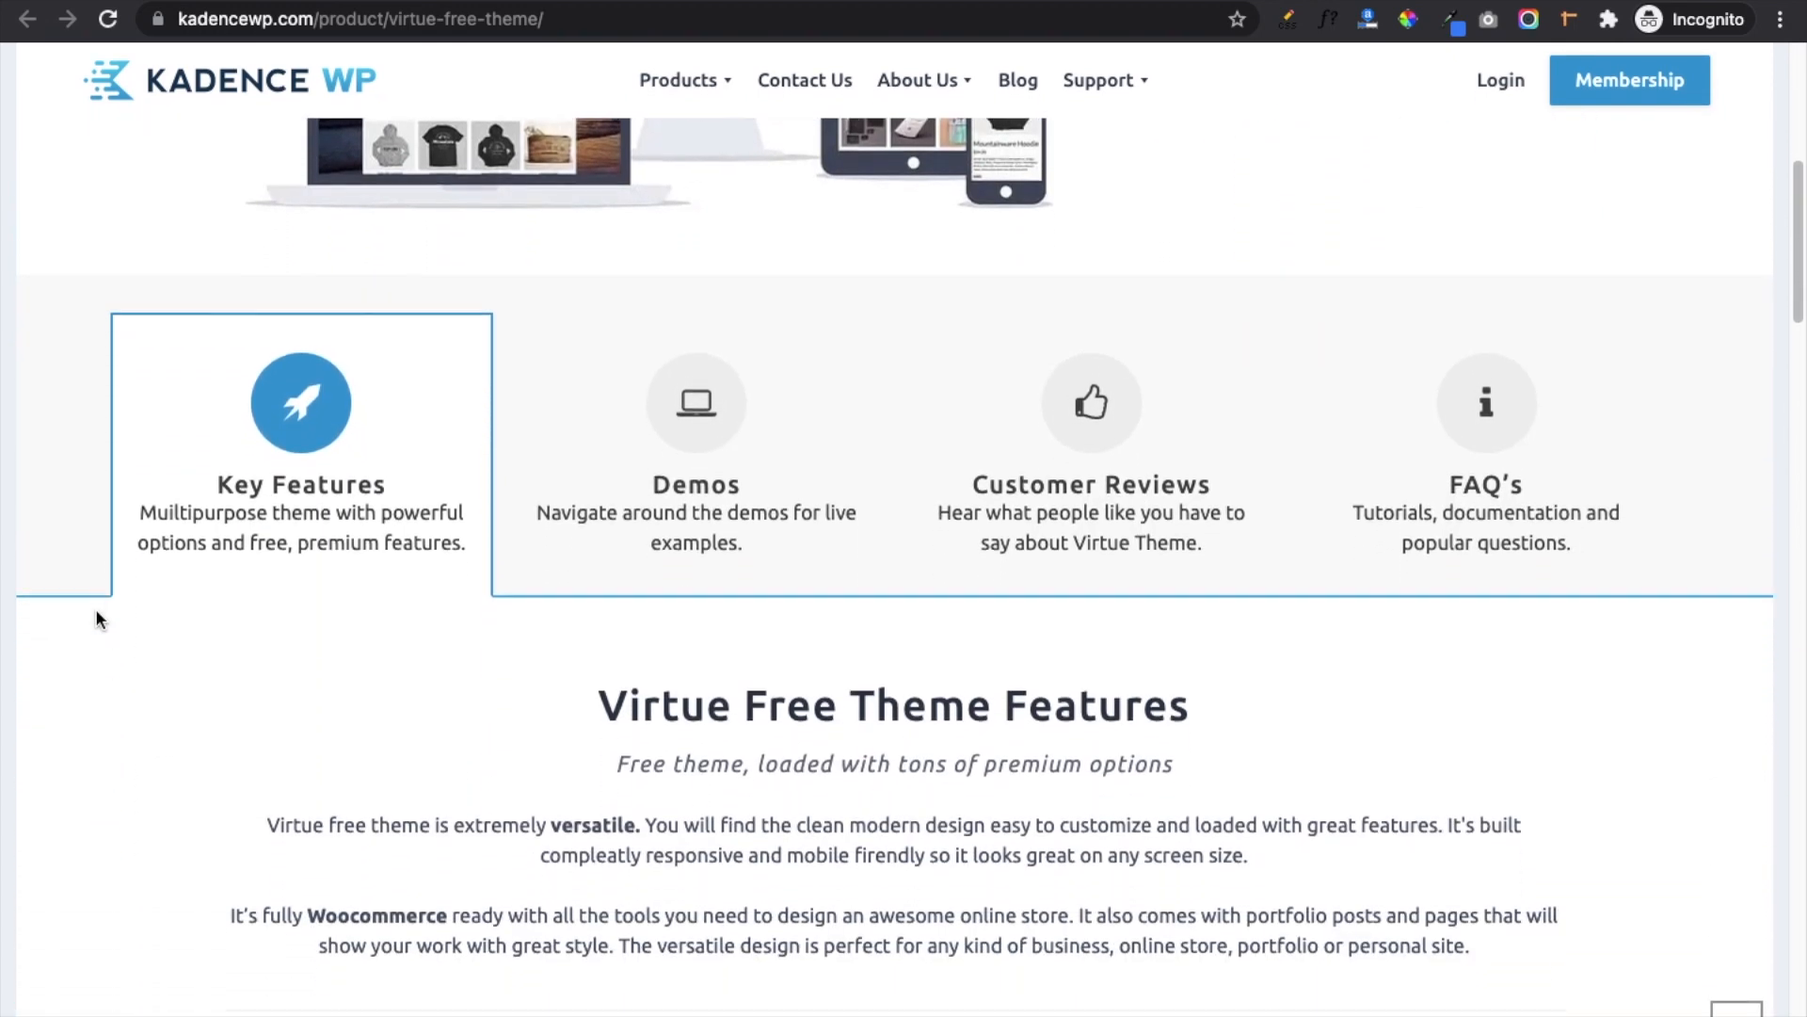
scroll("down", 3)
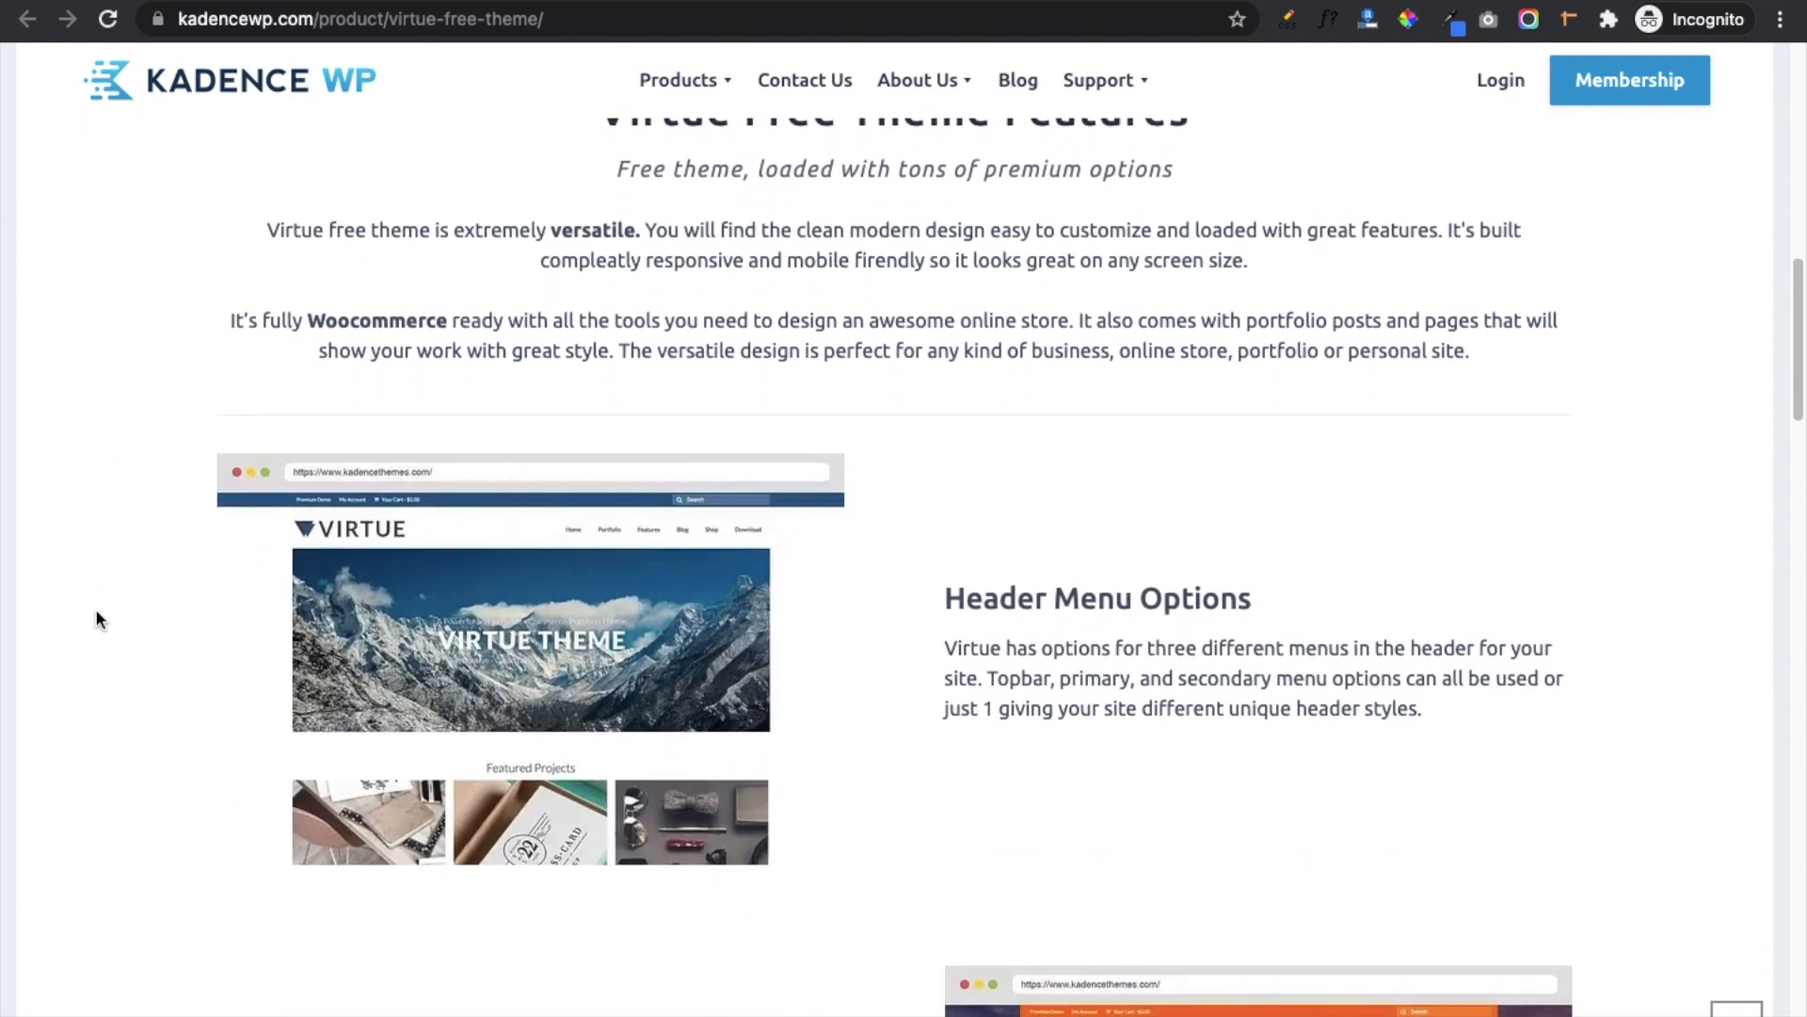
scroll("down", 3)
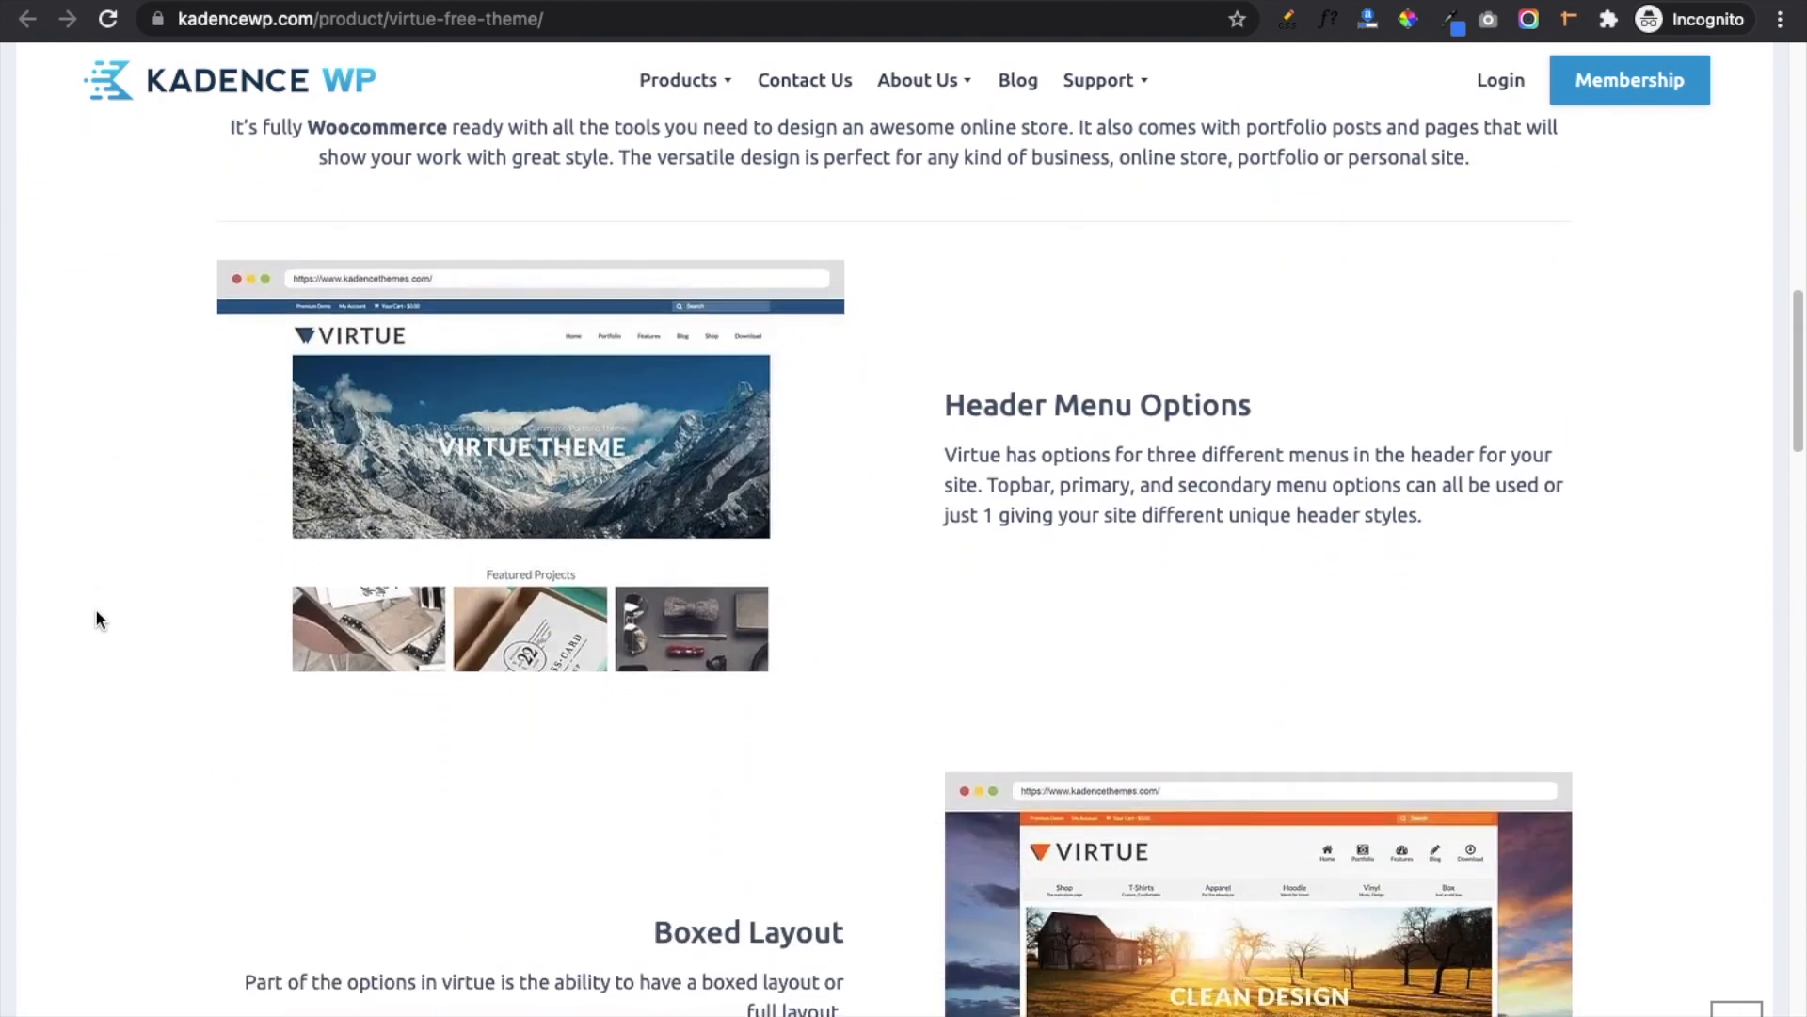
scroll("down", 3)
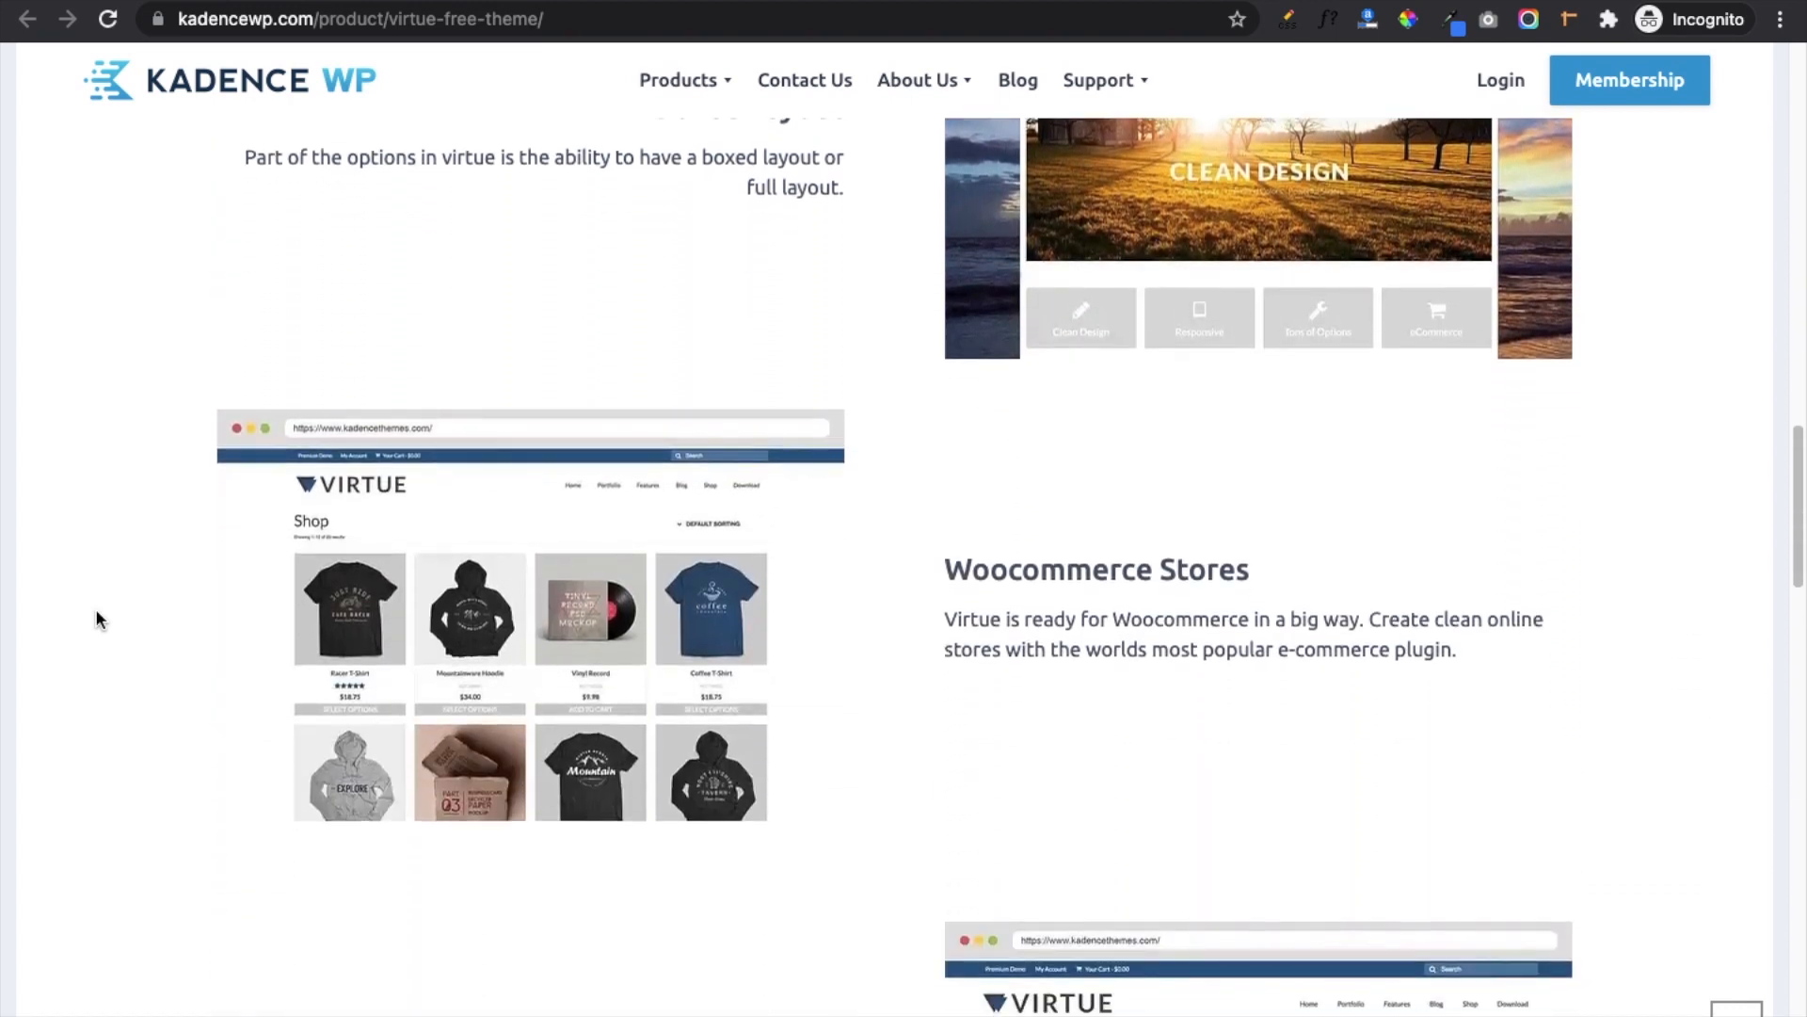
scroll("down", 3)
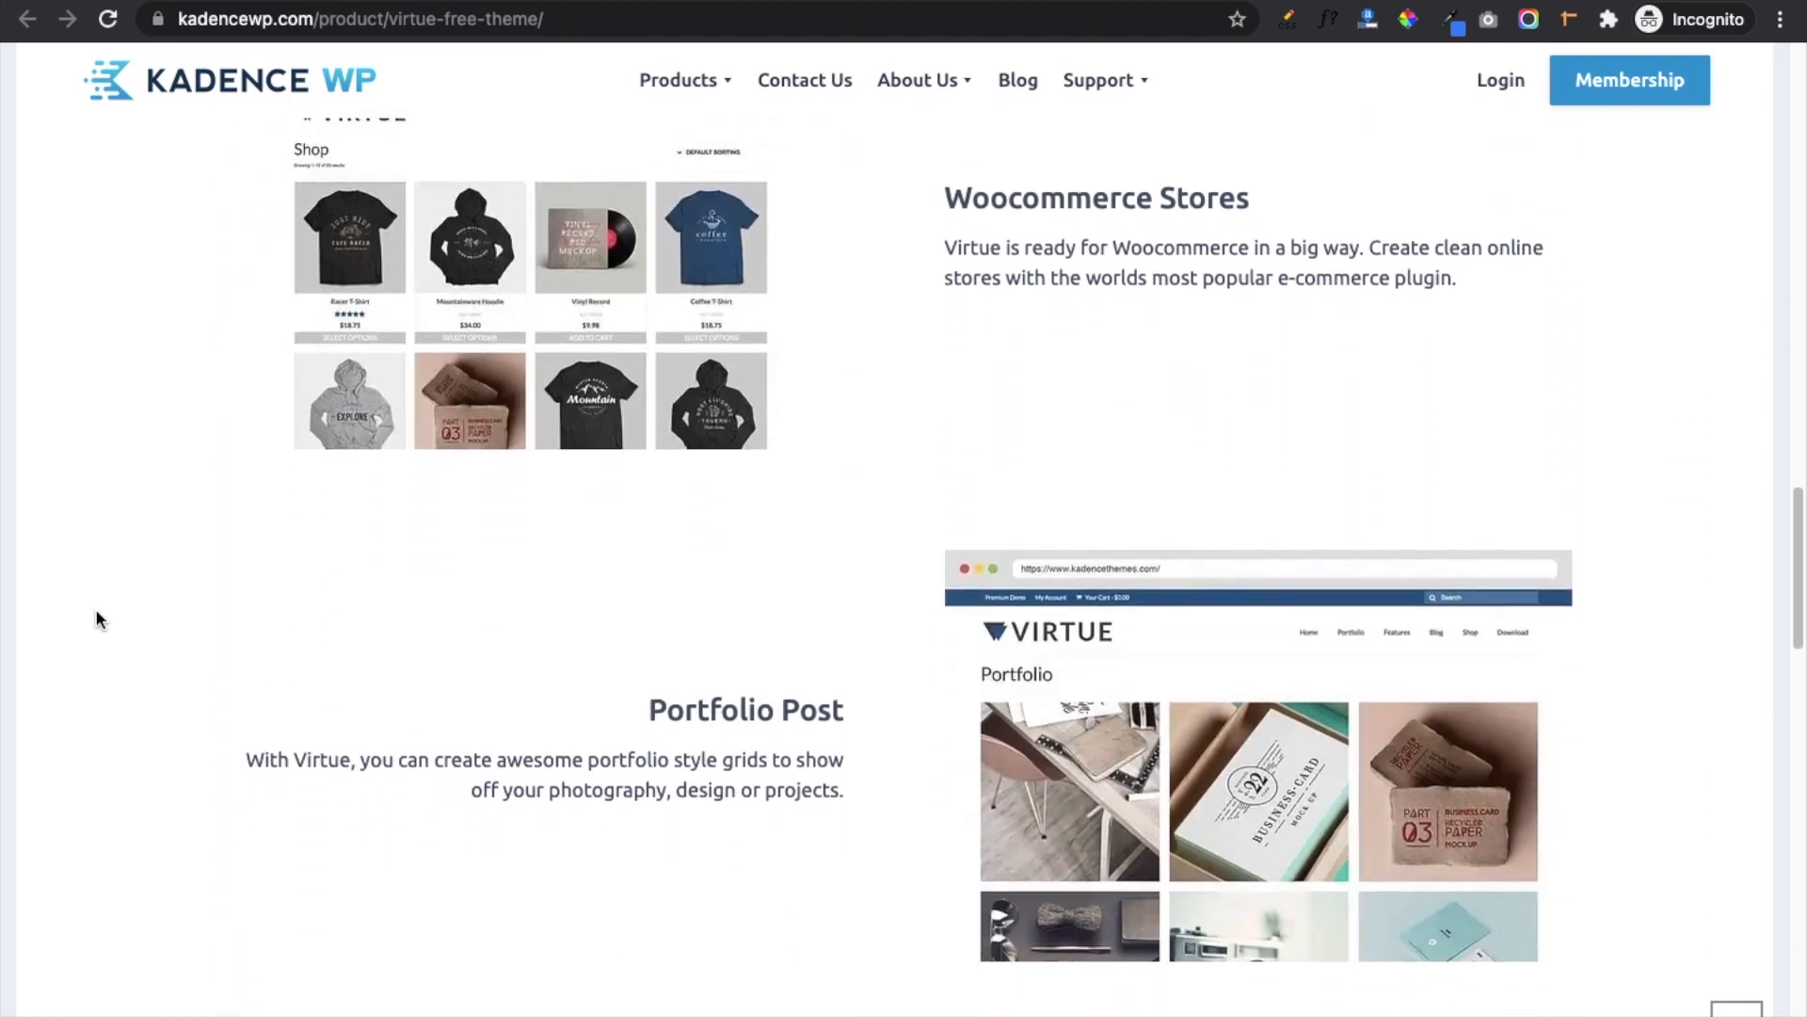
scroll("down", 3)
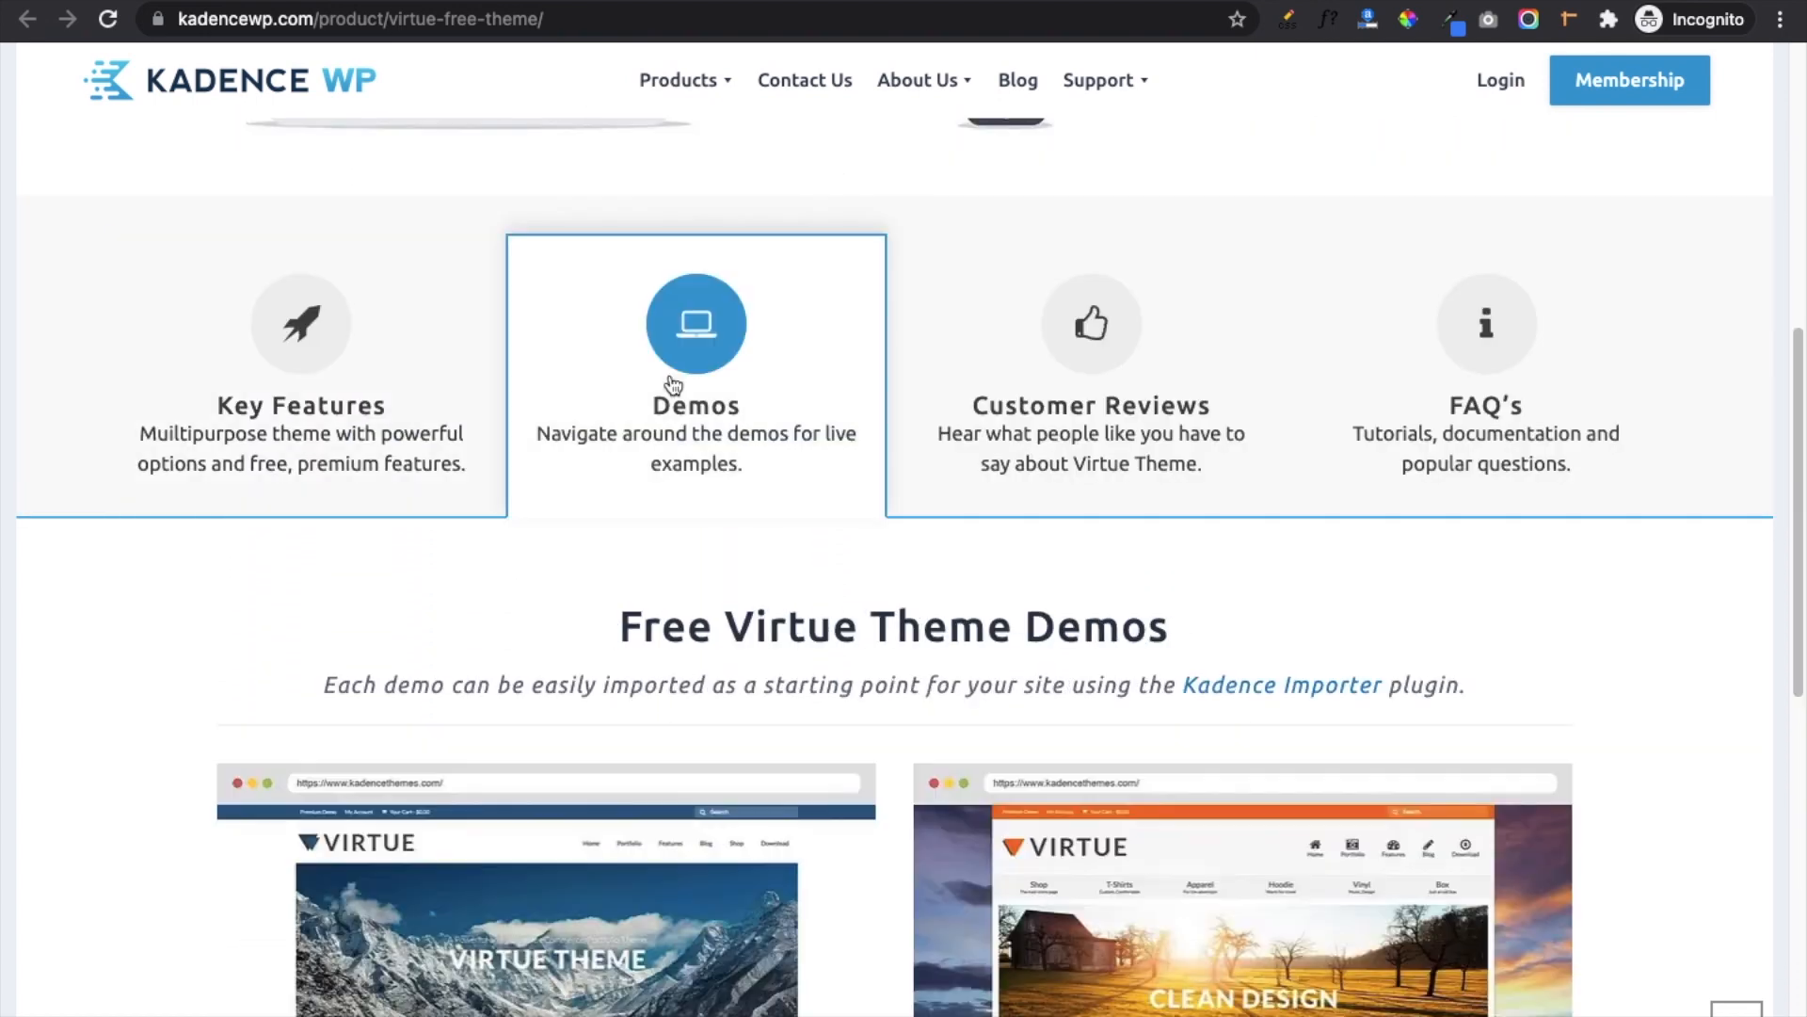
scroll("down", 3)
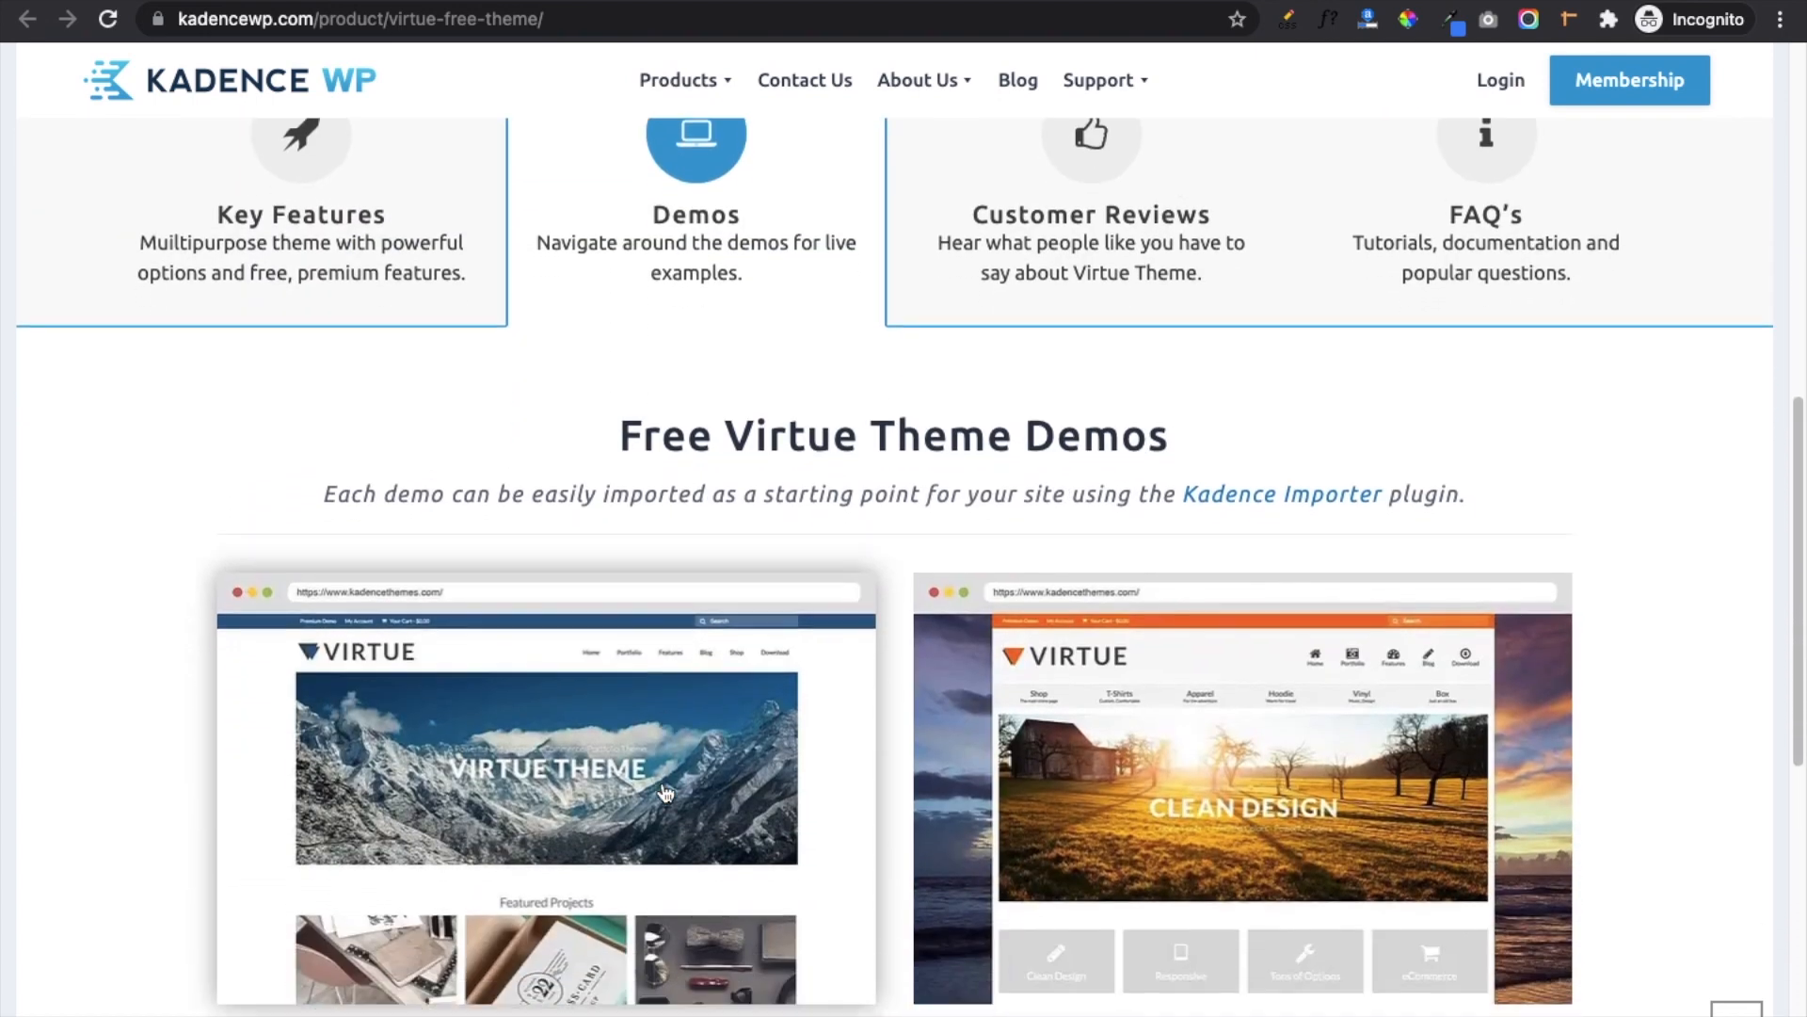
scroll("down", 3)
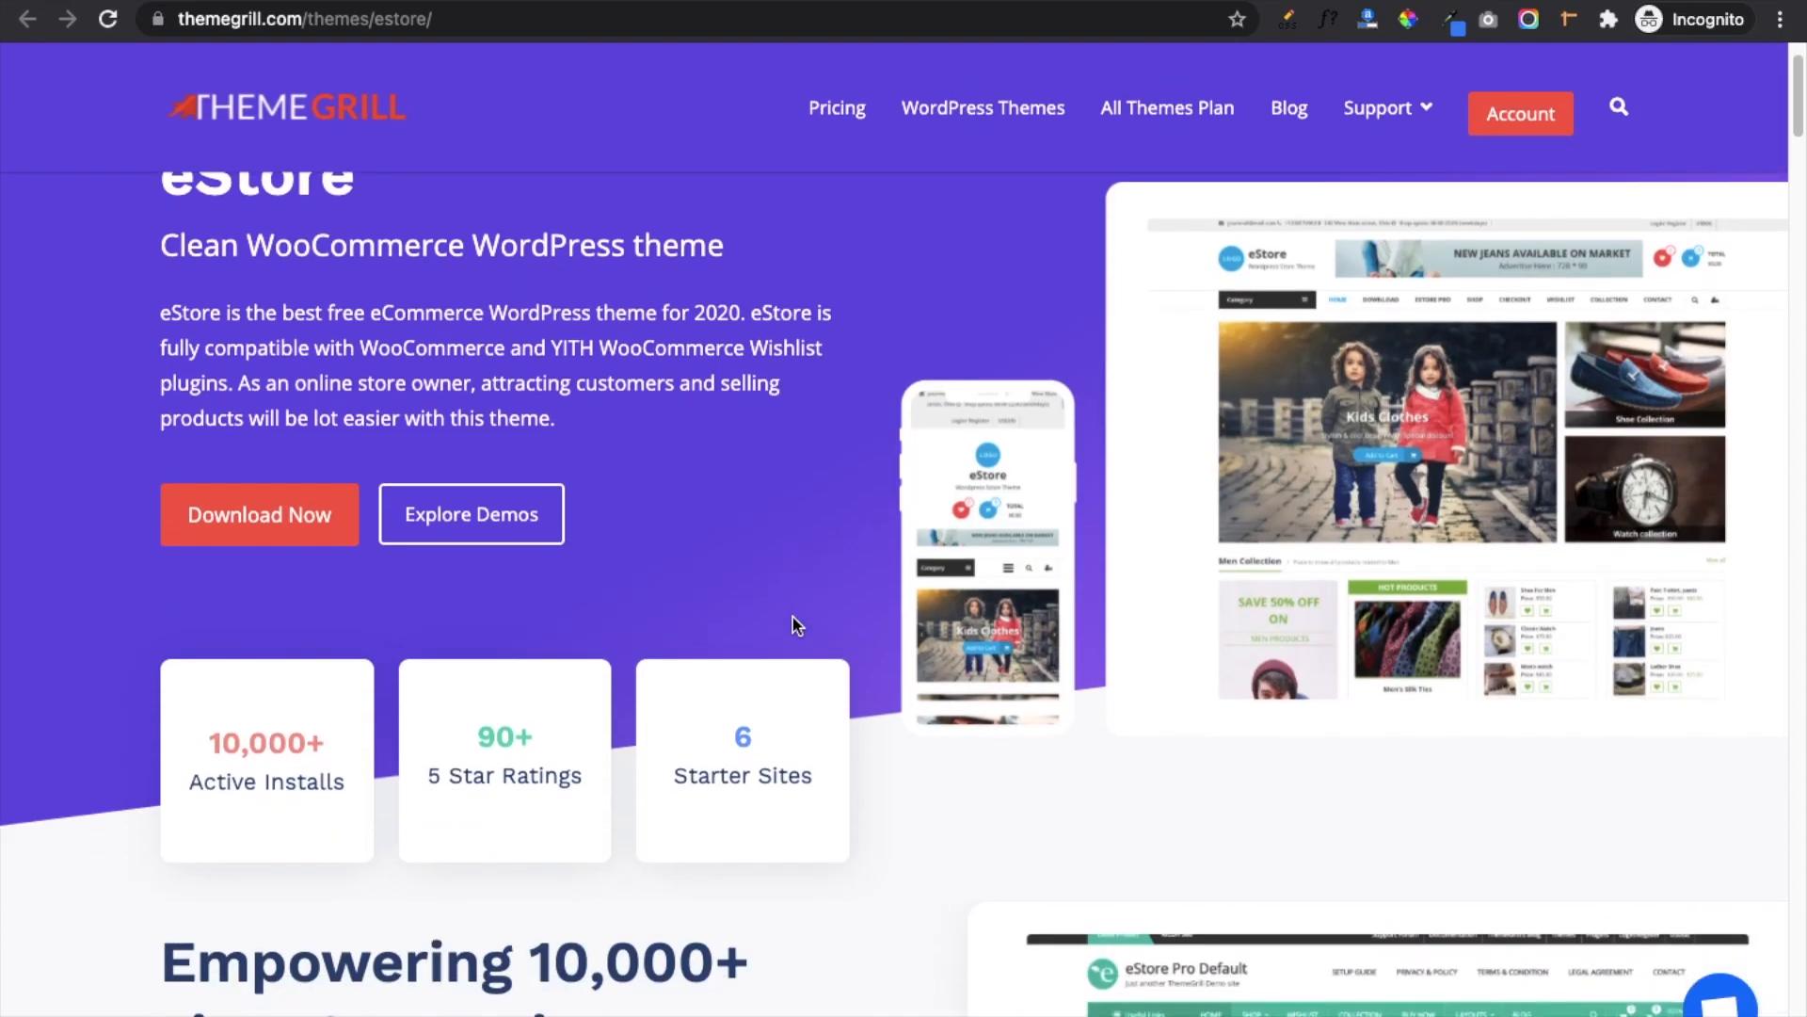
Scroll past Amazing Performance, Easy Customization and One Click Demo Import to Page Builder Integration.
scroll("down", 3)
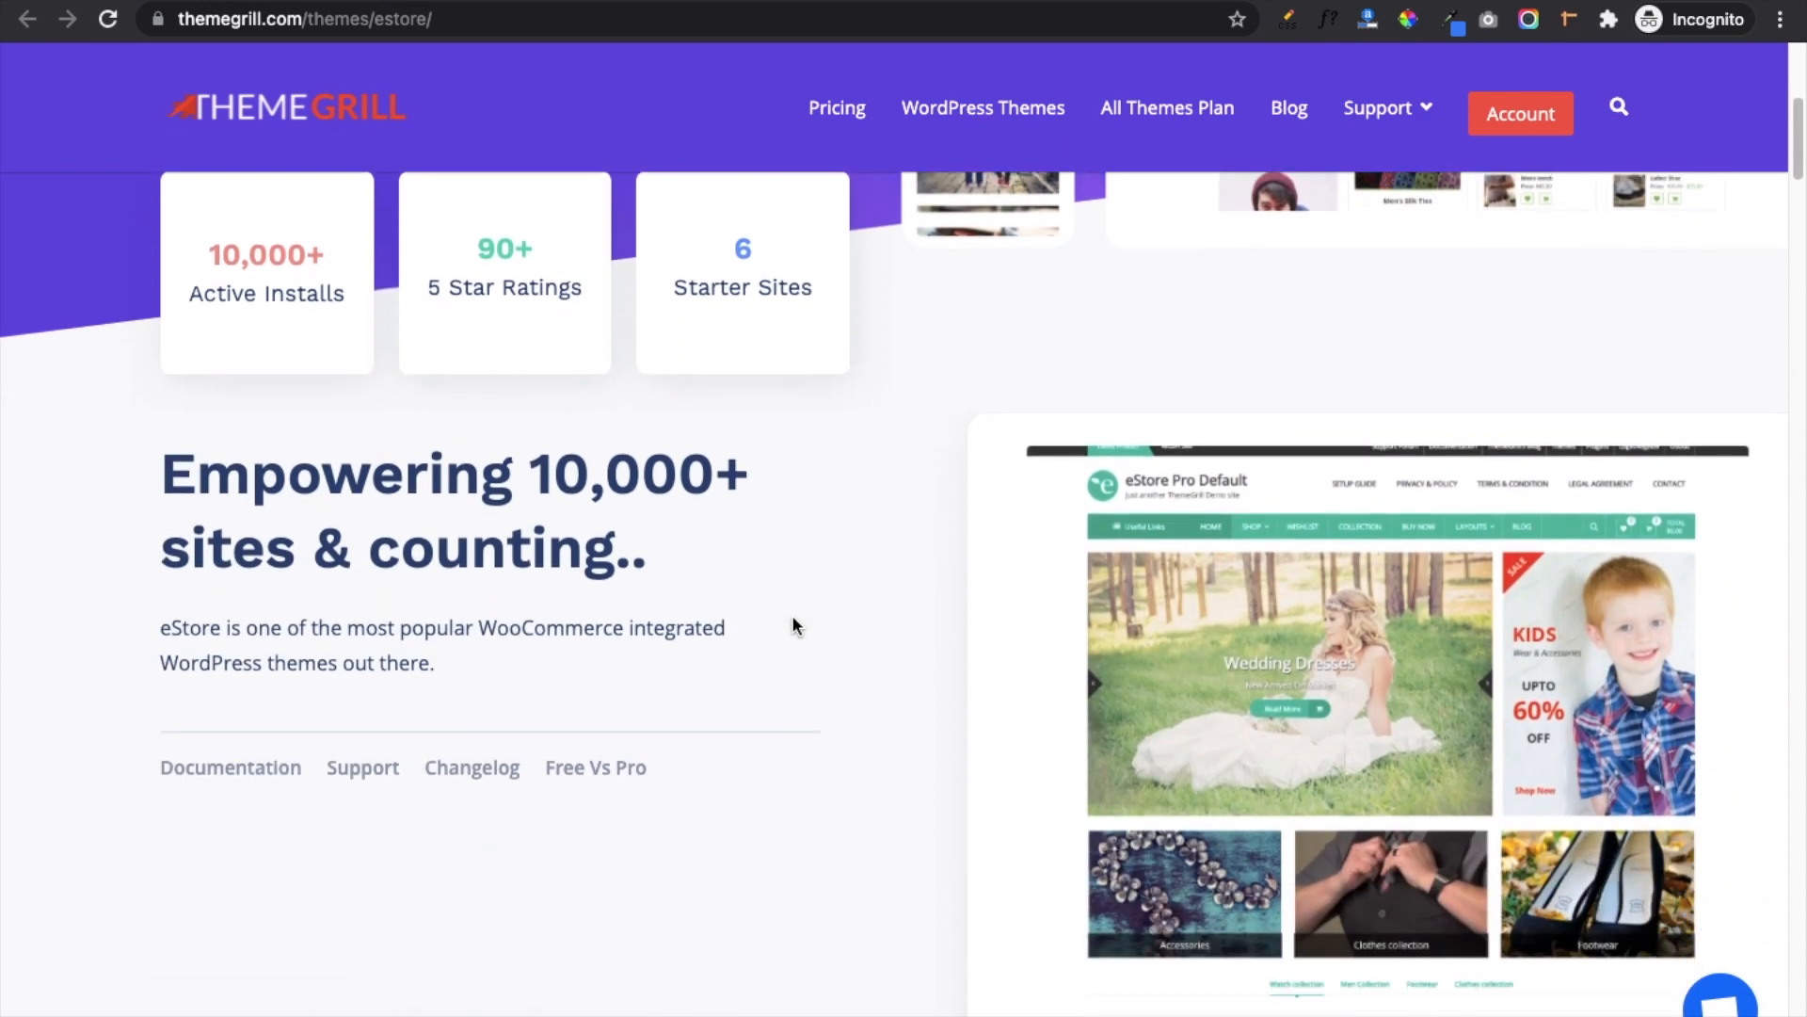
scroll("down", 3)
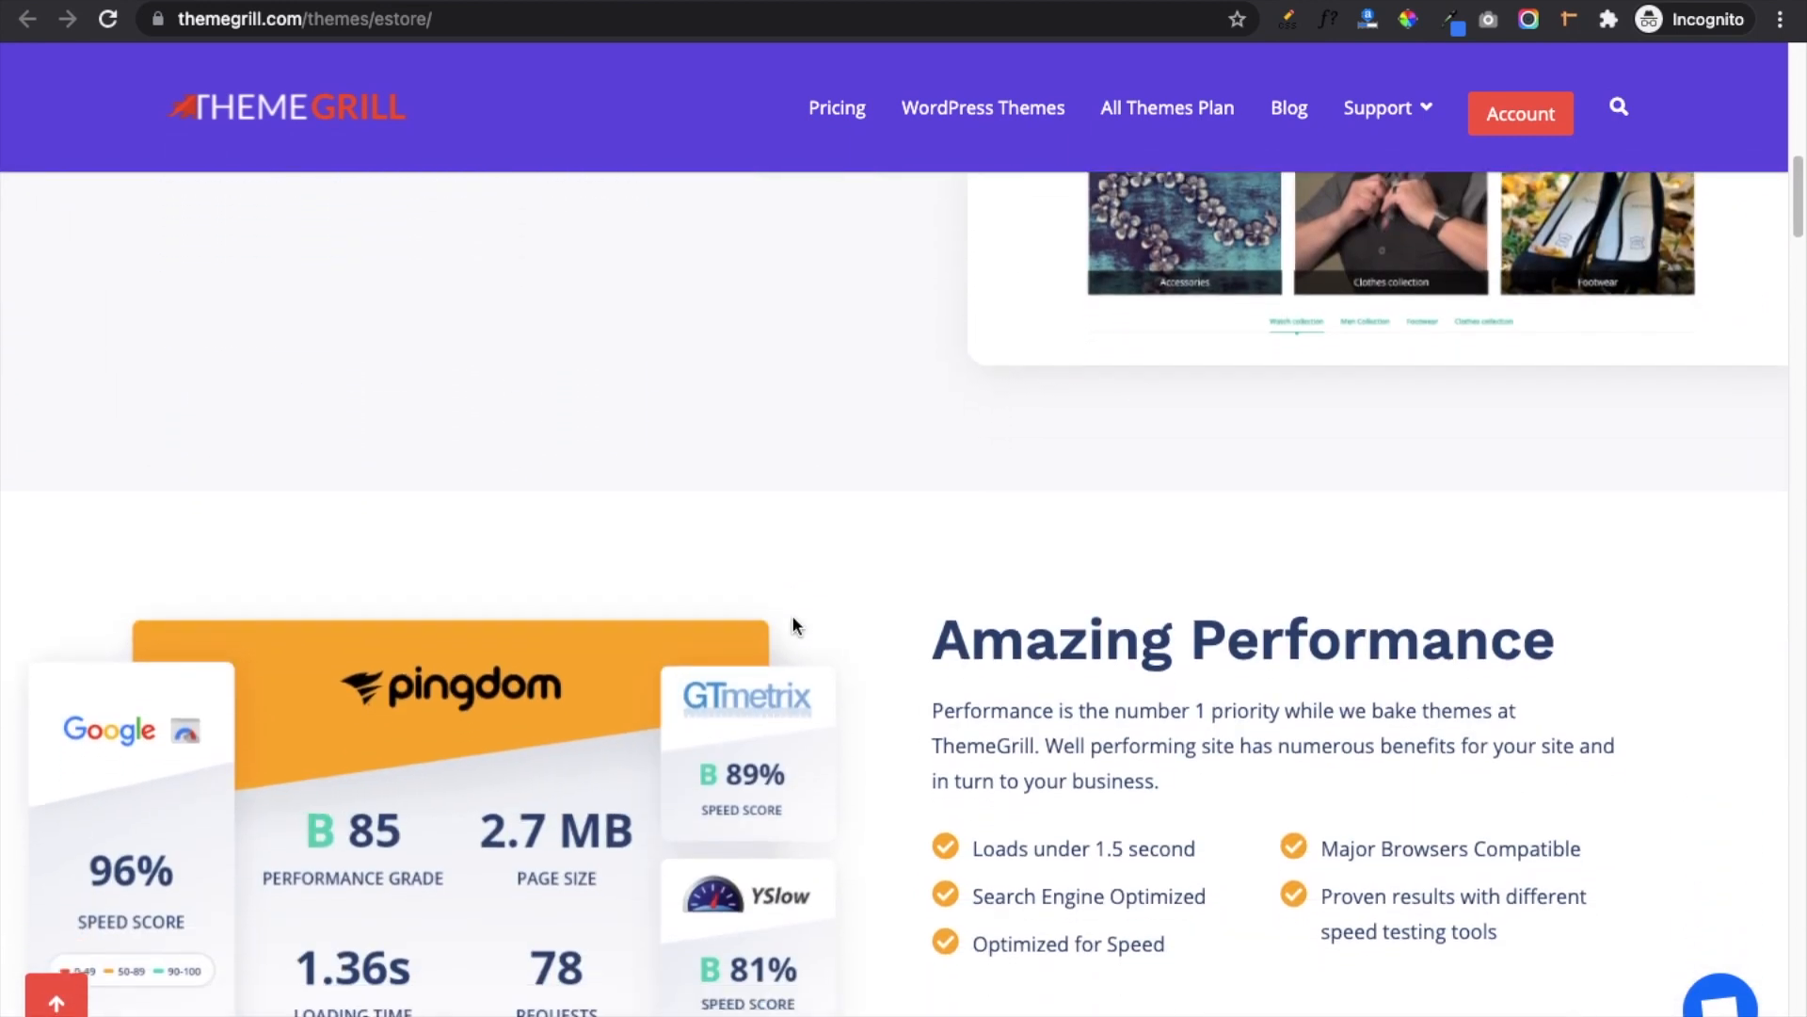
scroll("down", 3)
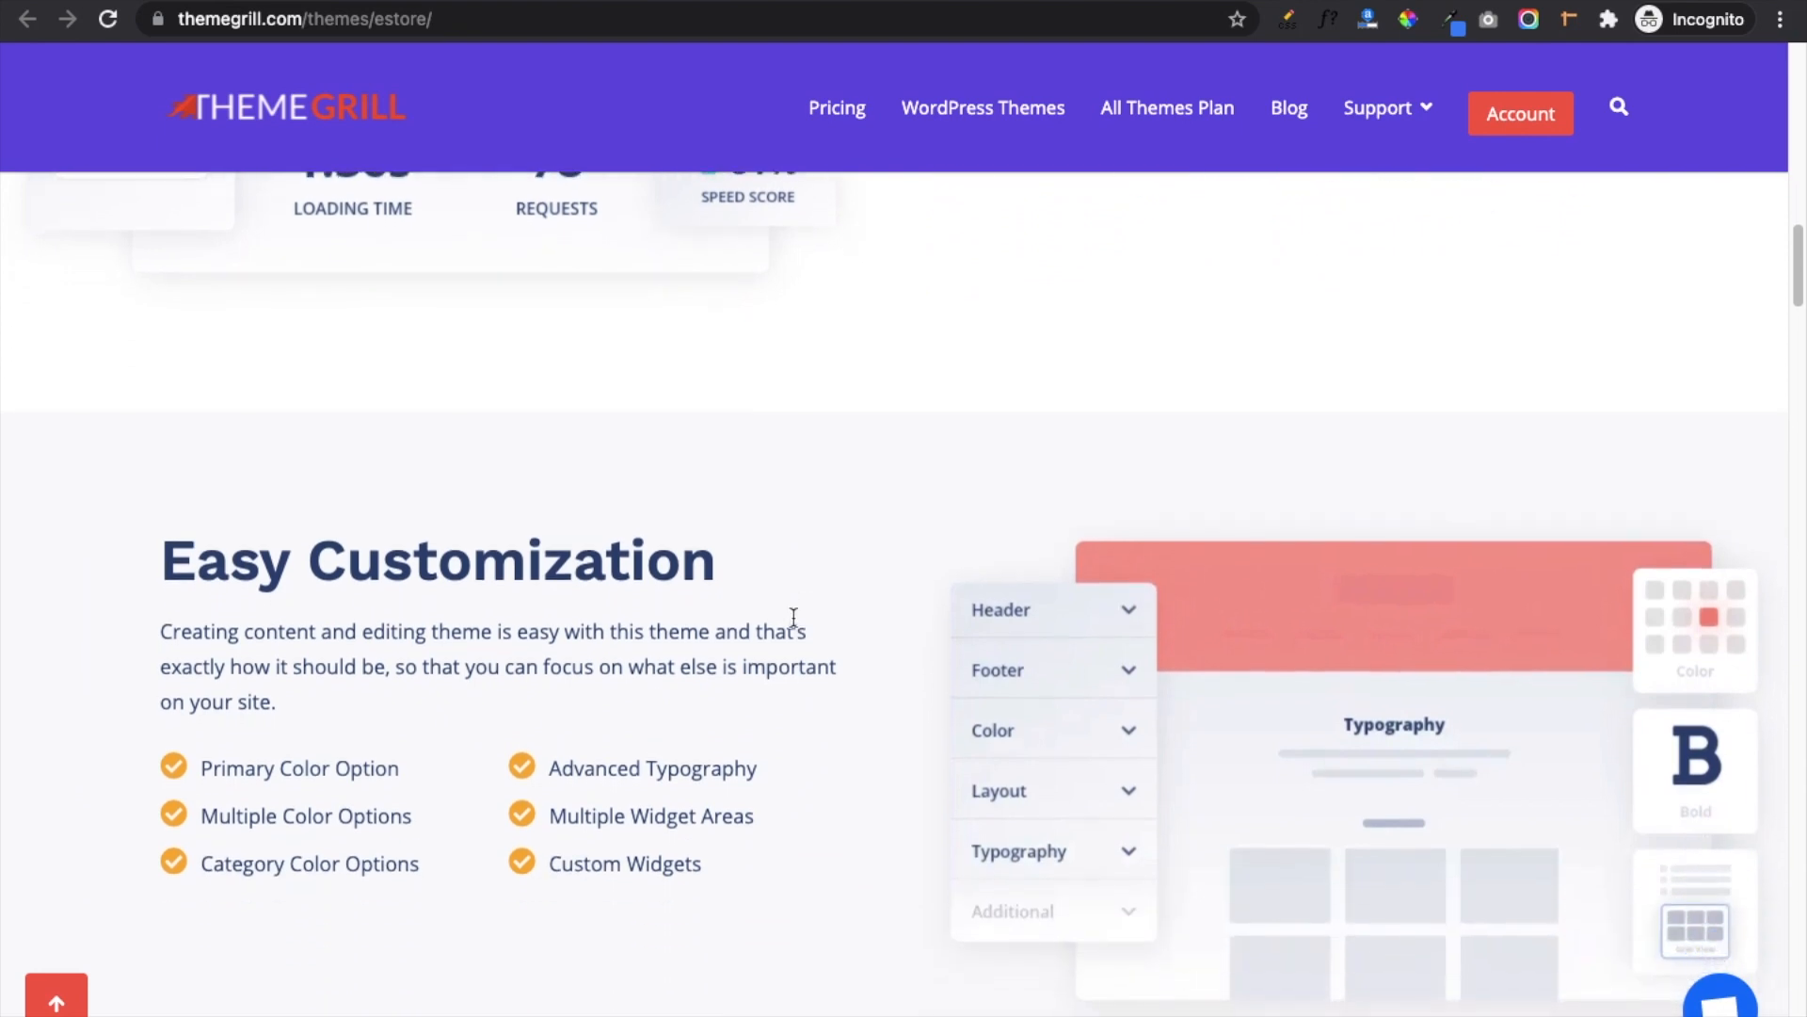
scroll("down", 3)
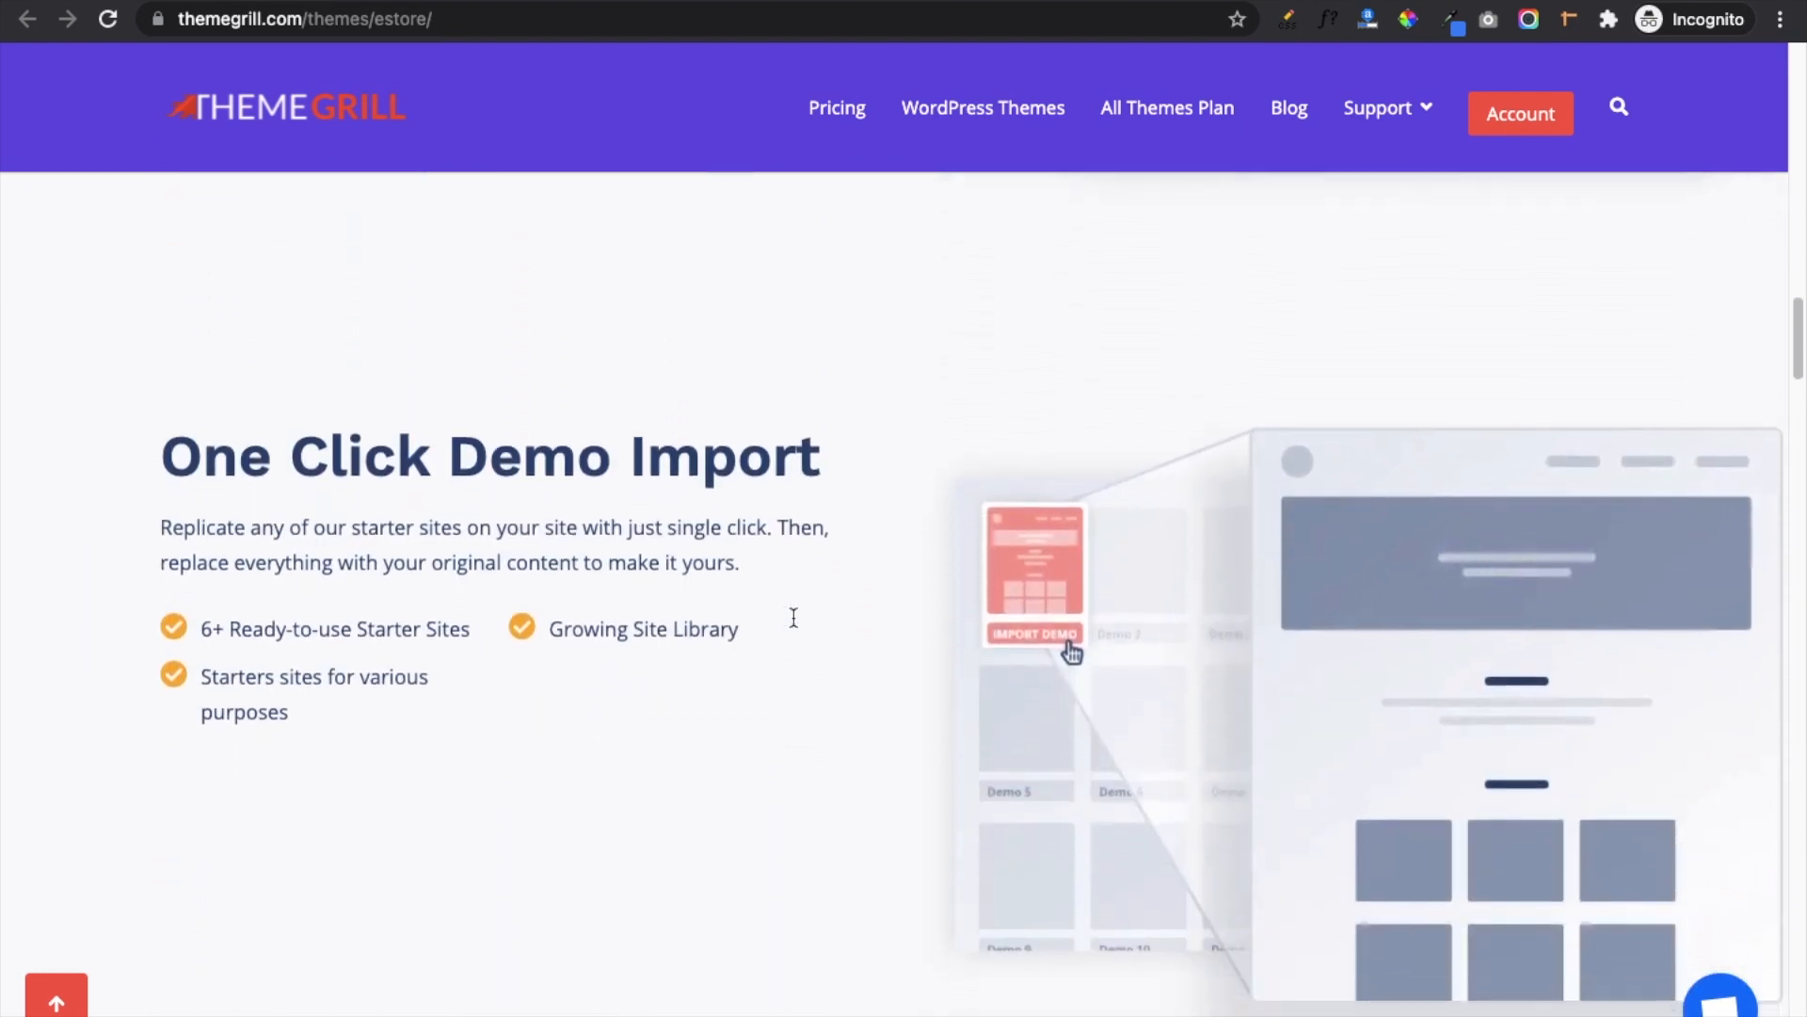
scroll("down", 3)
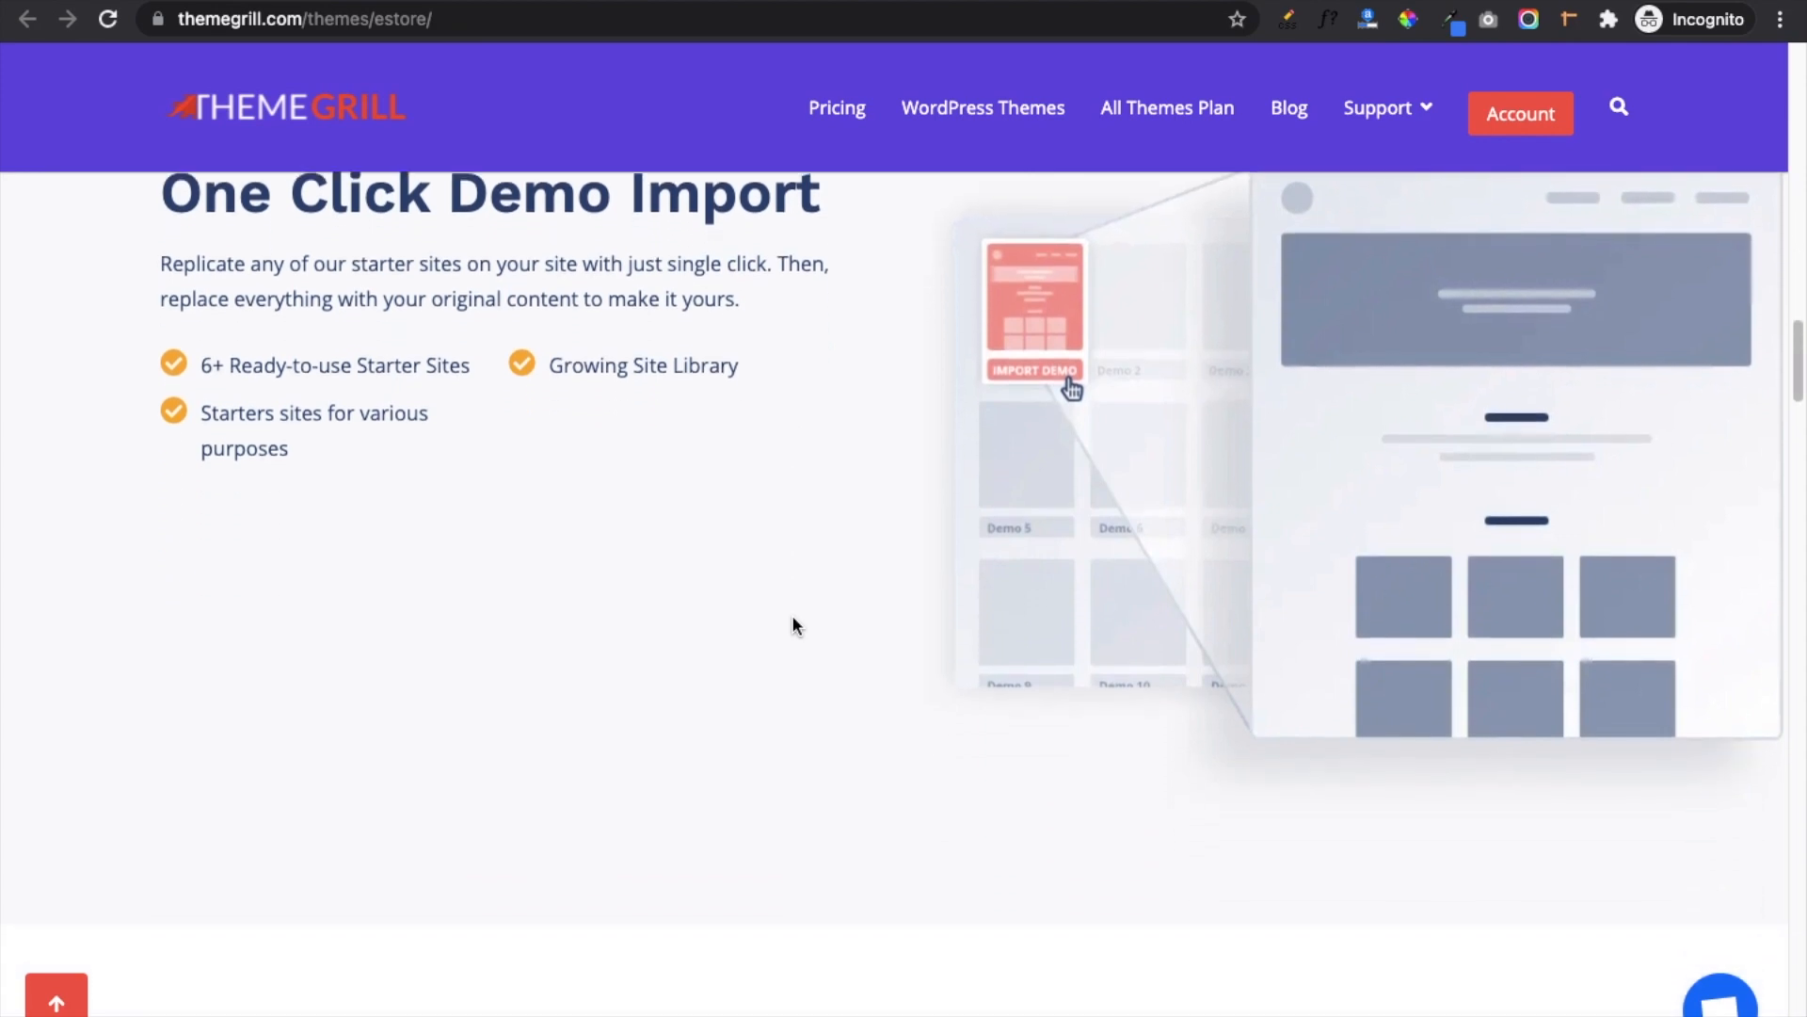
scroll("down", 3)
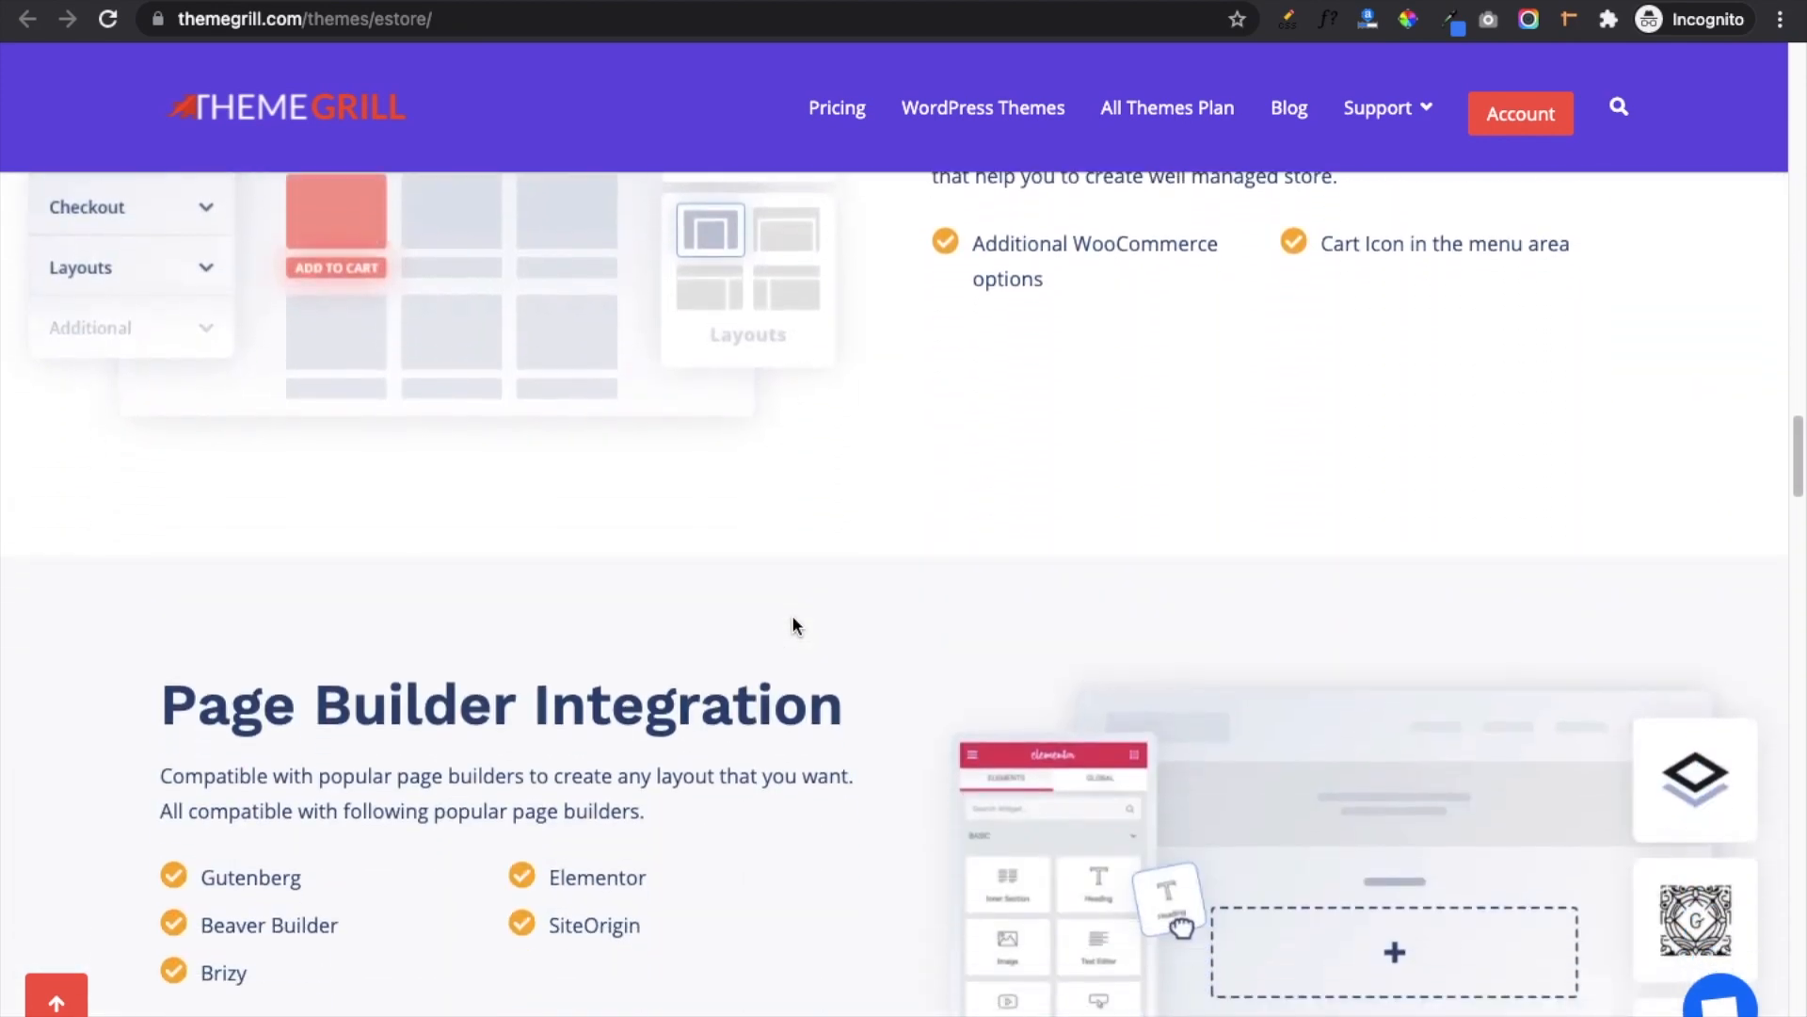
scroll("down", 3)
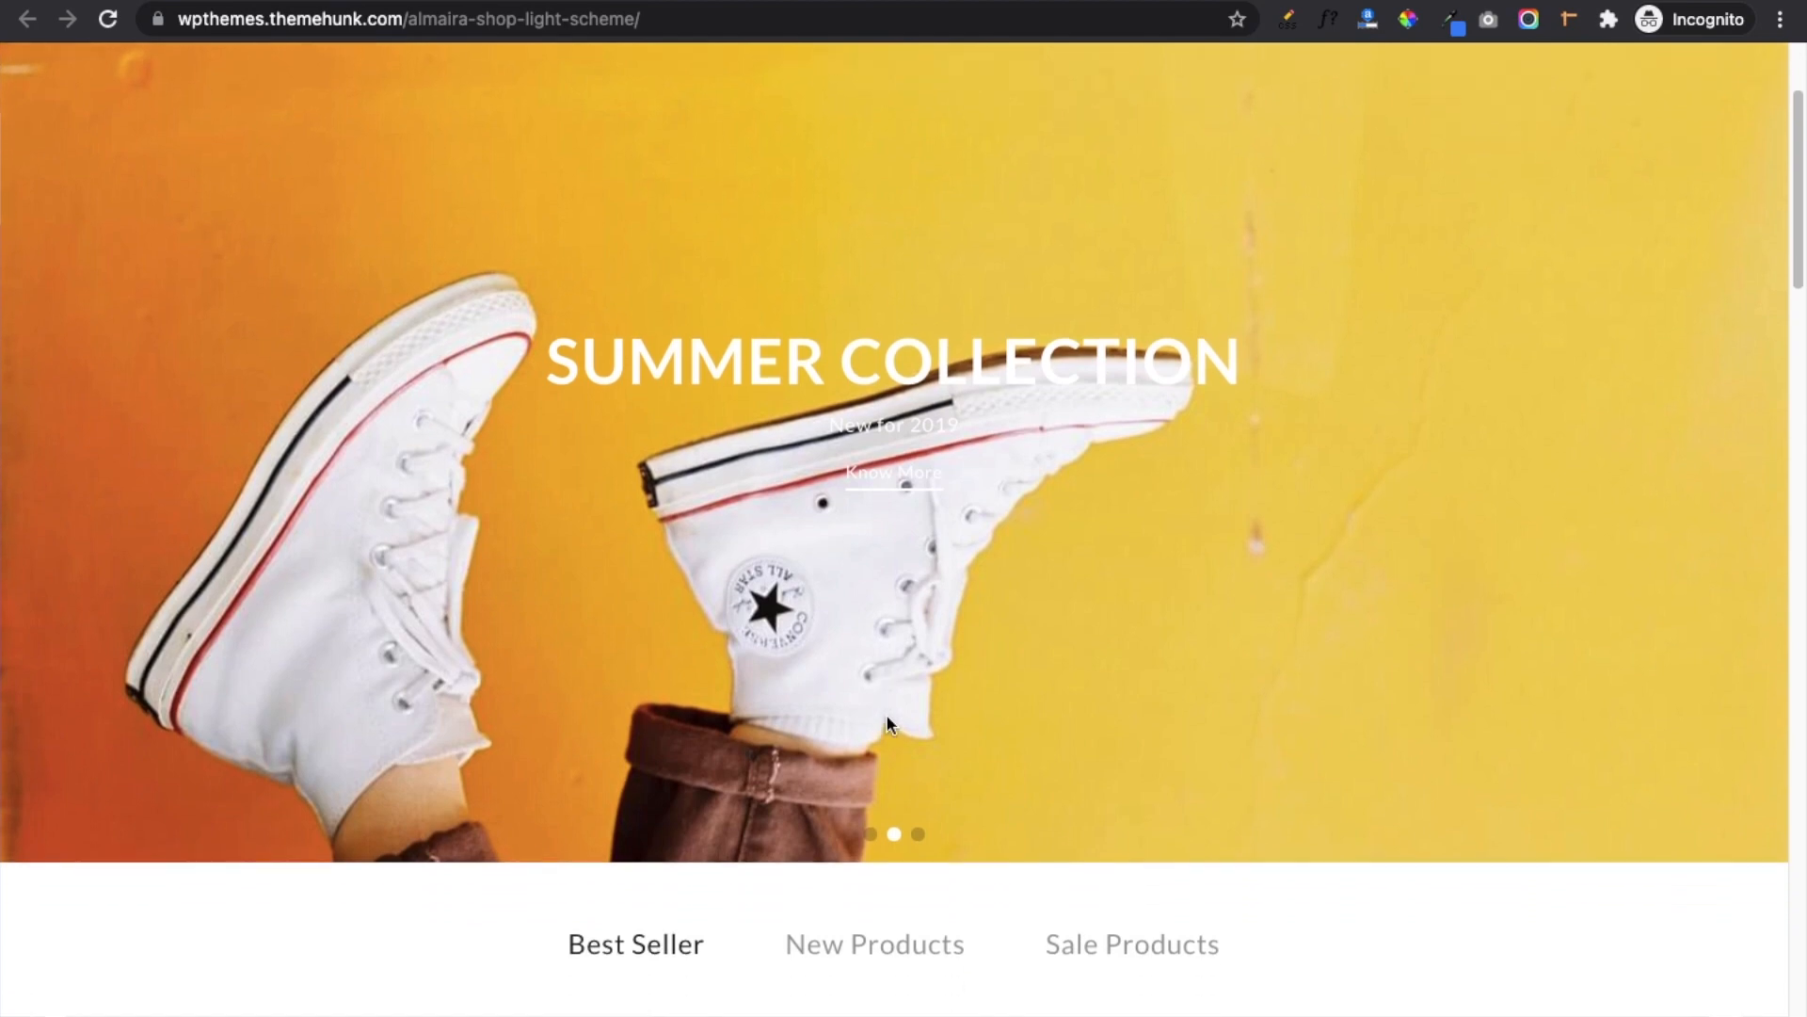
Scroll past the Summer Collection hero slider down to the Almaira Shop product grid.
scroll("down", 3)
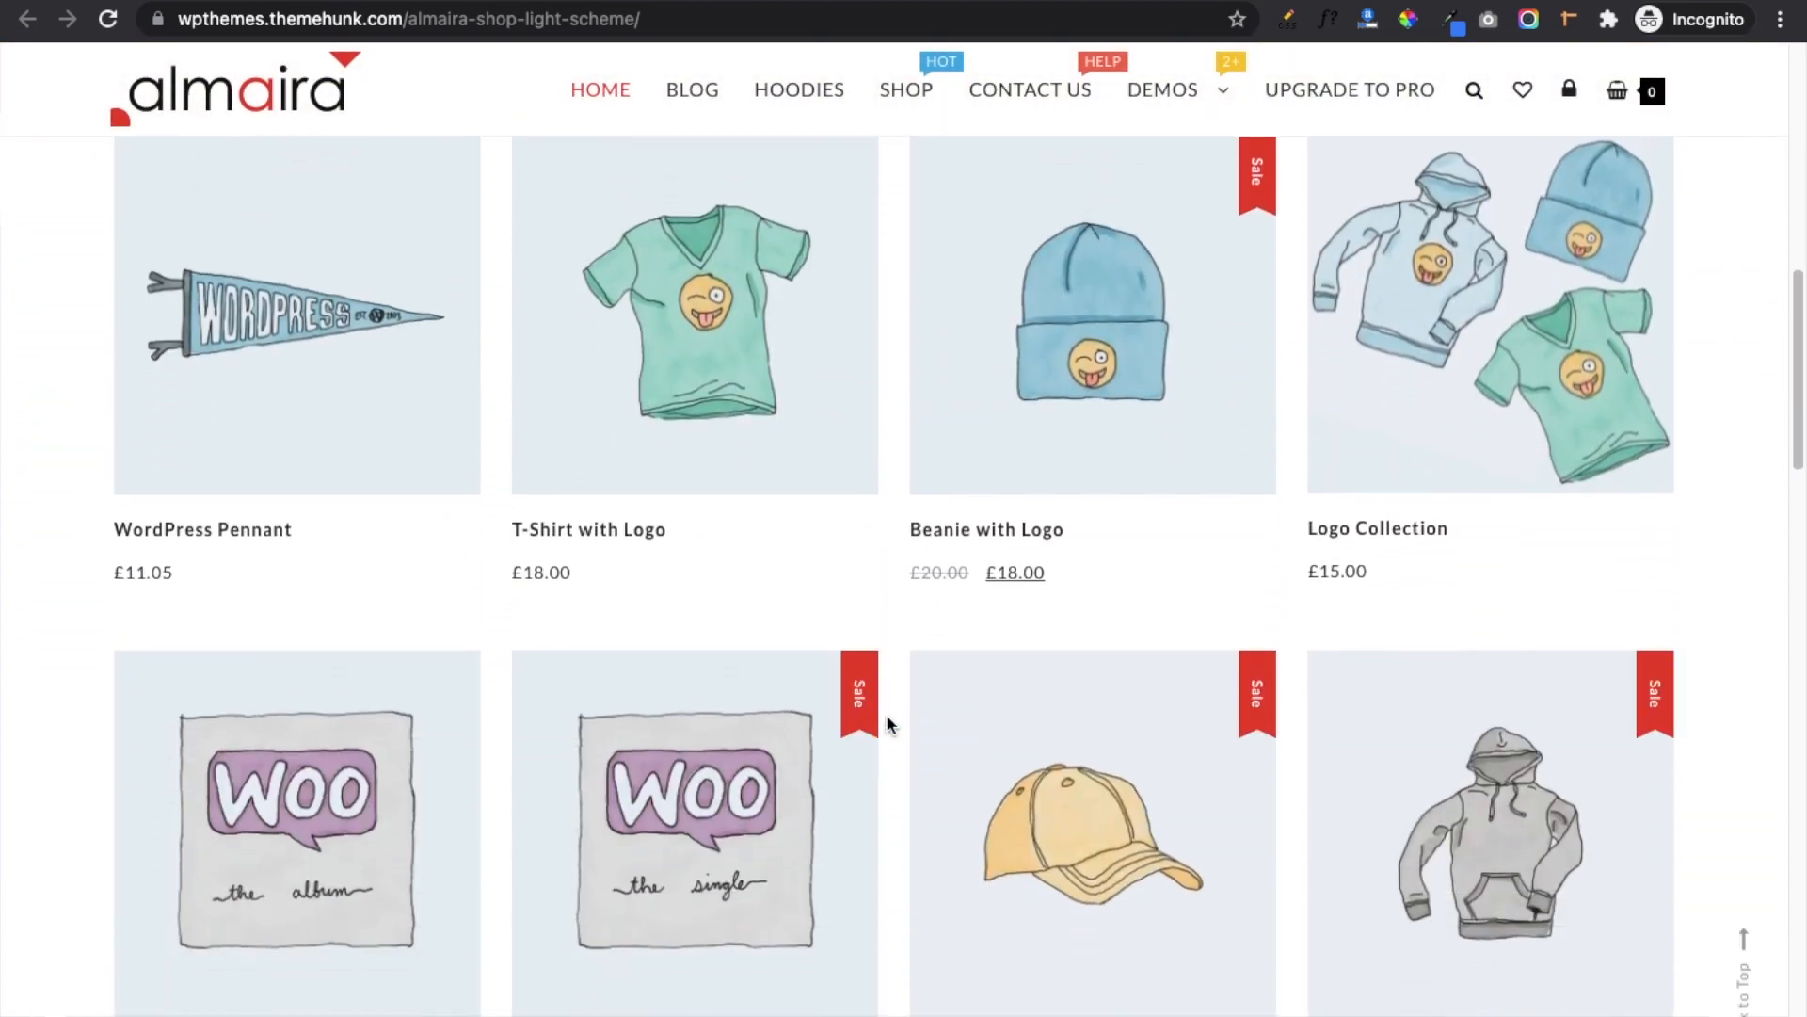
scroll("down", 3)
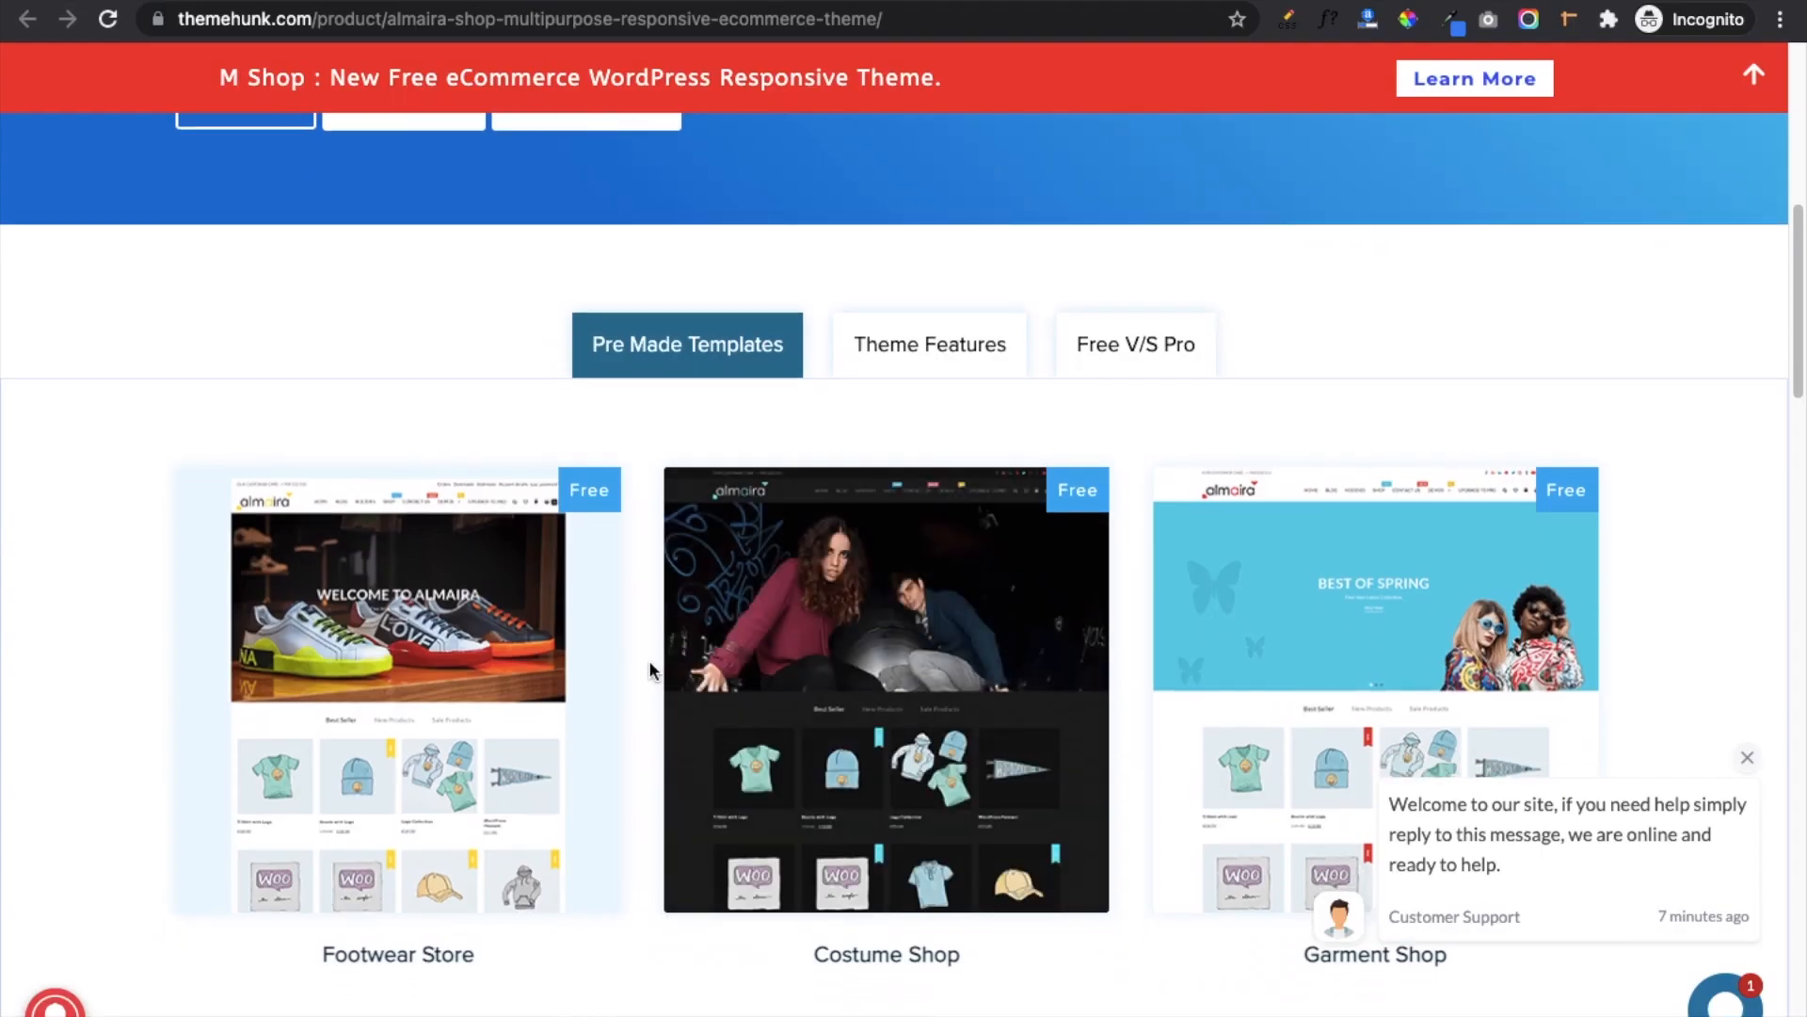
Show the Almaira Shop feature descriptions and scroll through Quick View and Sticky Header.
left_click(928, 342)
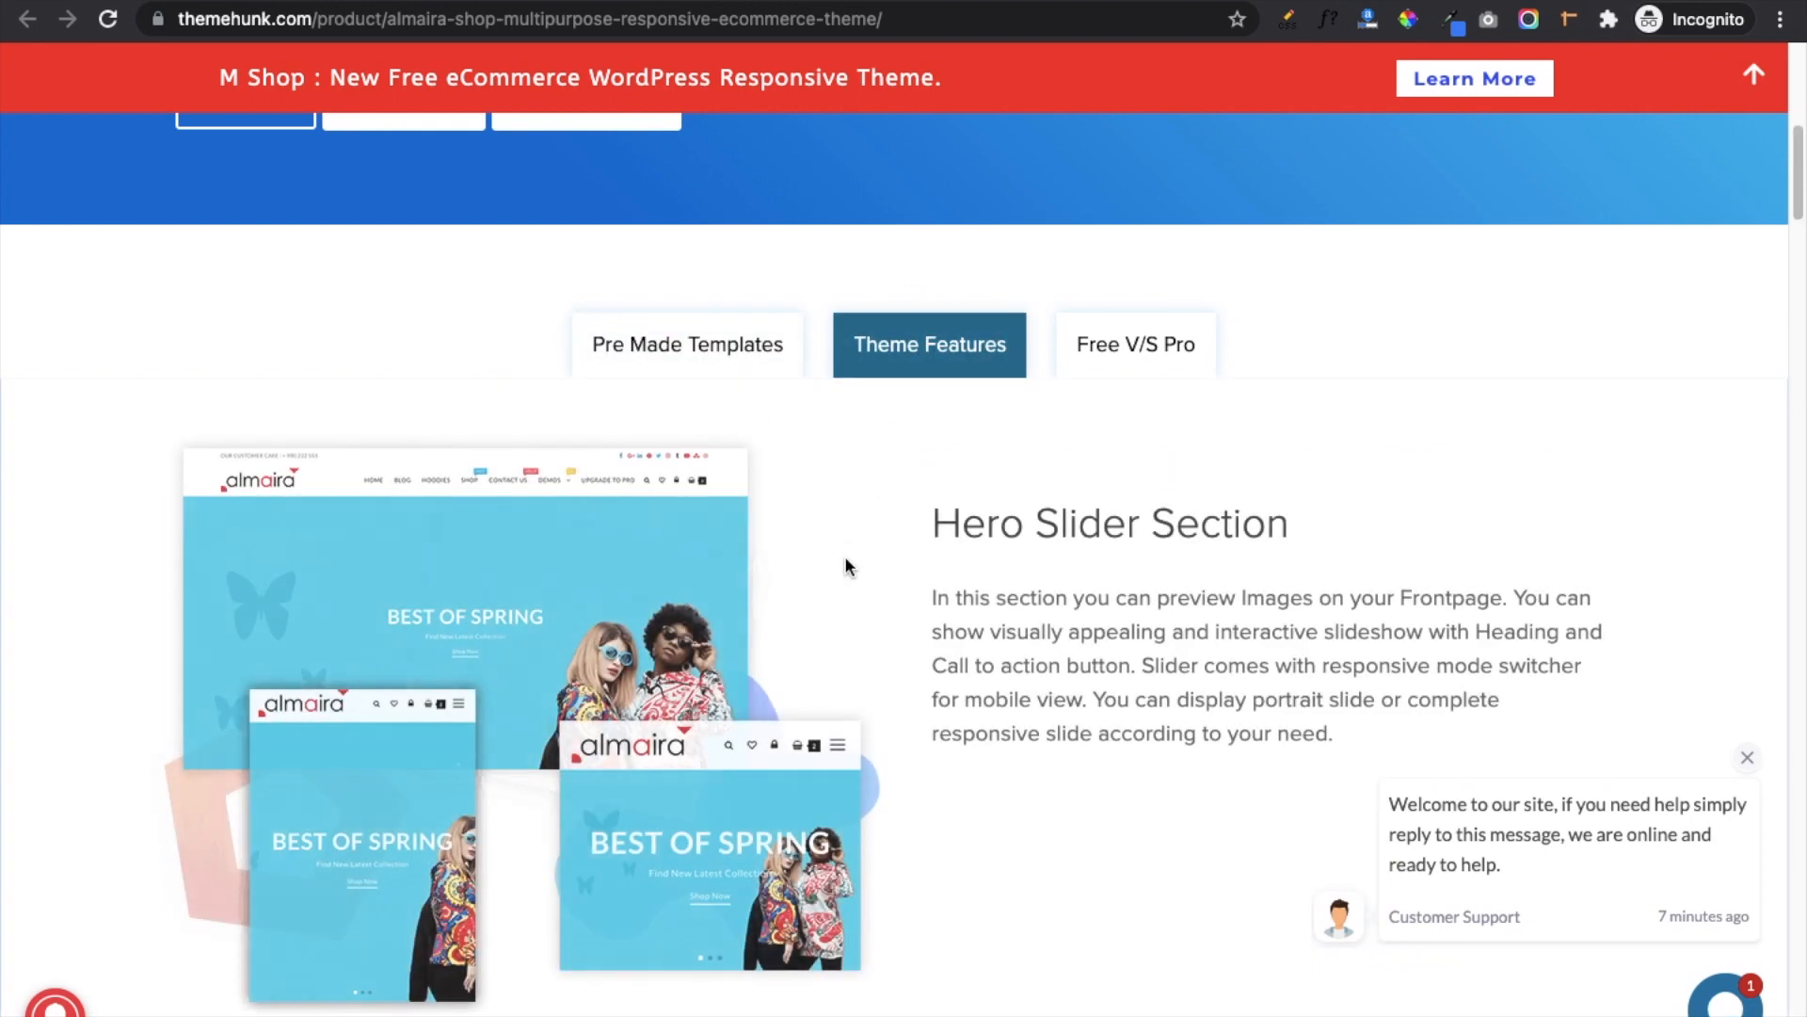
scroll("down", 3)
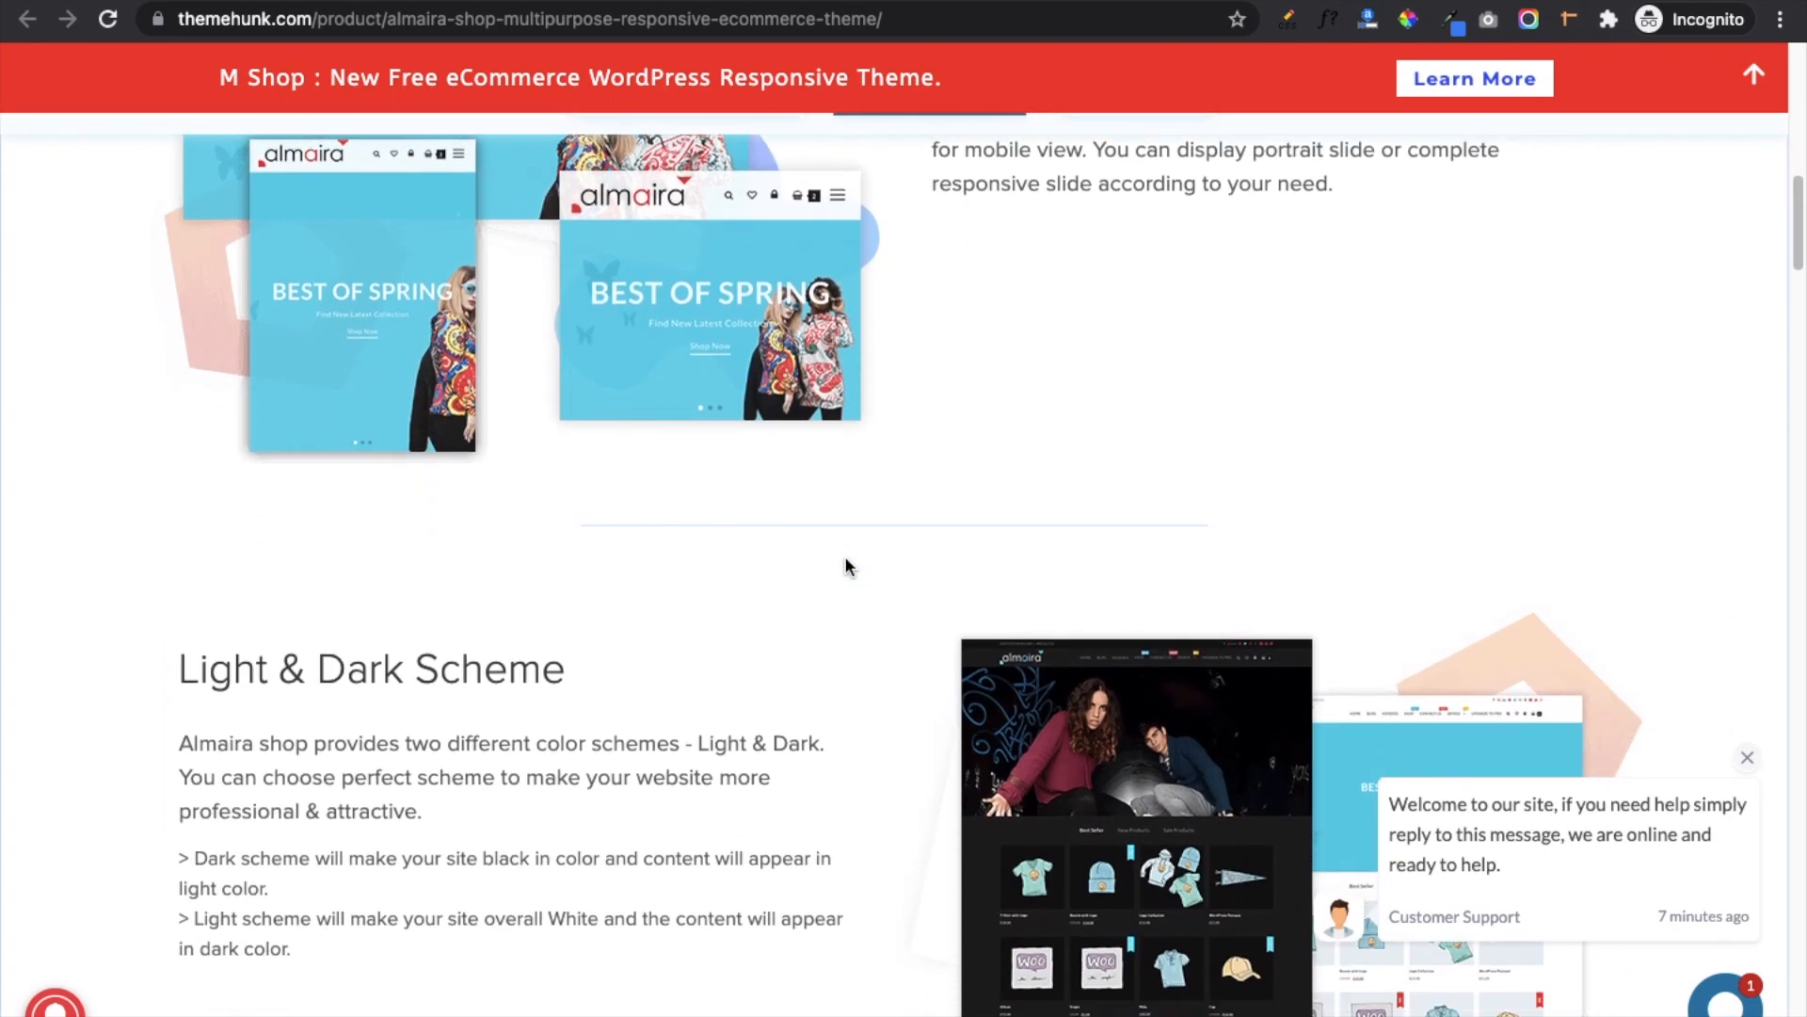
scroll("down", 3)
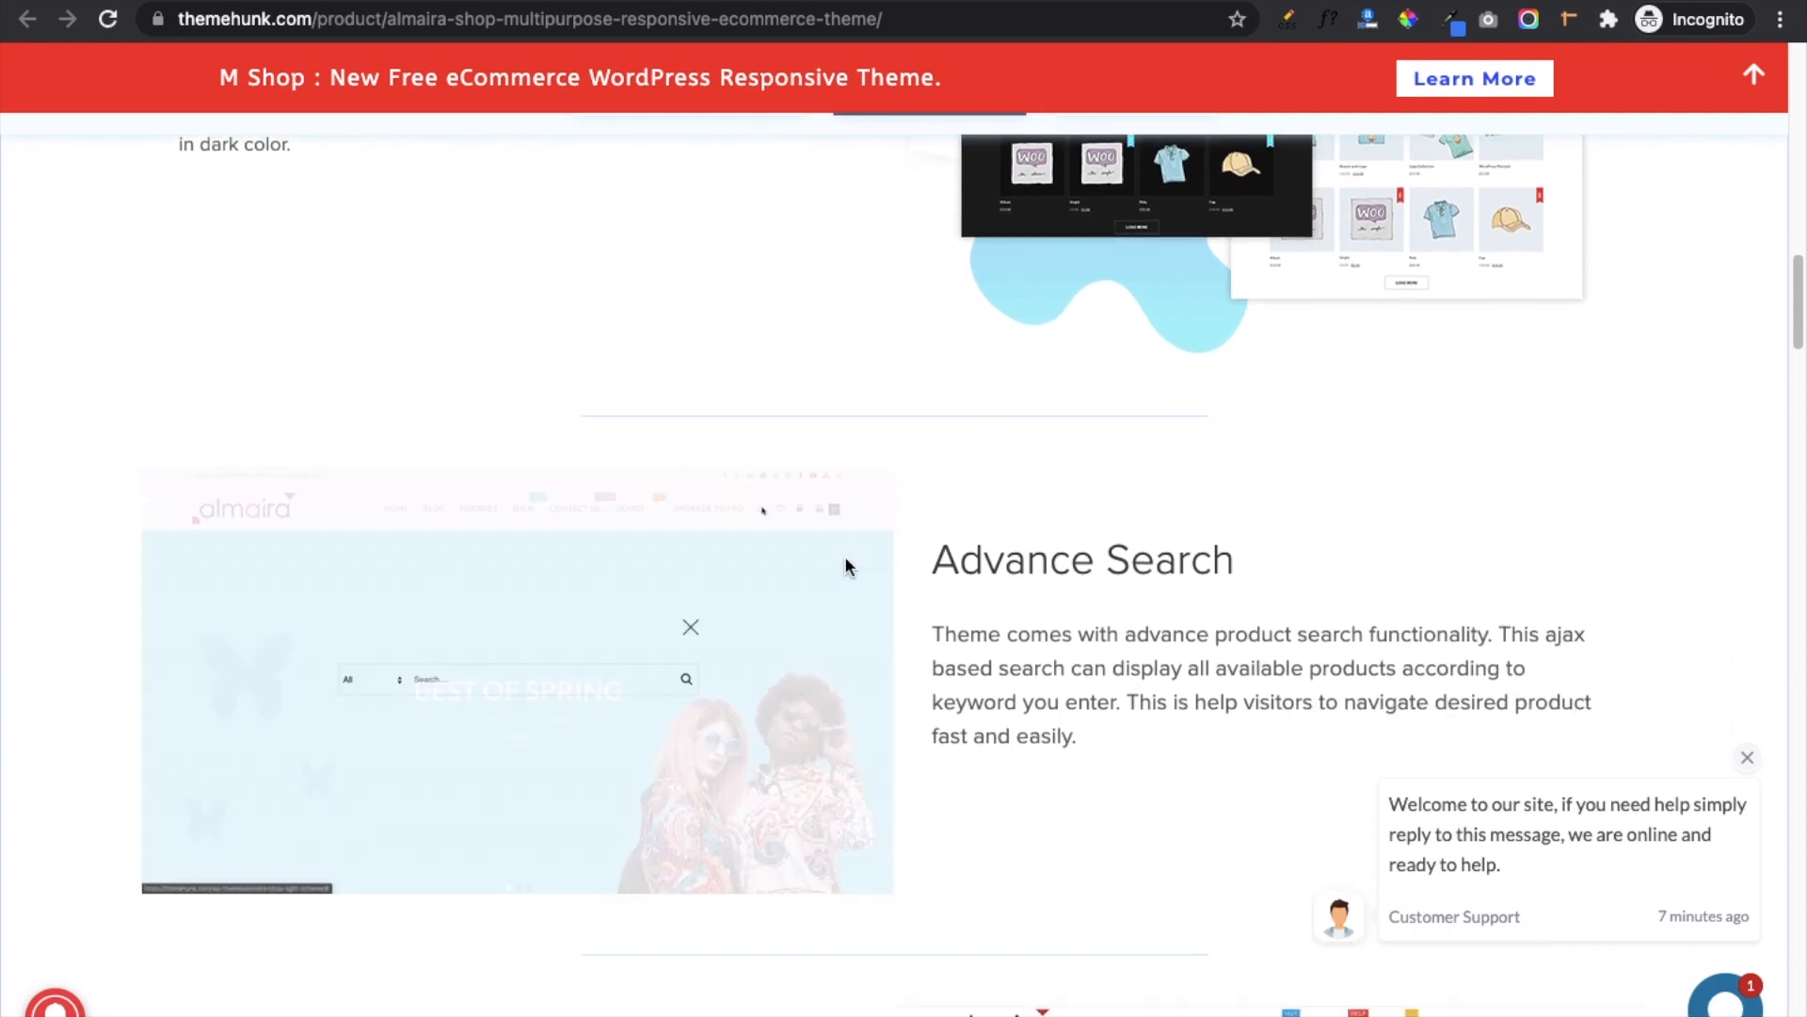
scroll("down", 3)
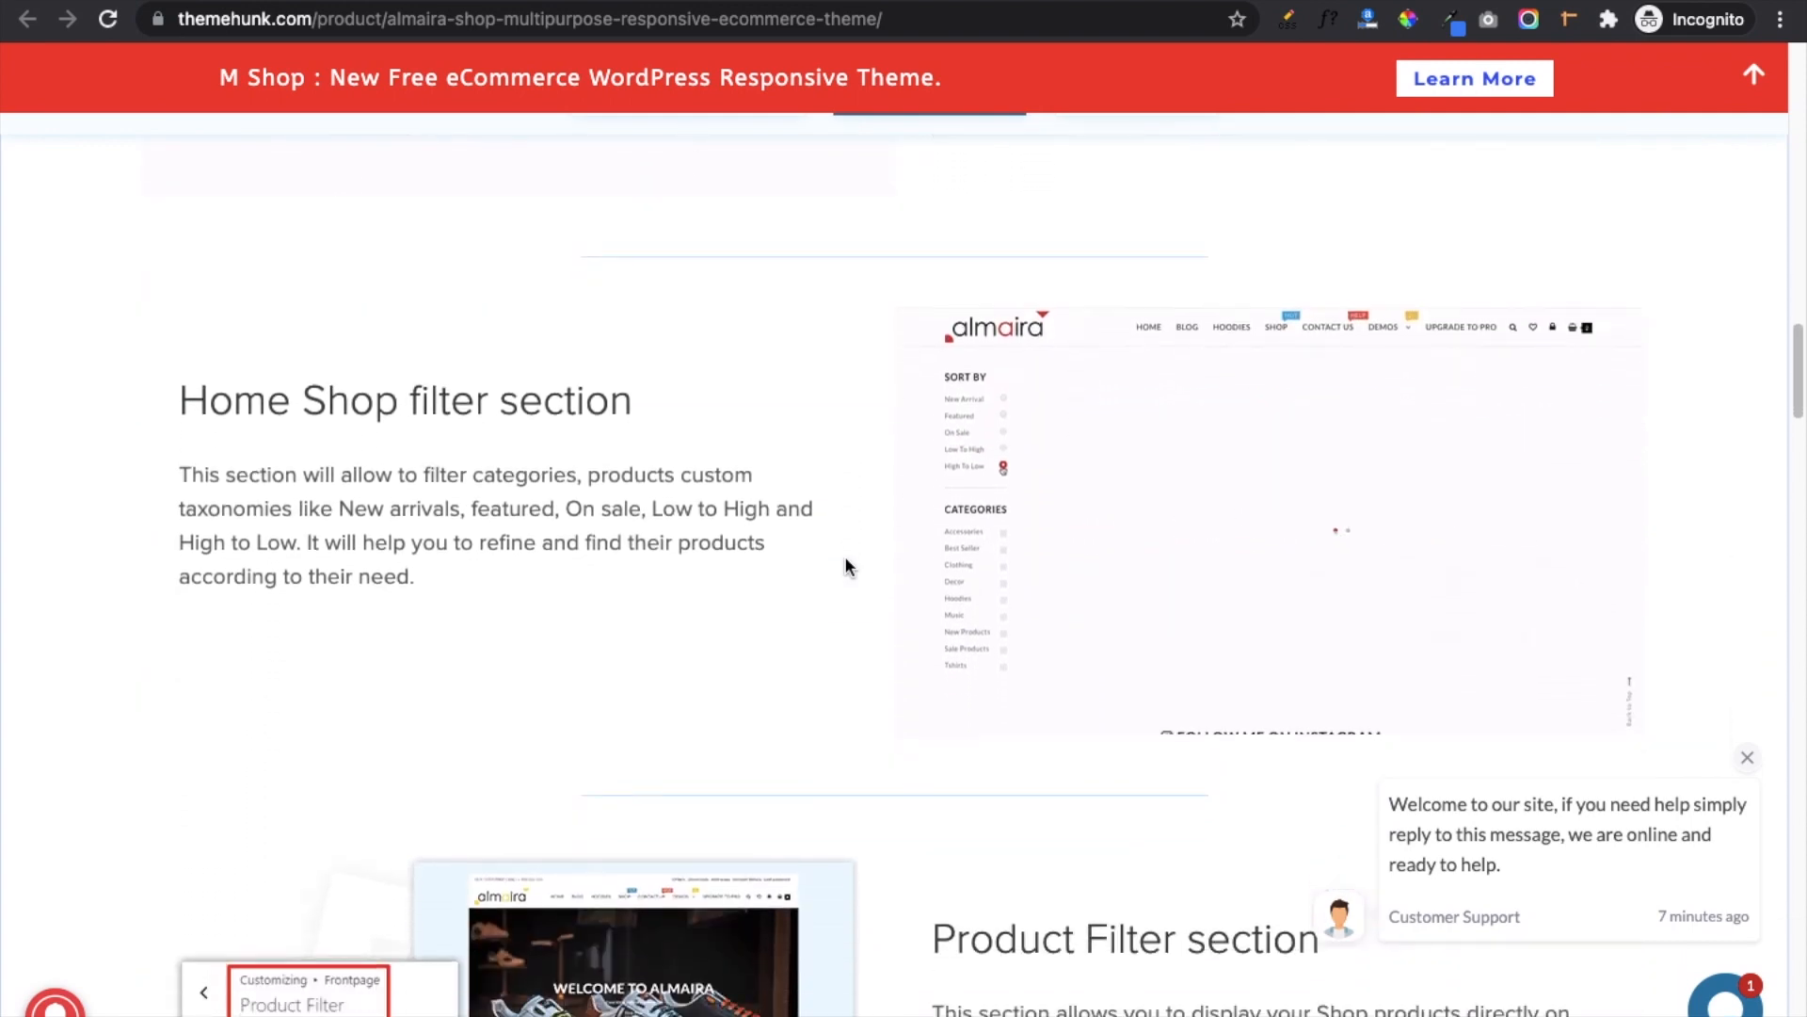
scroll("down", 3)
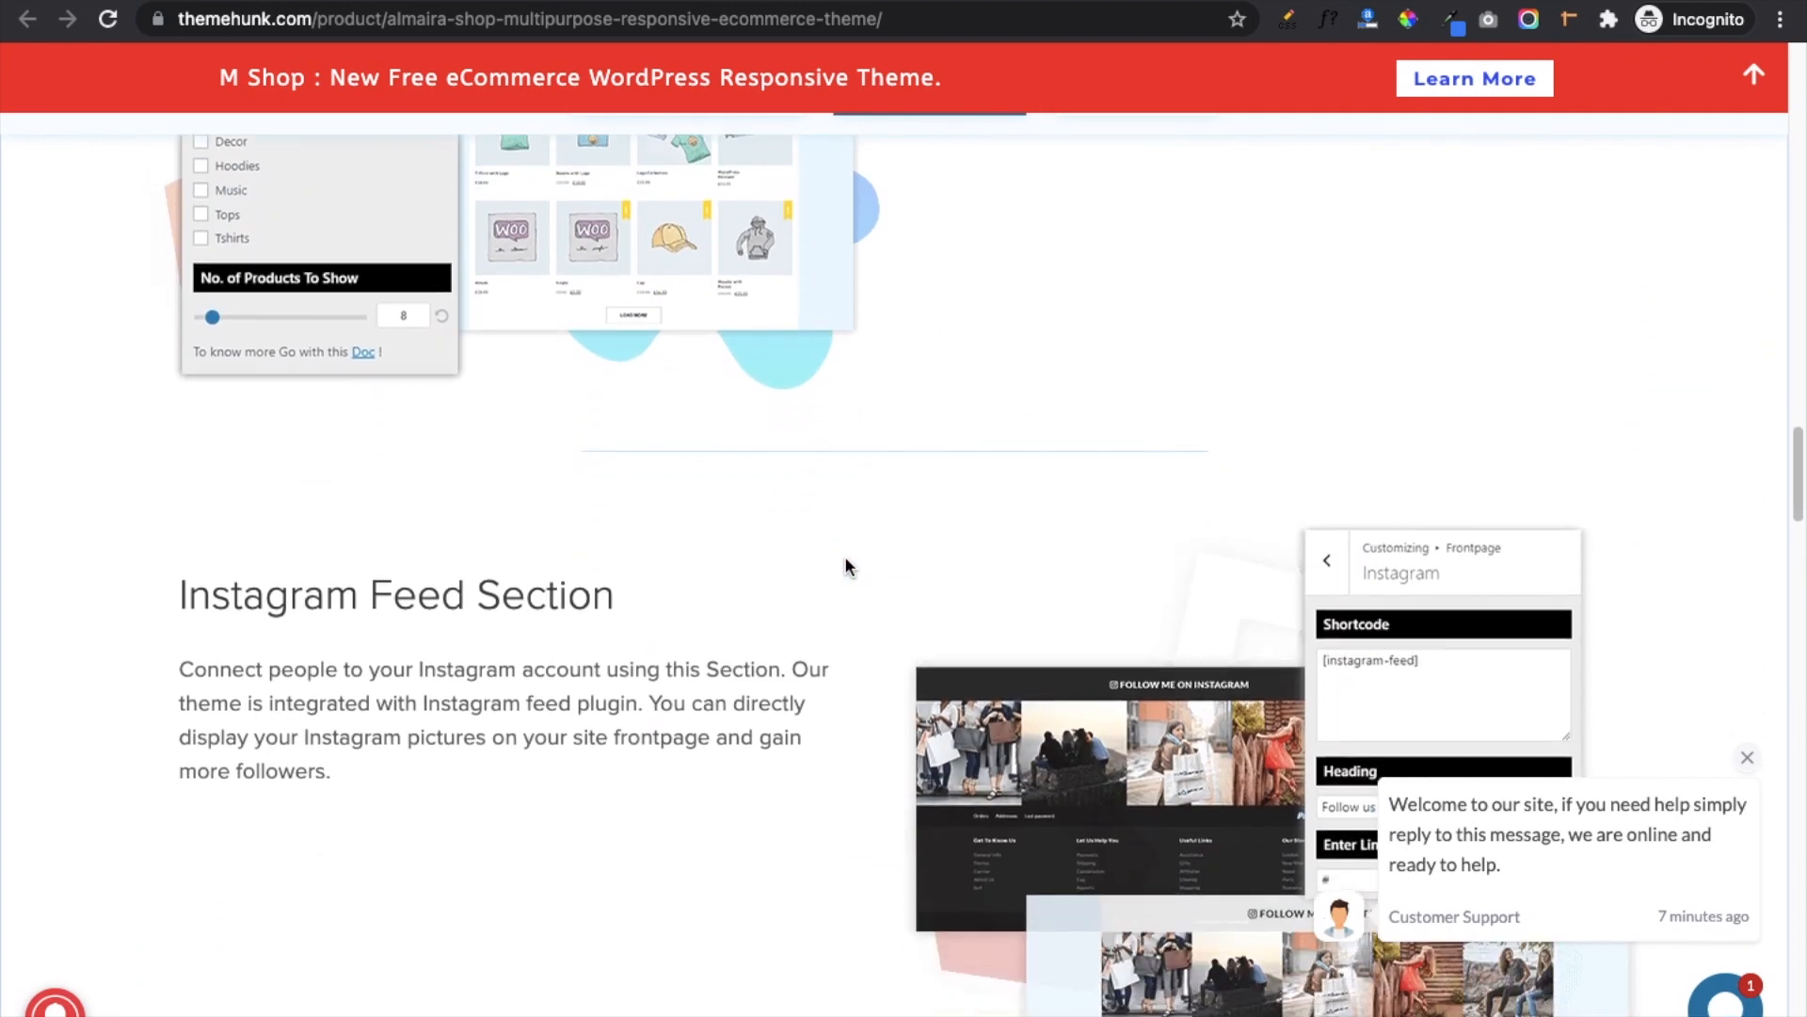
scroll("down", 3)
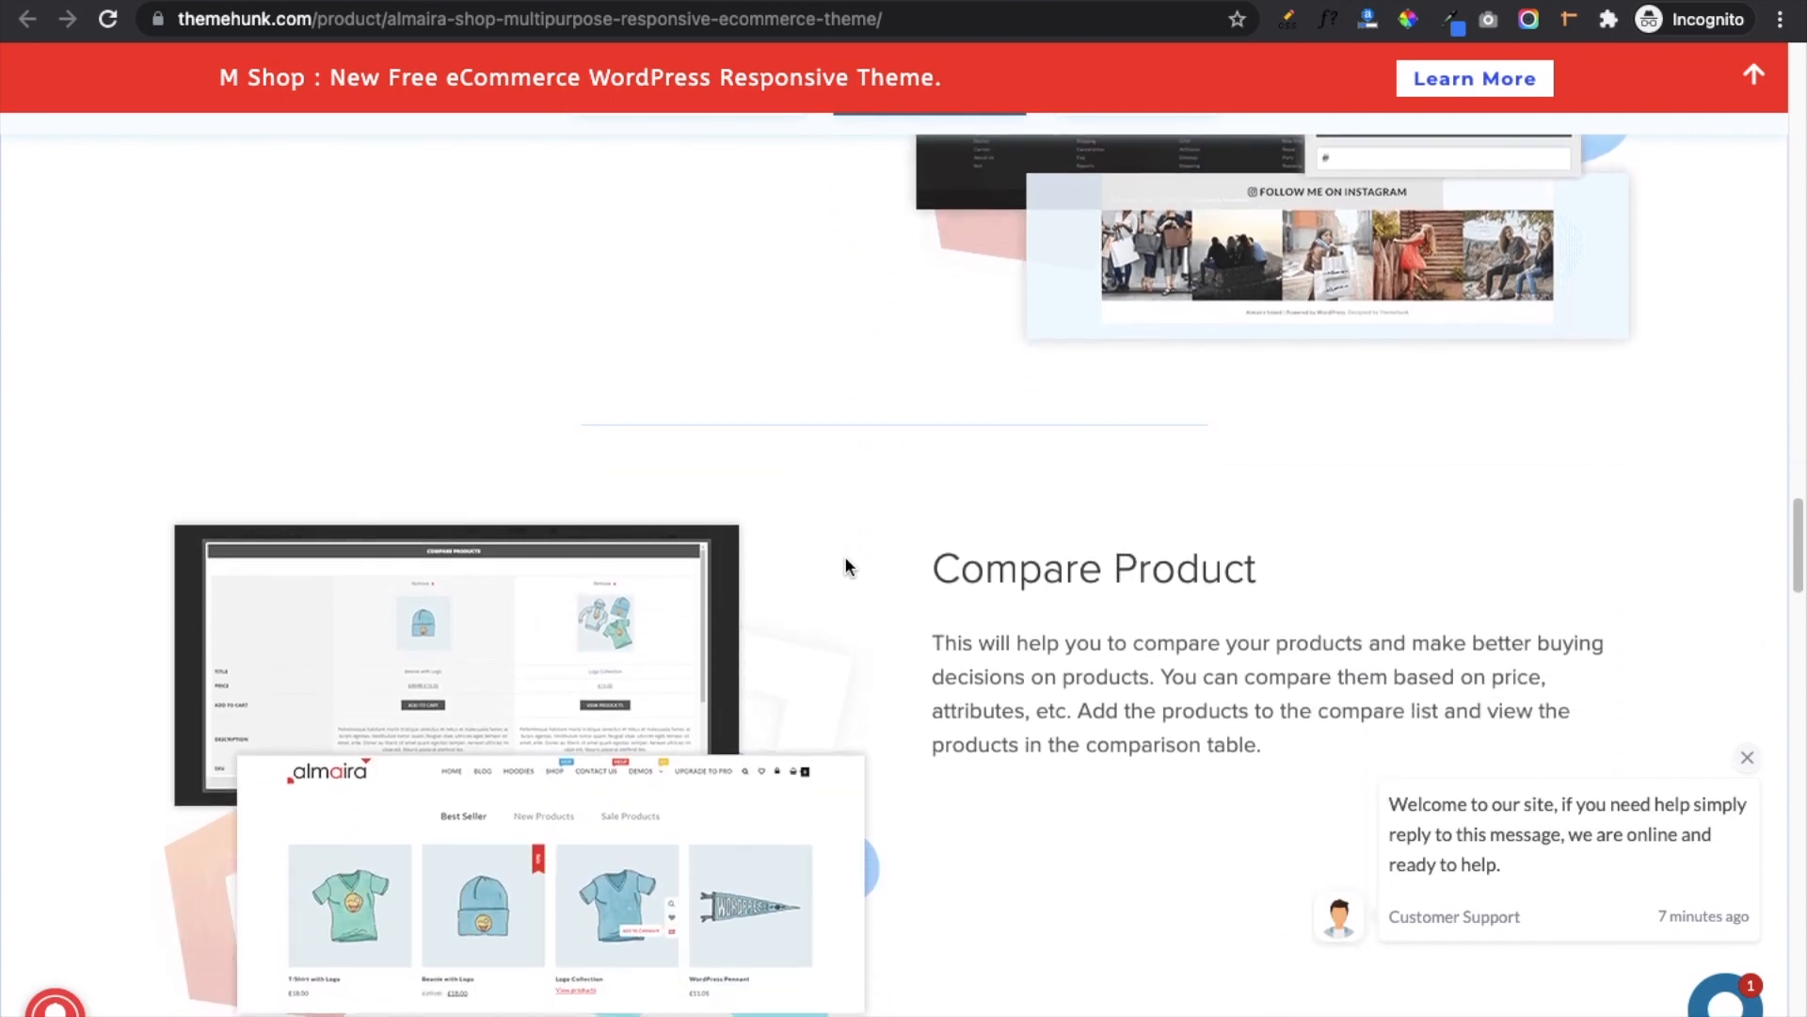
scroll("down", 3)
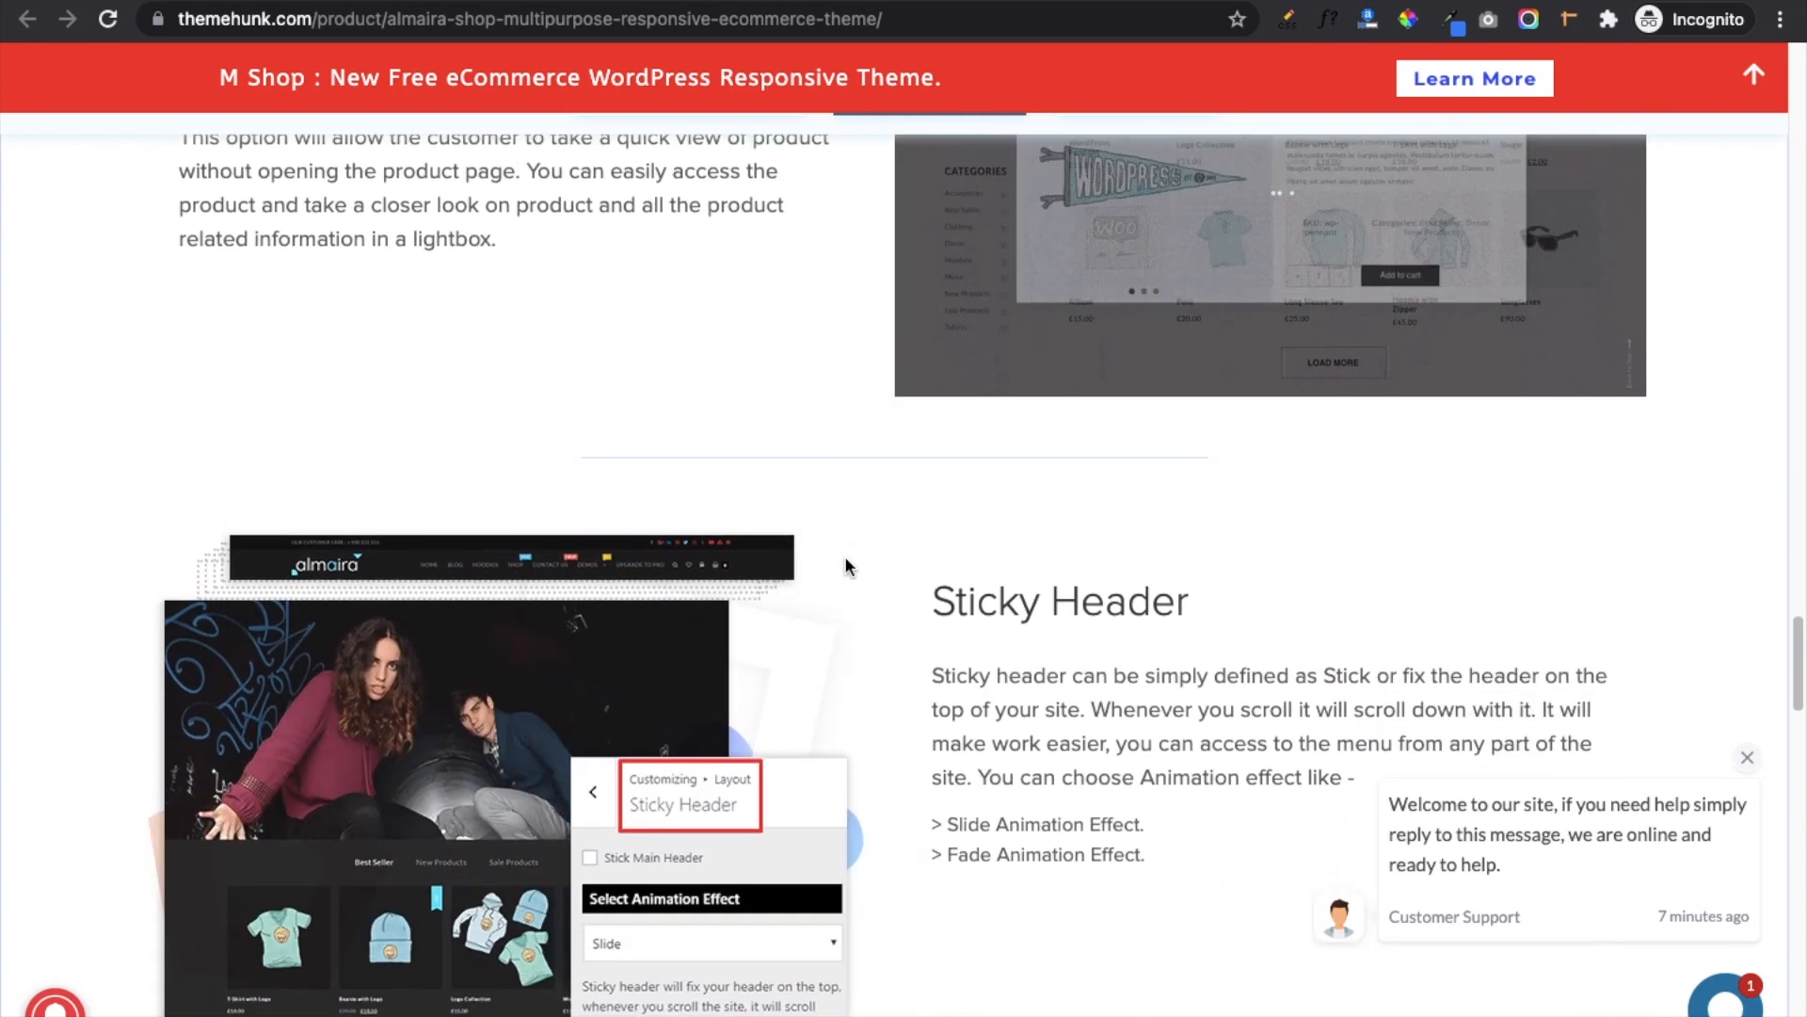
scroll("down", 3)
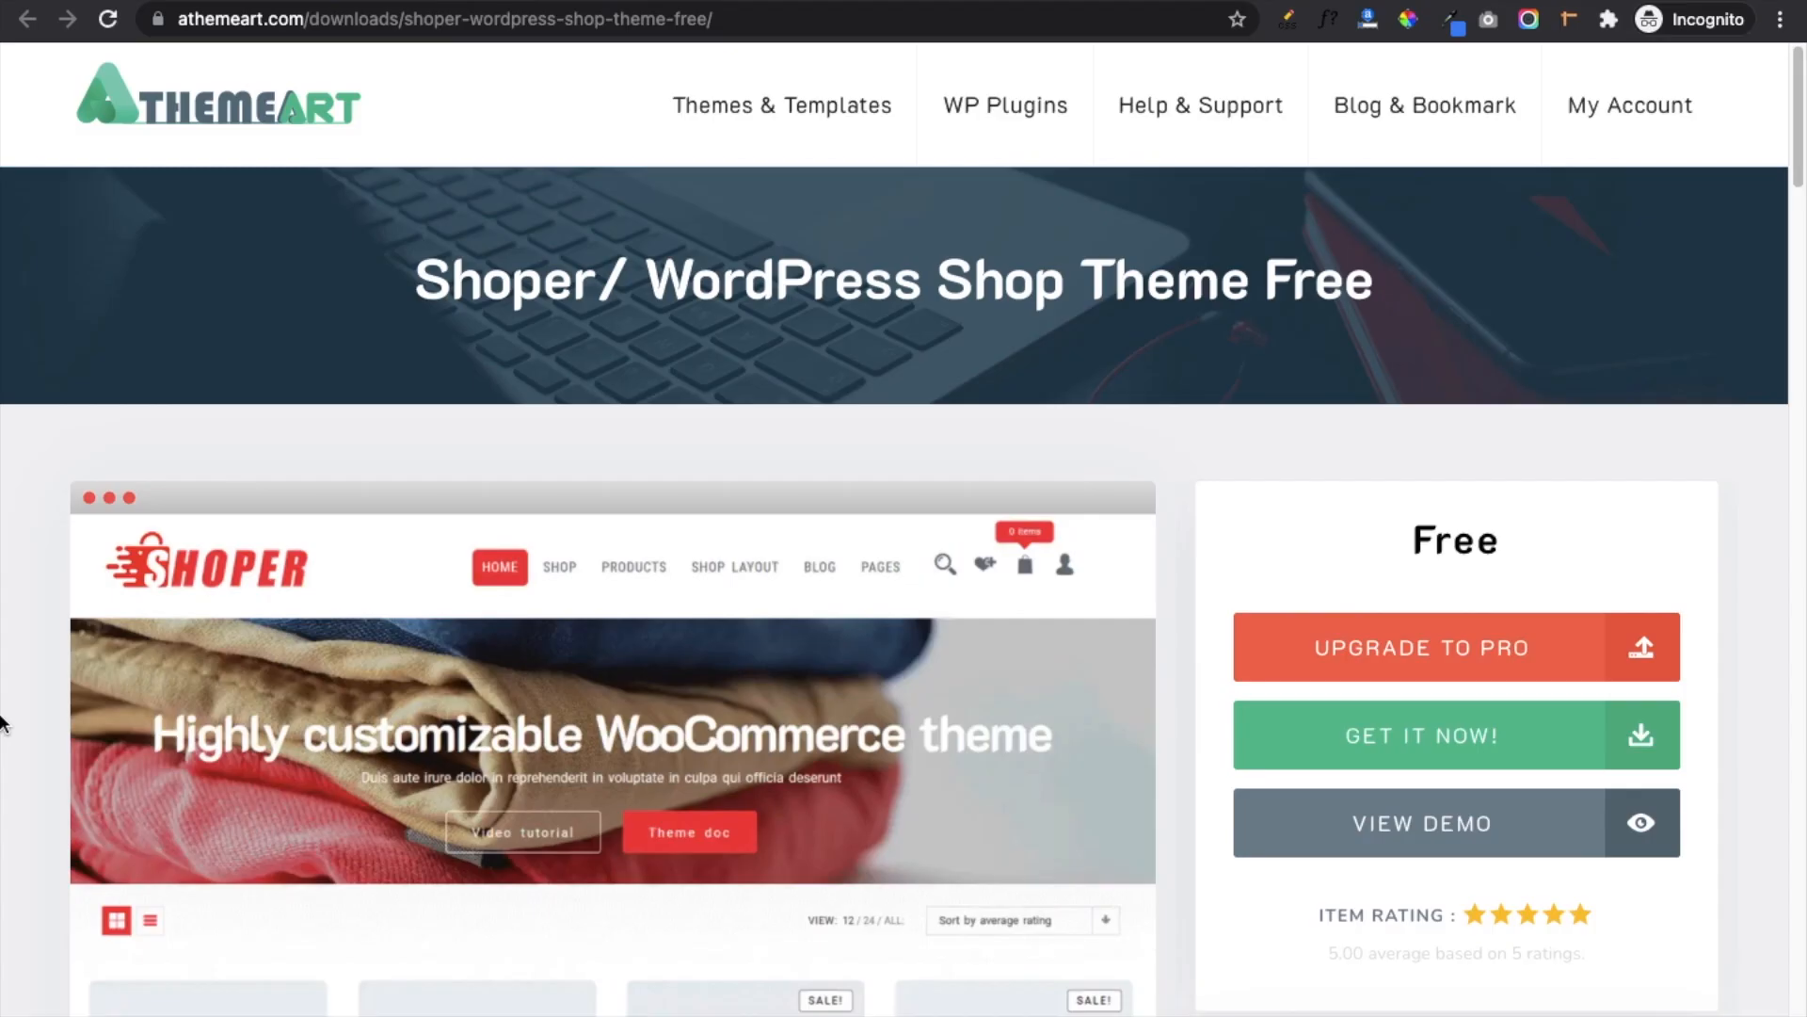
Scroll through the Shoper theme description to the Swatches Filter Systems and Mini Cart sections.
scroll("down", 3)
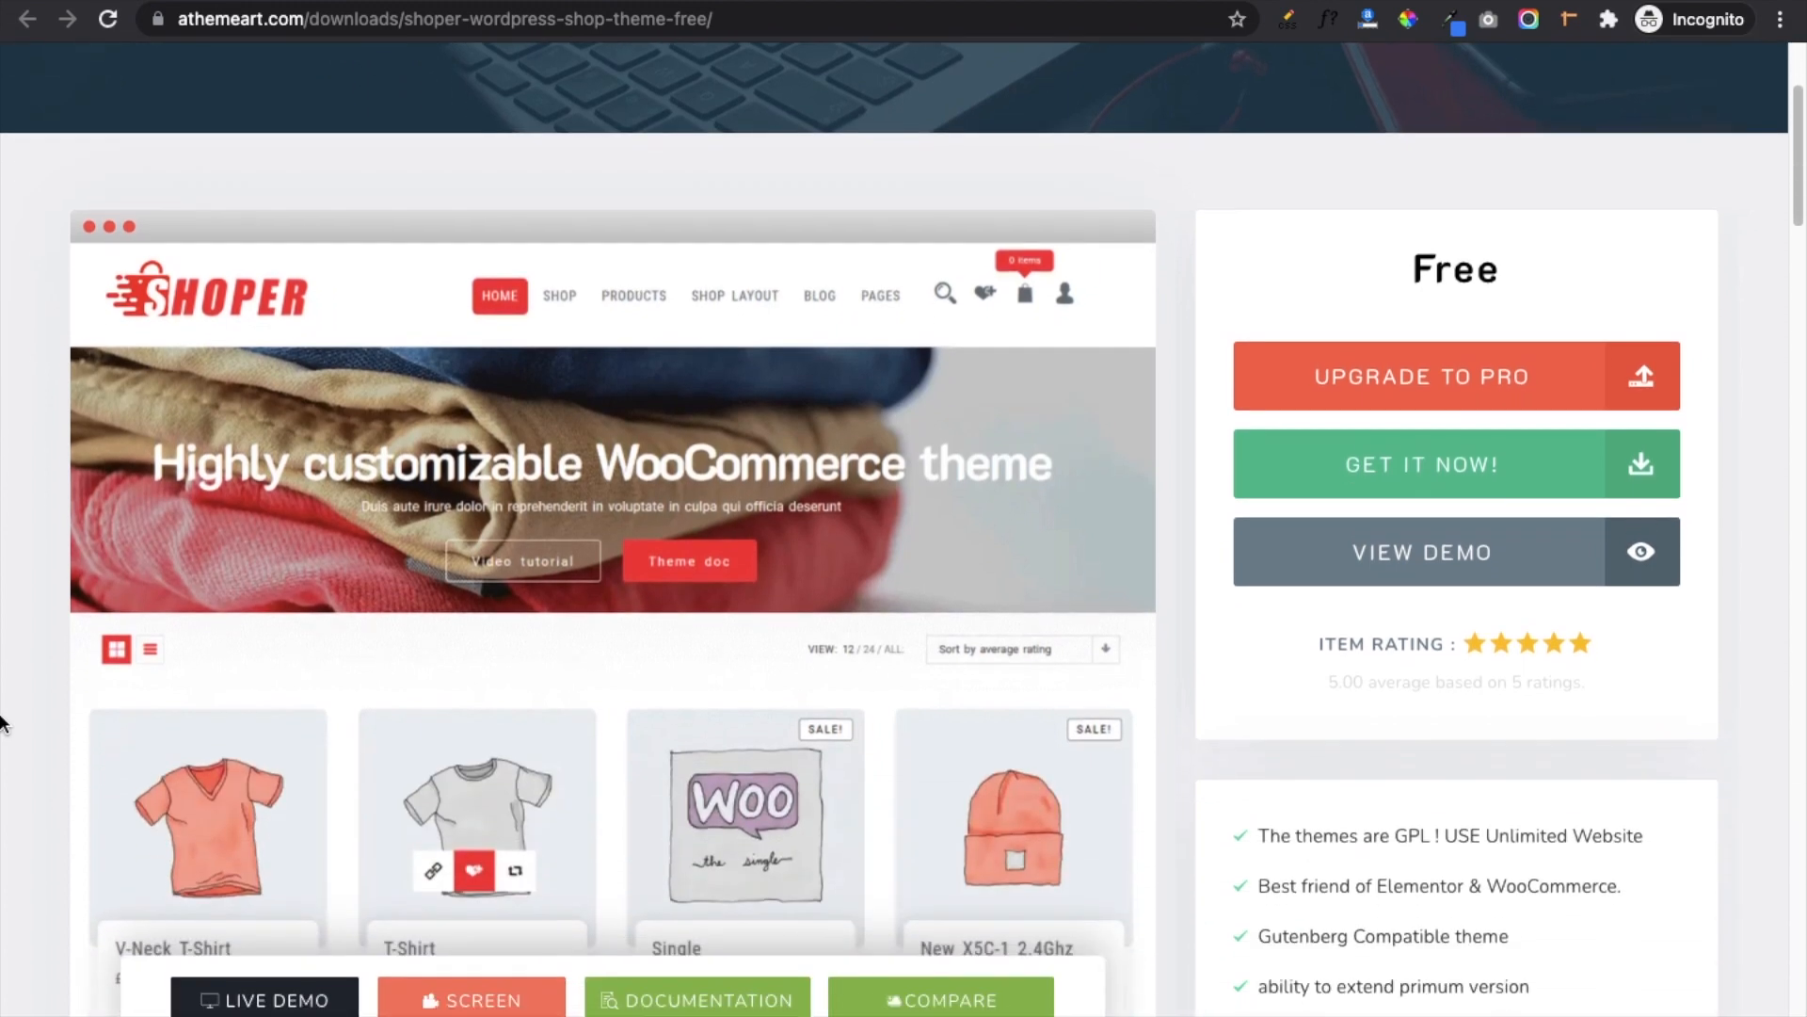
scroll("down", 3)
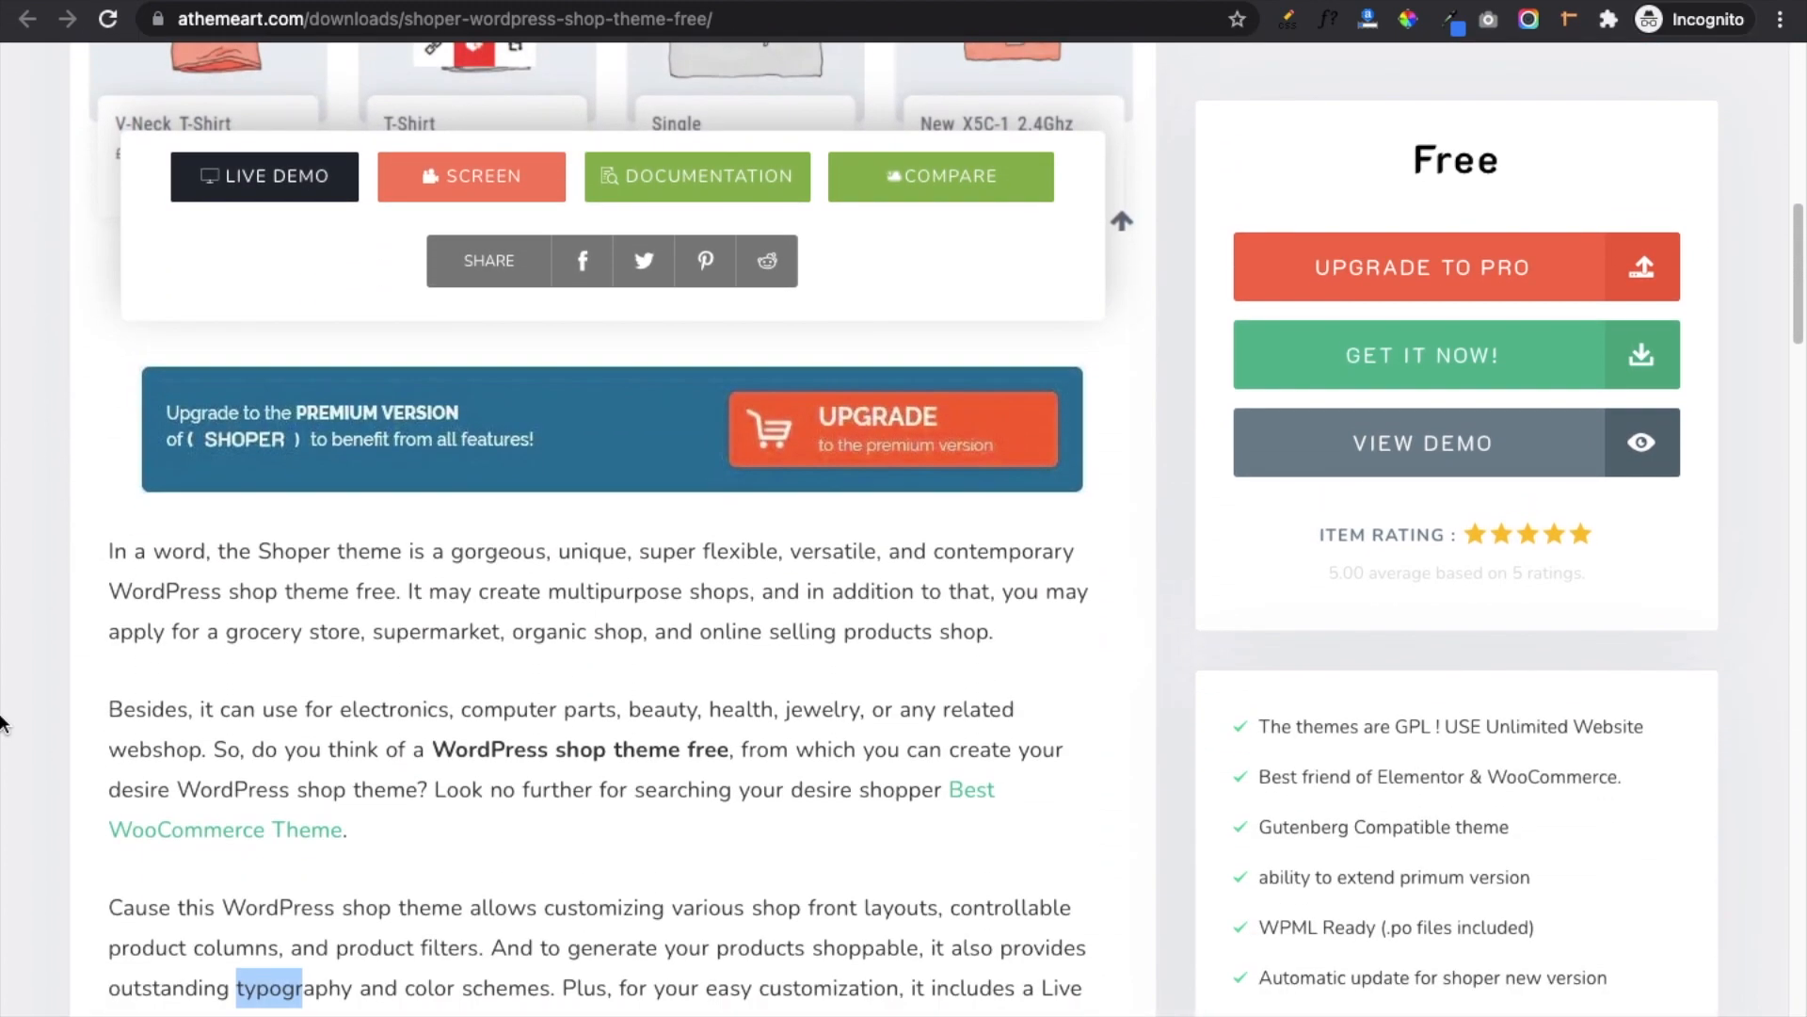
scroll("down", 3)
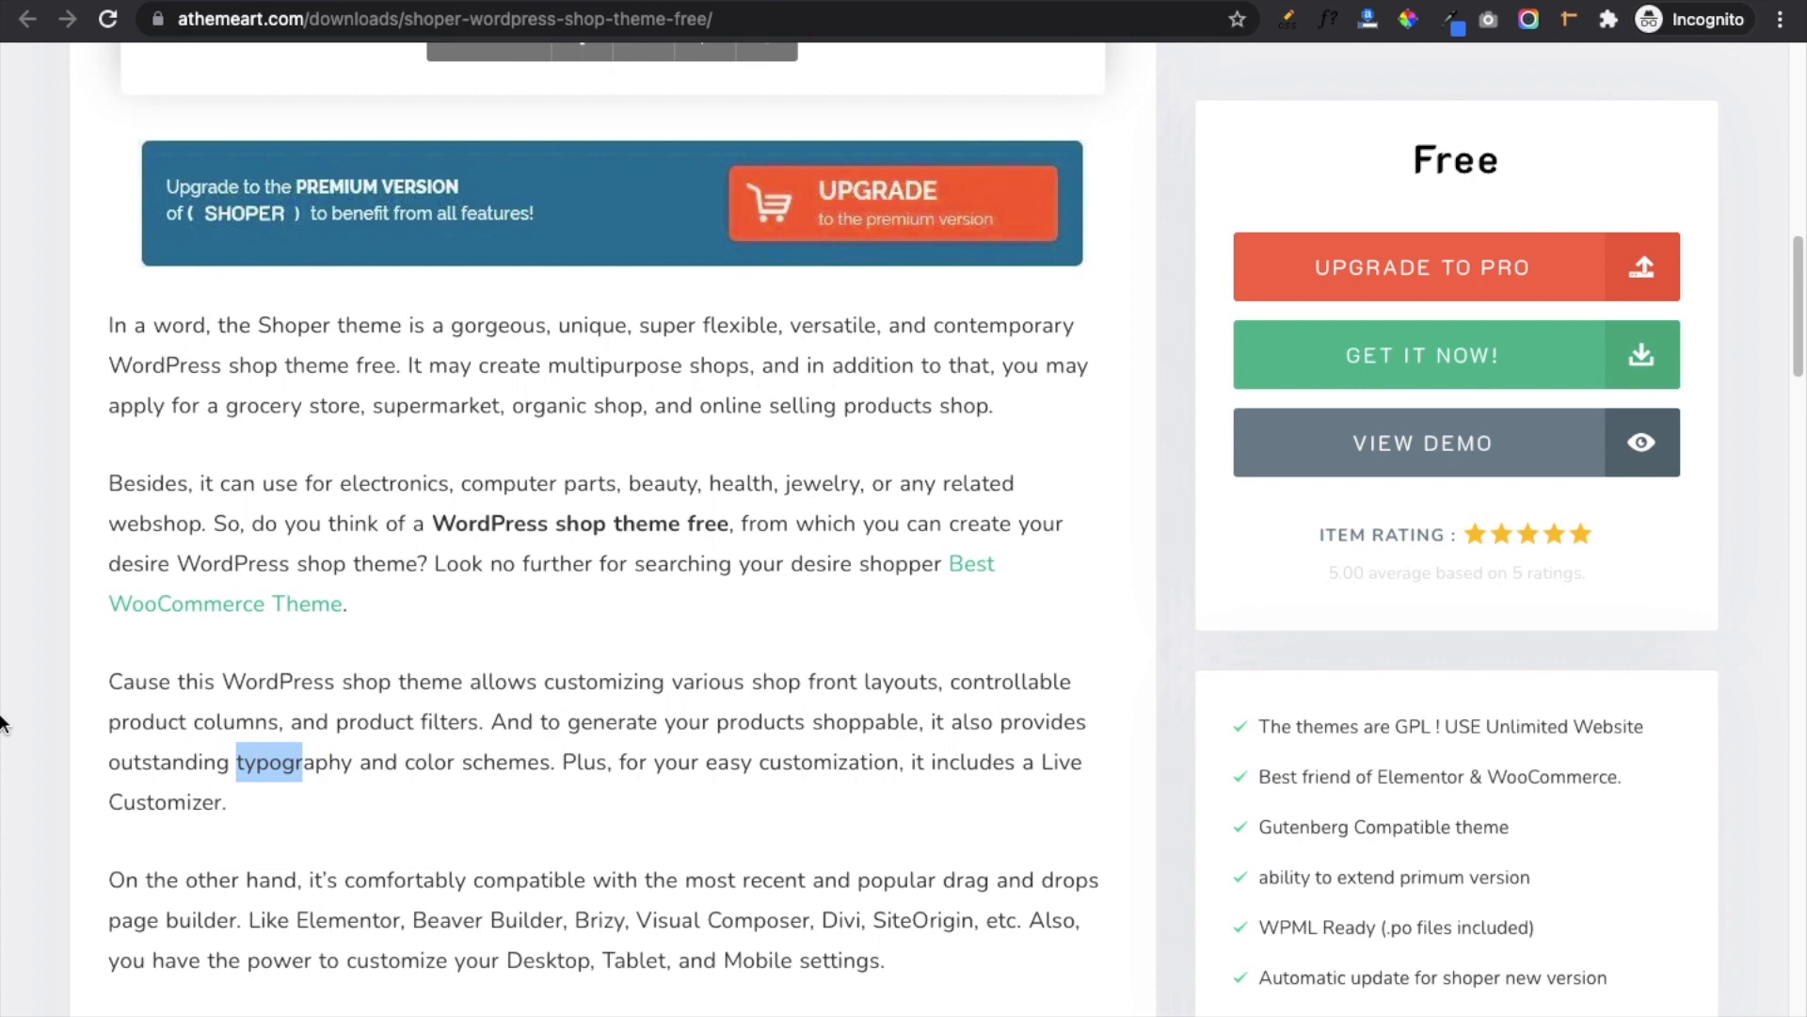
scroll("down", 3)
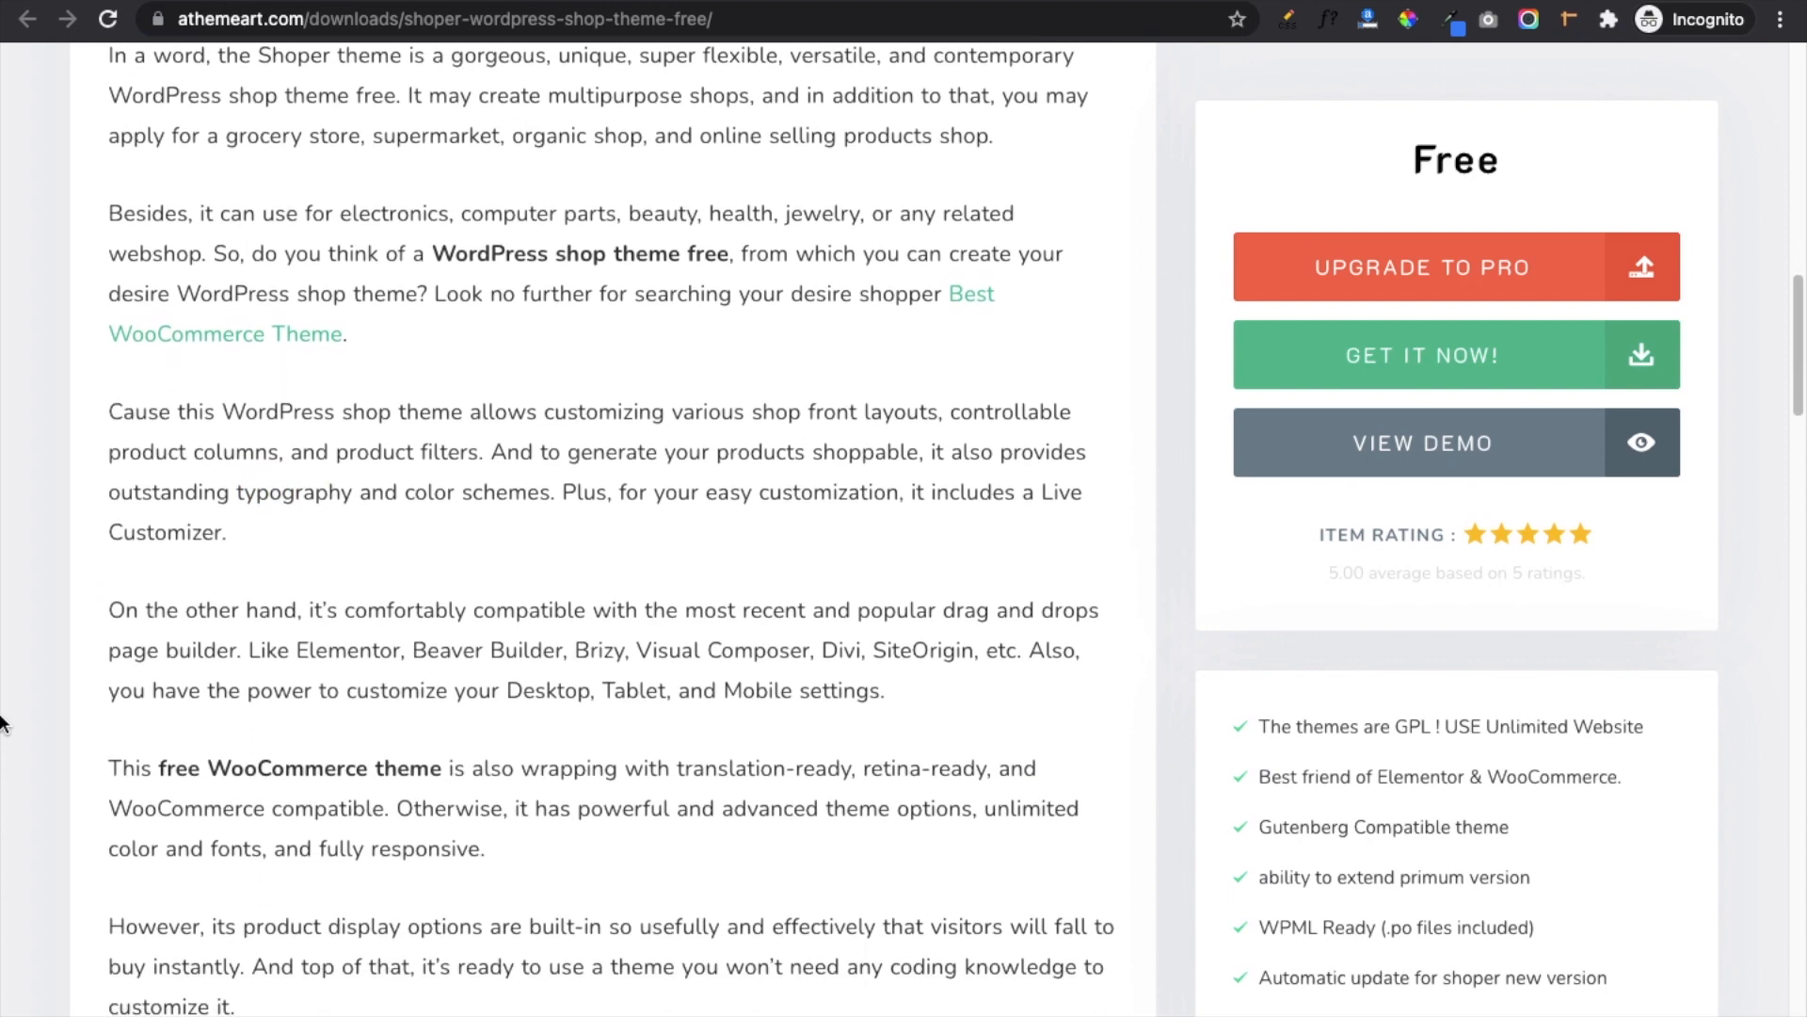
scroll("down", 3)
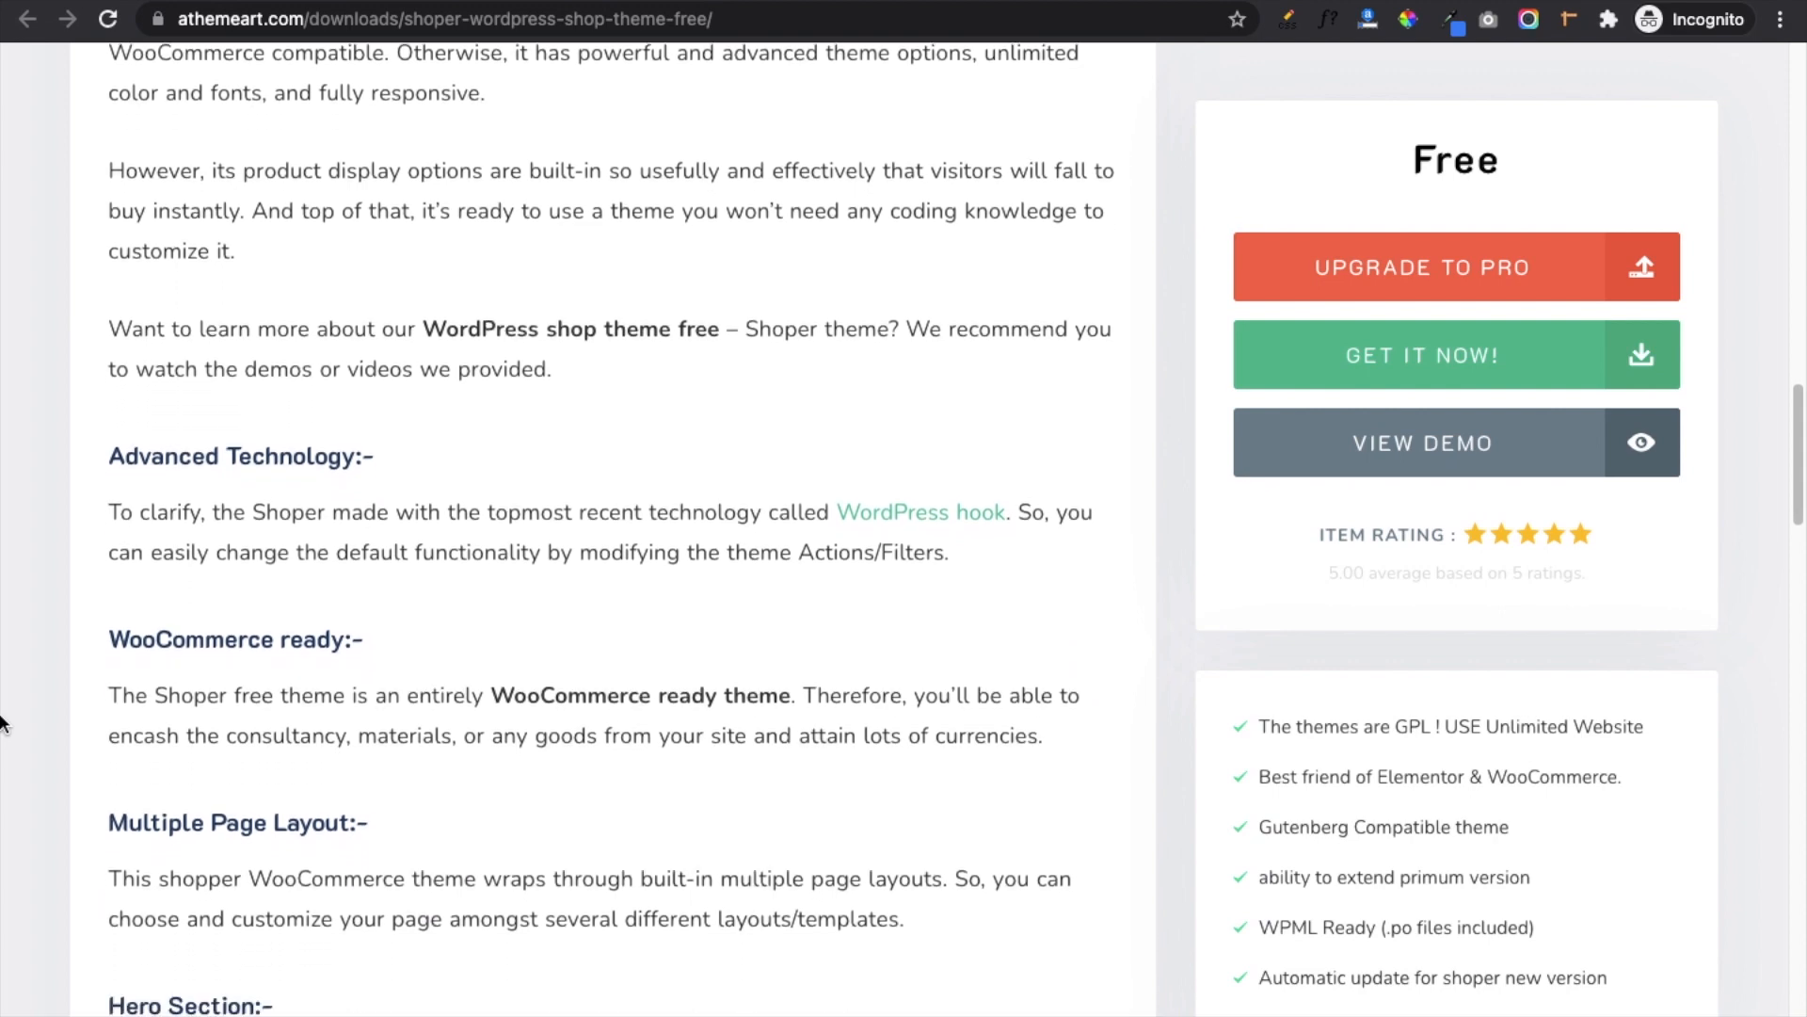
scroll("down", 3)
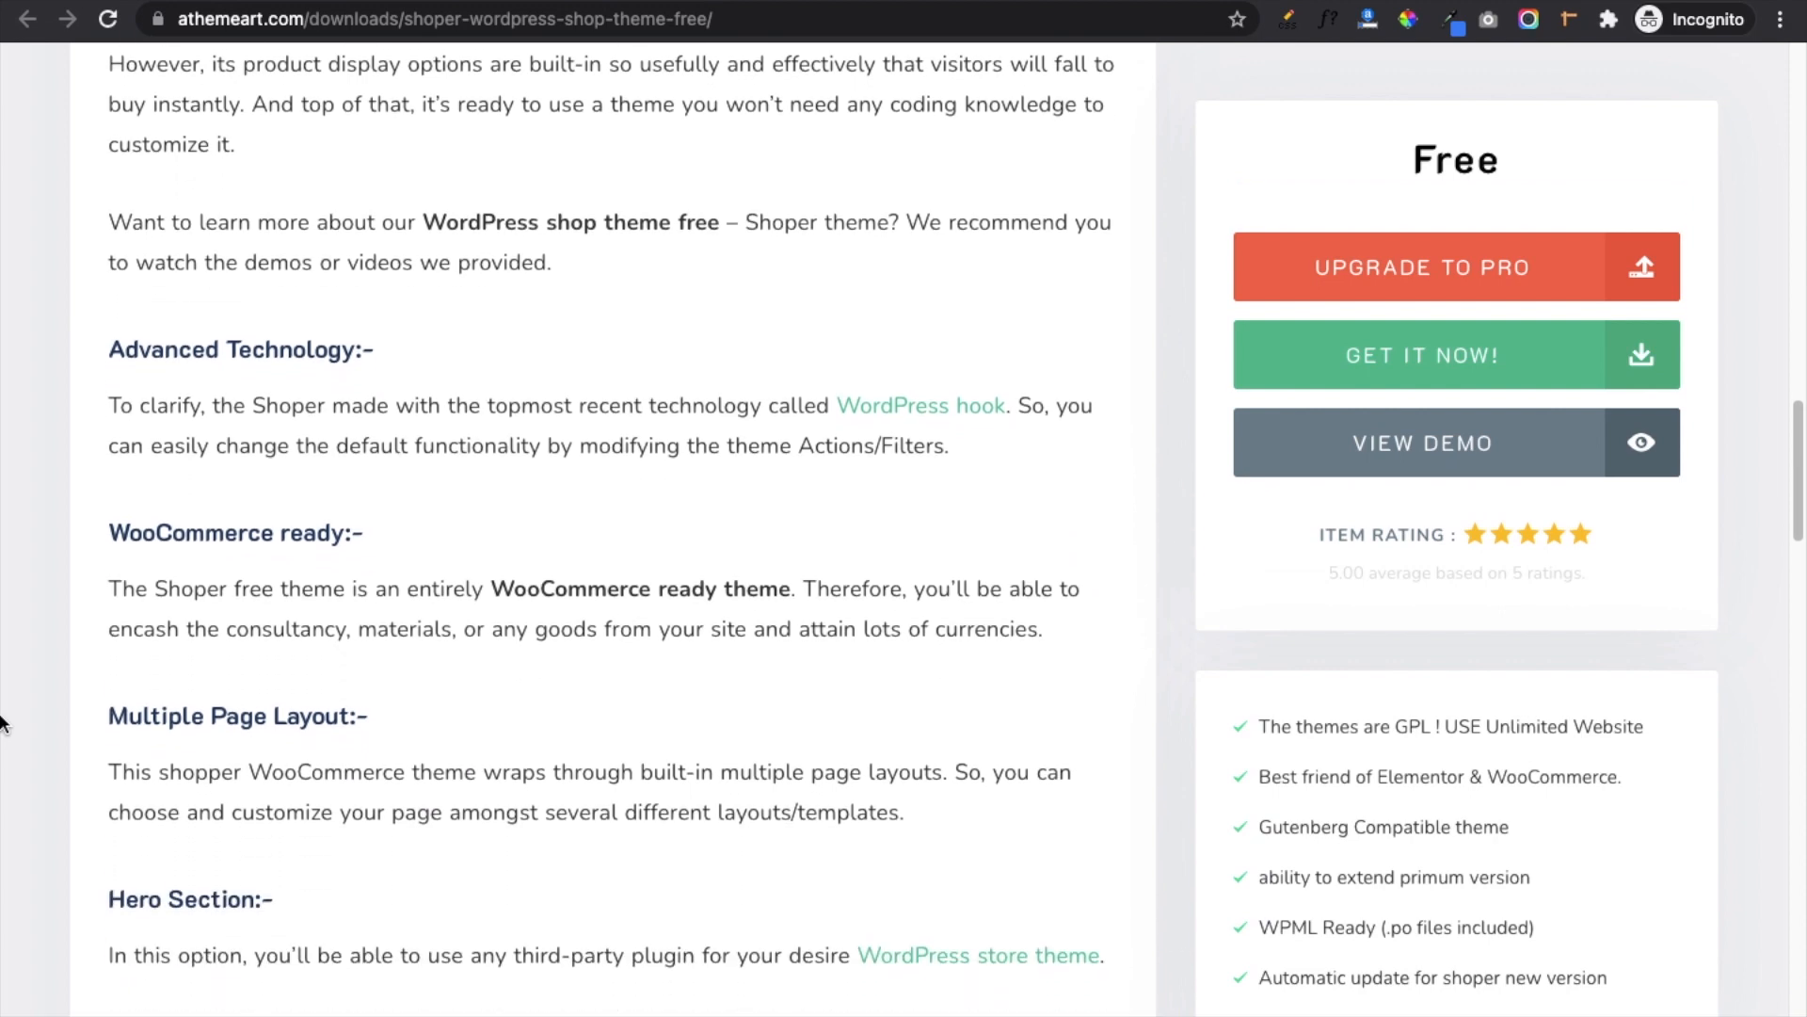
scroll("down", 3)
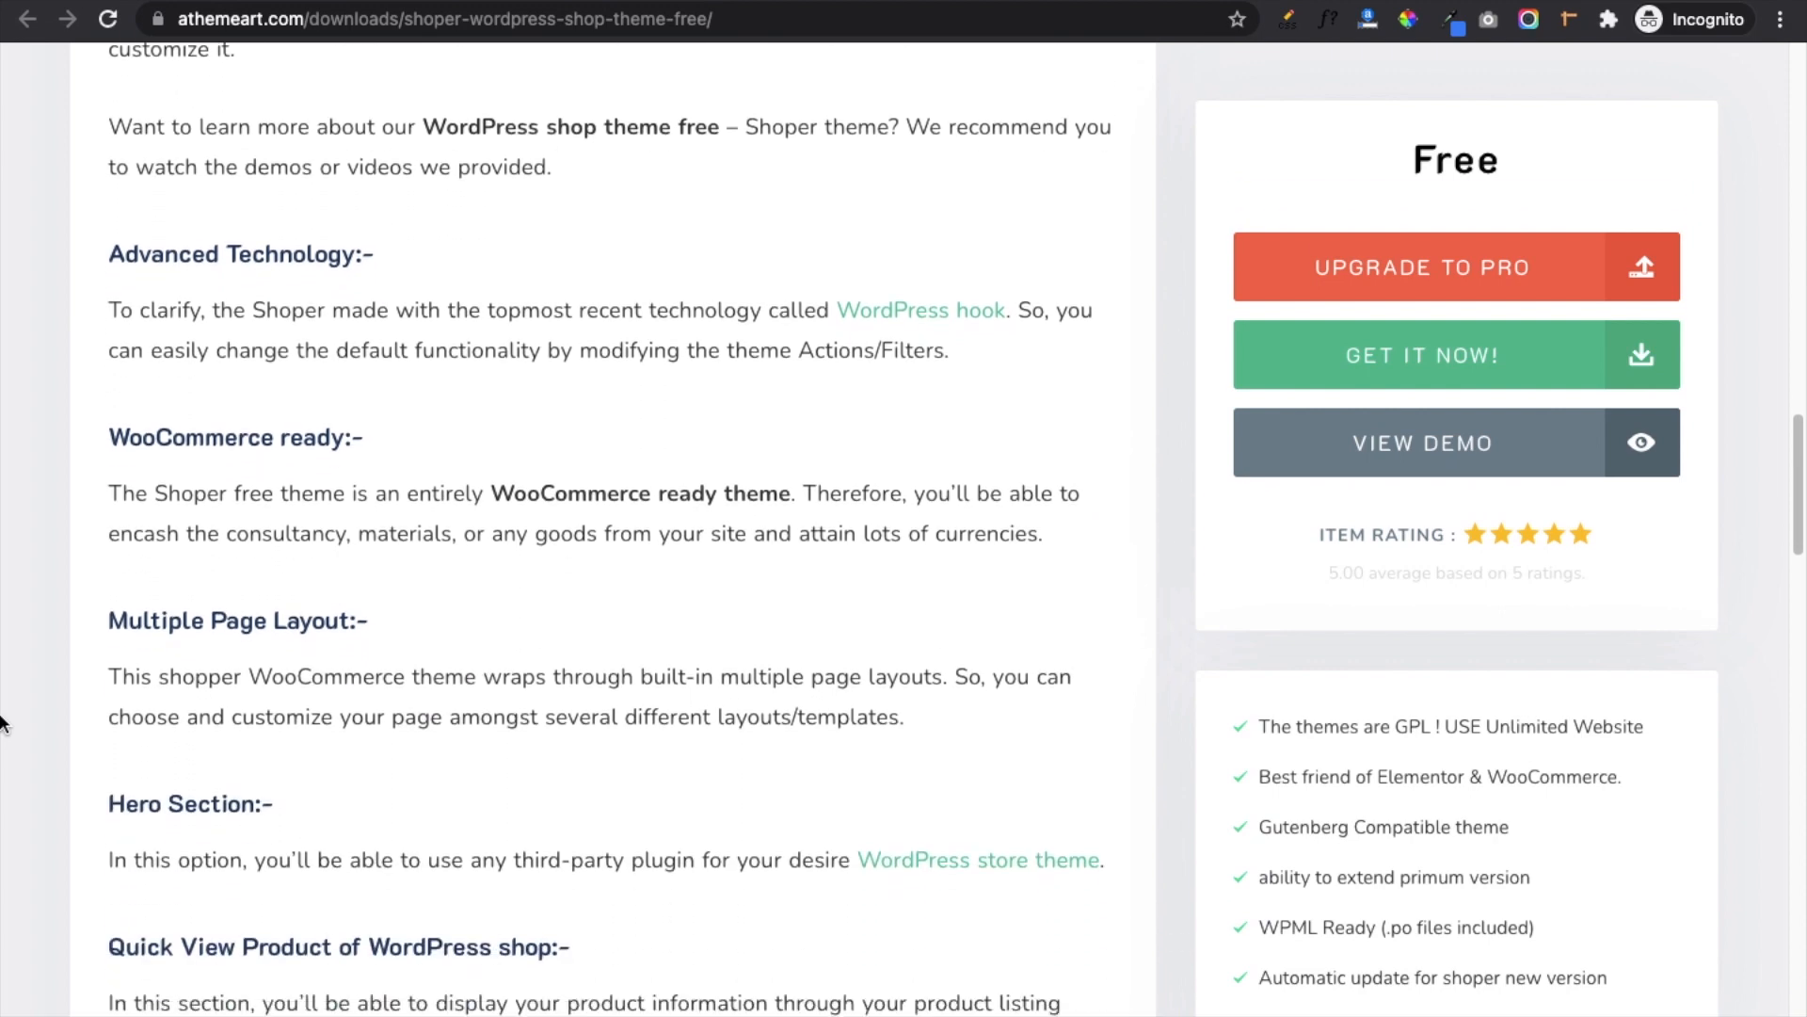
scroll("down", 3)
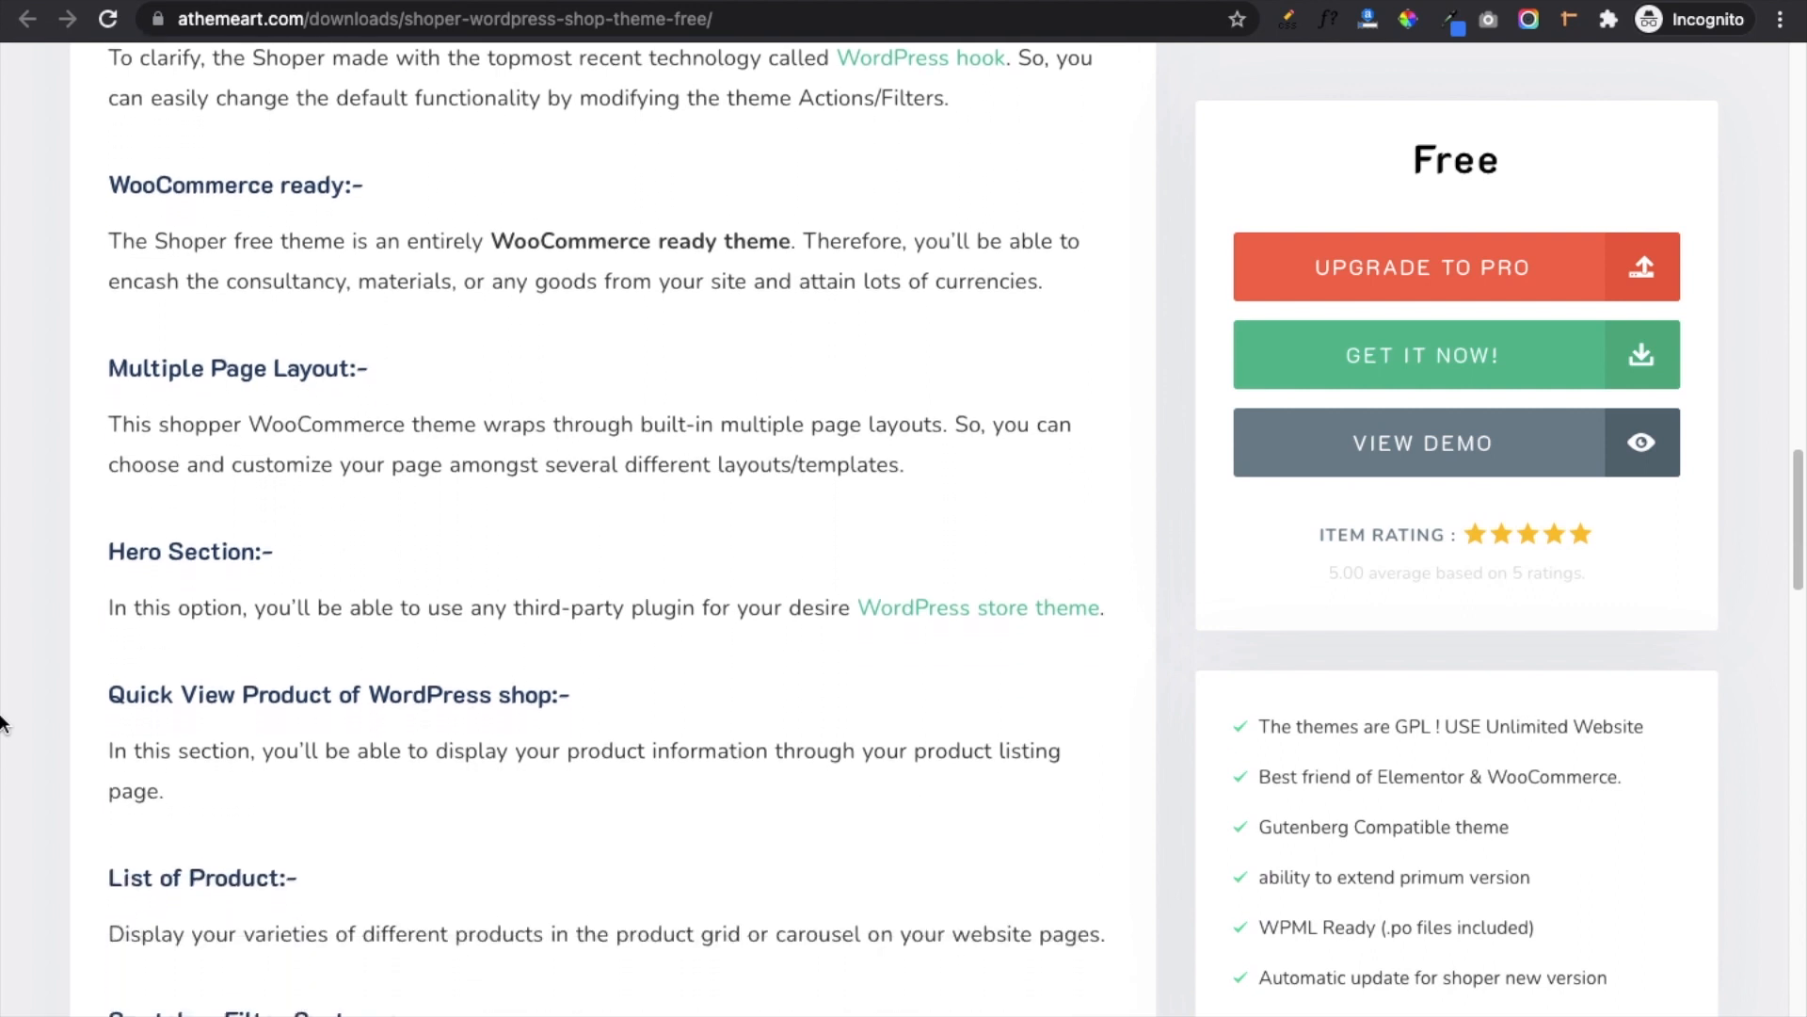
scroll("down", 3)
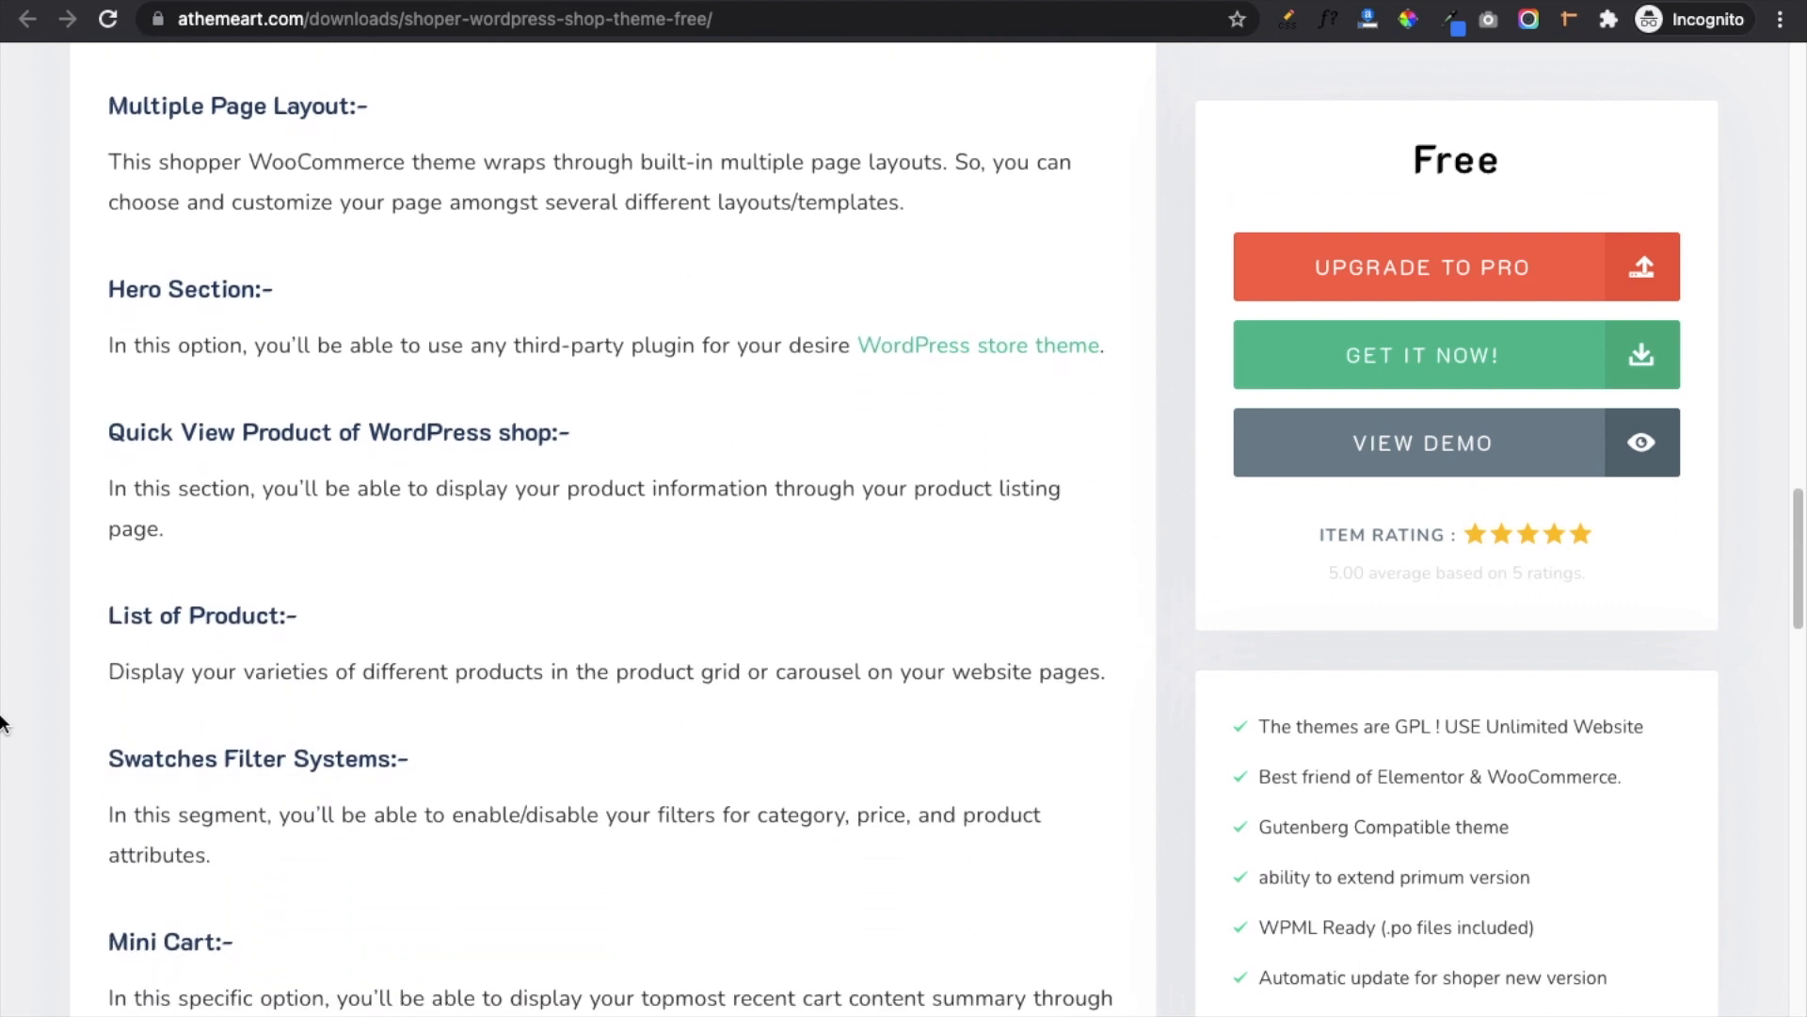
left_click(1424, 441)
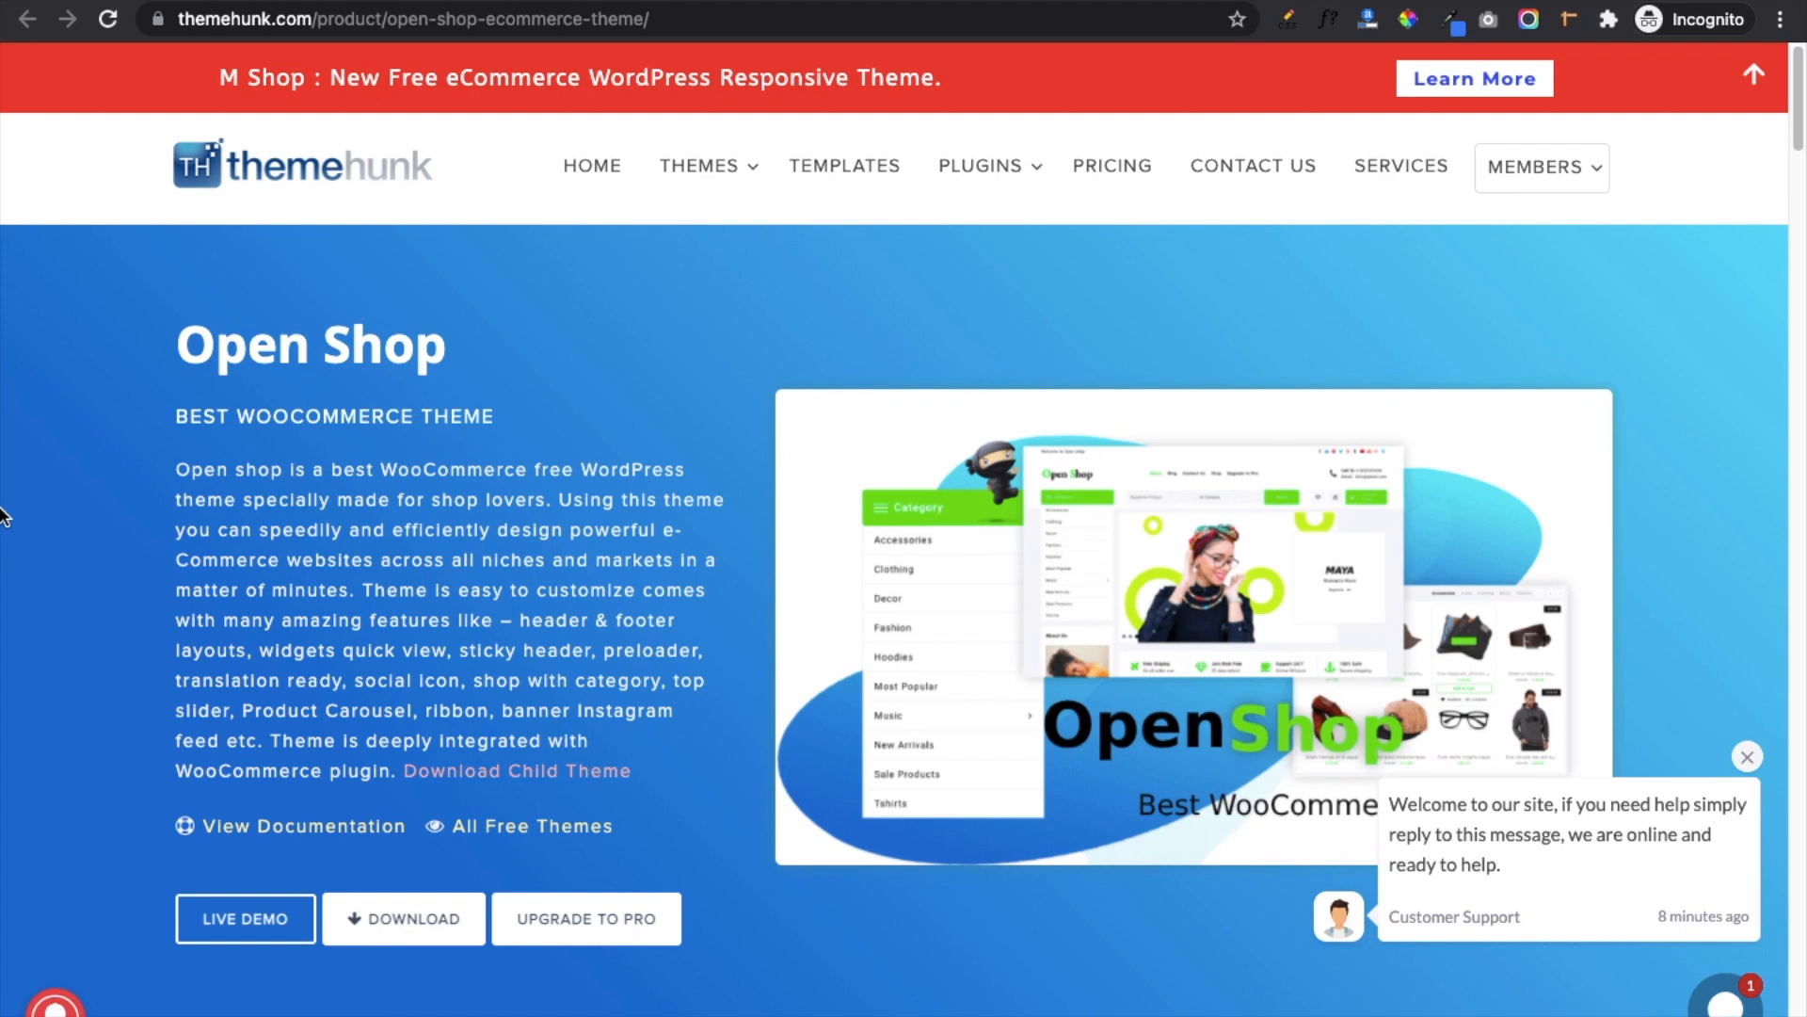
Scroll down the Open Shop page to the Theme Features and show the feature descriptions.
scroll("down", 3)
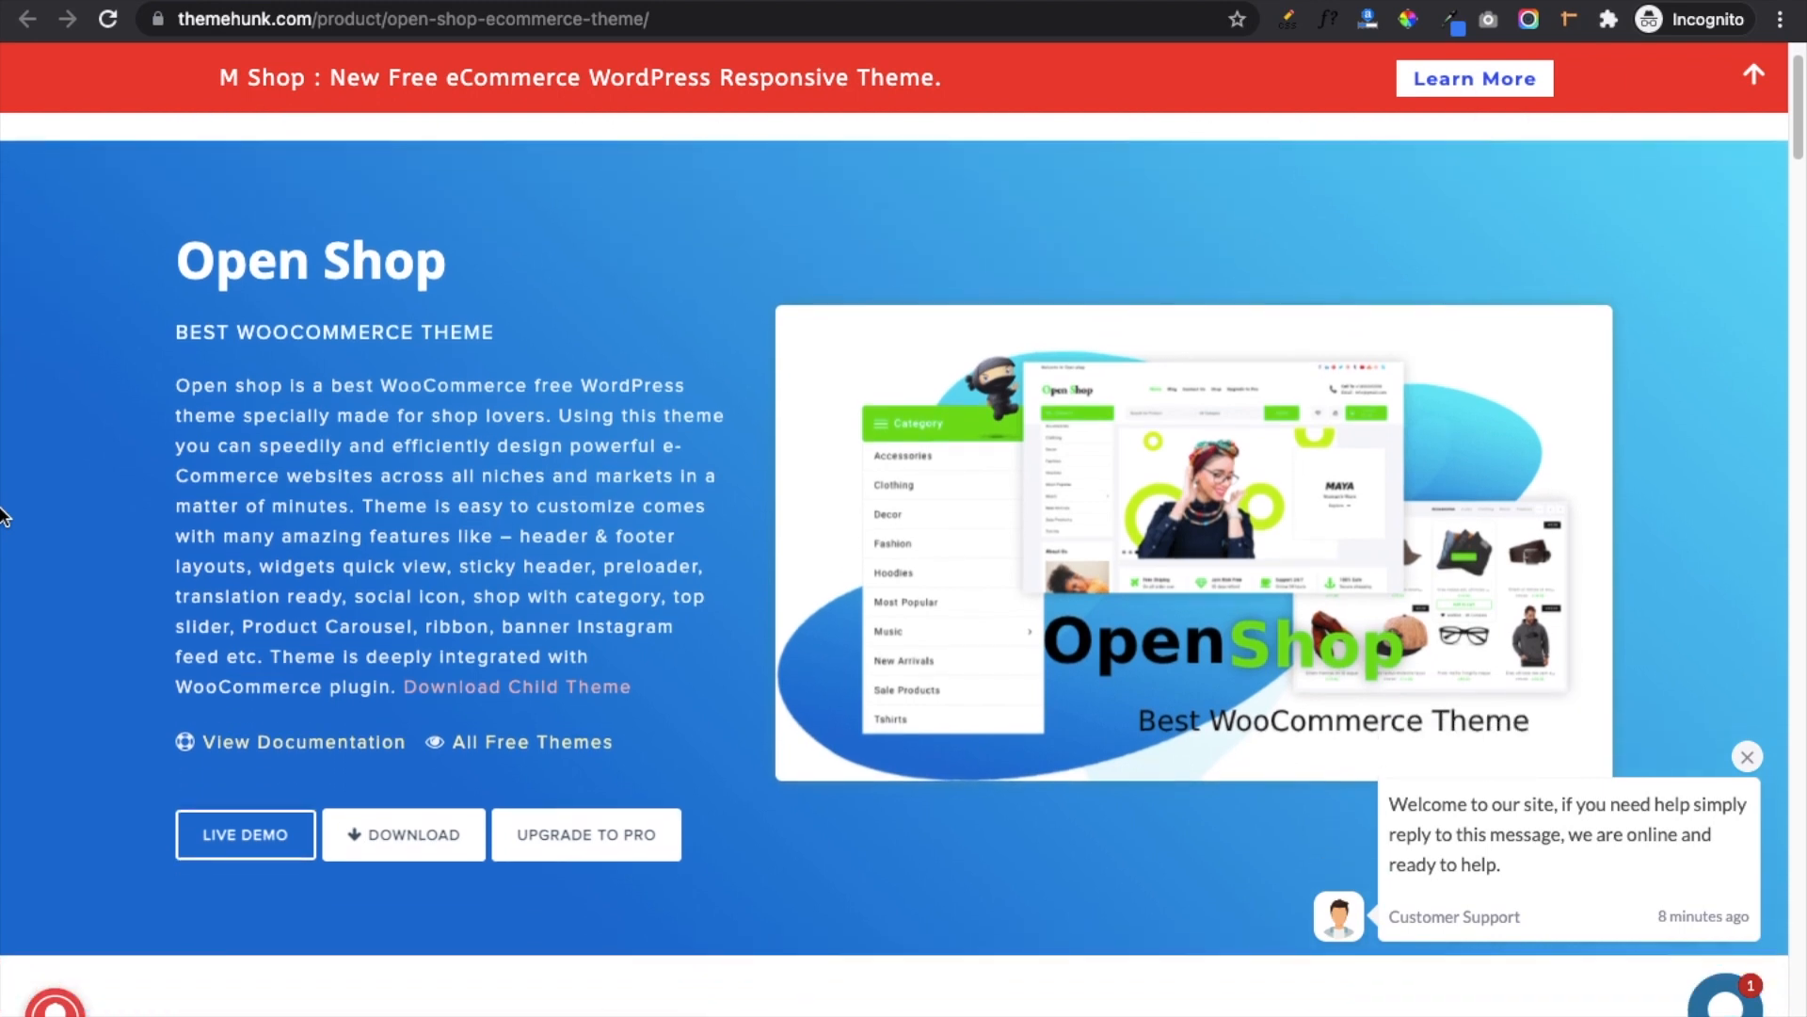
scroll("down", 3)
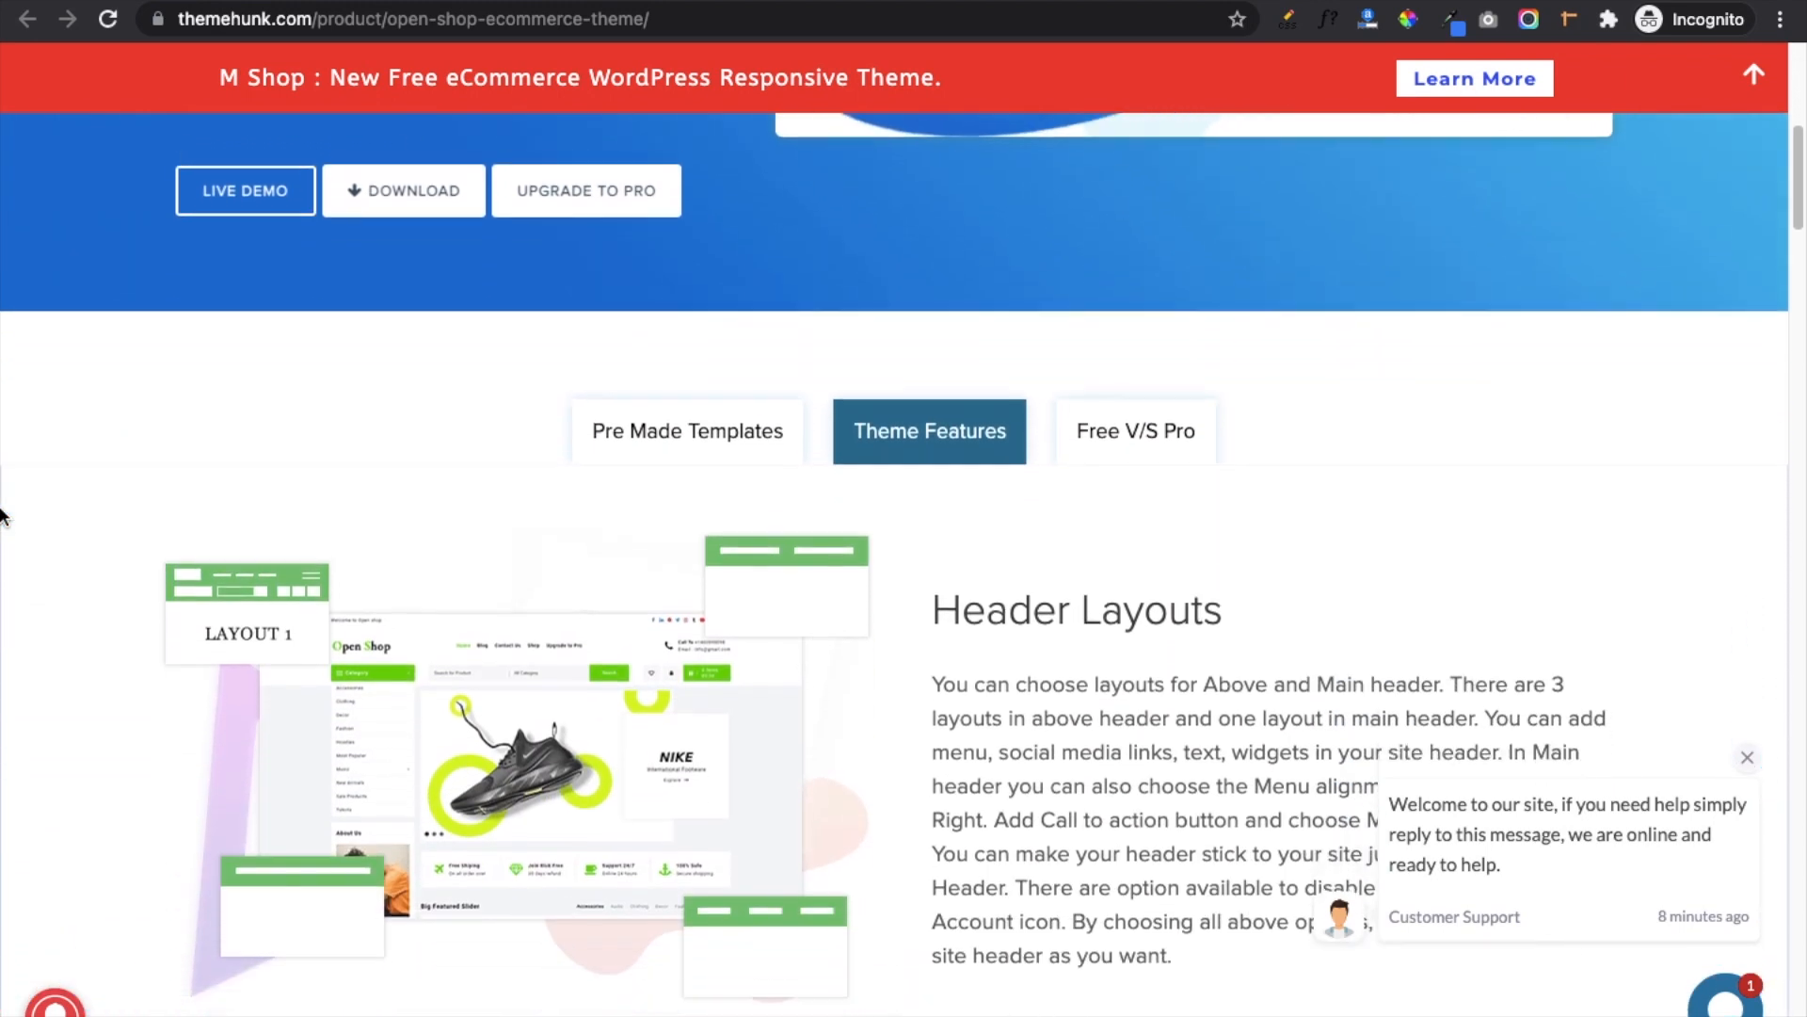
scroll("down", 3)
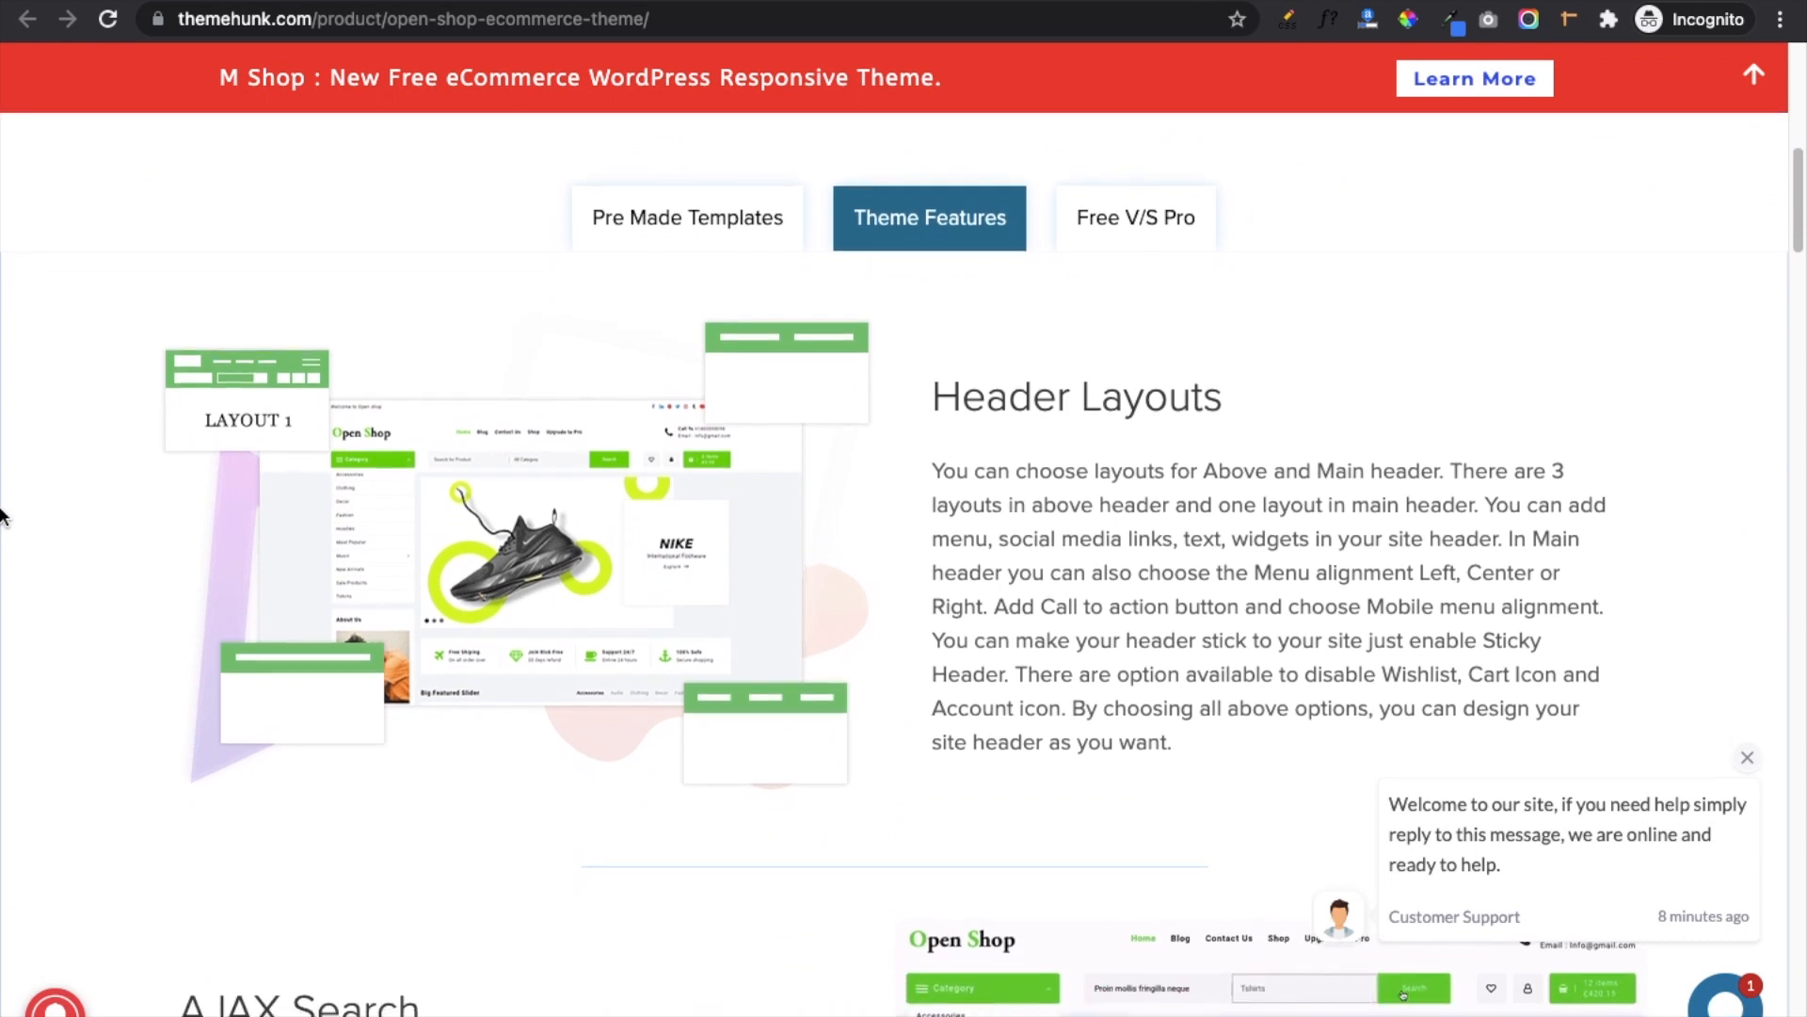
scroll("down", 3)
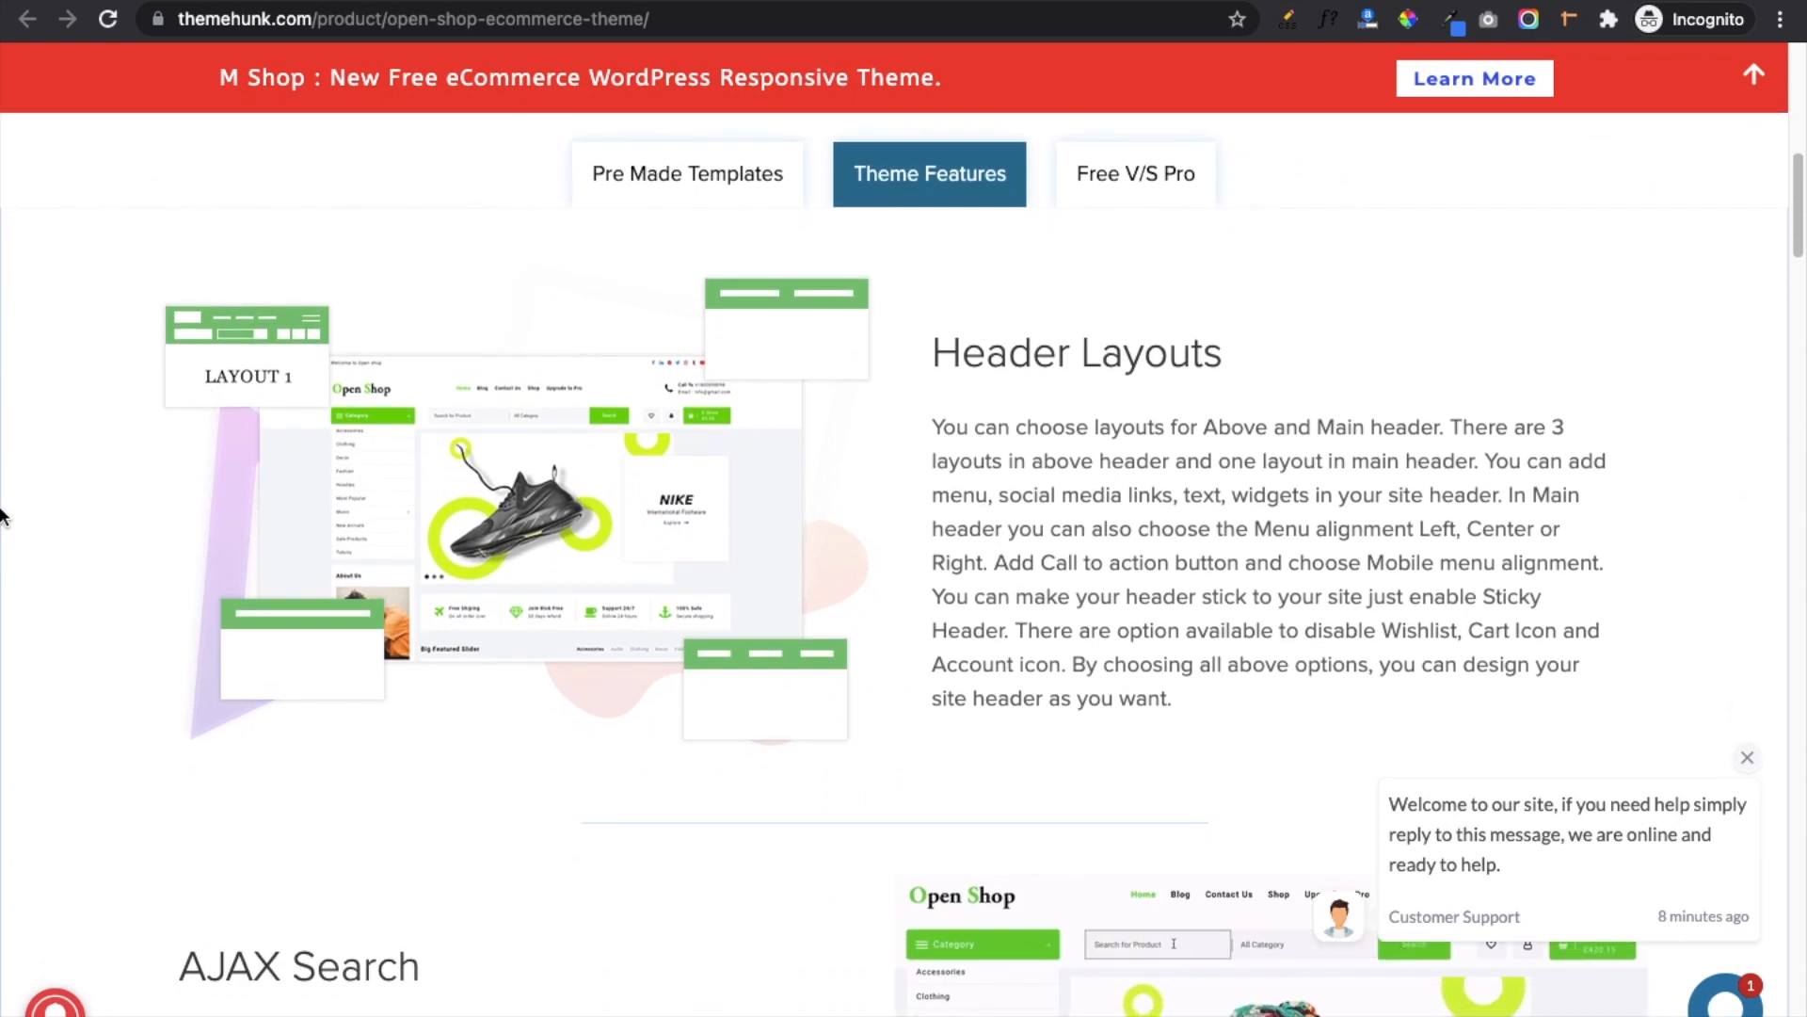
scroll("down", 3)
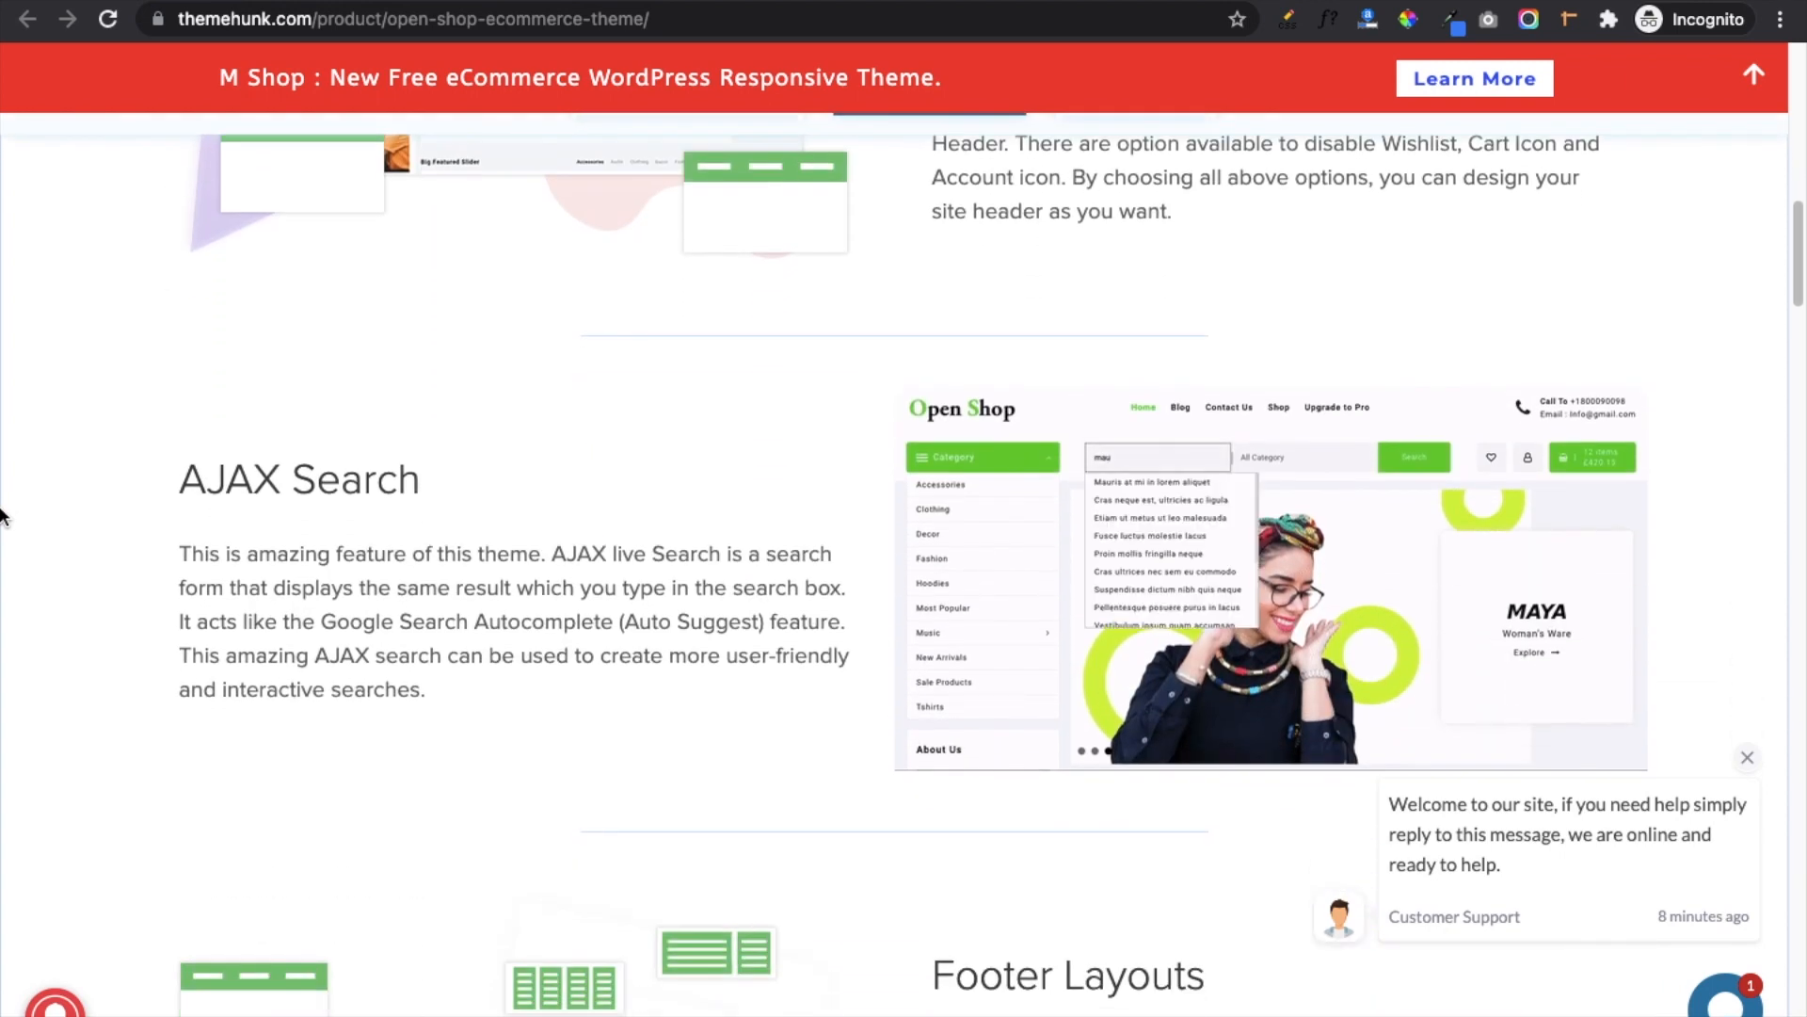
left_click(1148, 553)
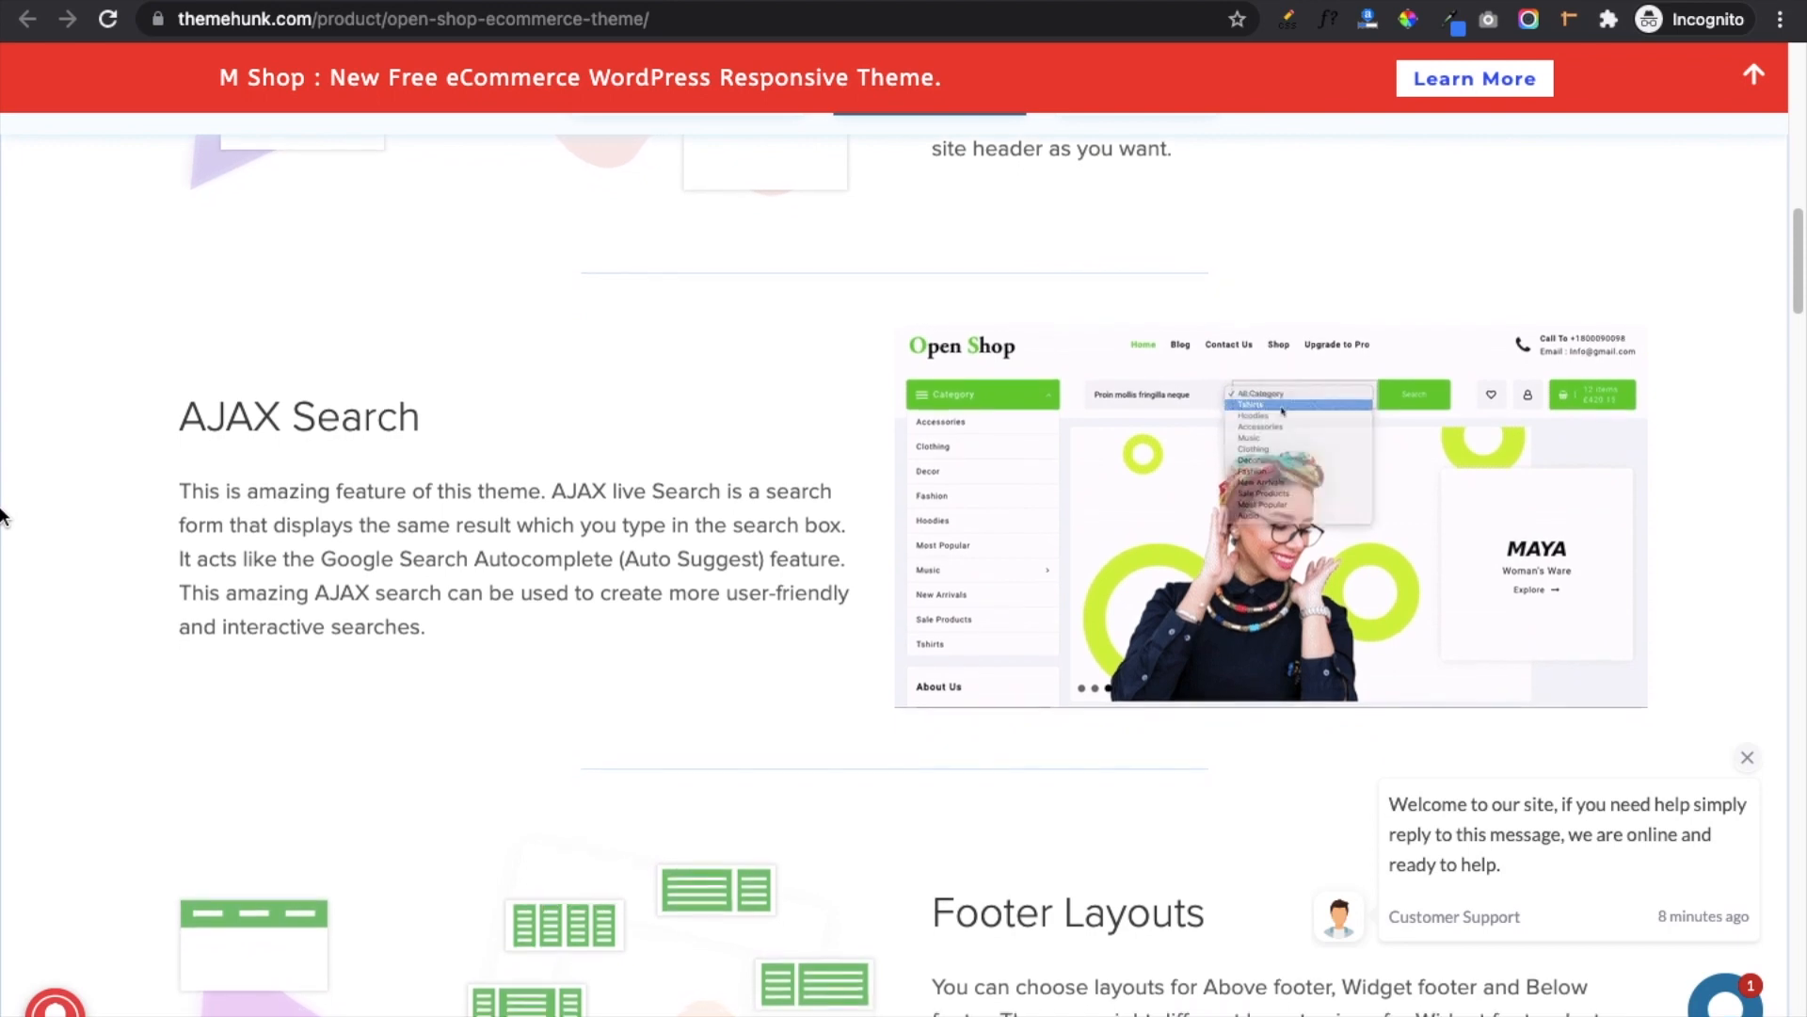
Scroll through header layouts, AJAX search and carousels down to Product Quick View.
scroll("down", 3)
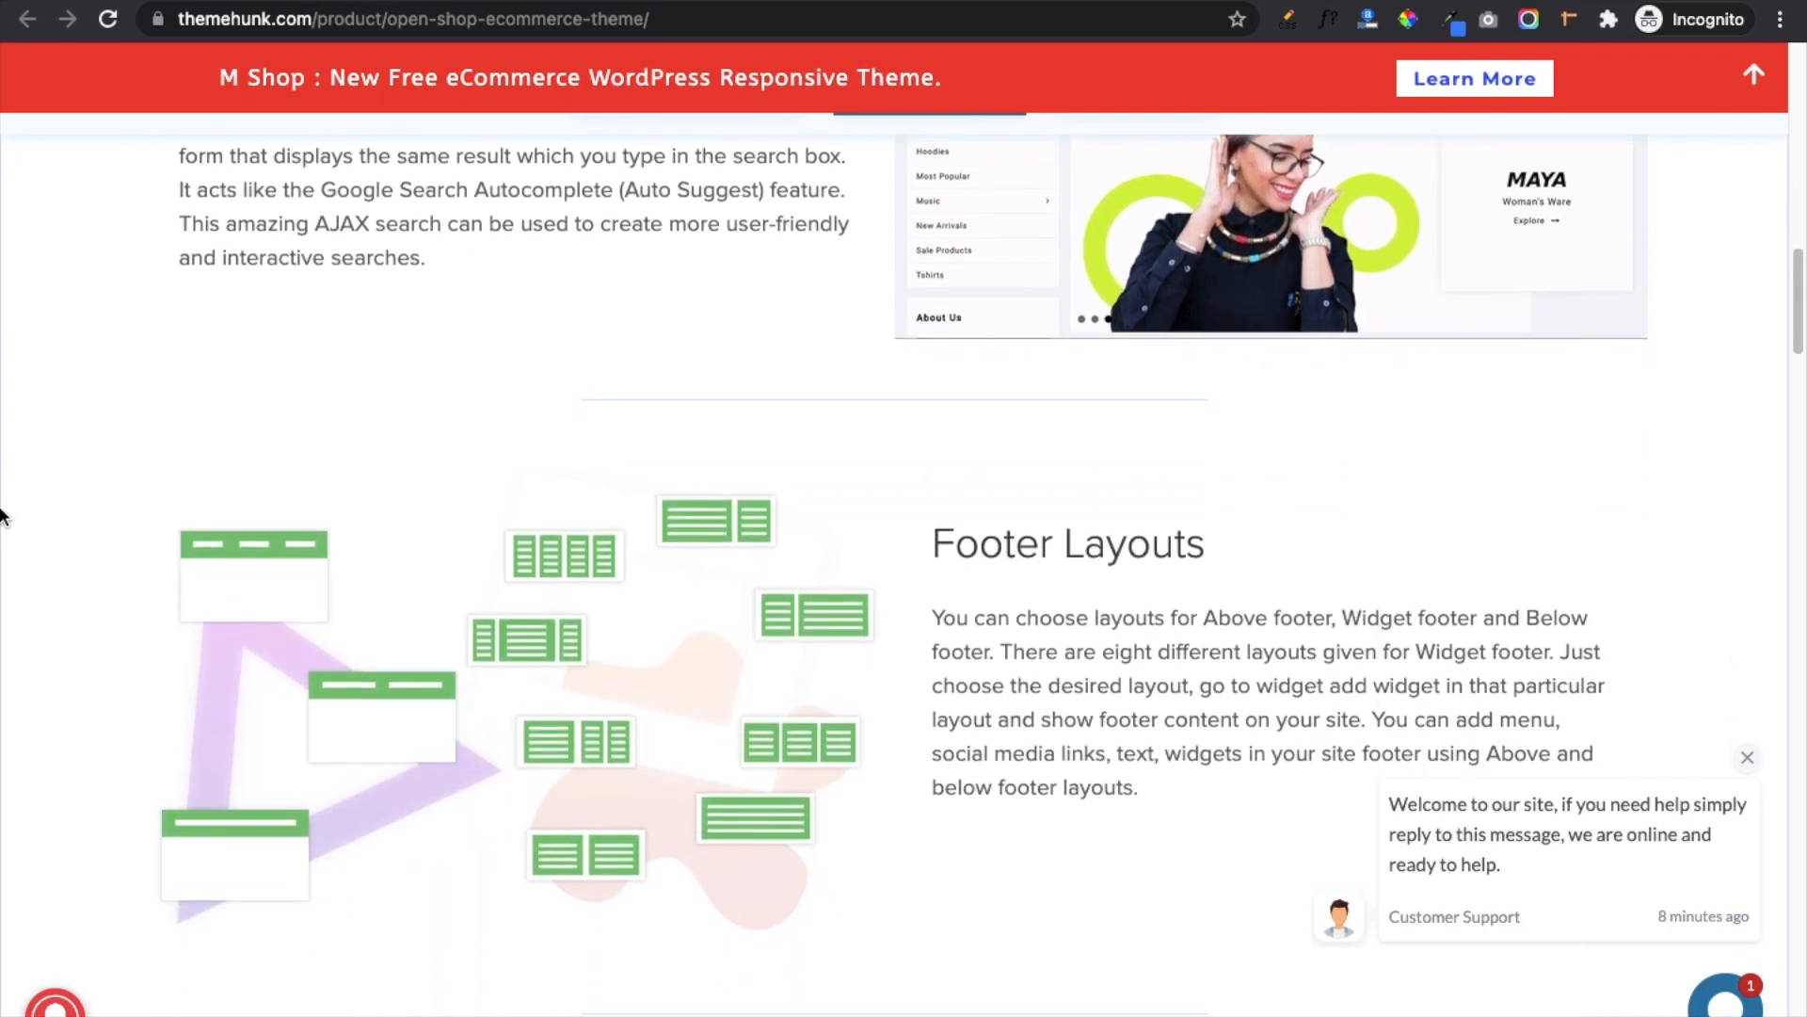
scroll("down", 3)
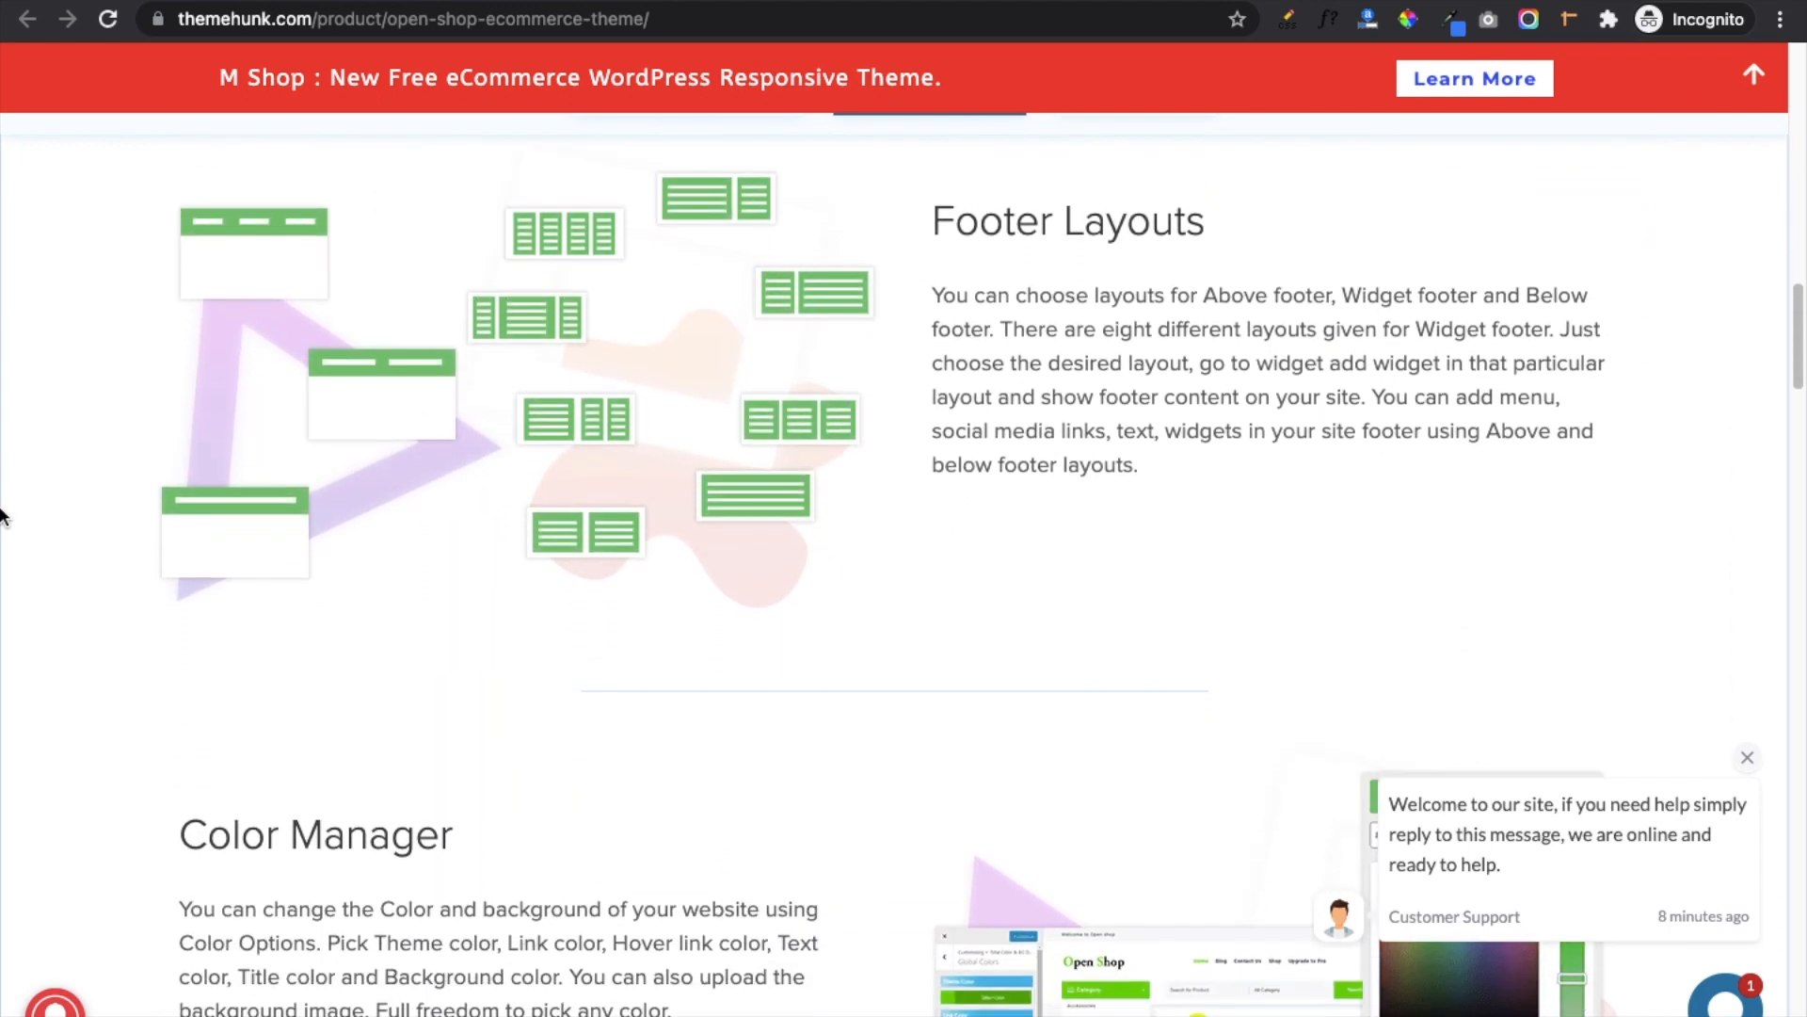
scroll("down", 3)
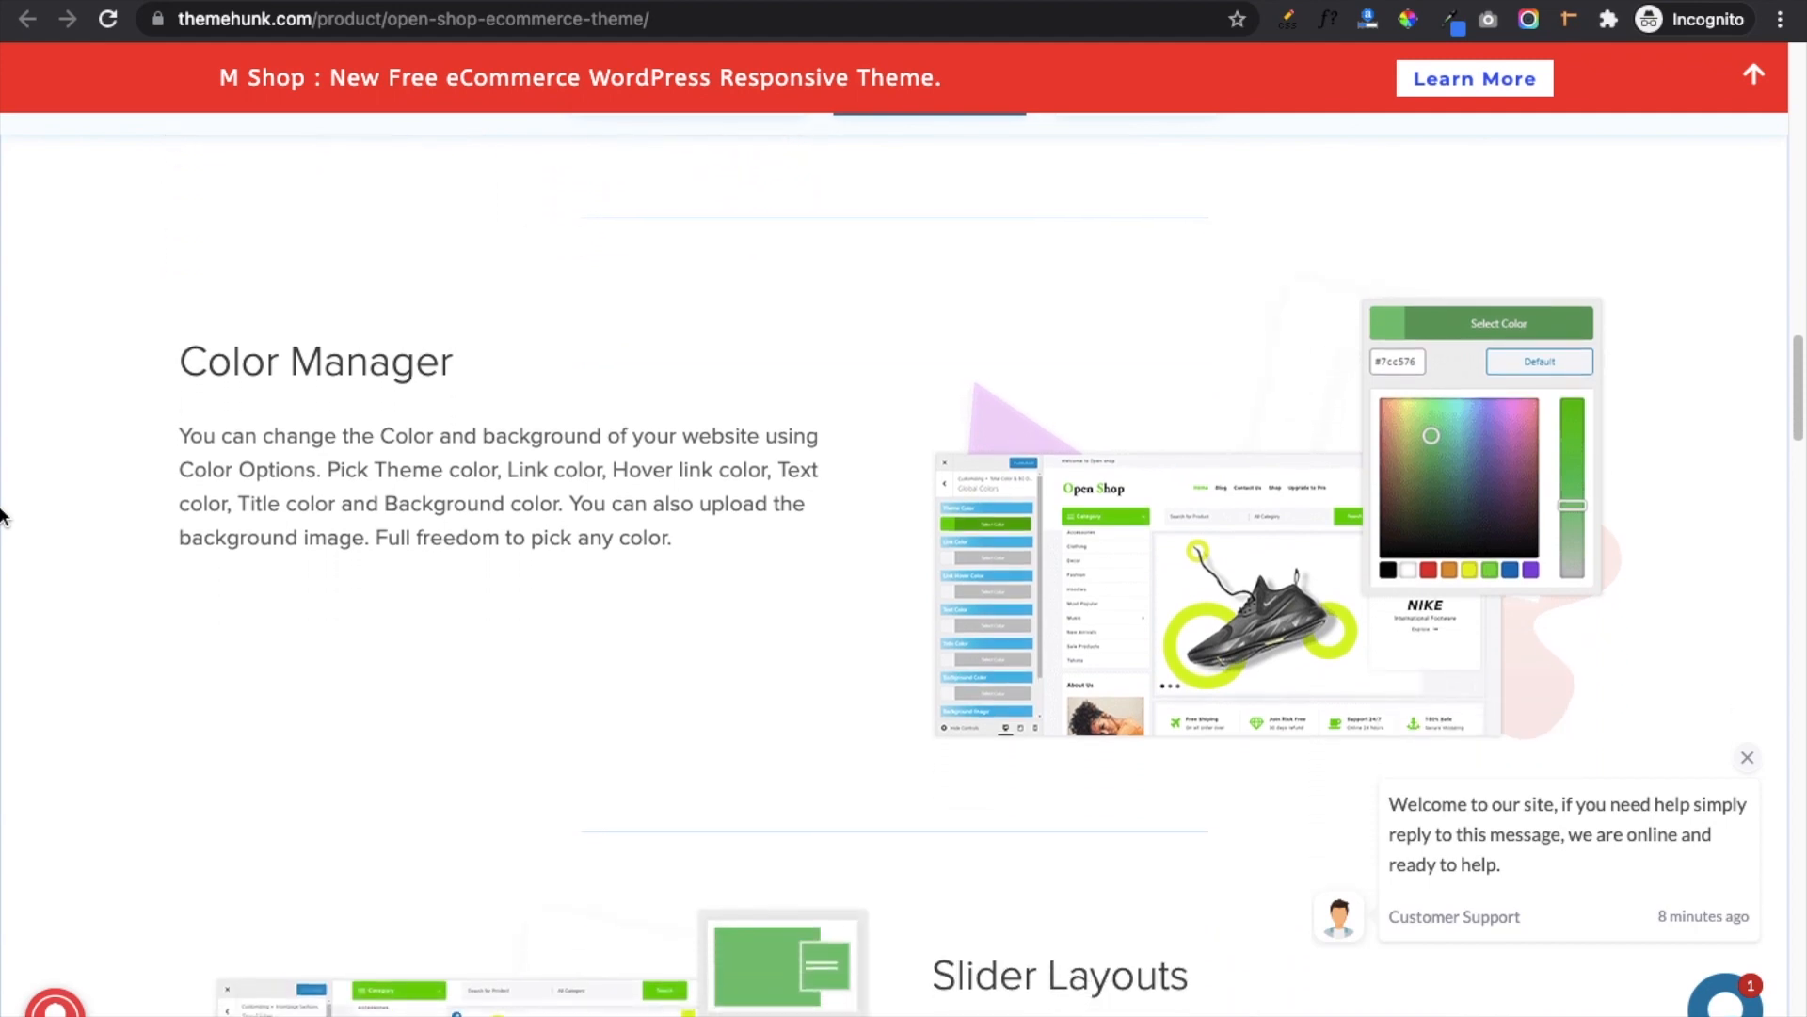
scroll("down", 3)
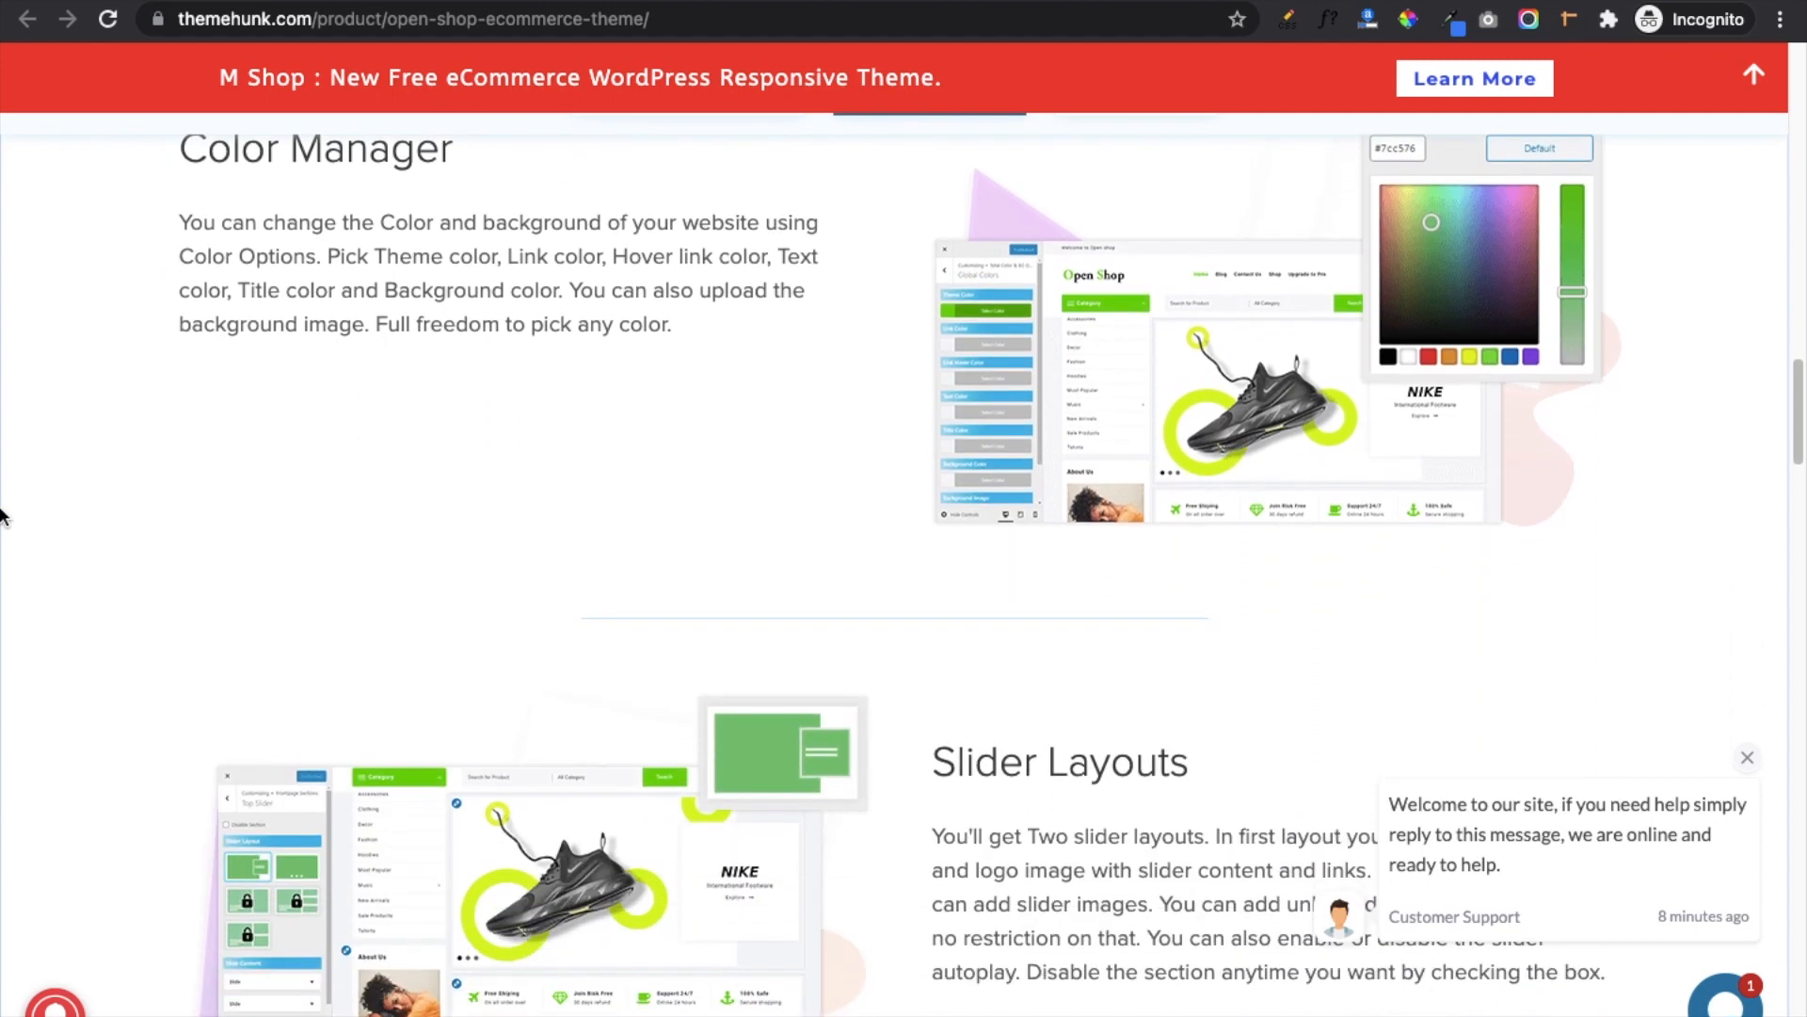
scroll("down", 3)
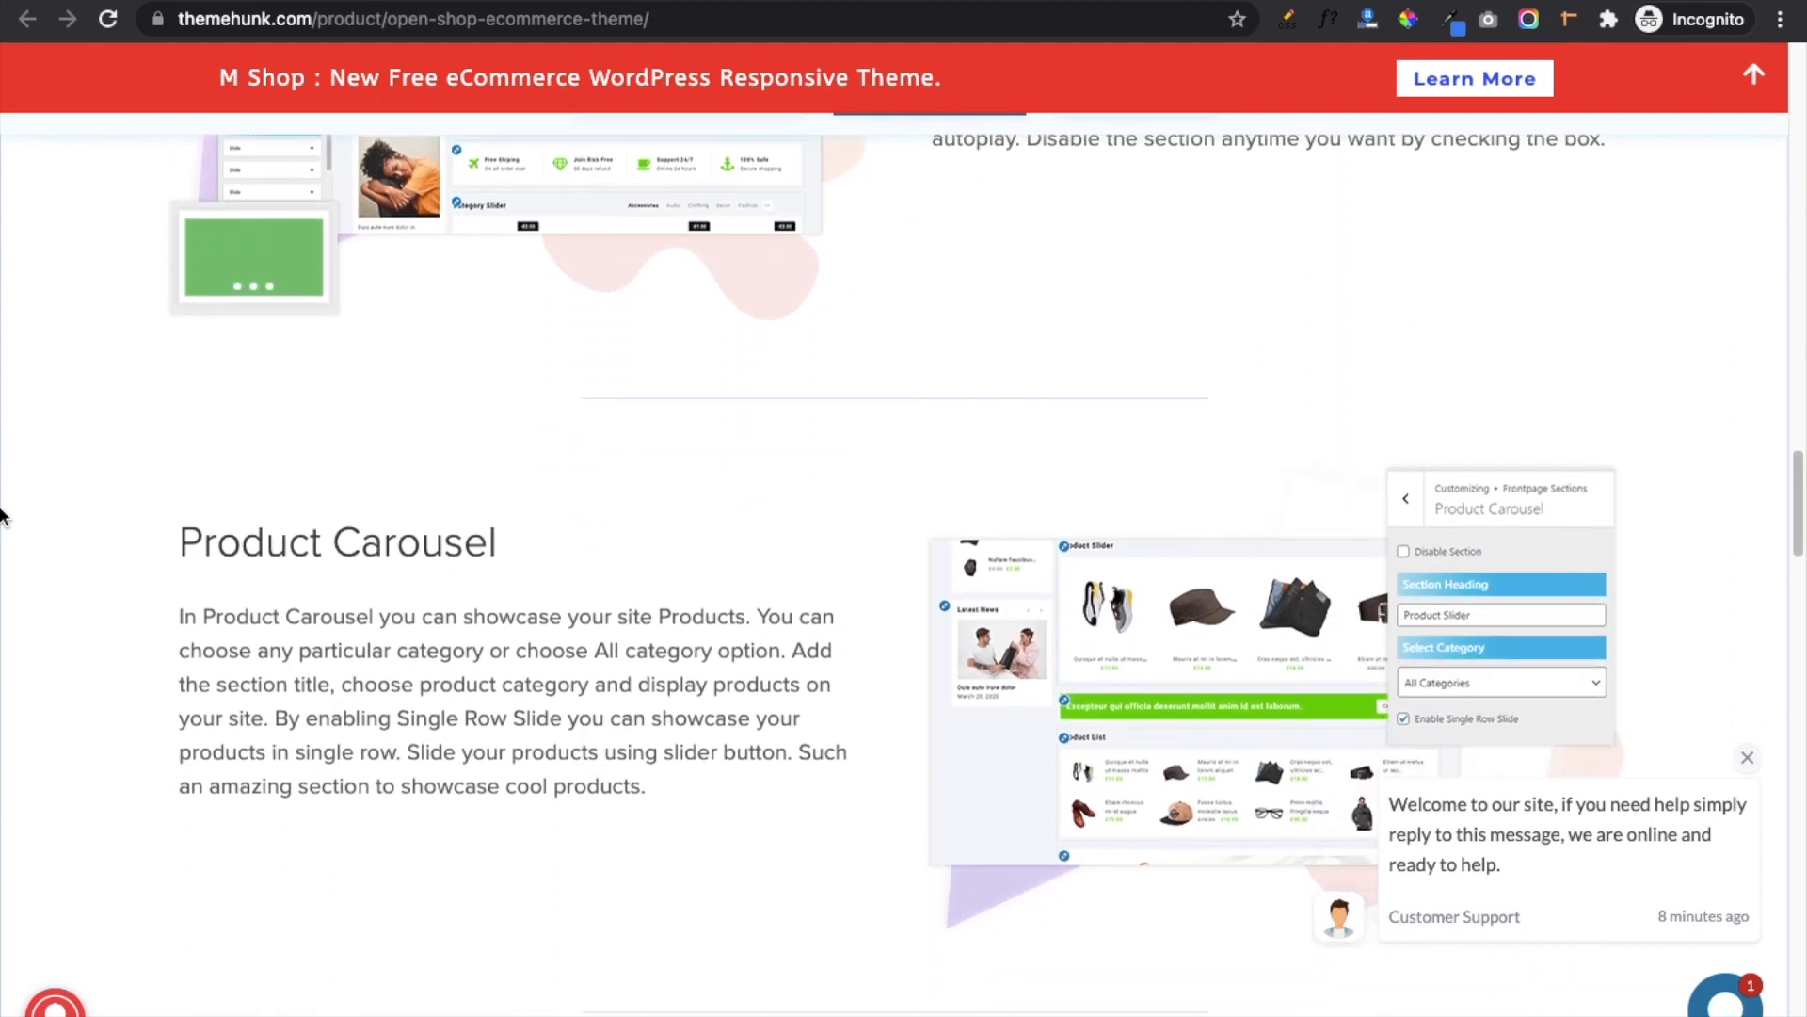
scroll("down", 3)
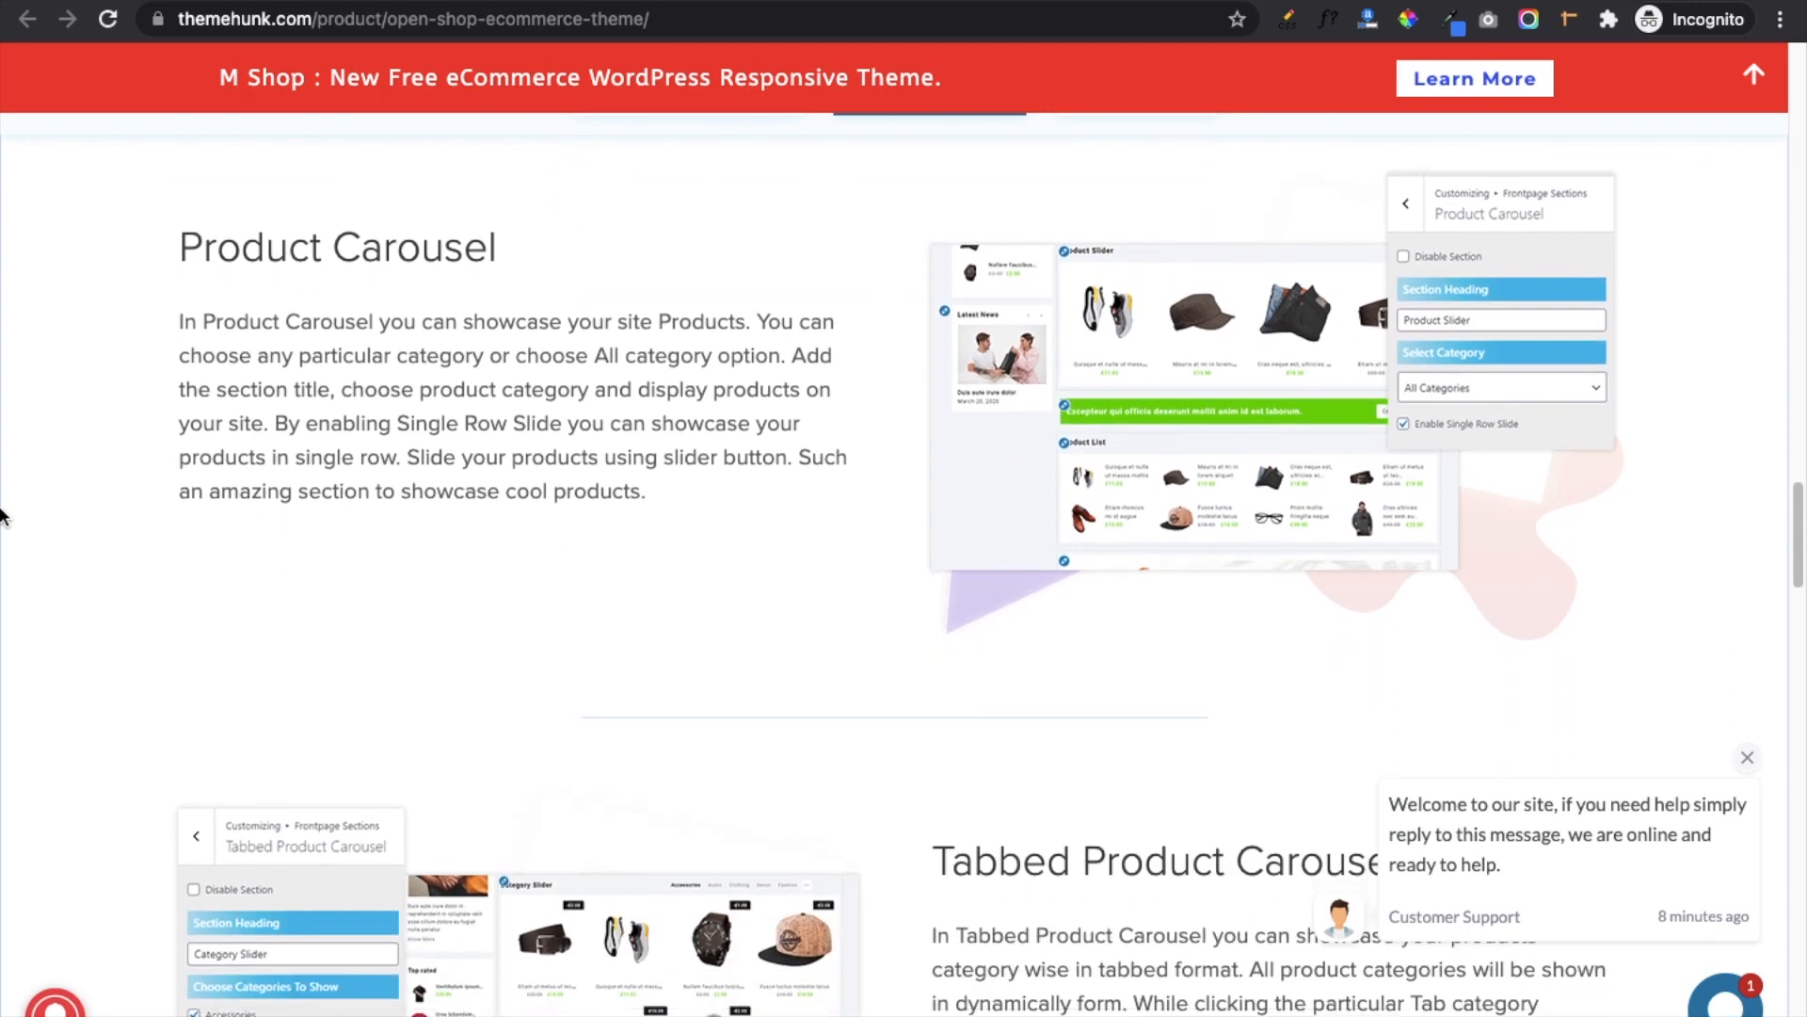
scroll("down", 3)
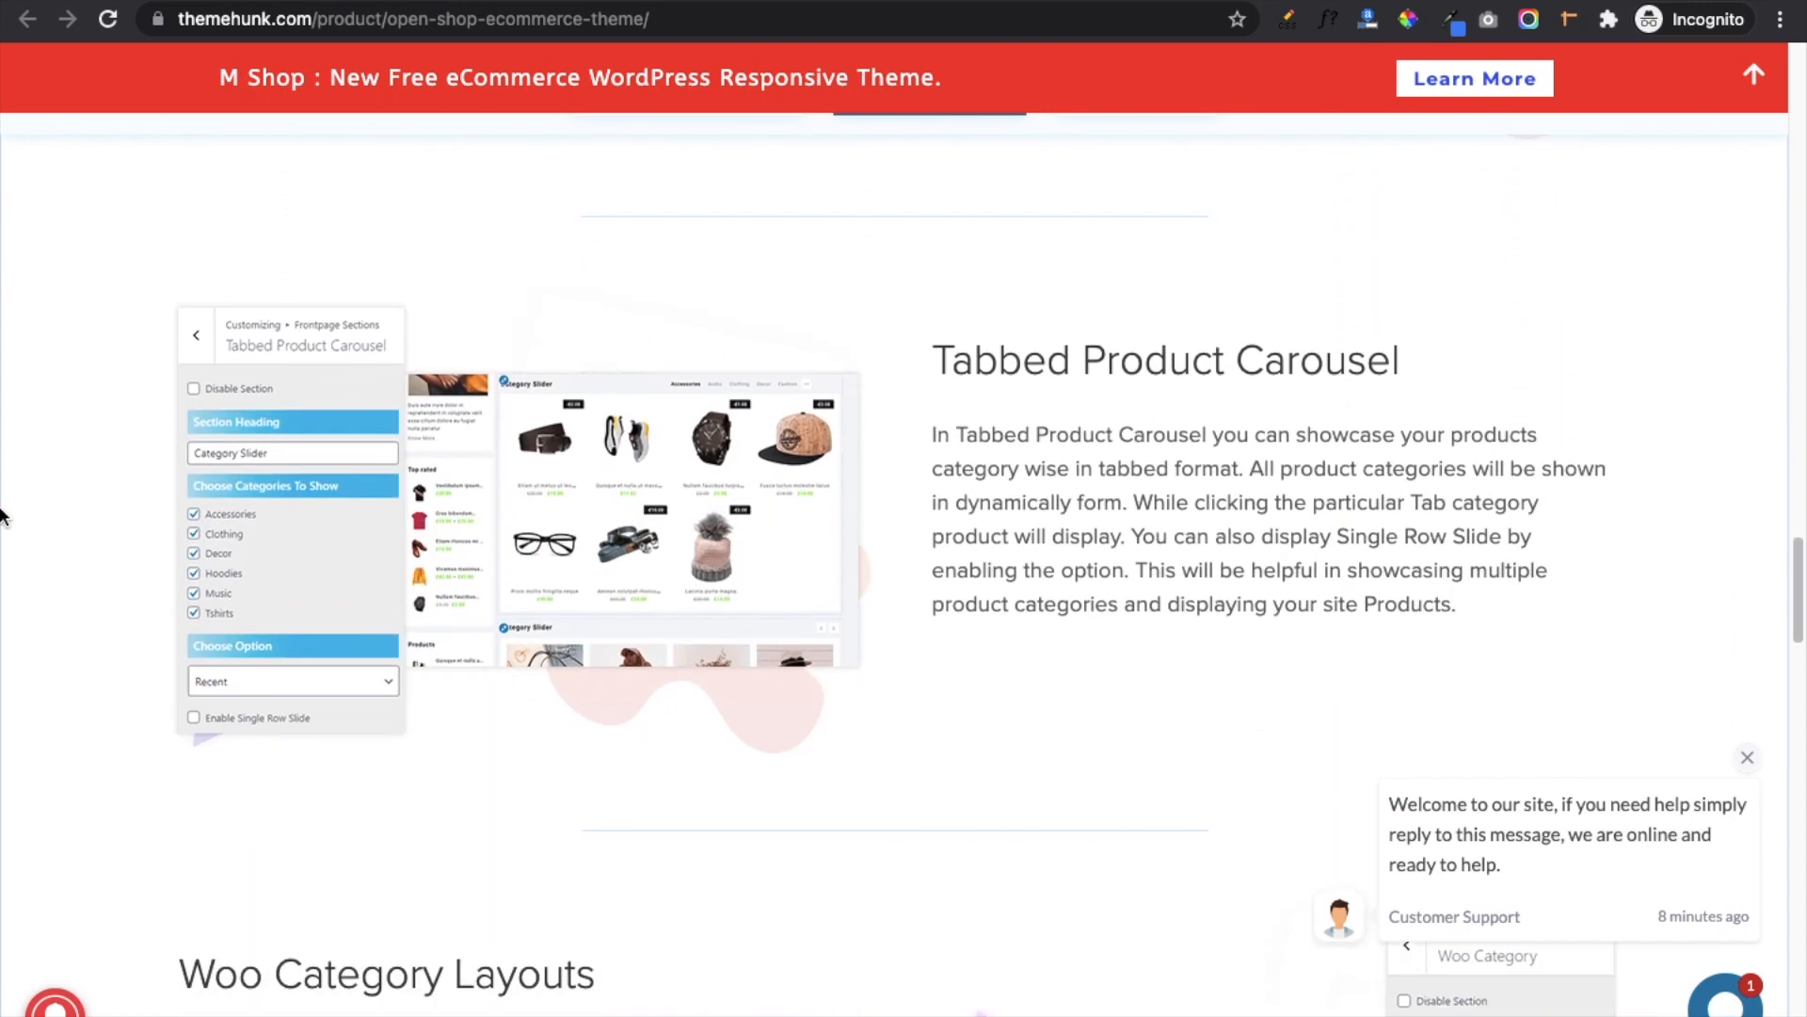
scroll("down", 3)
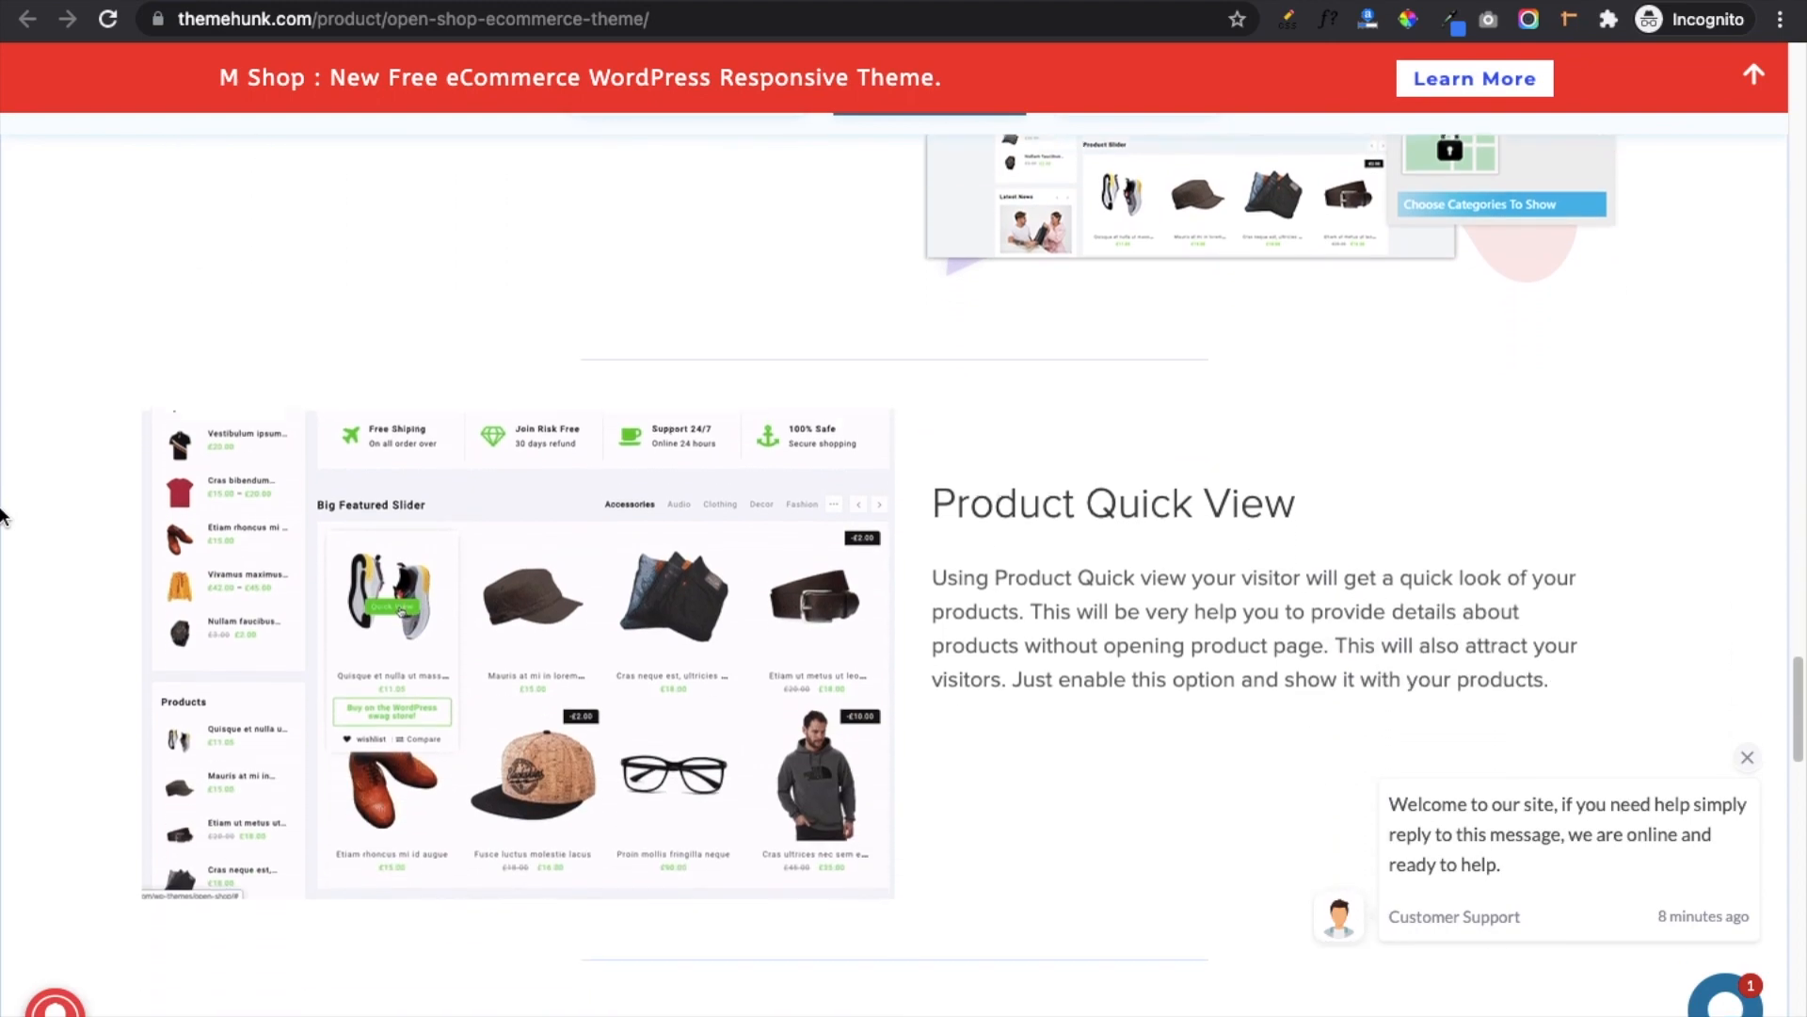
scroll("down", 3)
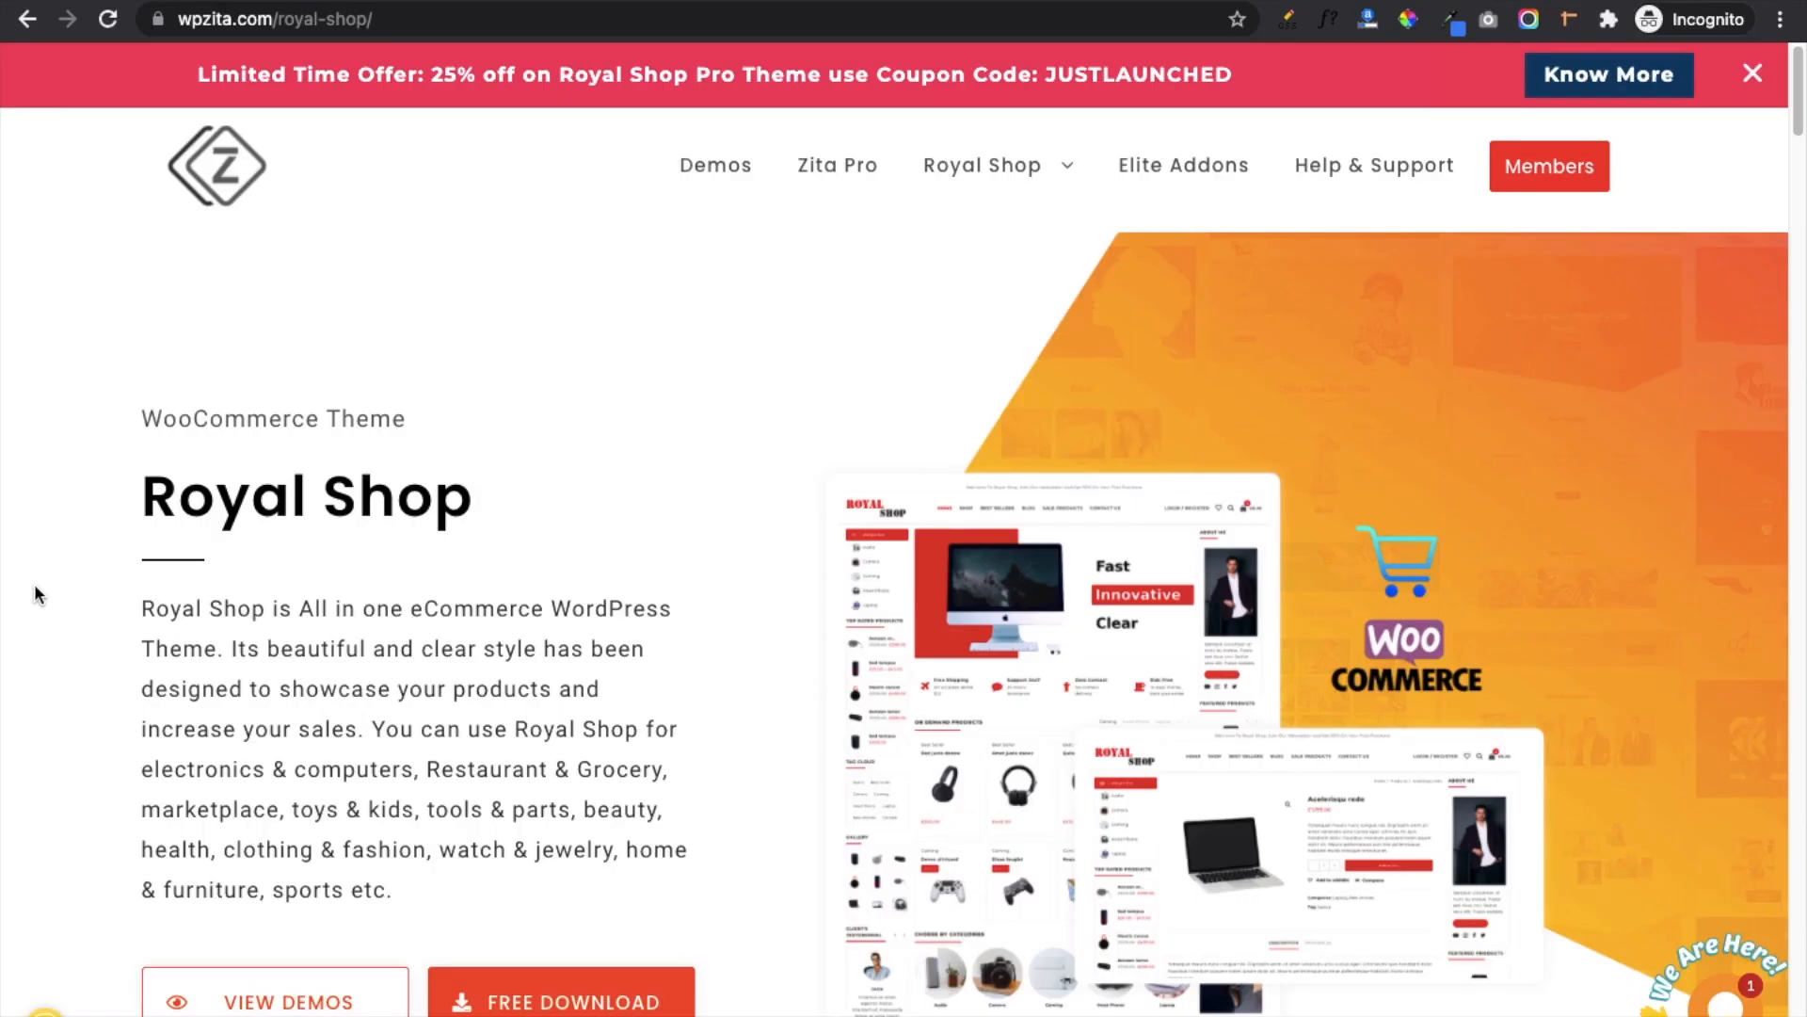
Scroll past Royal Shop's Demos and Features to Color & Background Setting and Sticky Header.
scroll("down", 3)
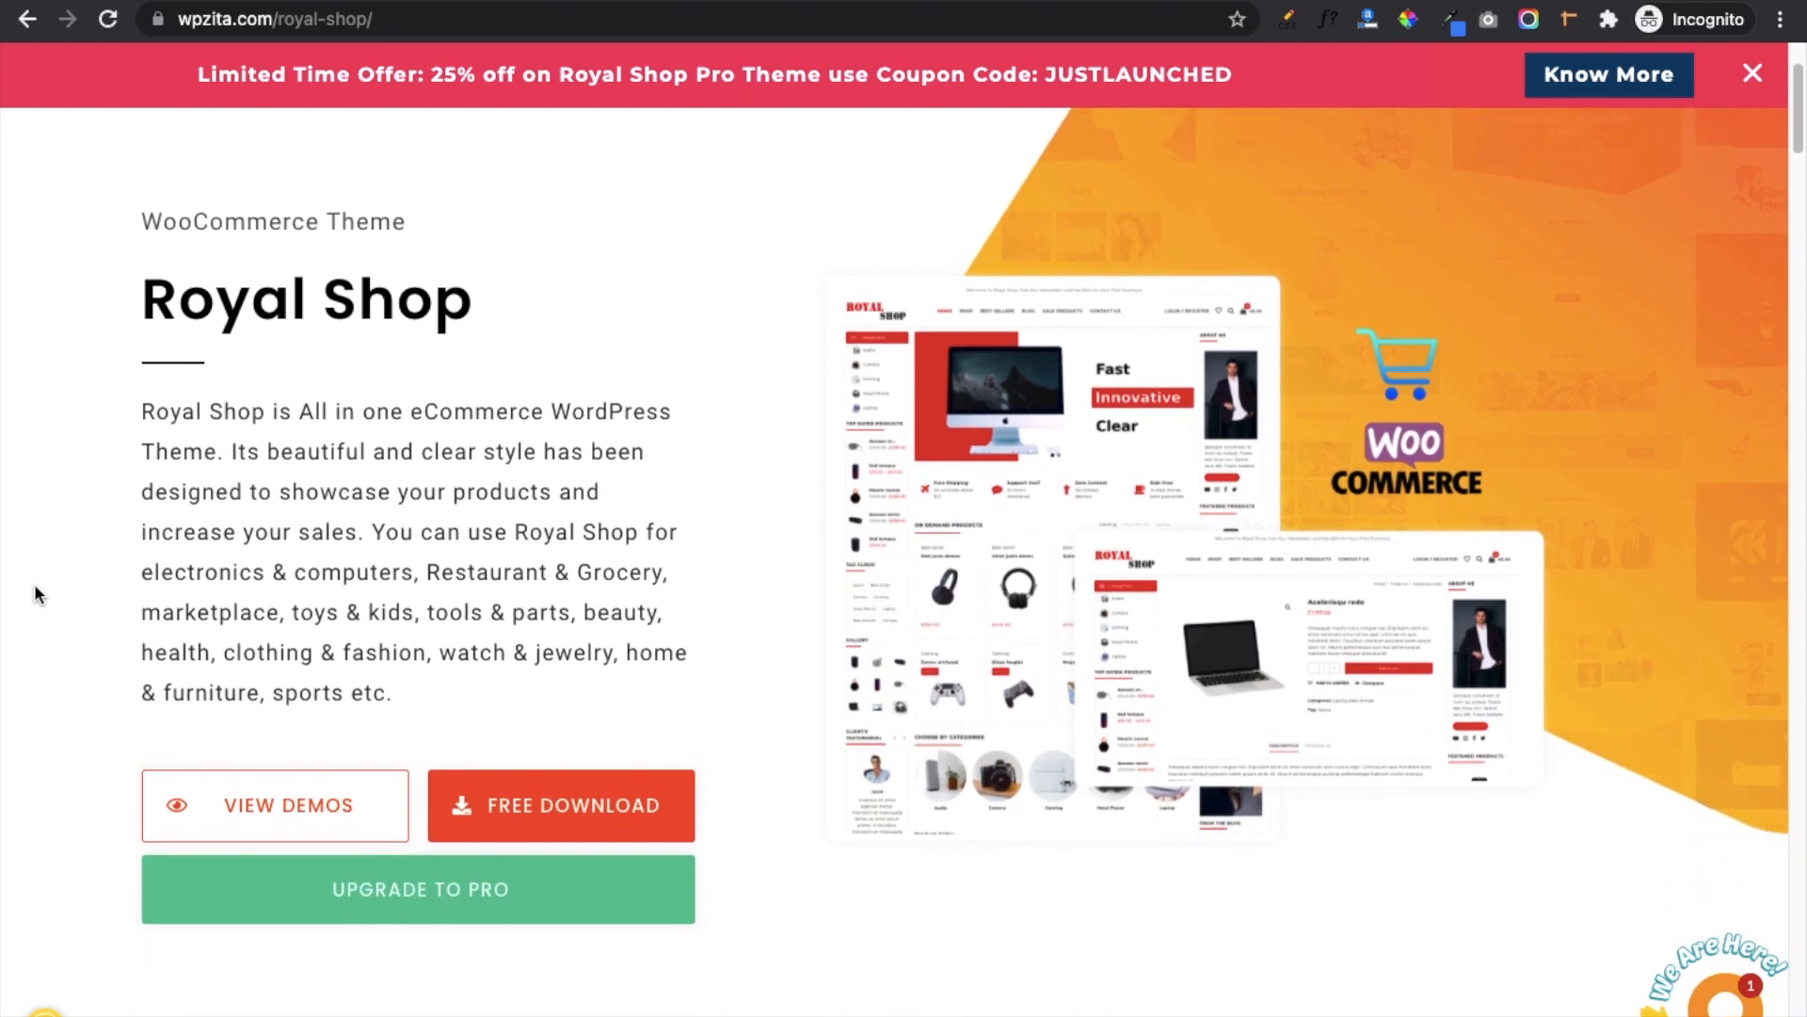
scroll("down", 3)
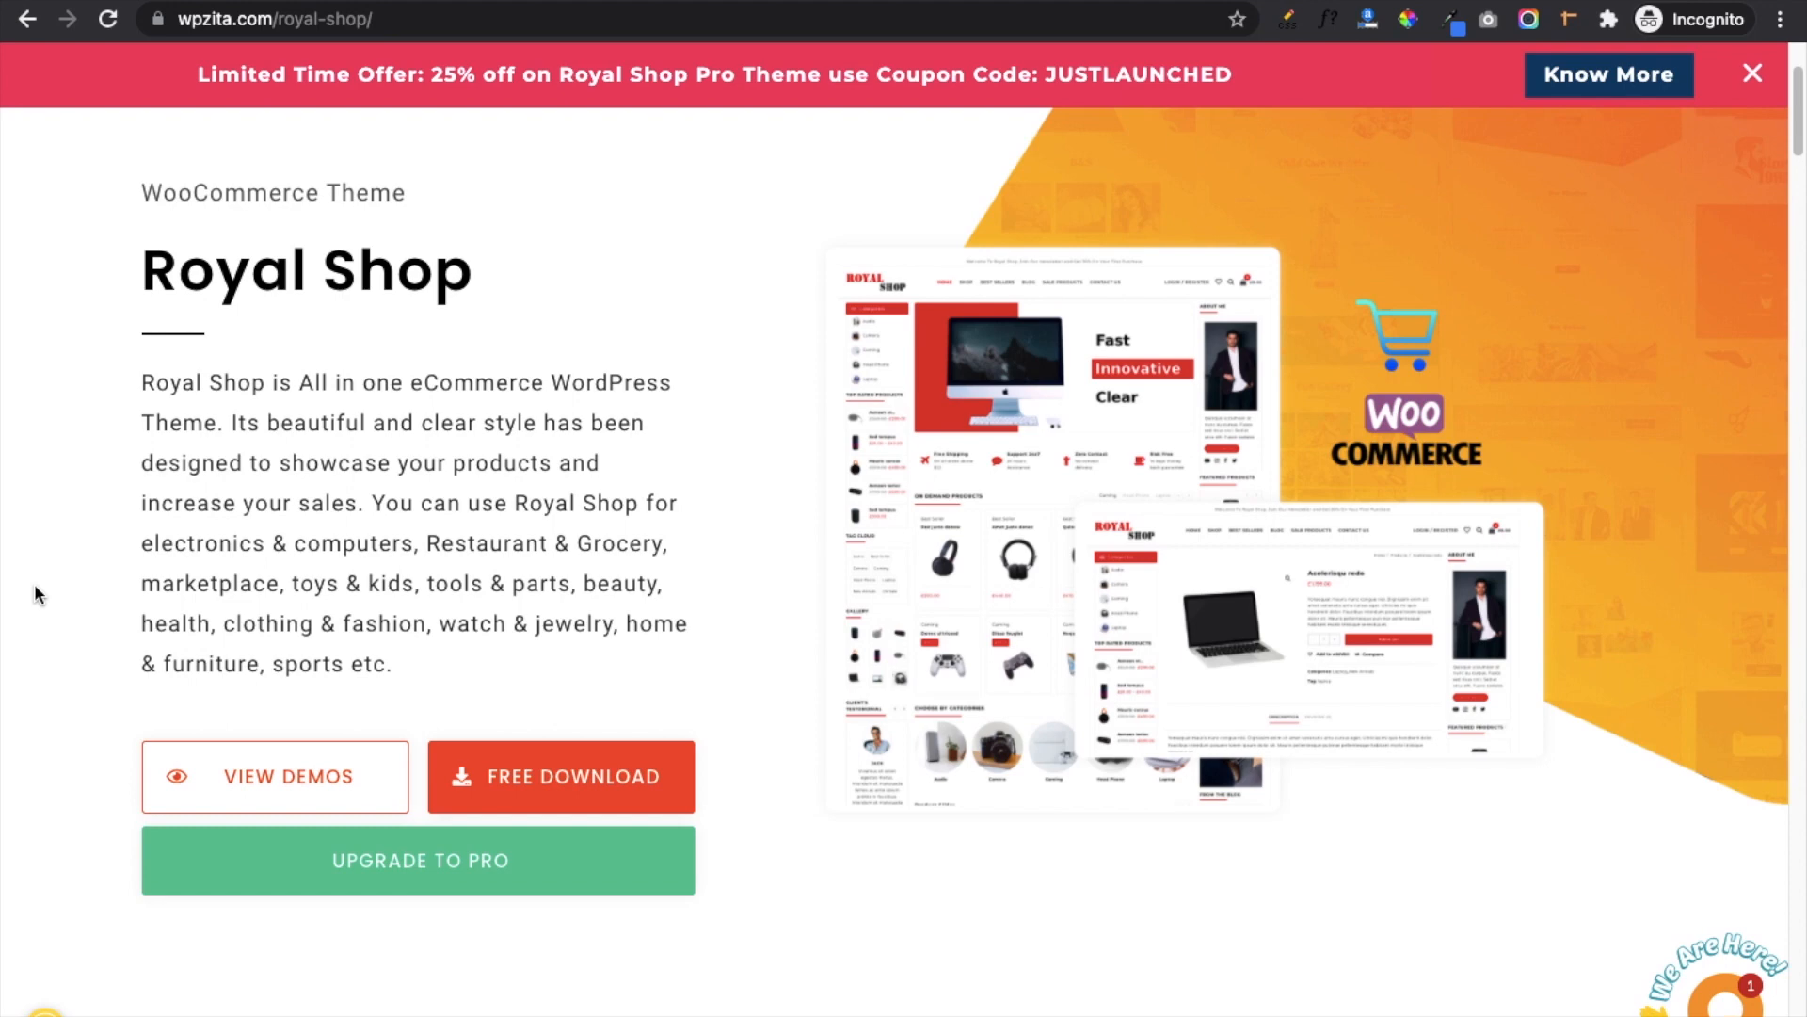
scroll("down", 3)
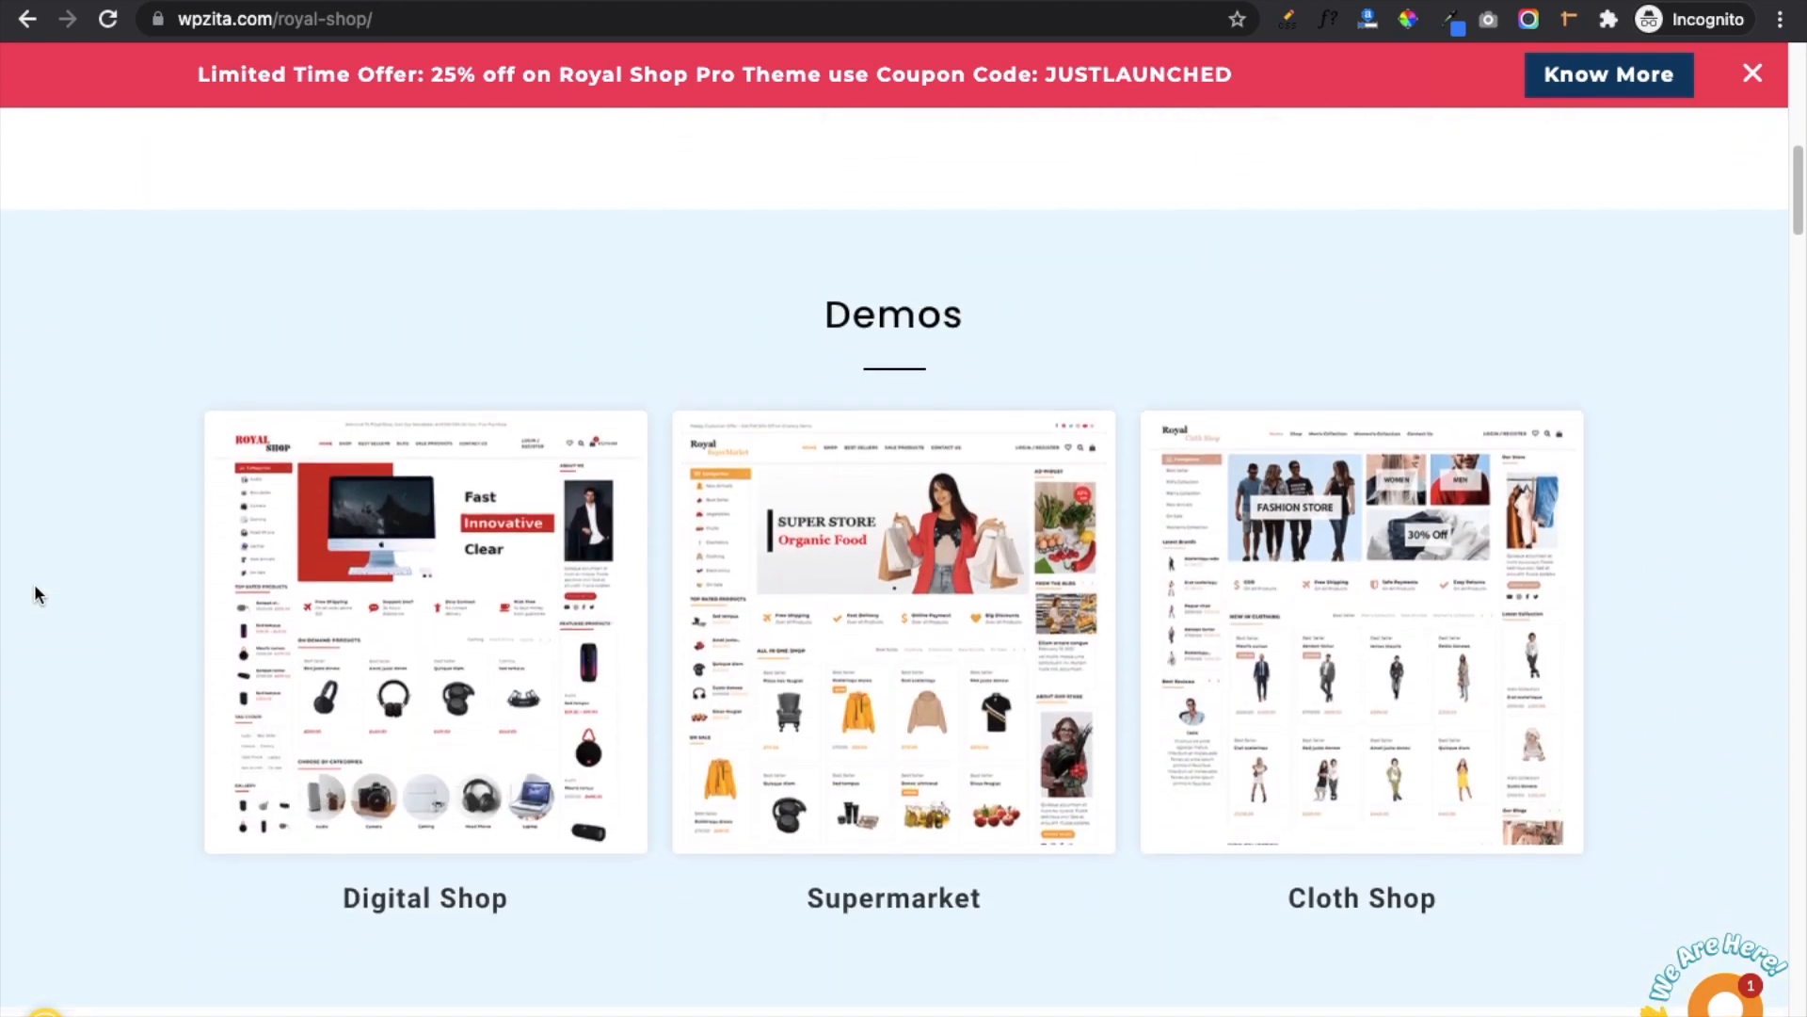
scroll("down", 3)
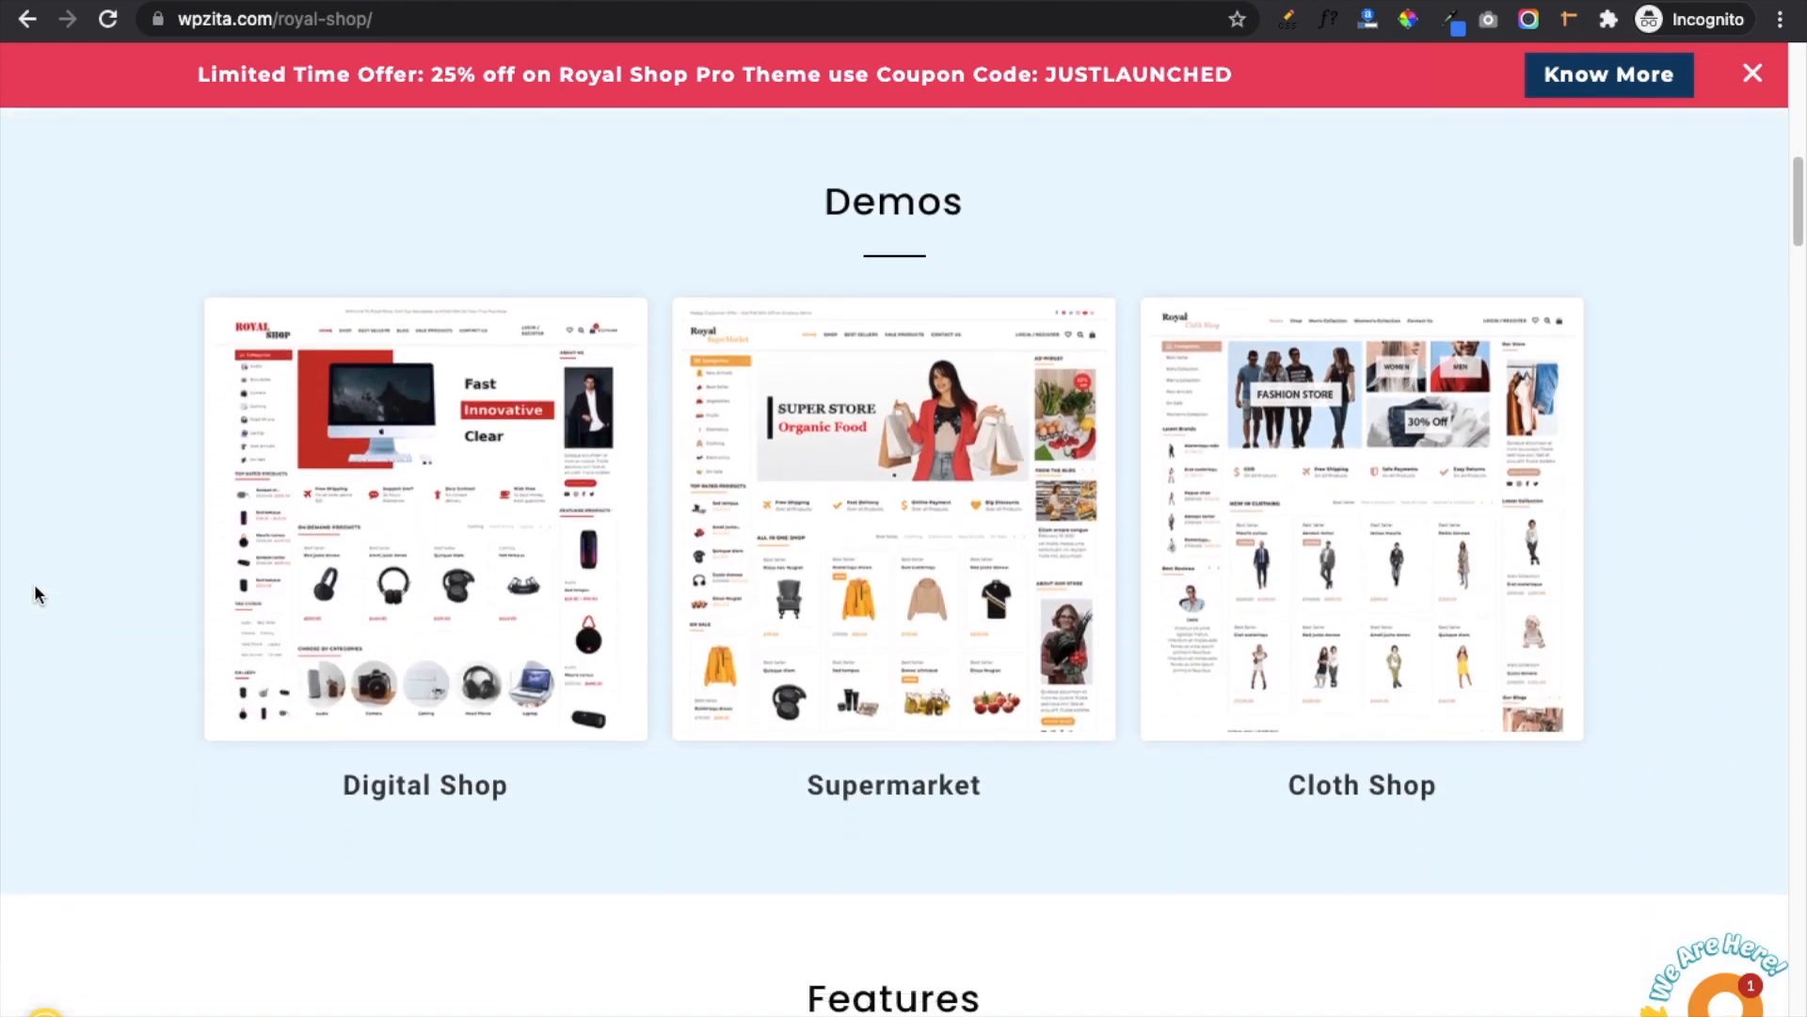
scroll("down", 3)
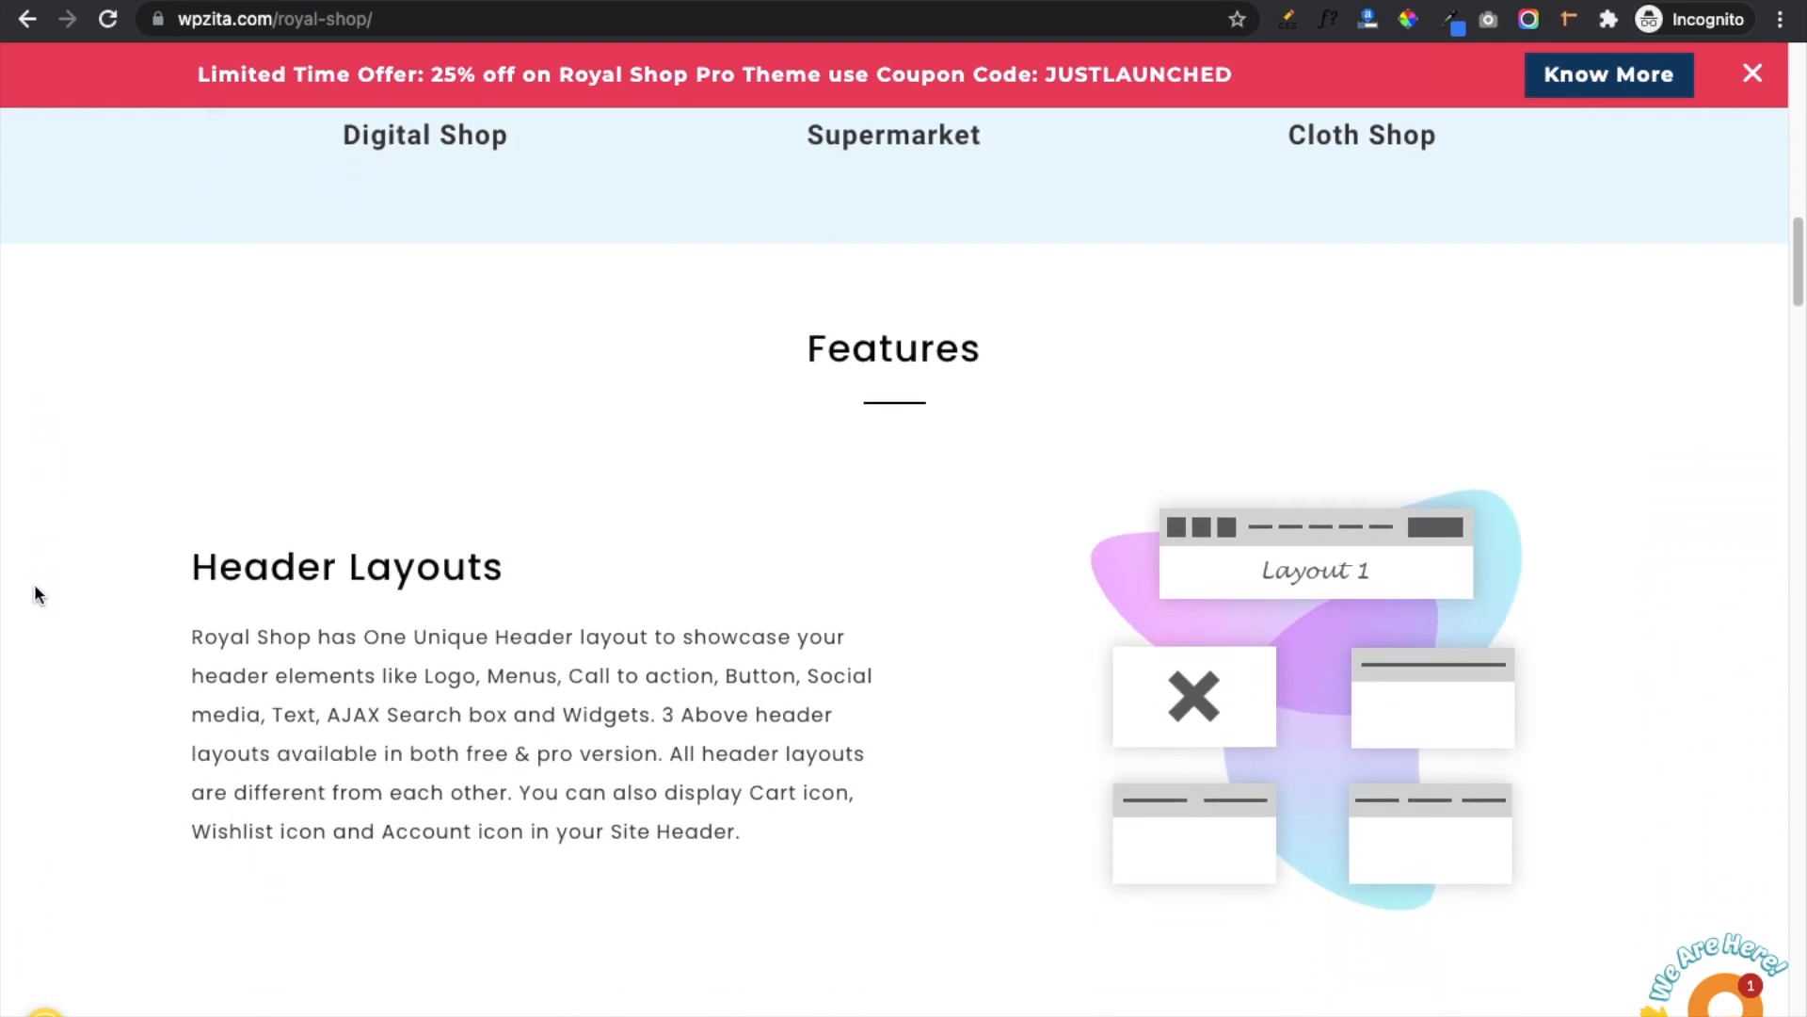
scroll("down", 3)
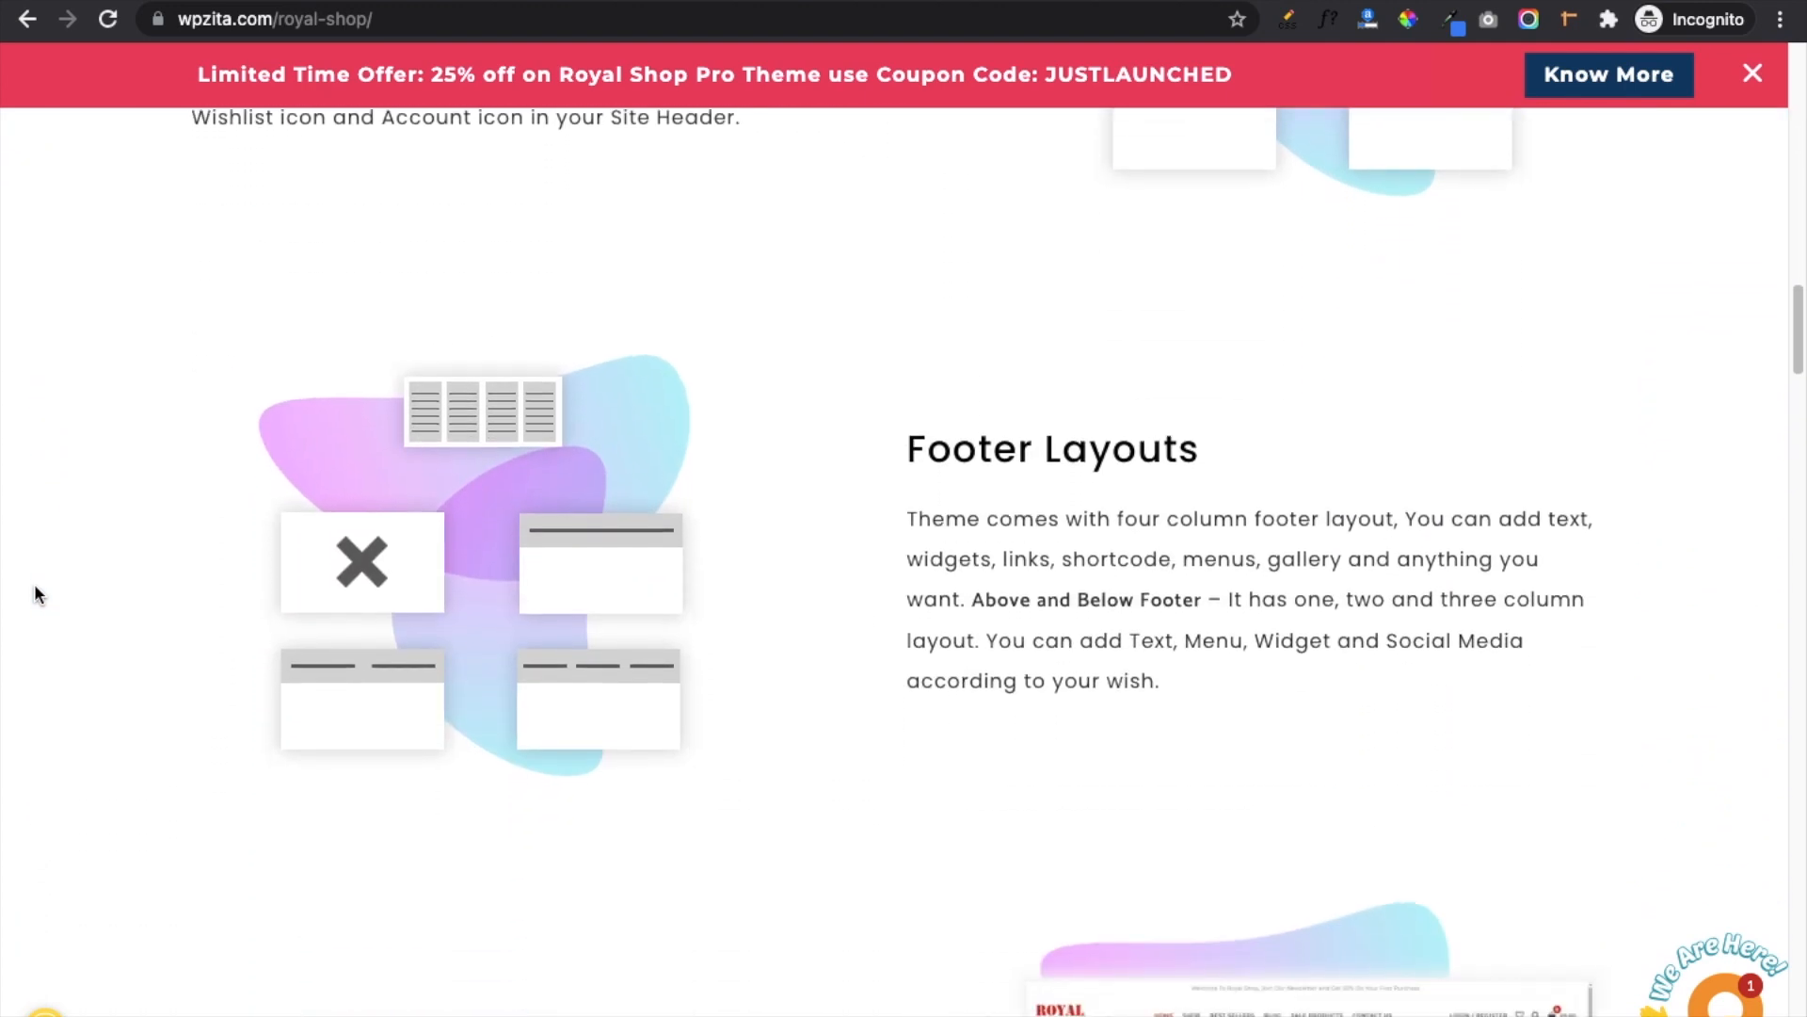
scroll("down", 3)
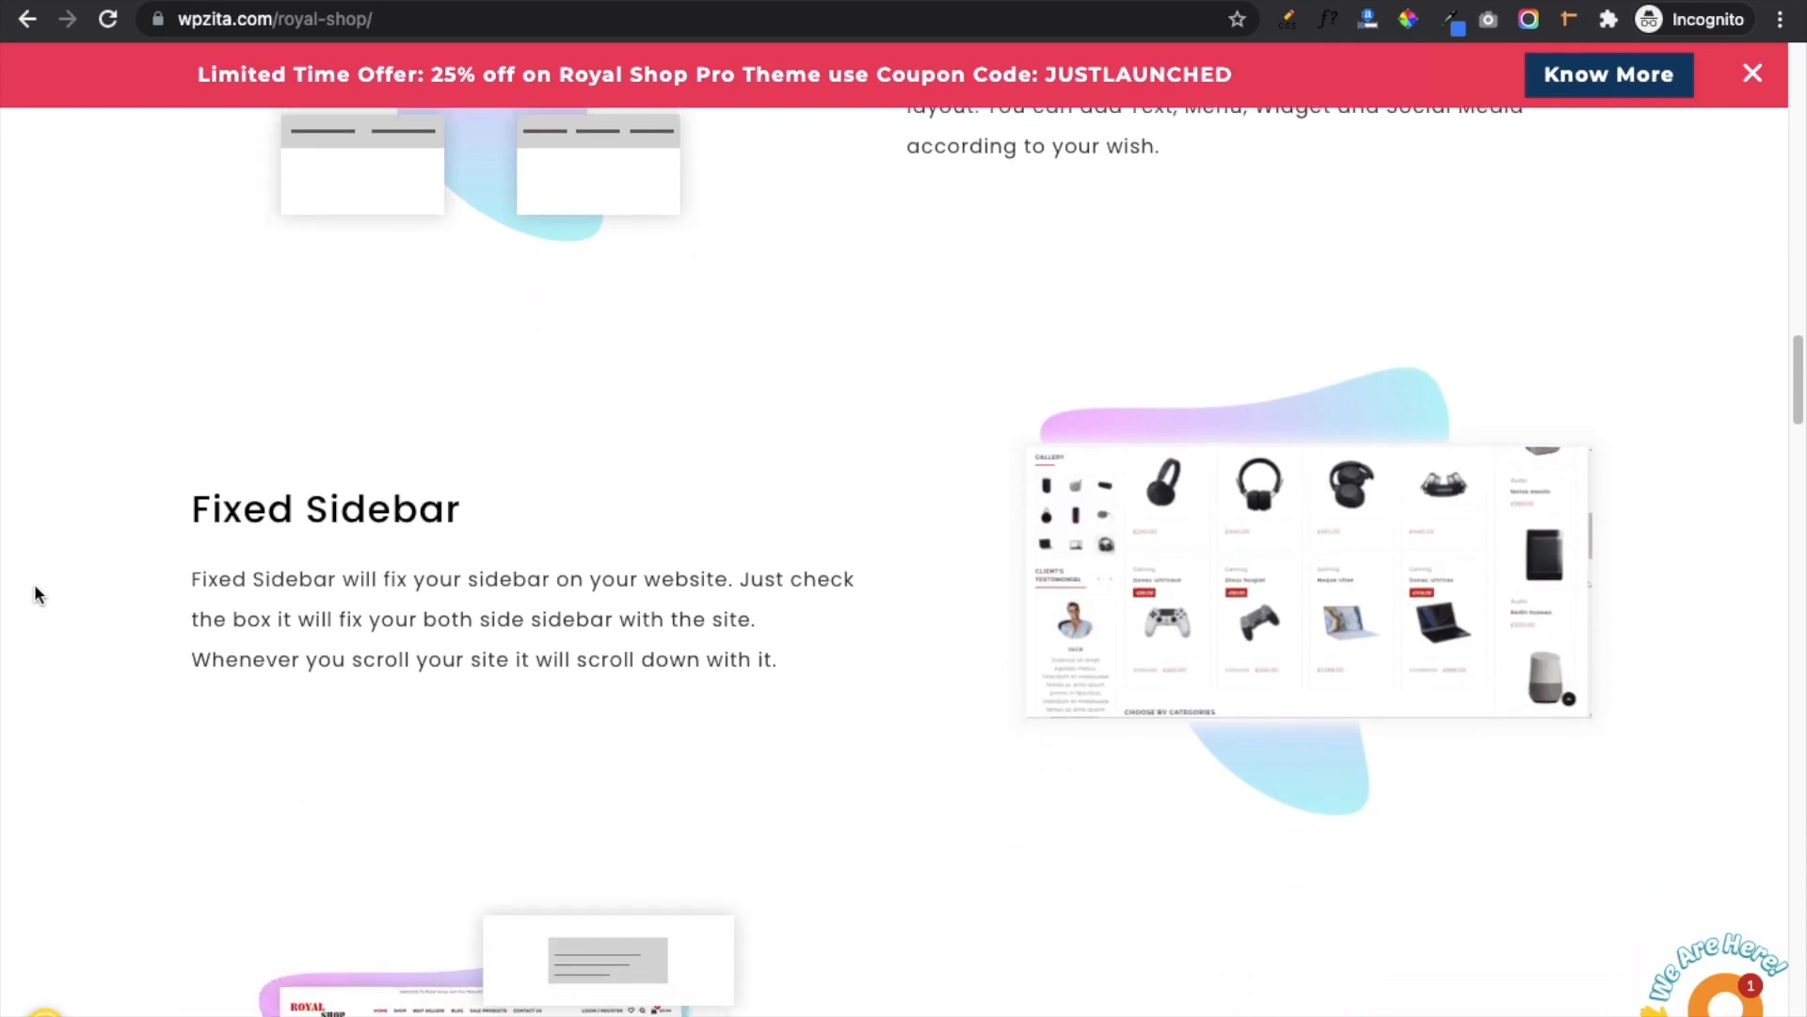
scroll("down", 3)
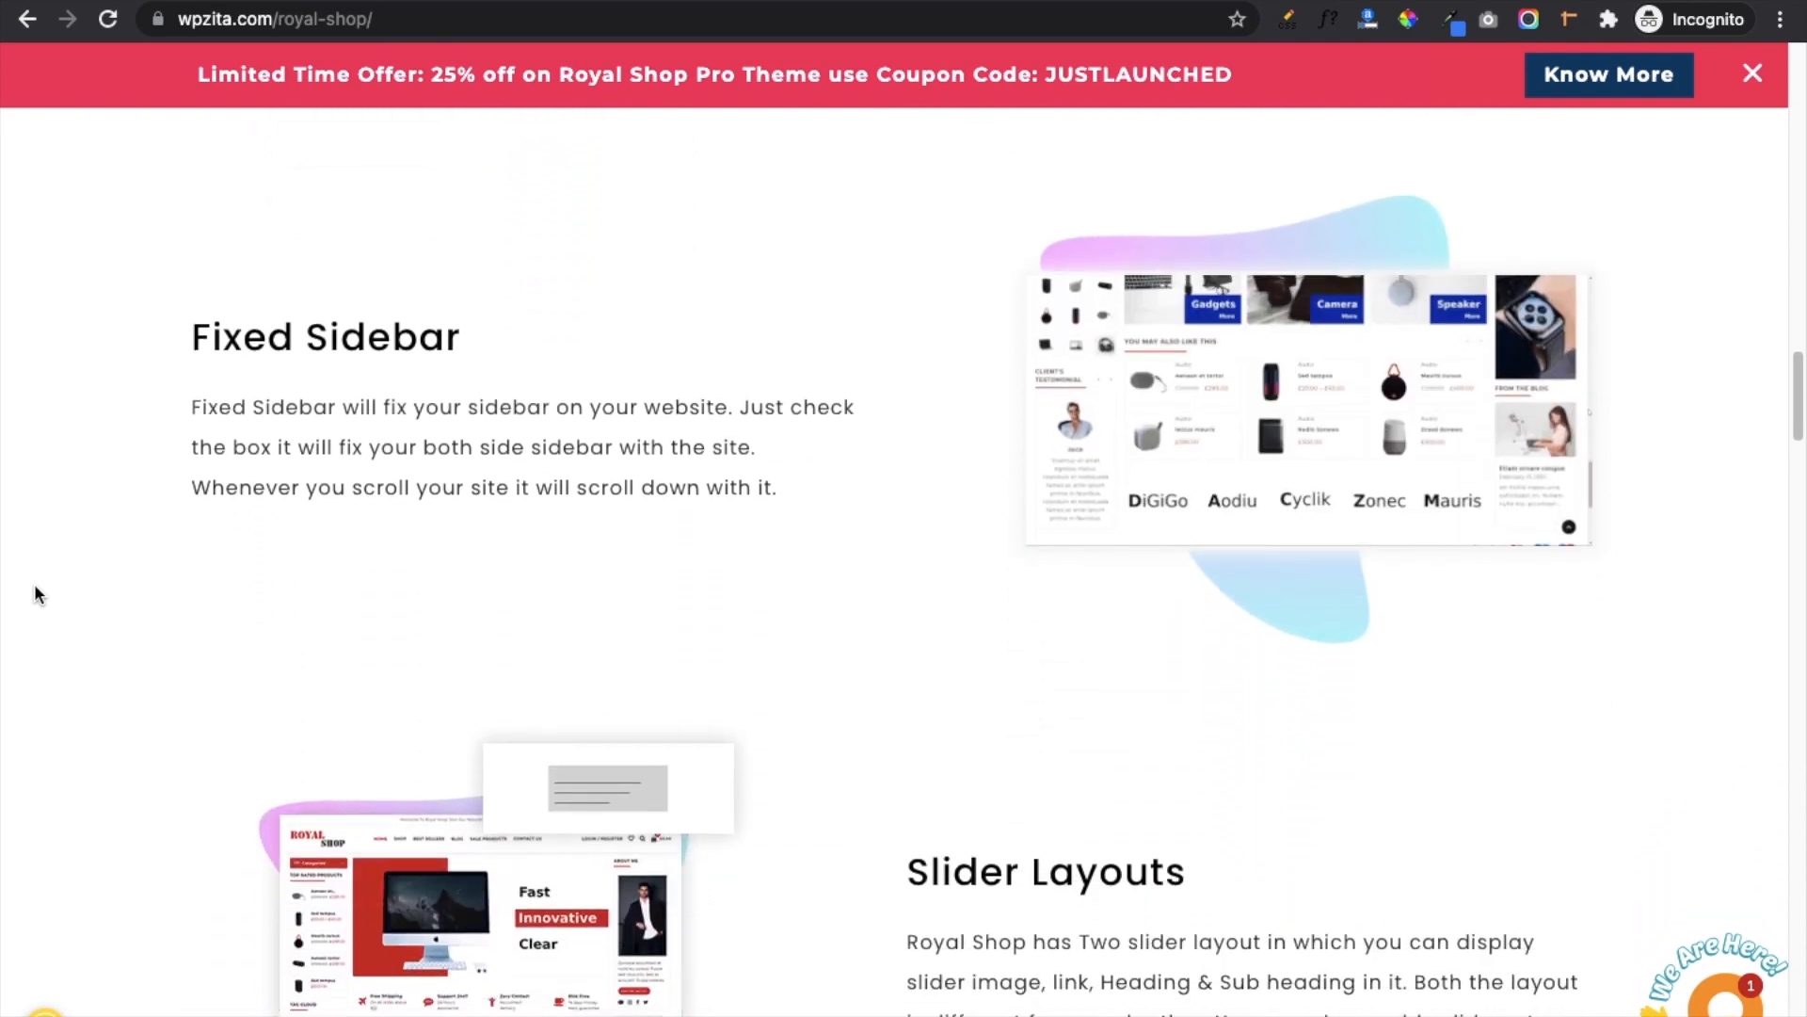
scroll("down", 3)
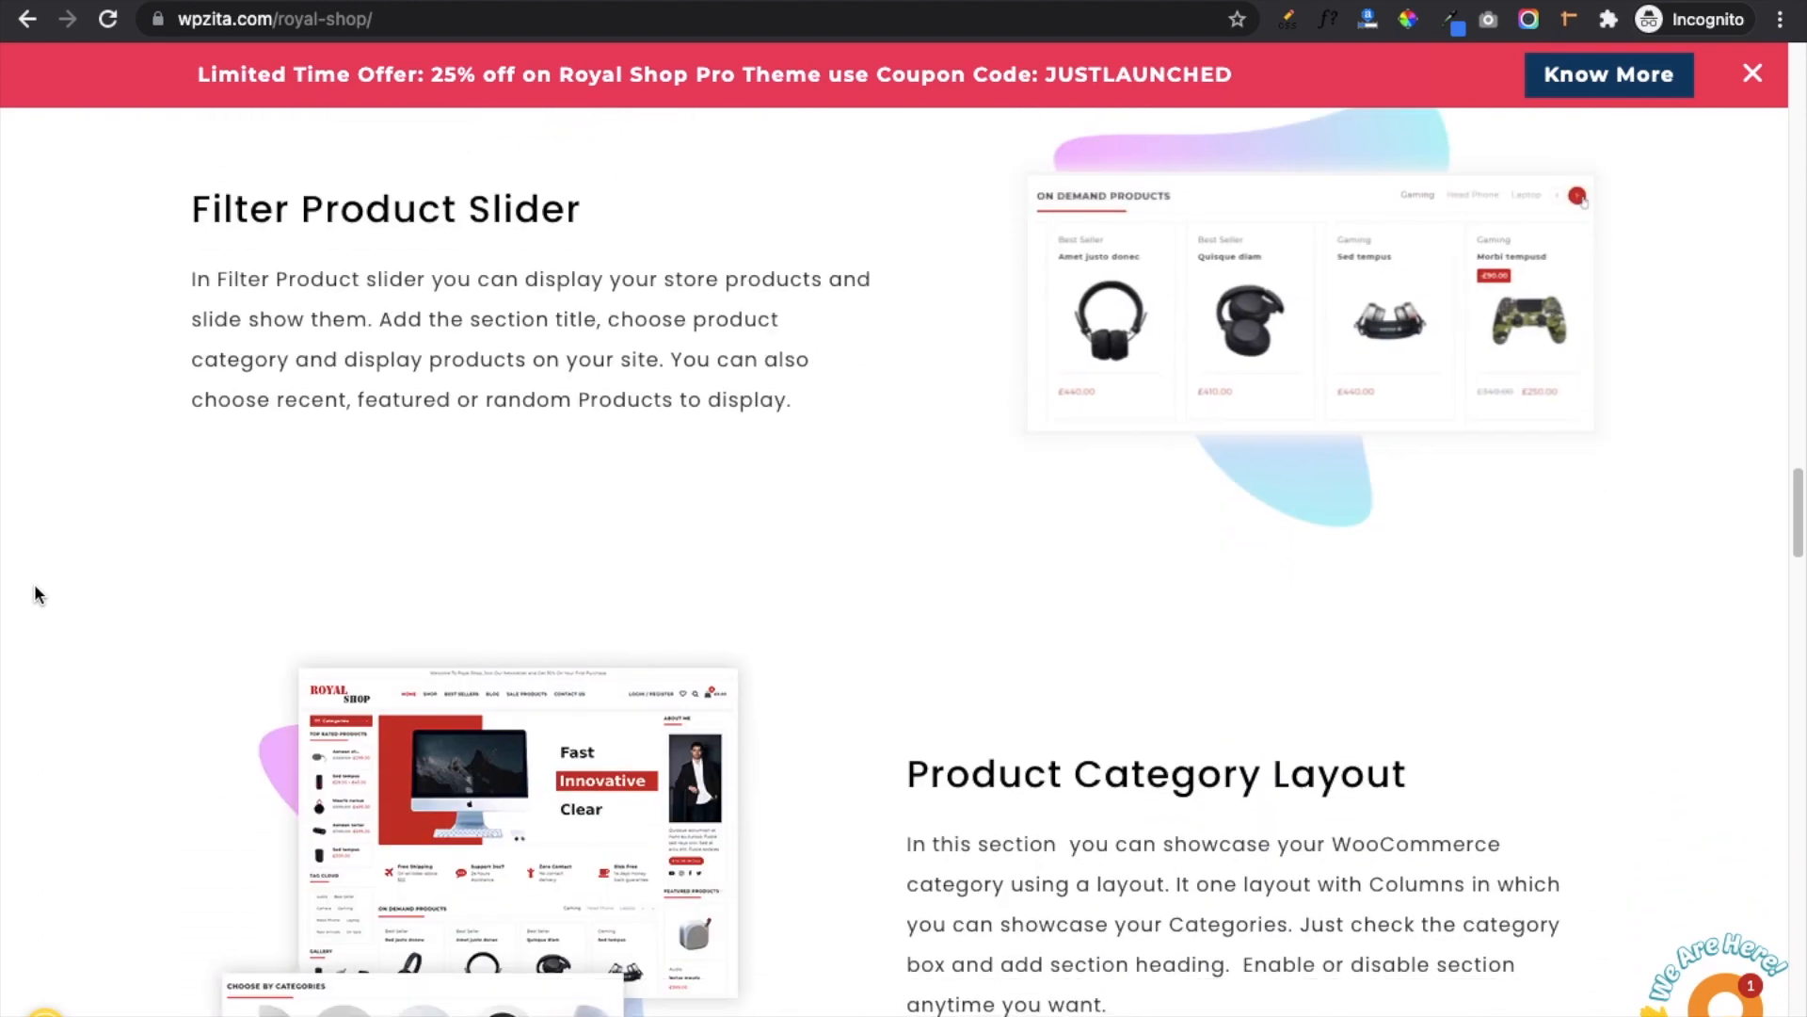
scroll("down", 3)
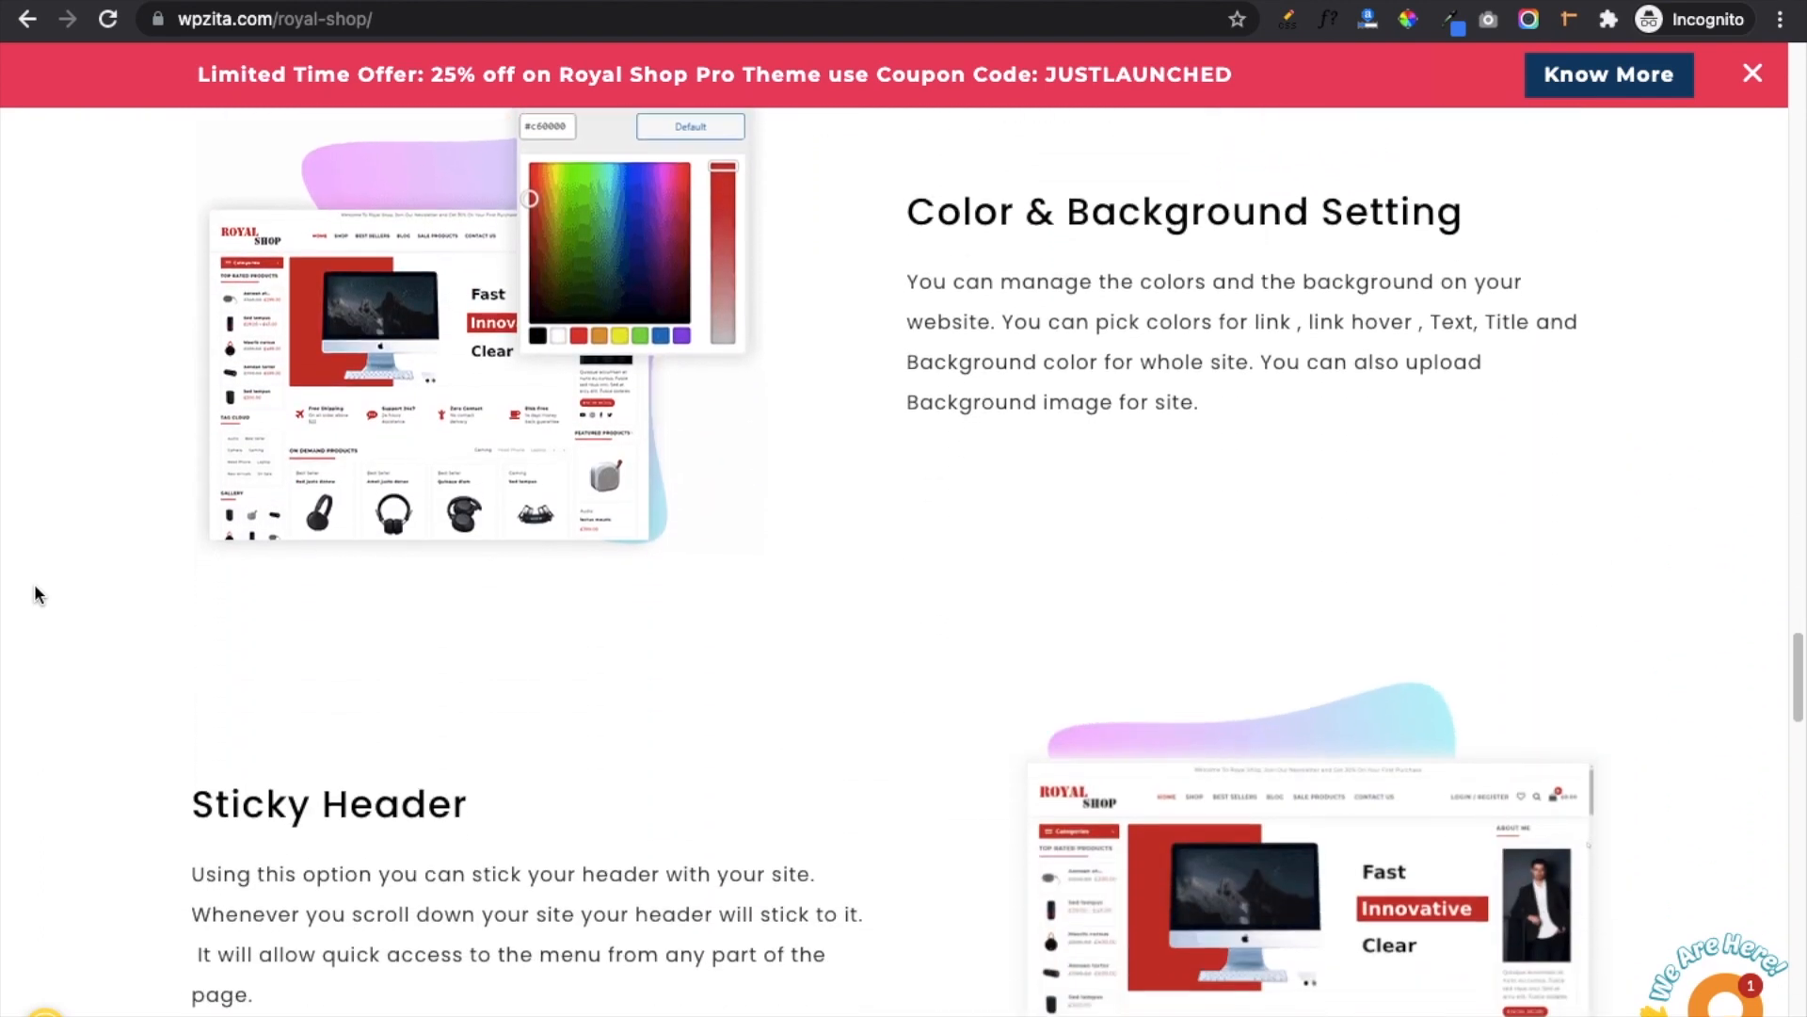
scroll("down", 3)
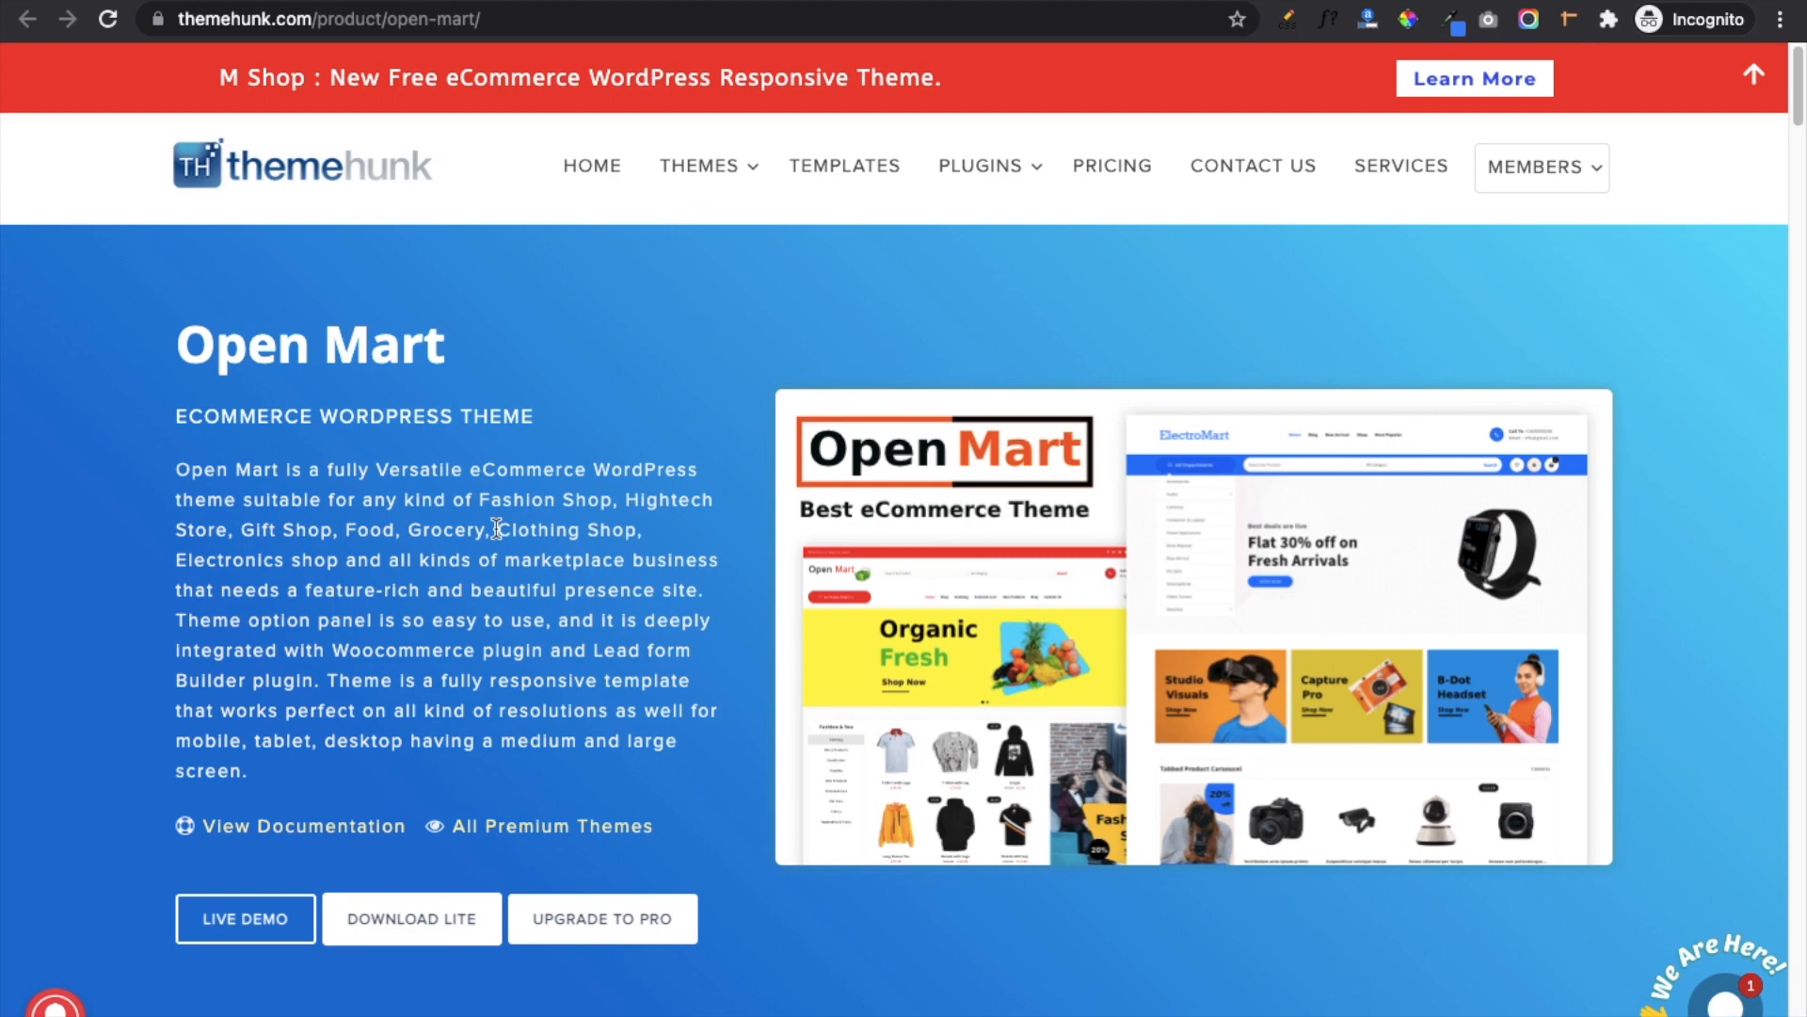
Scroll through Open Mart's Header Layouts, Footer Layouts and other features to Product Quick View.
scroll("down", 3)
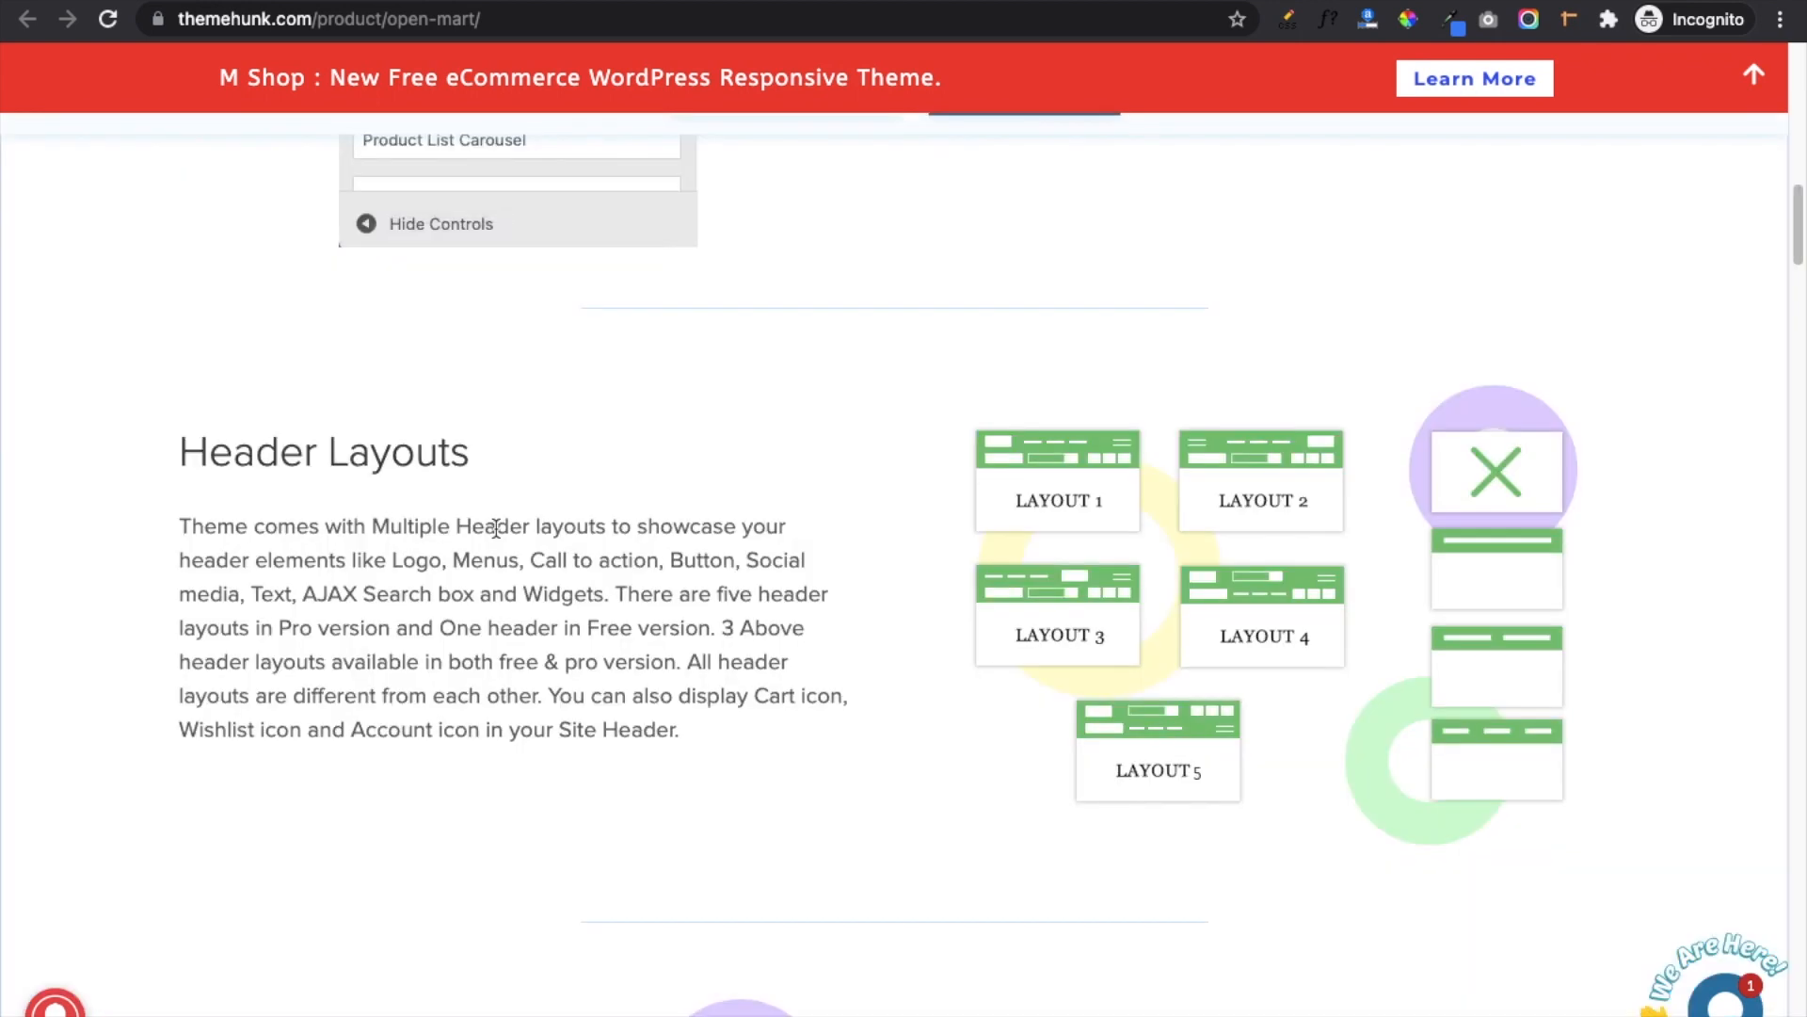
scroll("down", 3)
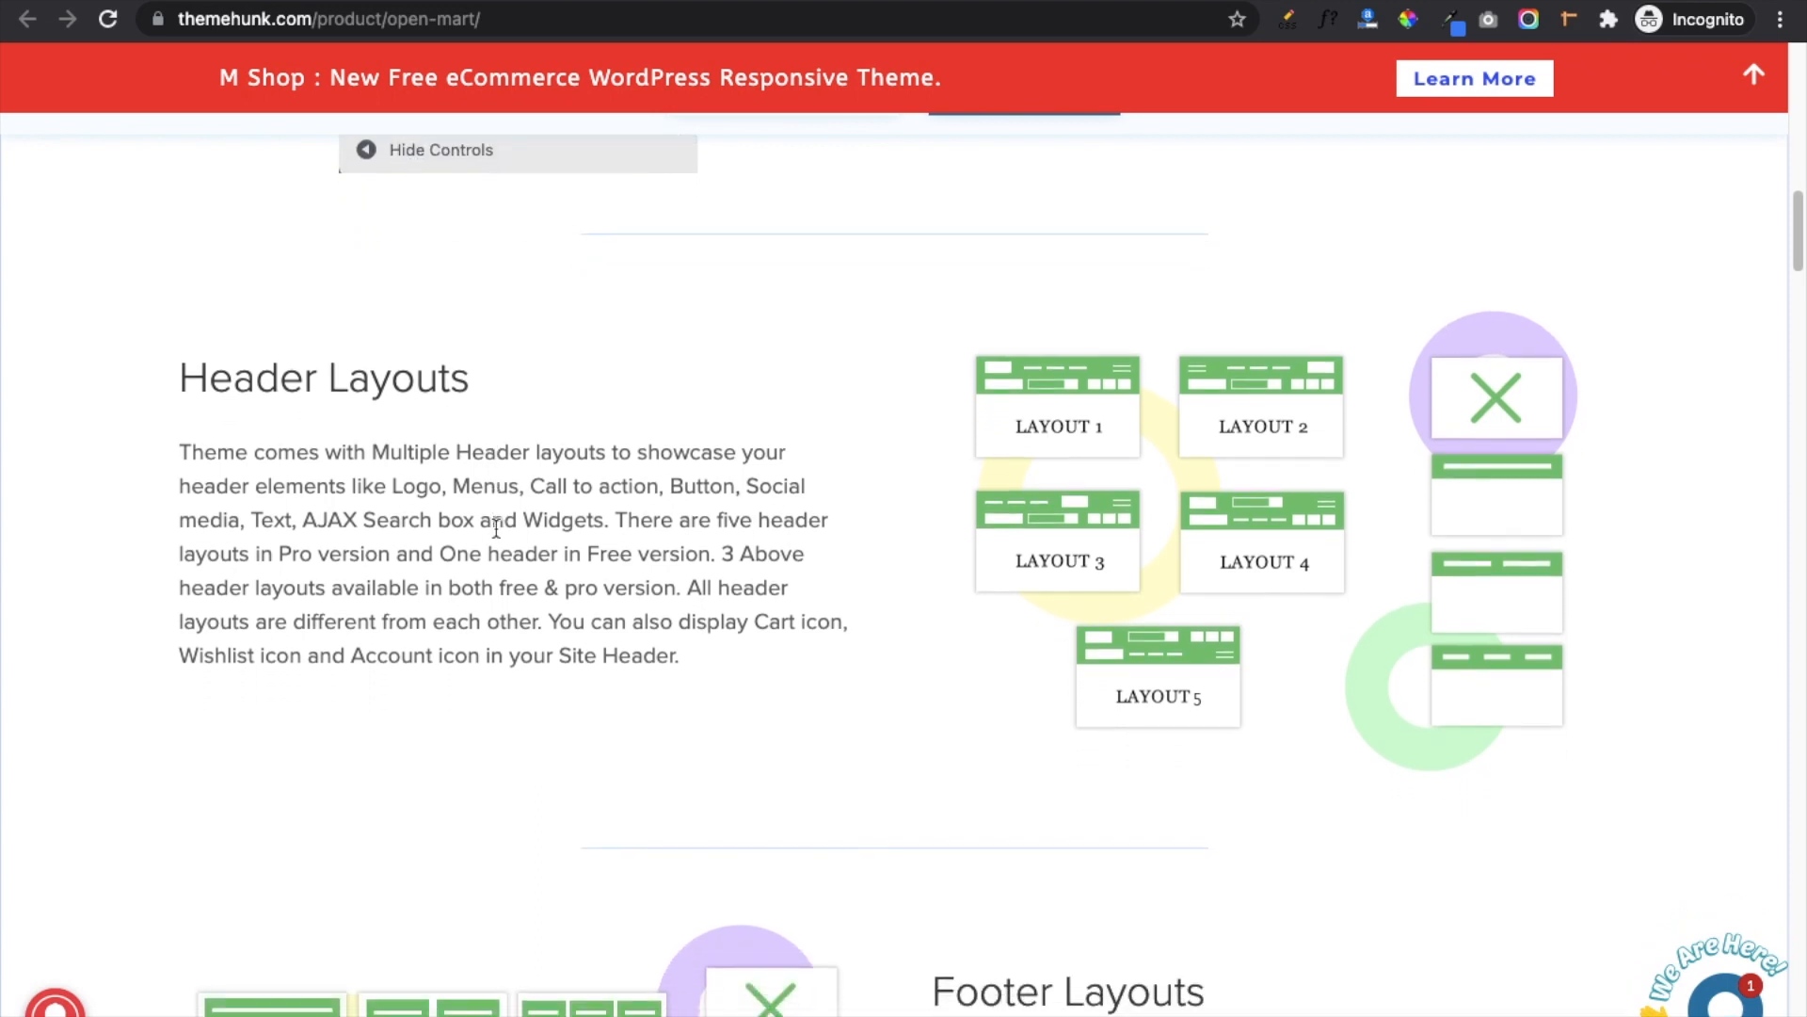
scroll("down", 3)
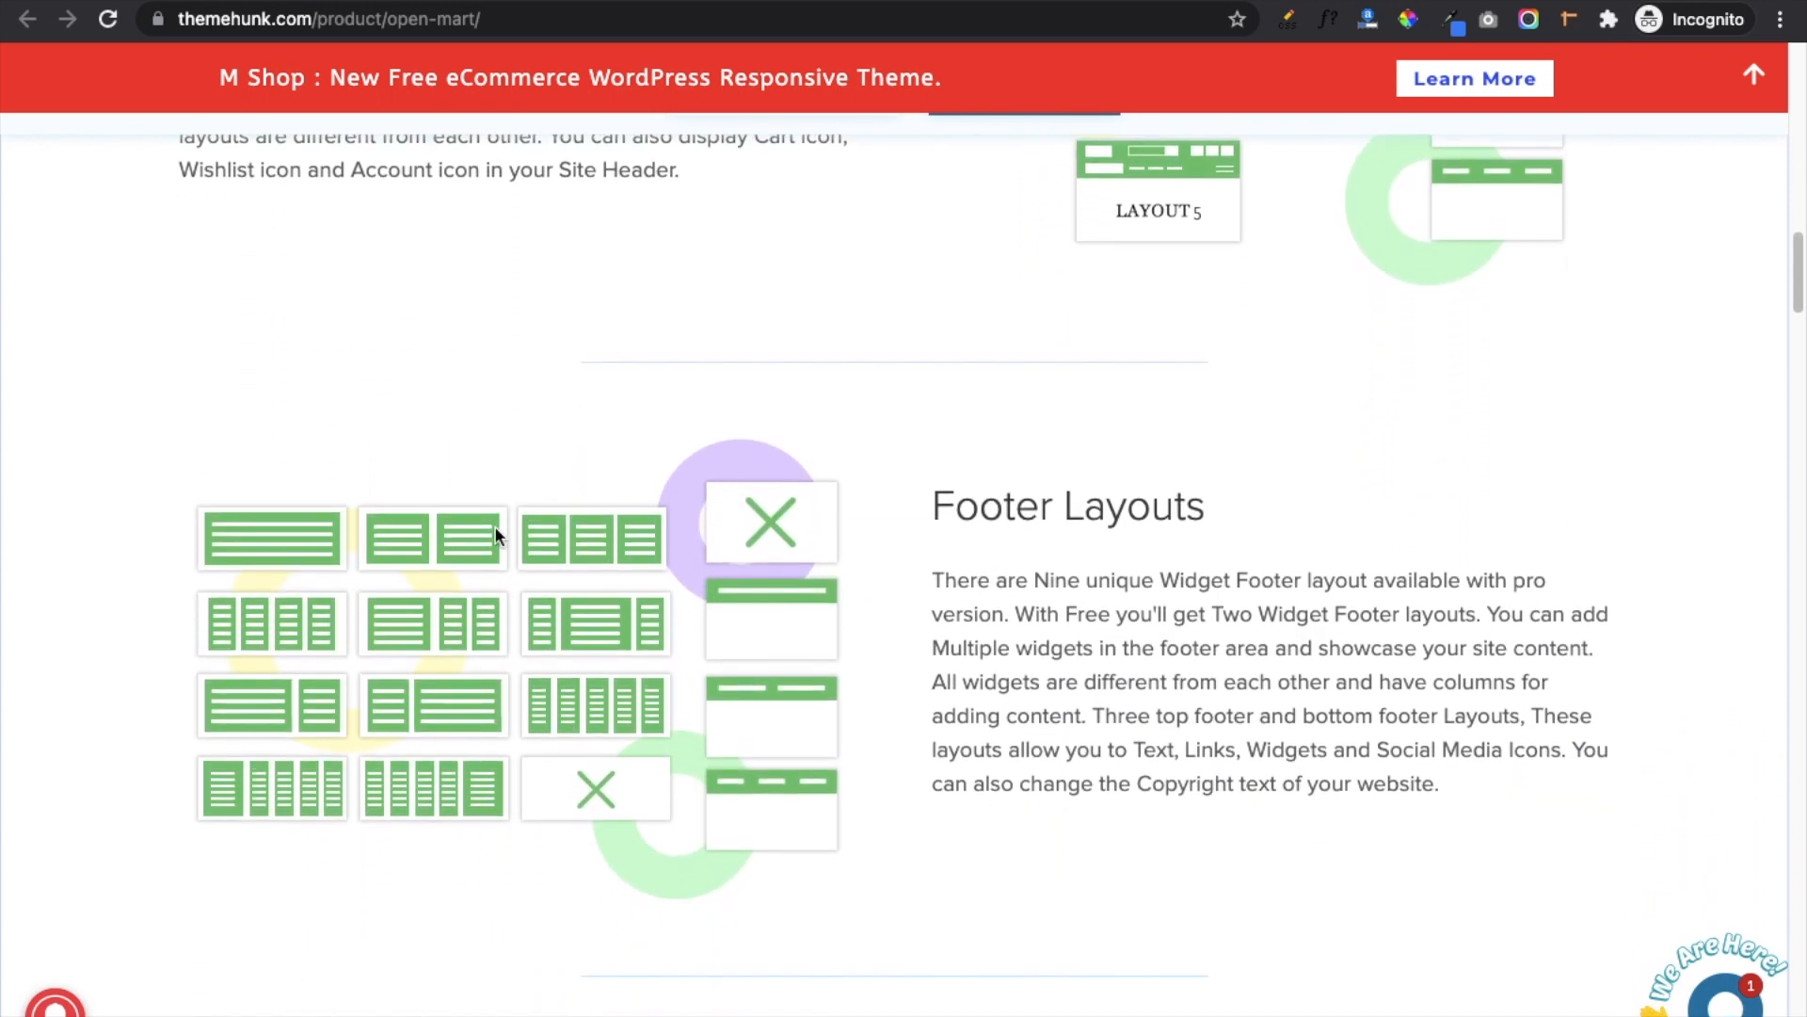
scroll("down", 3)
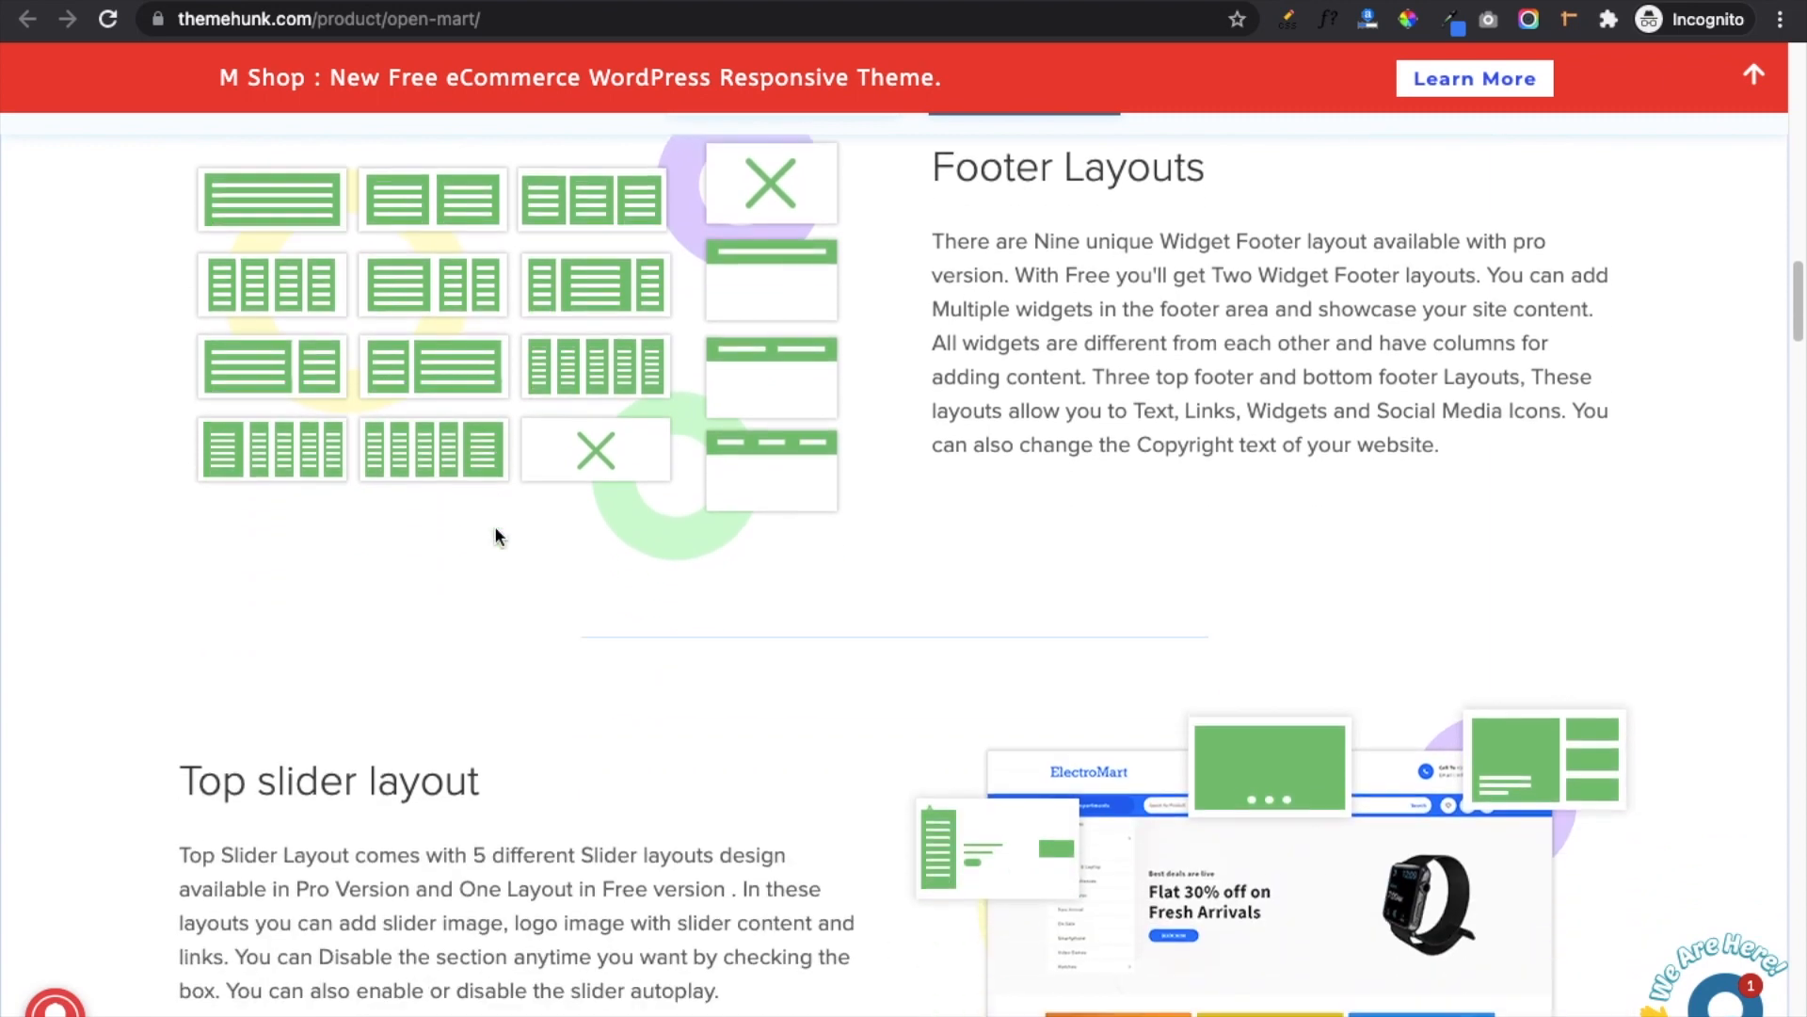
scroll("down", 3)
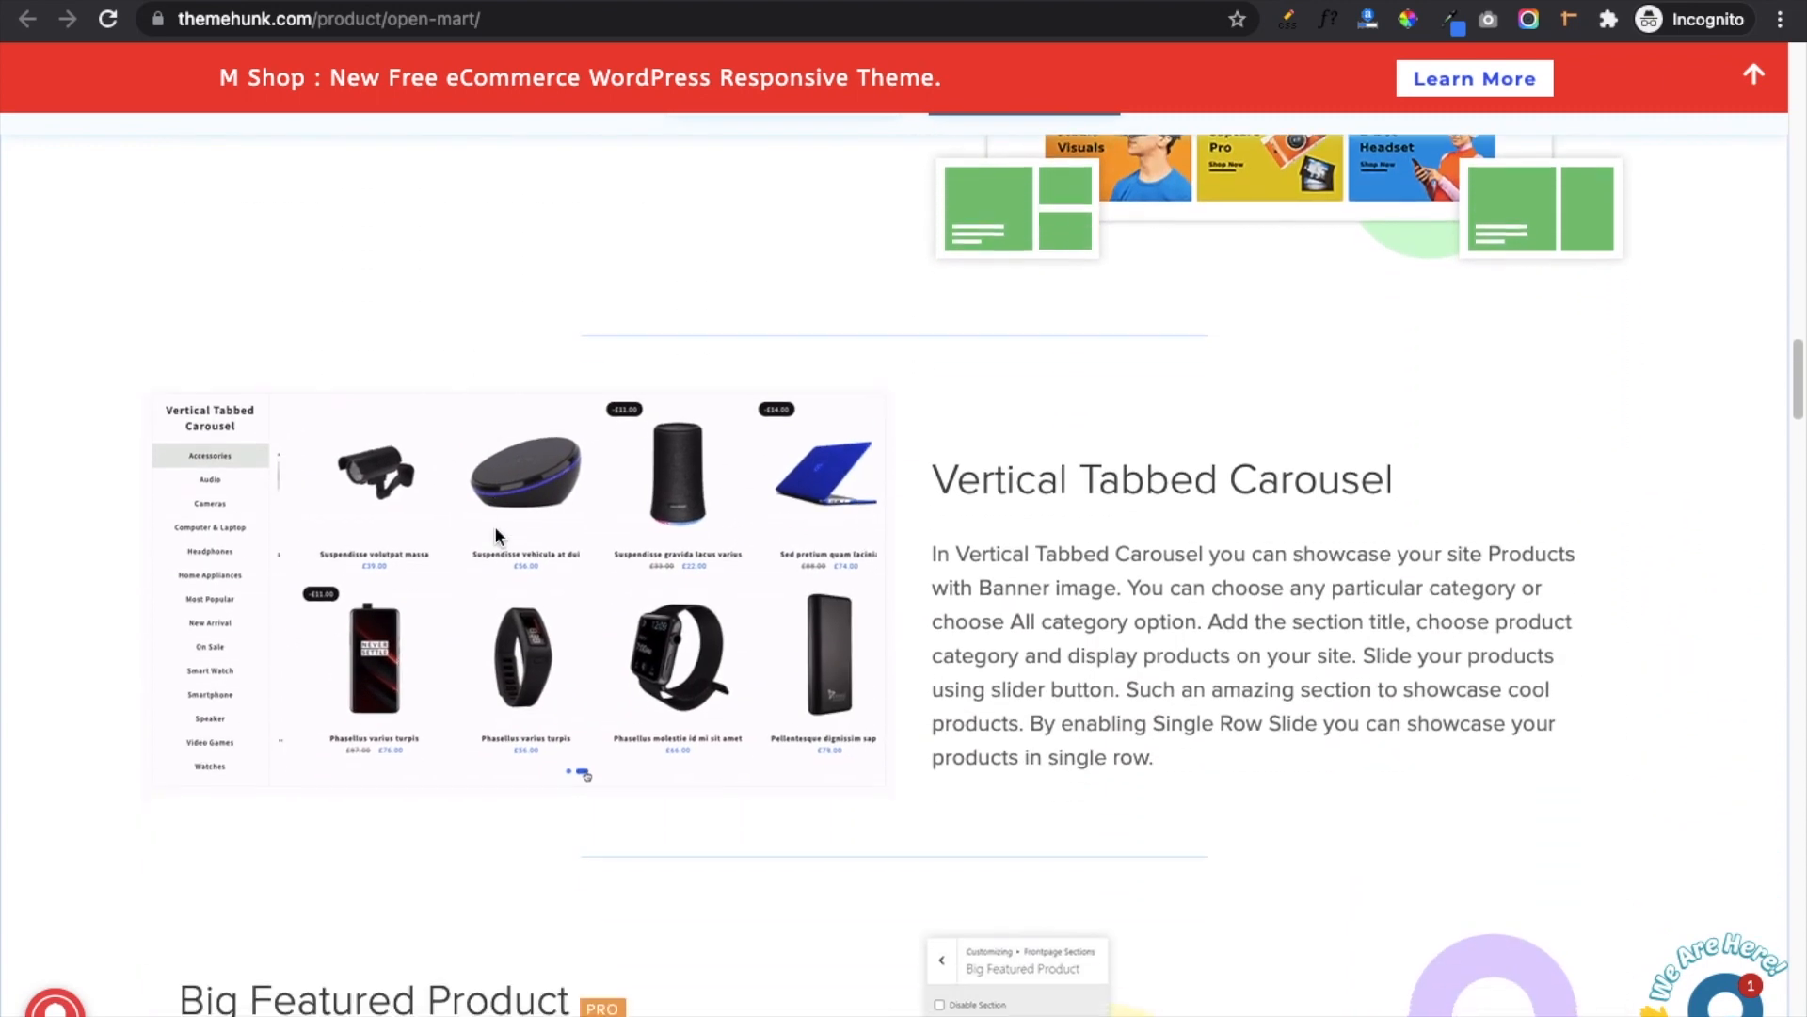
scroll("down", 3)
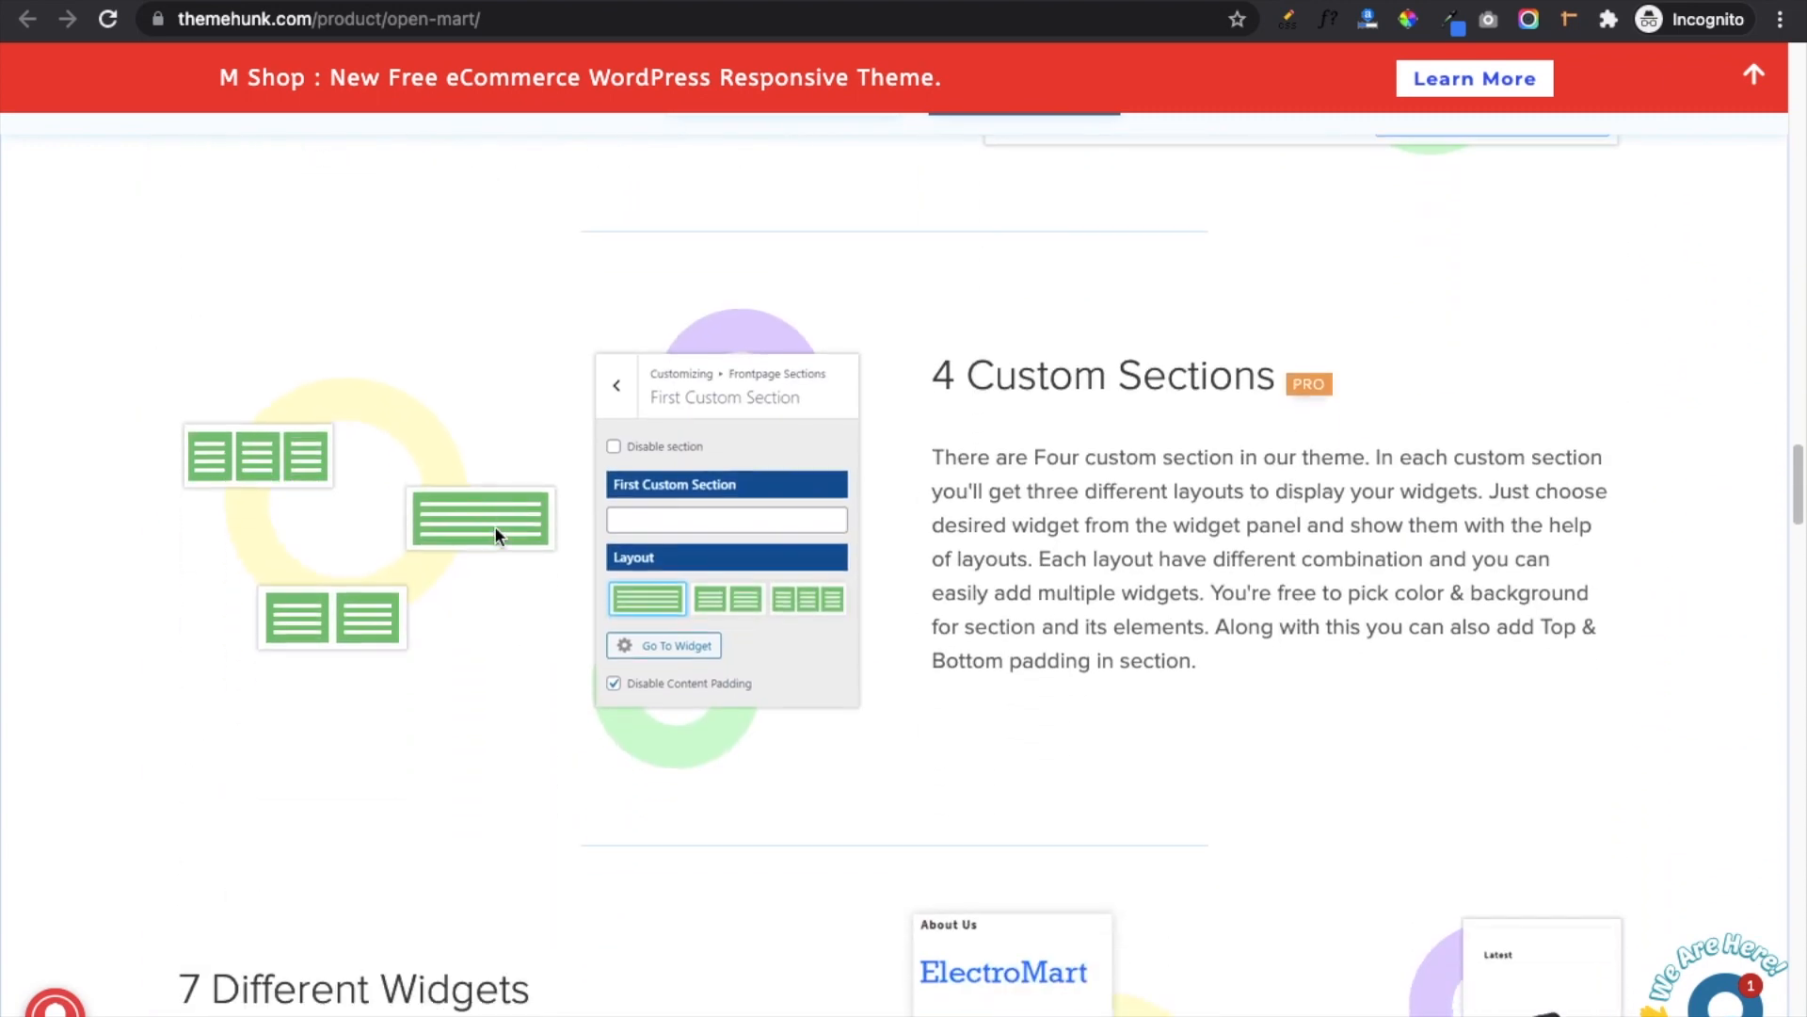
scroll("down", 3)
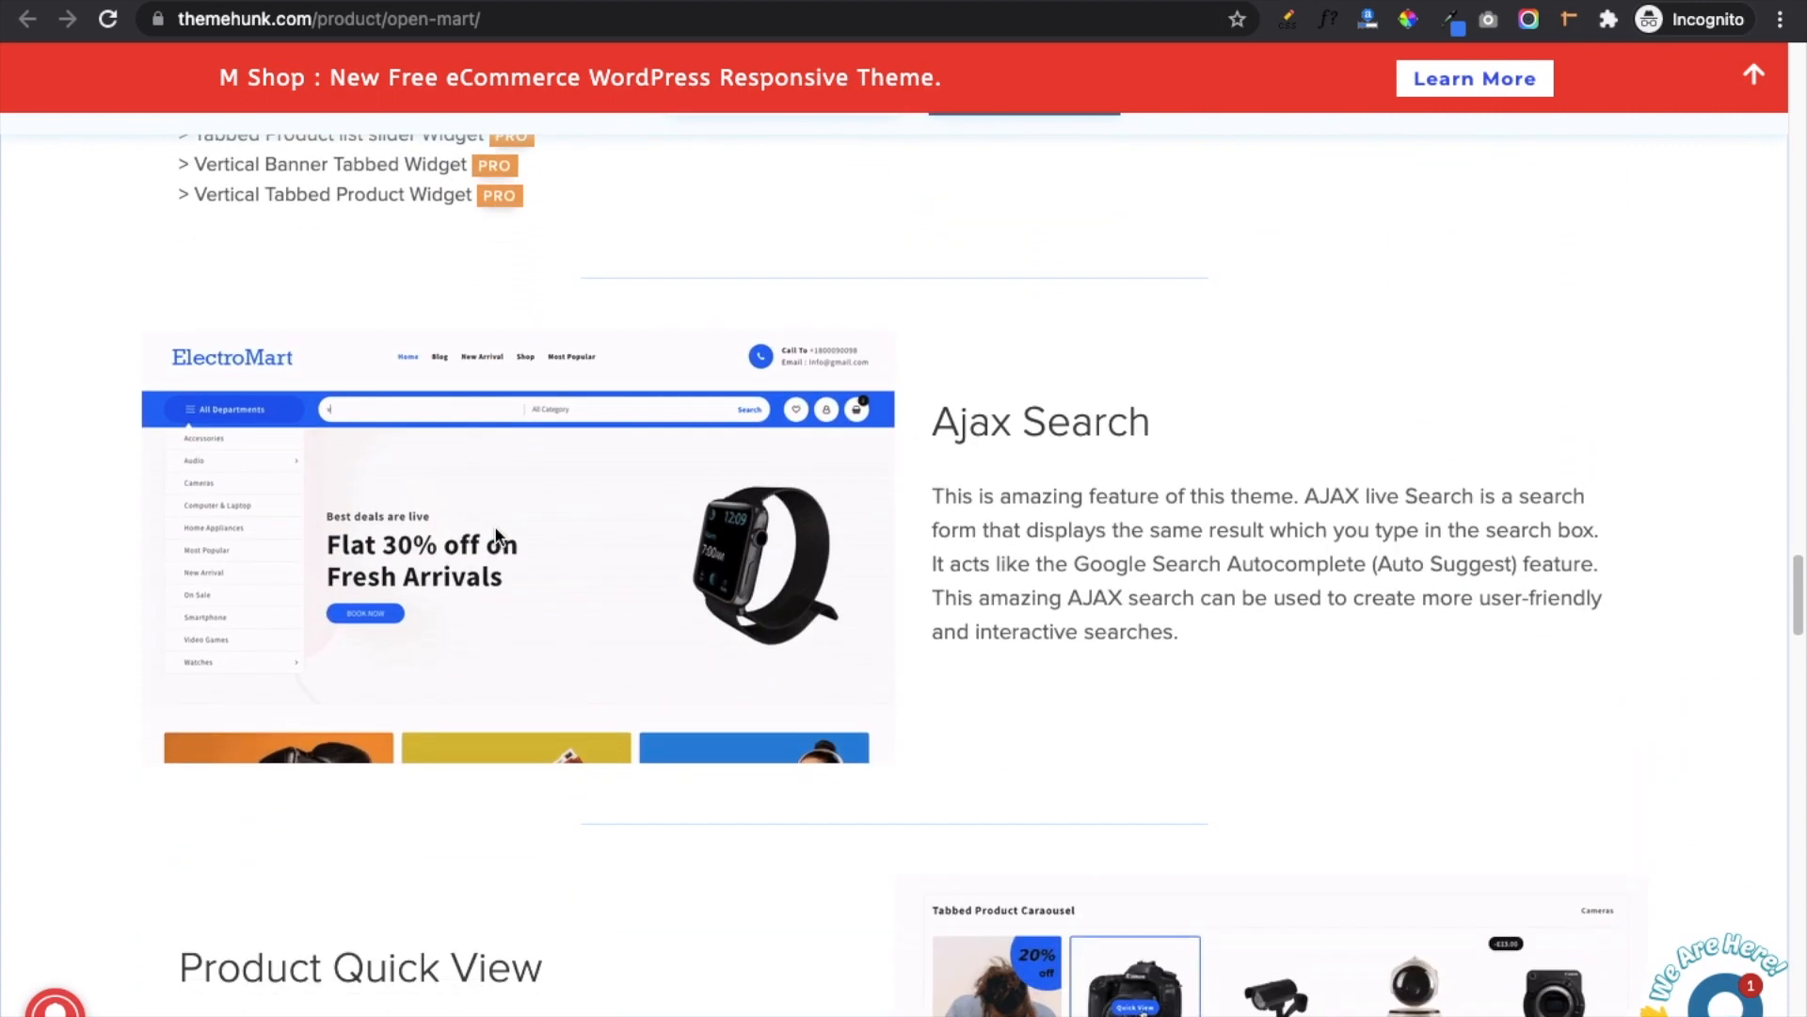
scroll("down", 3)
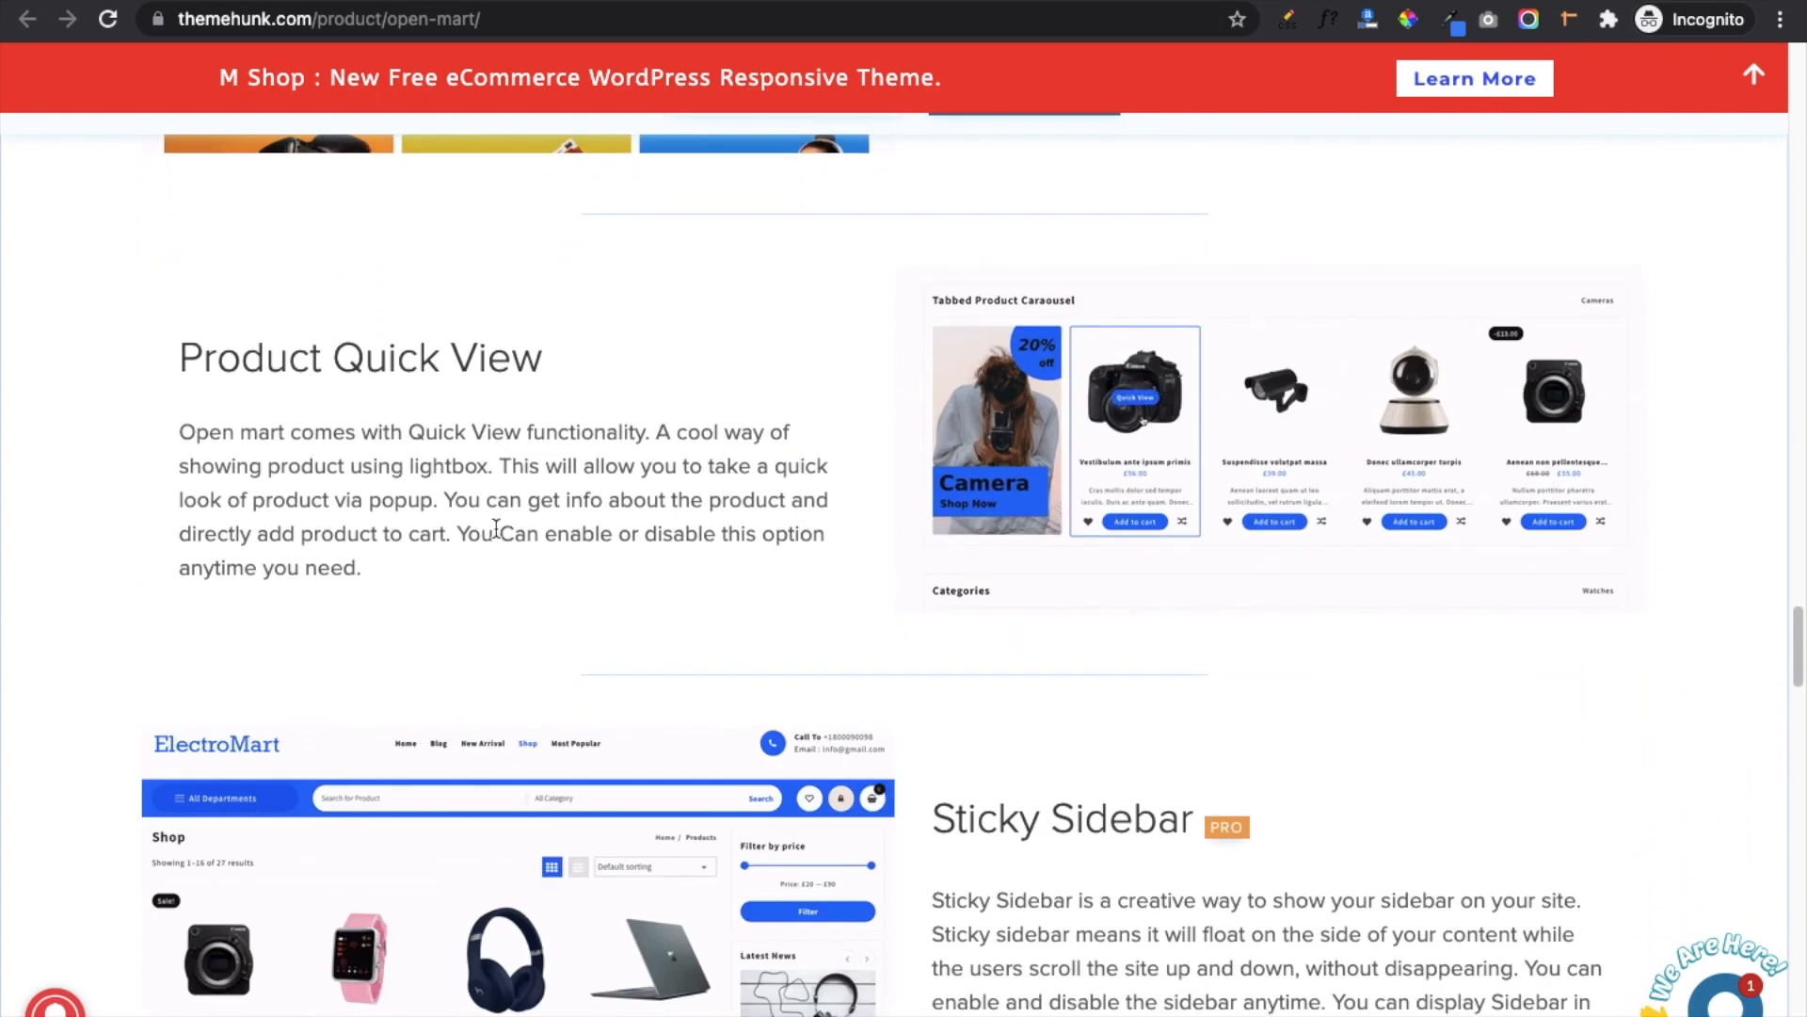
scroll("down", 3)
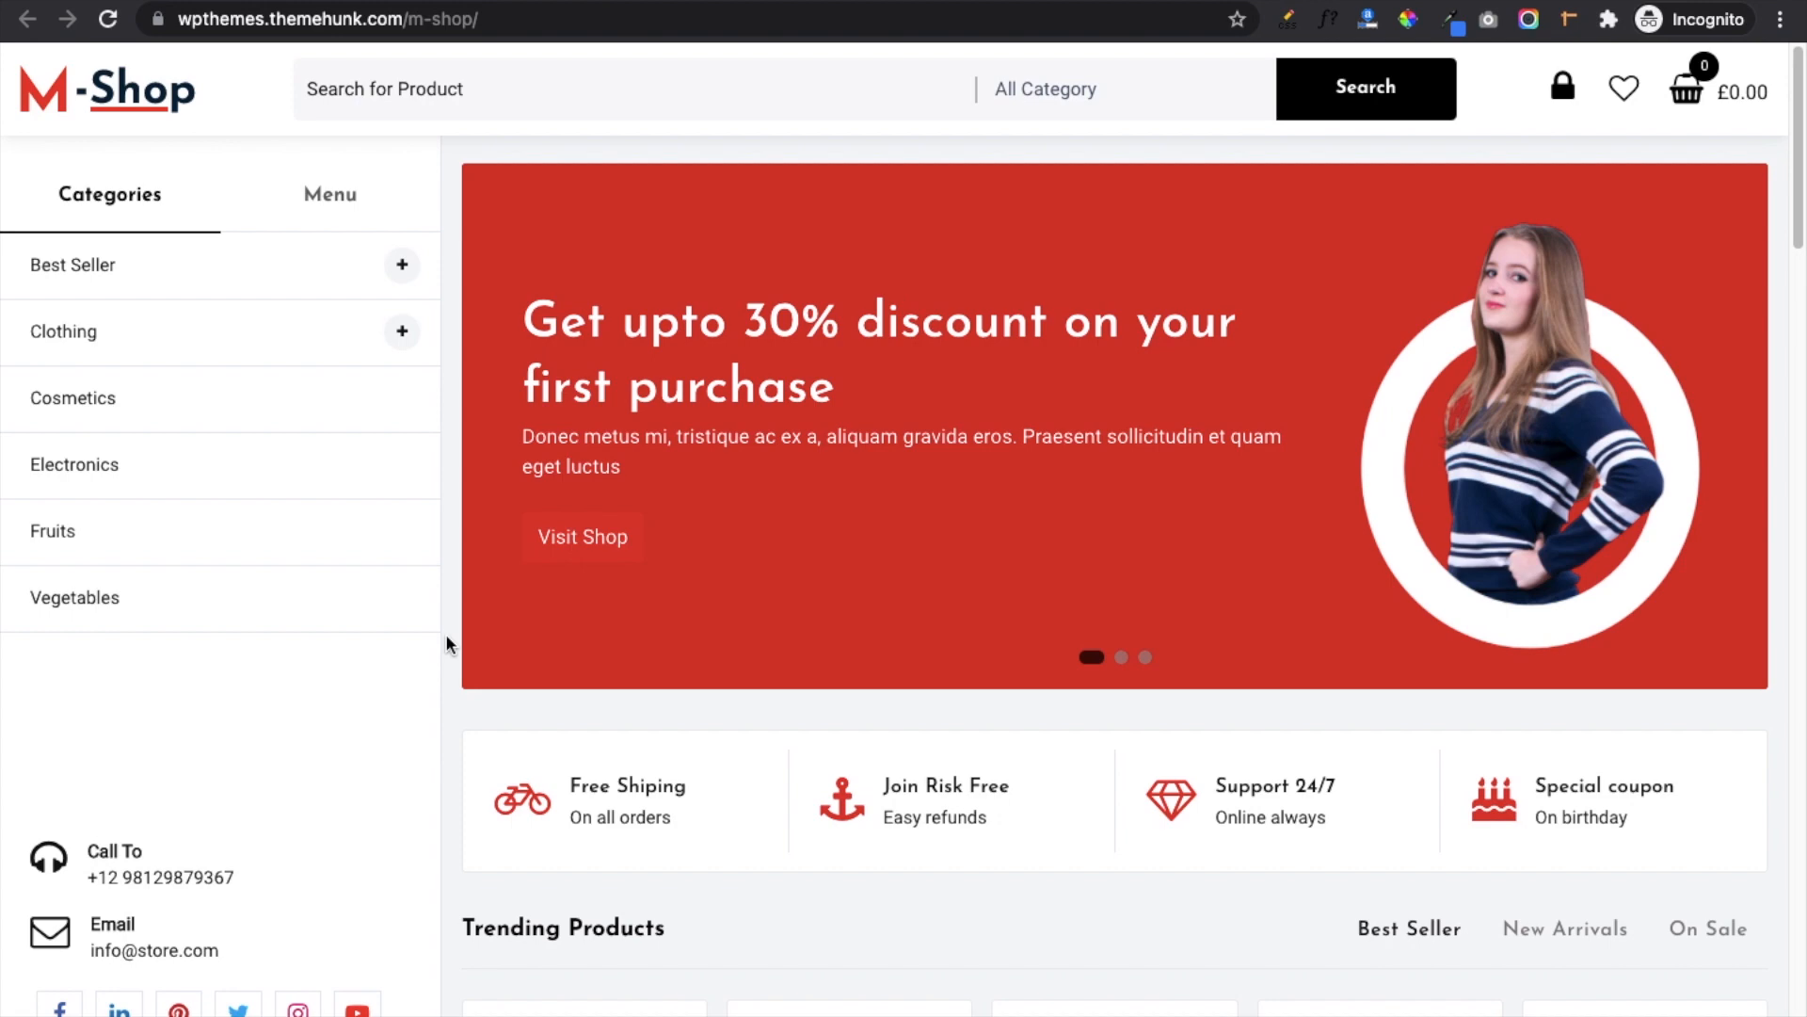
Scroll past the M-Shop demo banner to Trending Products and Shop By Category.
scroll("down", 3)
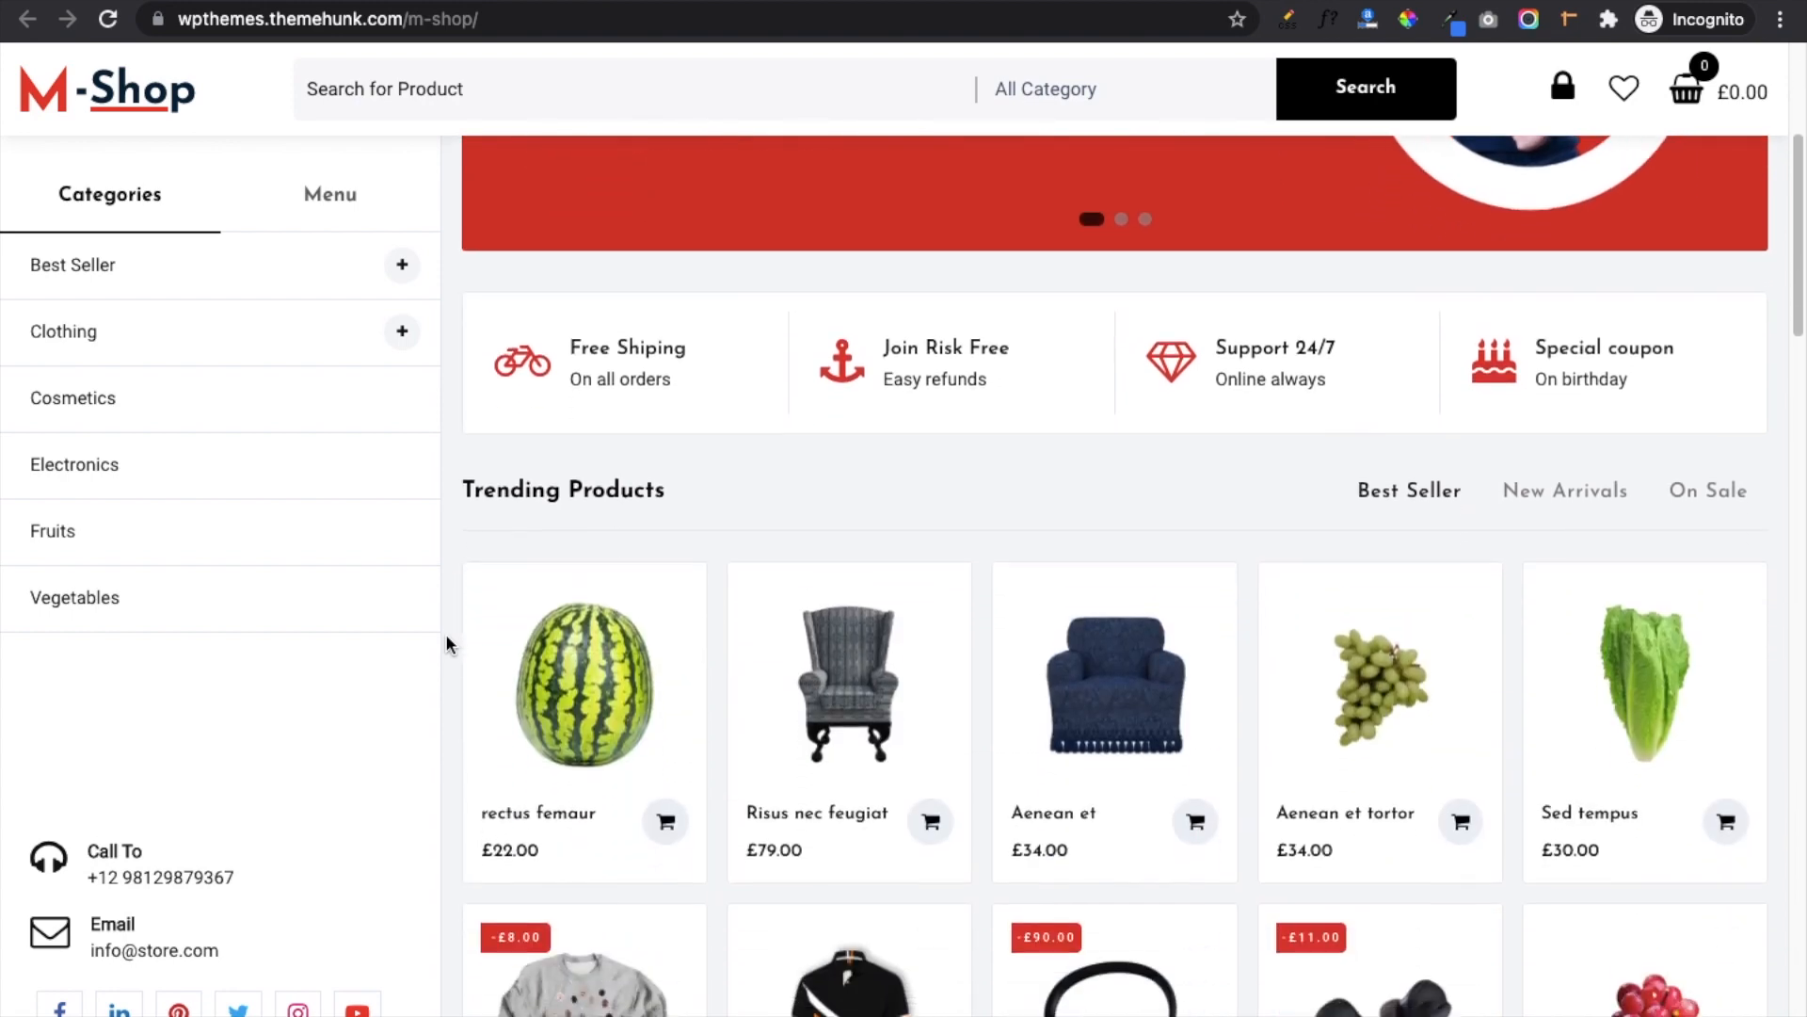
scroll("down", 3)
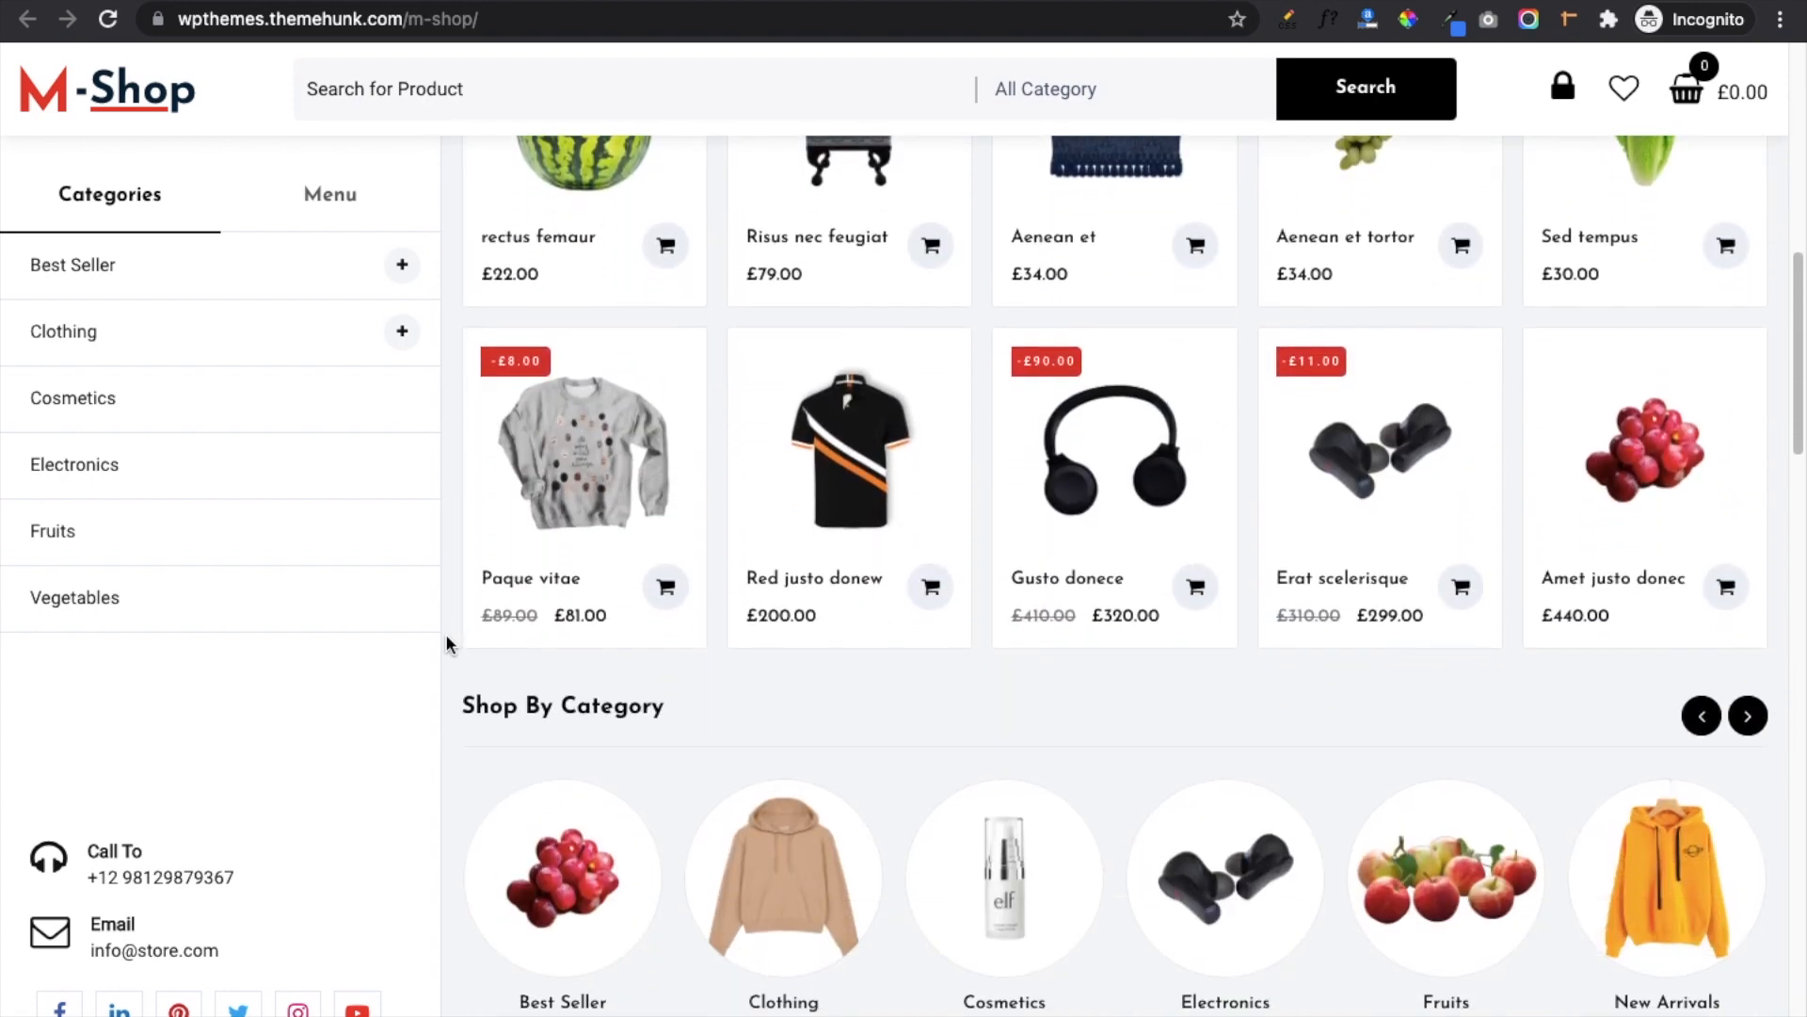
scroll("down", 3)
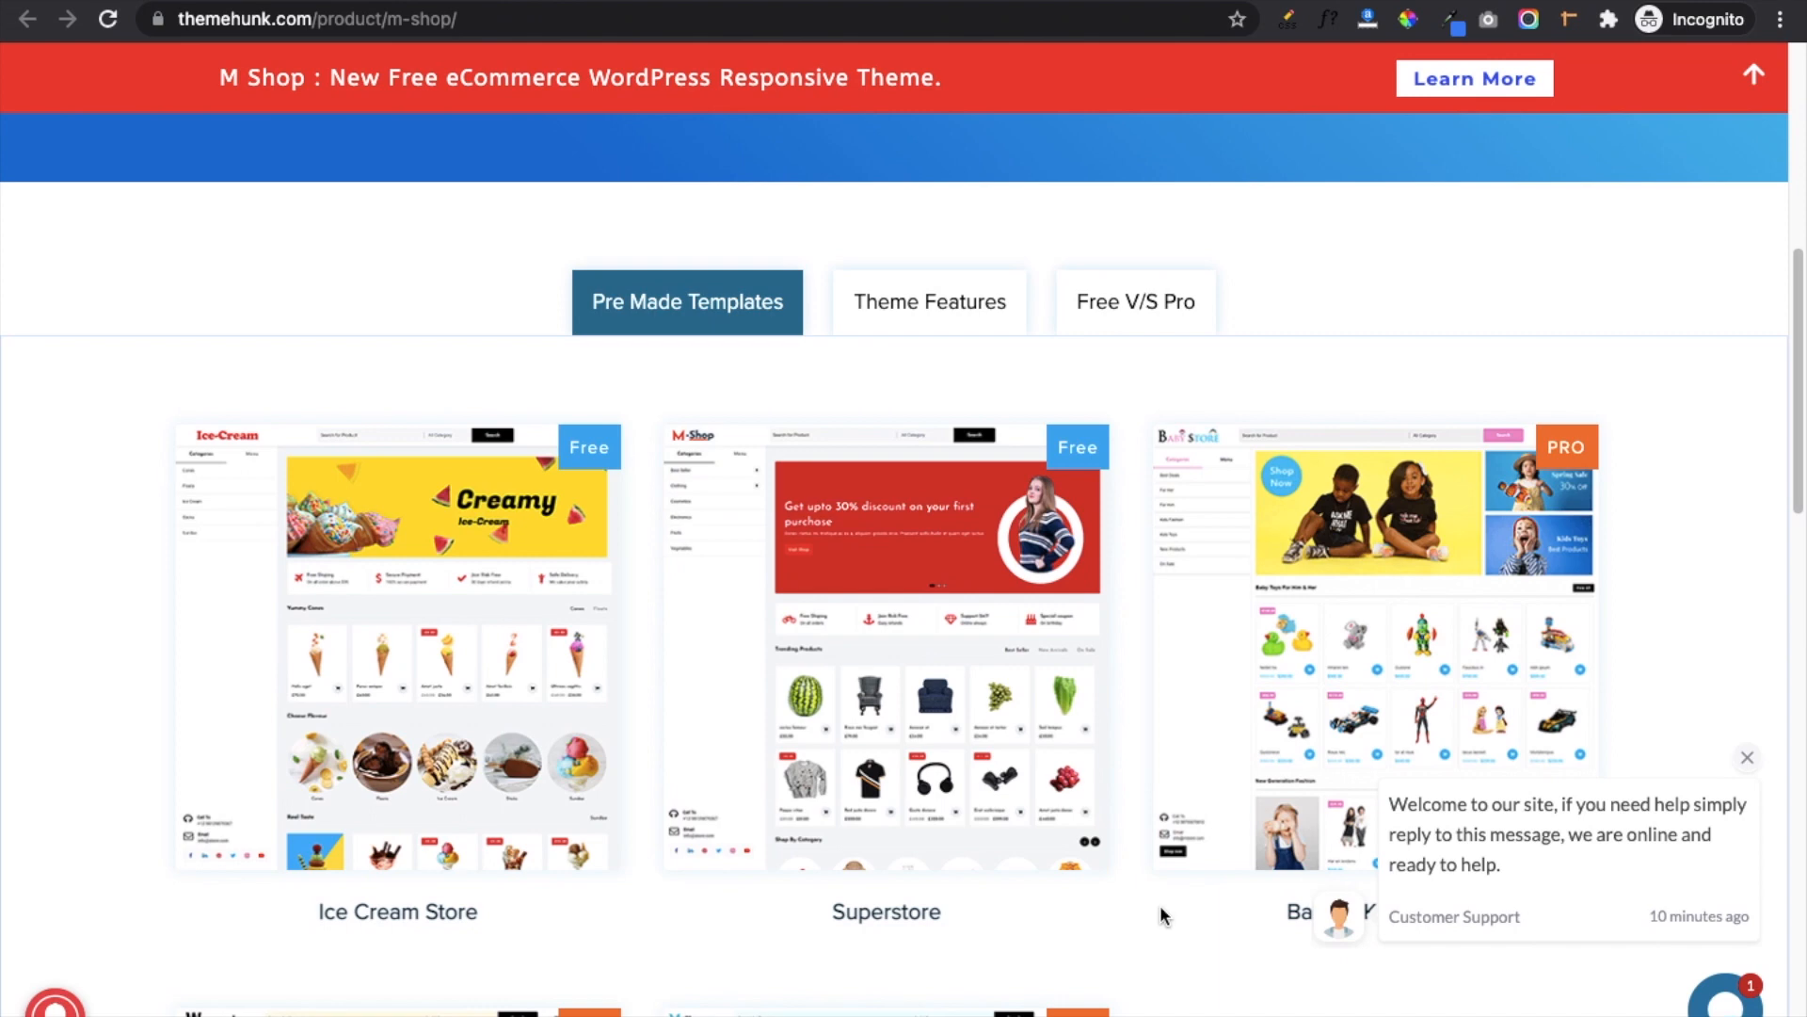
Show M Shop's feature descriptions and scroll past Product Tab Image Carousel and Side Pan to Footer Layouts.
left_click(928, 302)
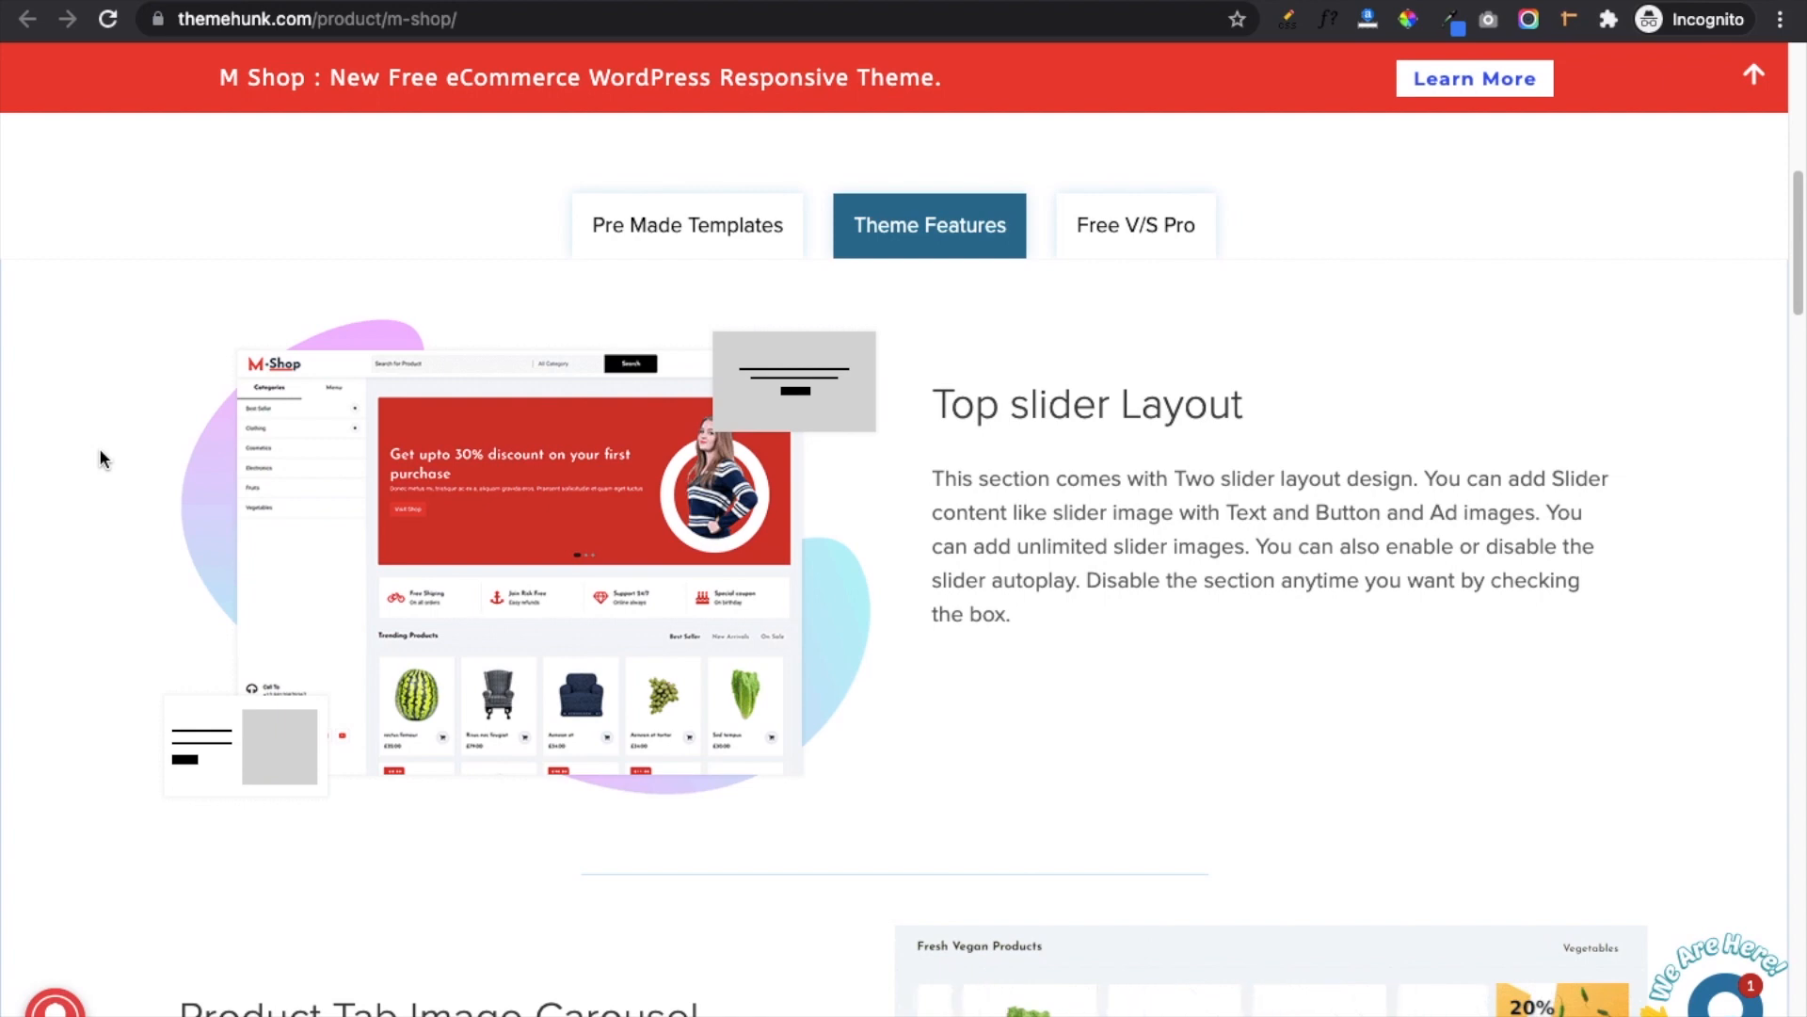
scroll("down", 3)
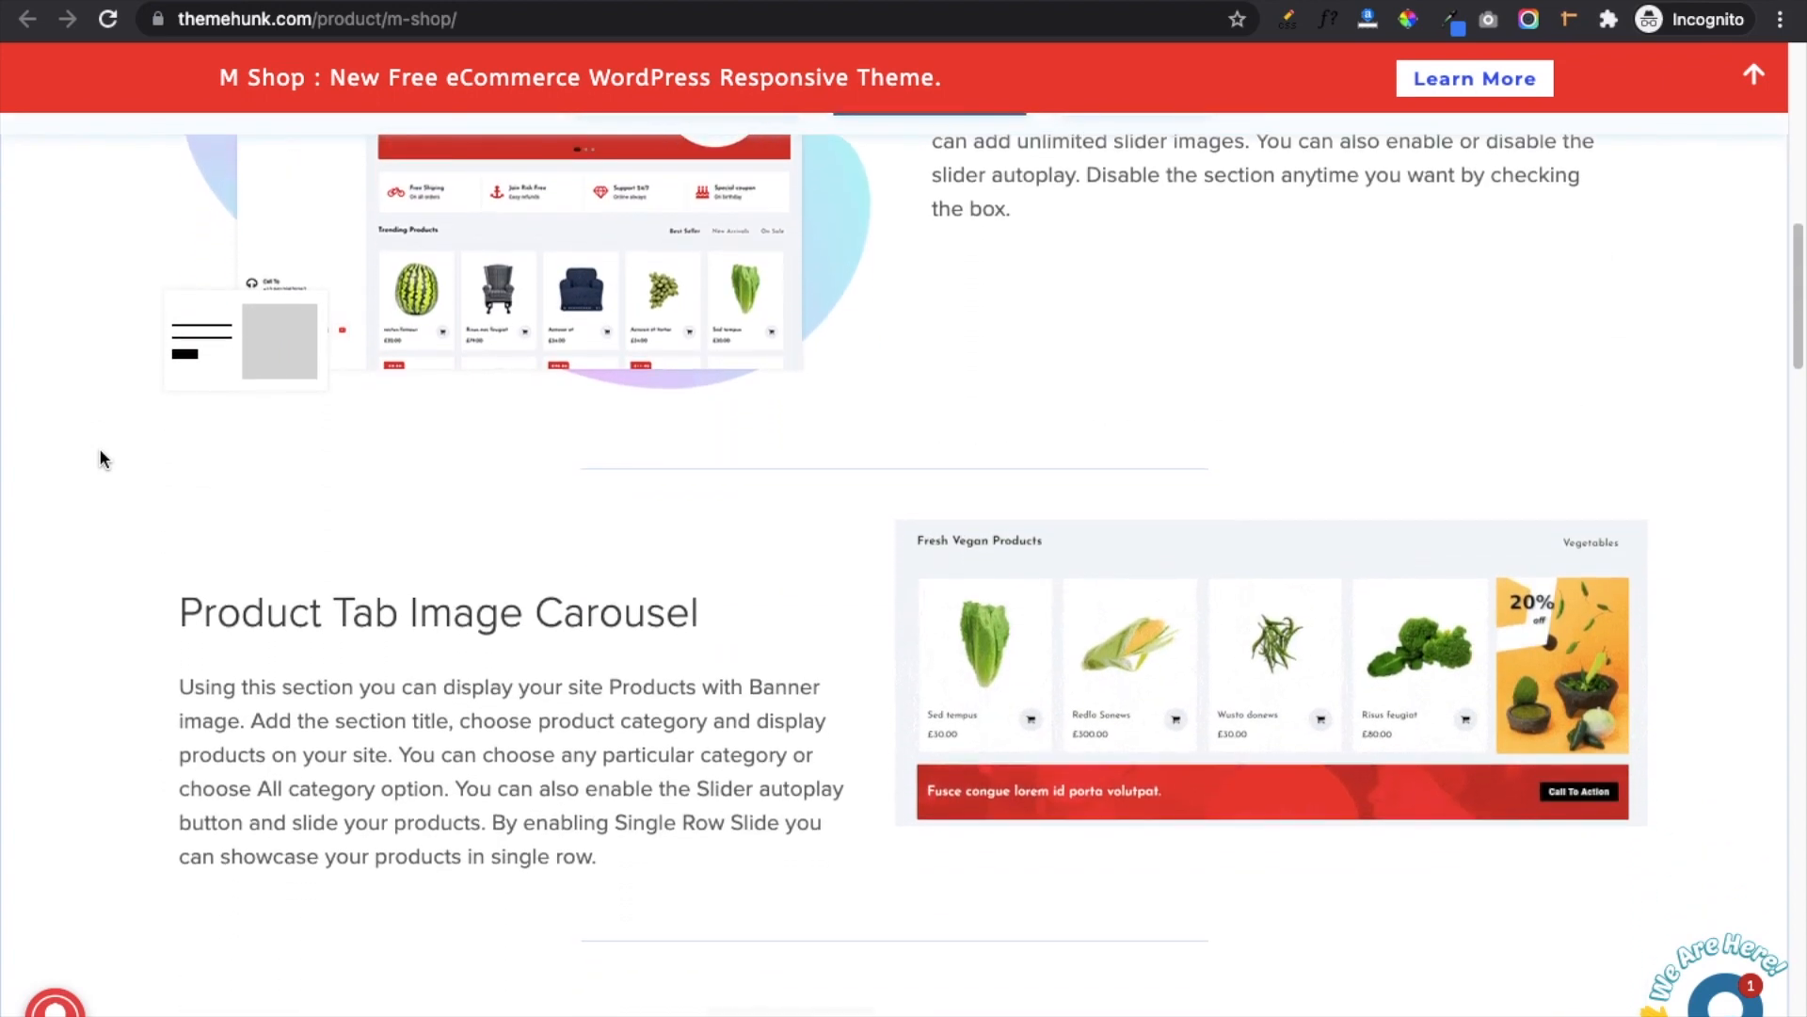
scroll("down", 3)
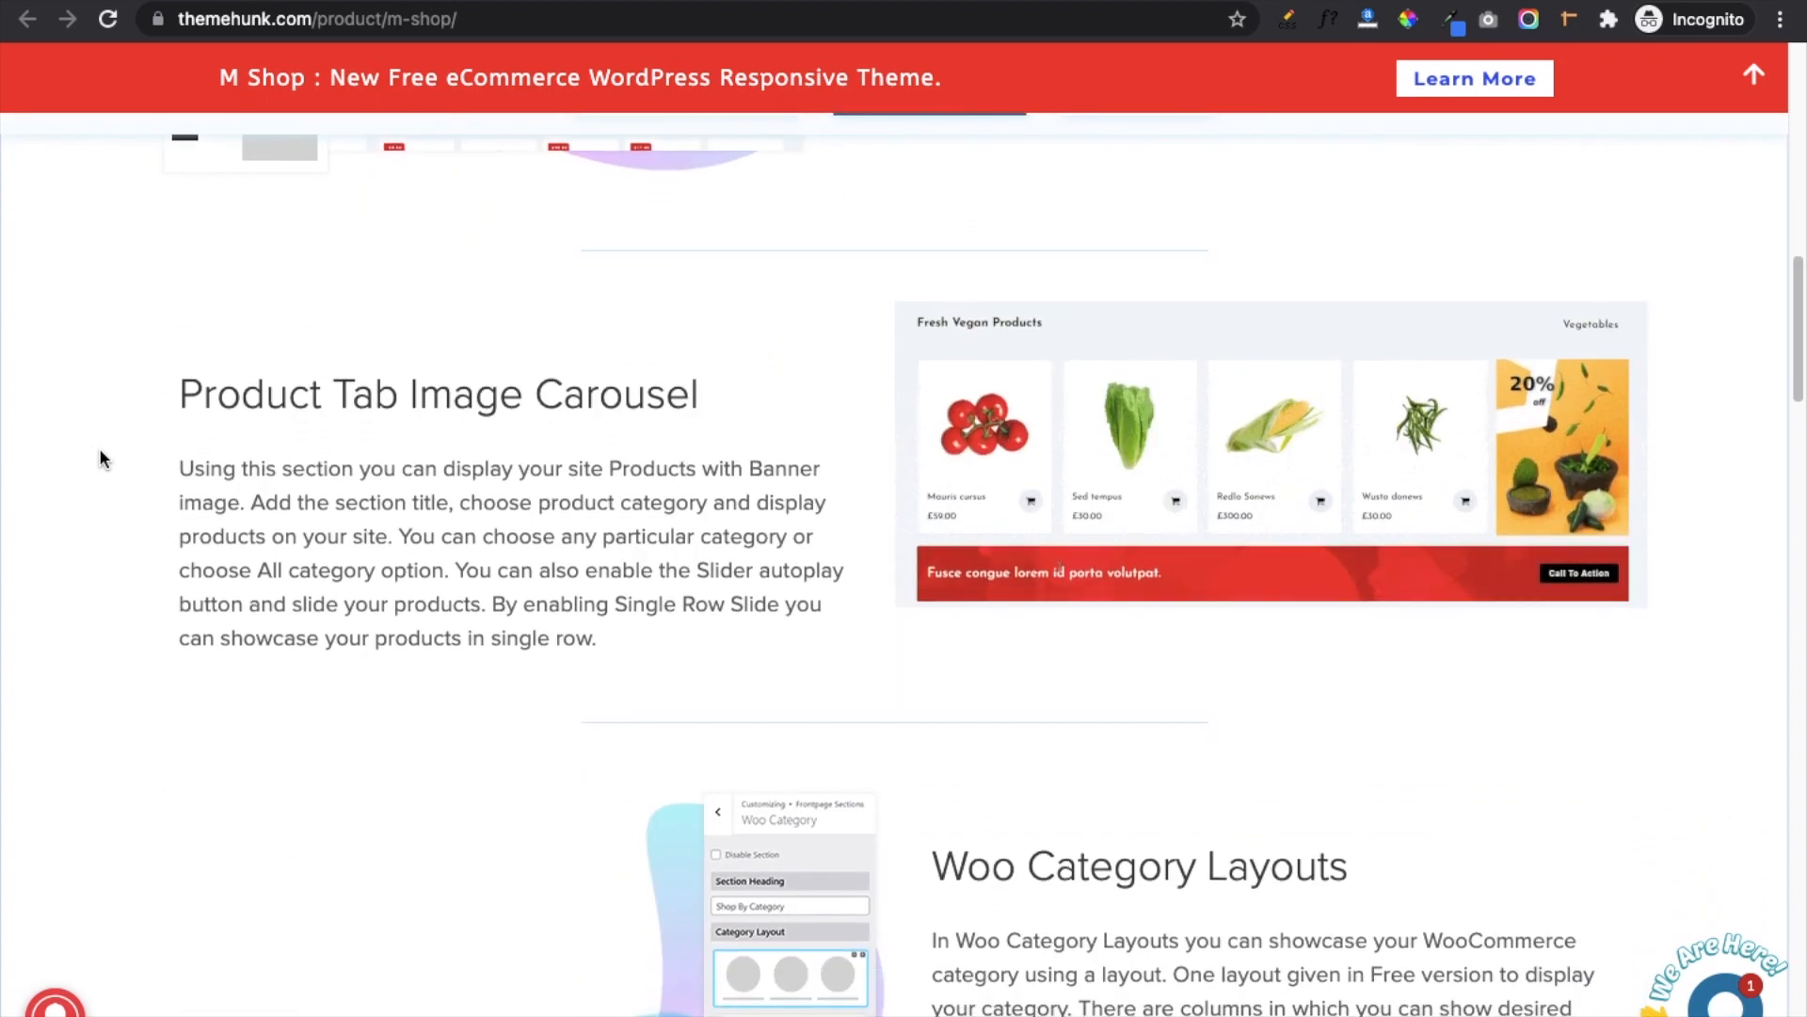
scroll("down", 3)
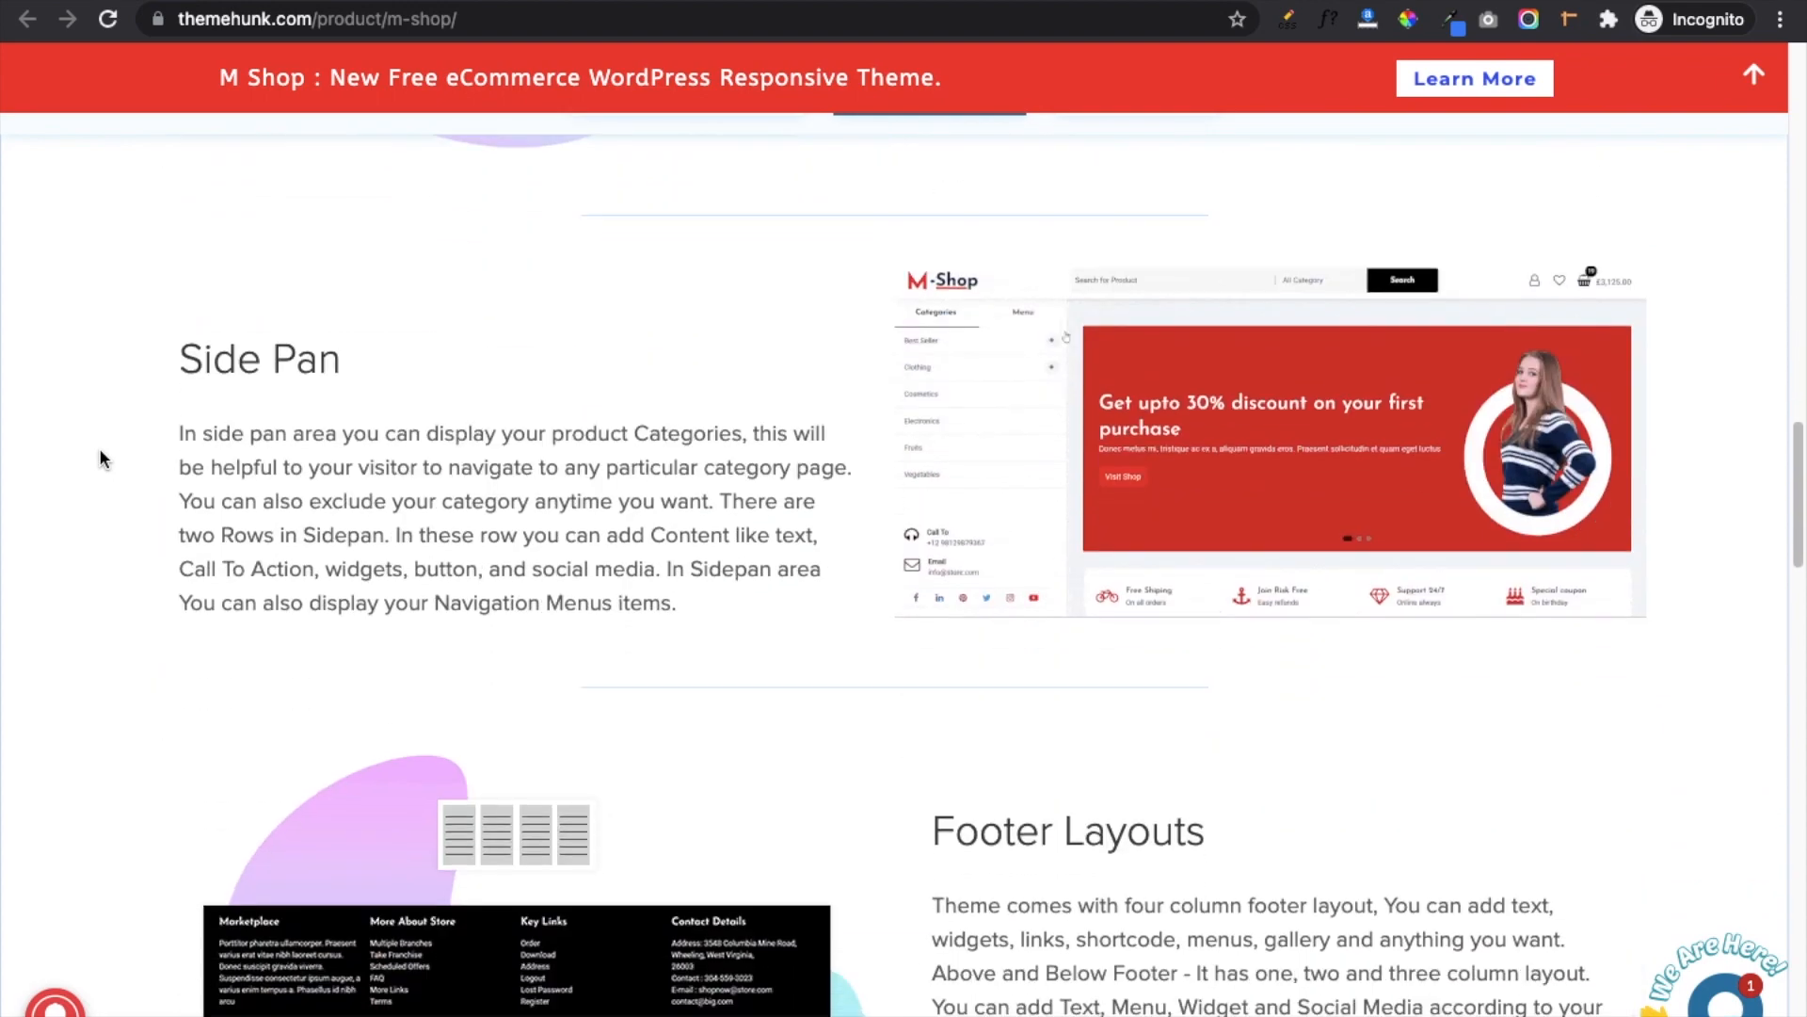
scroll("down", 3)
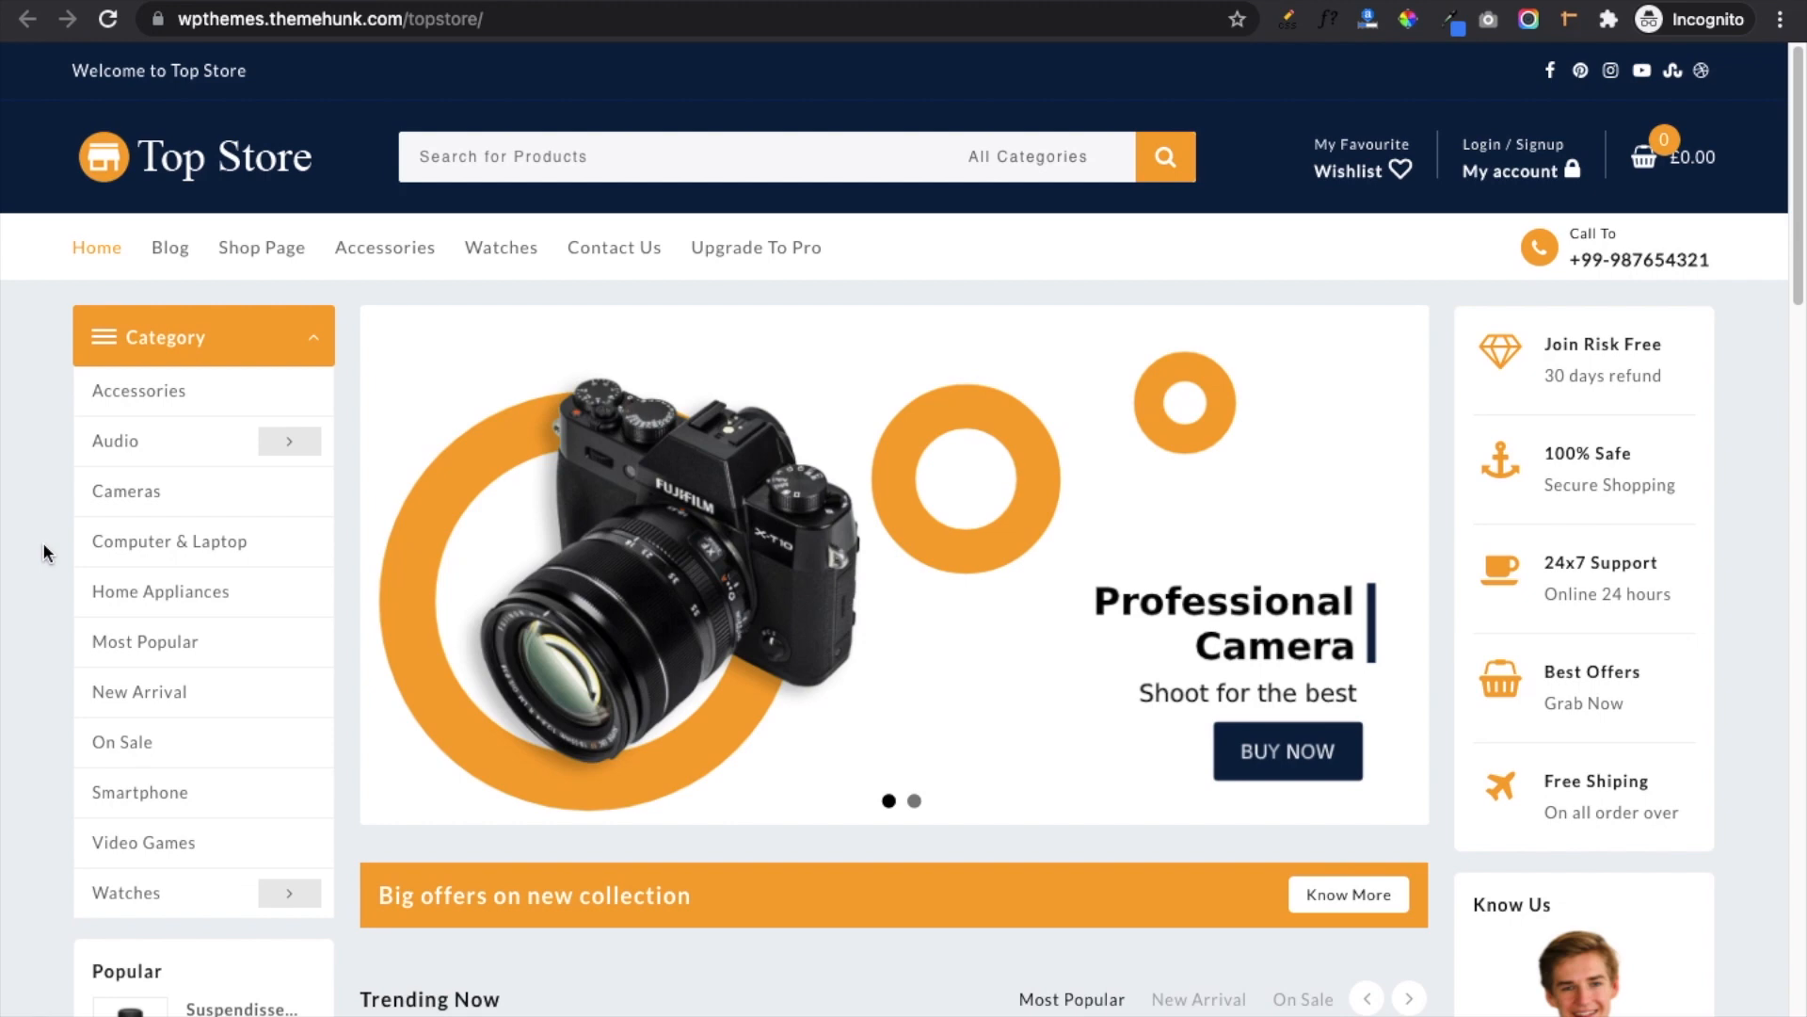
Scroll the Top Store demo storefront through trending products, Shop By Categories and Hot Right Now.
scroll("down", 3)
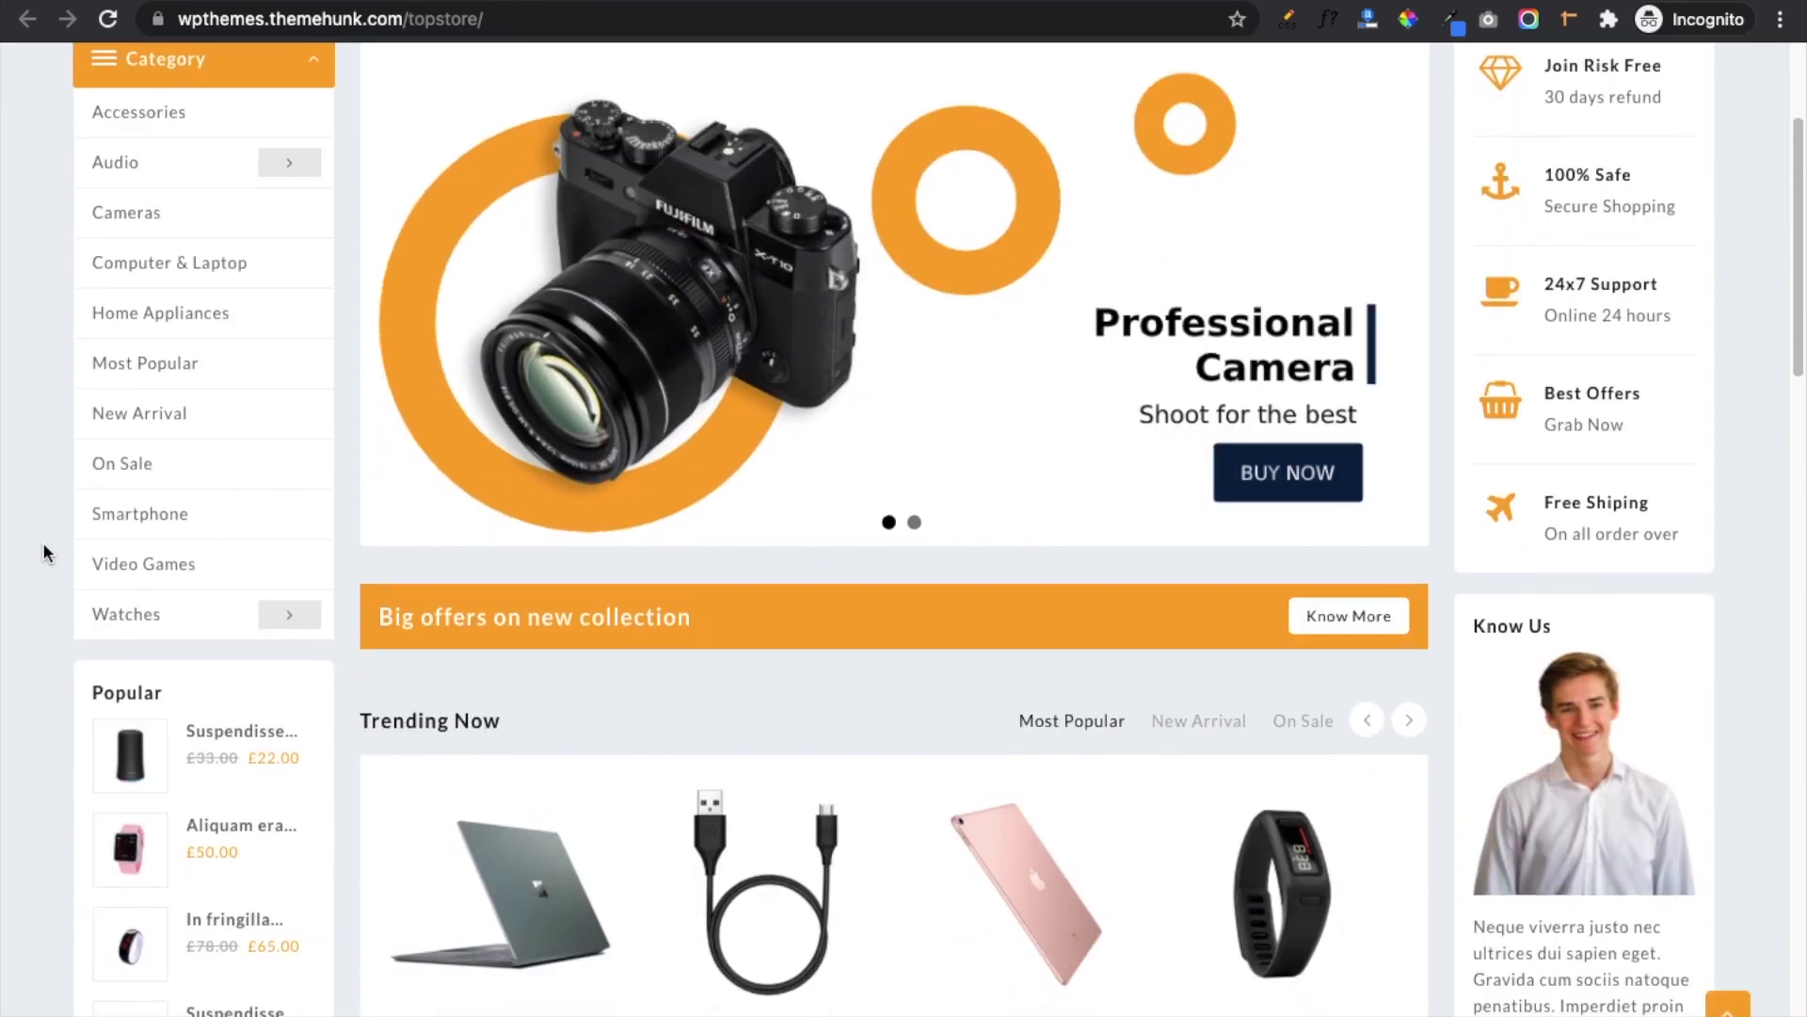
scroll("down", 3)
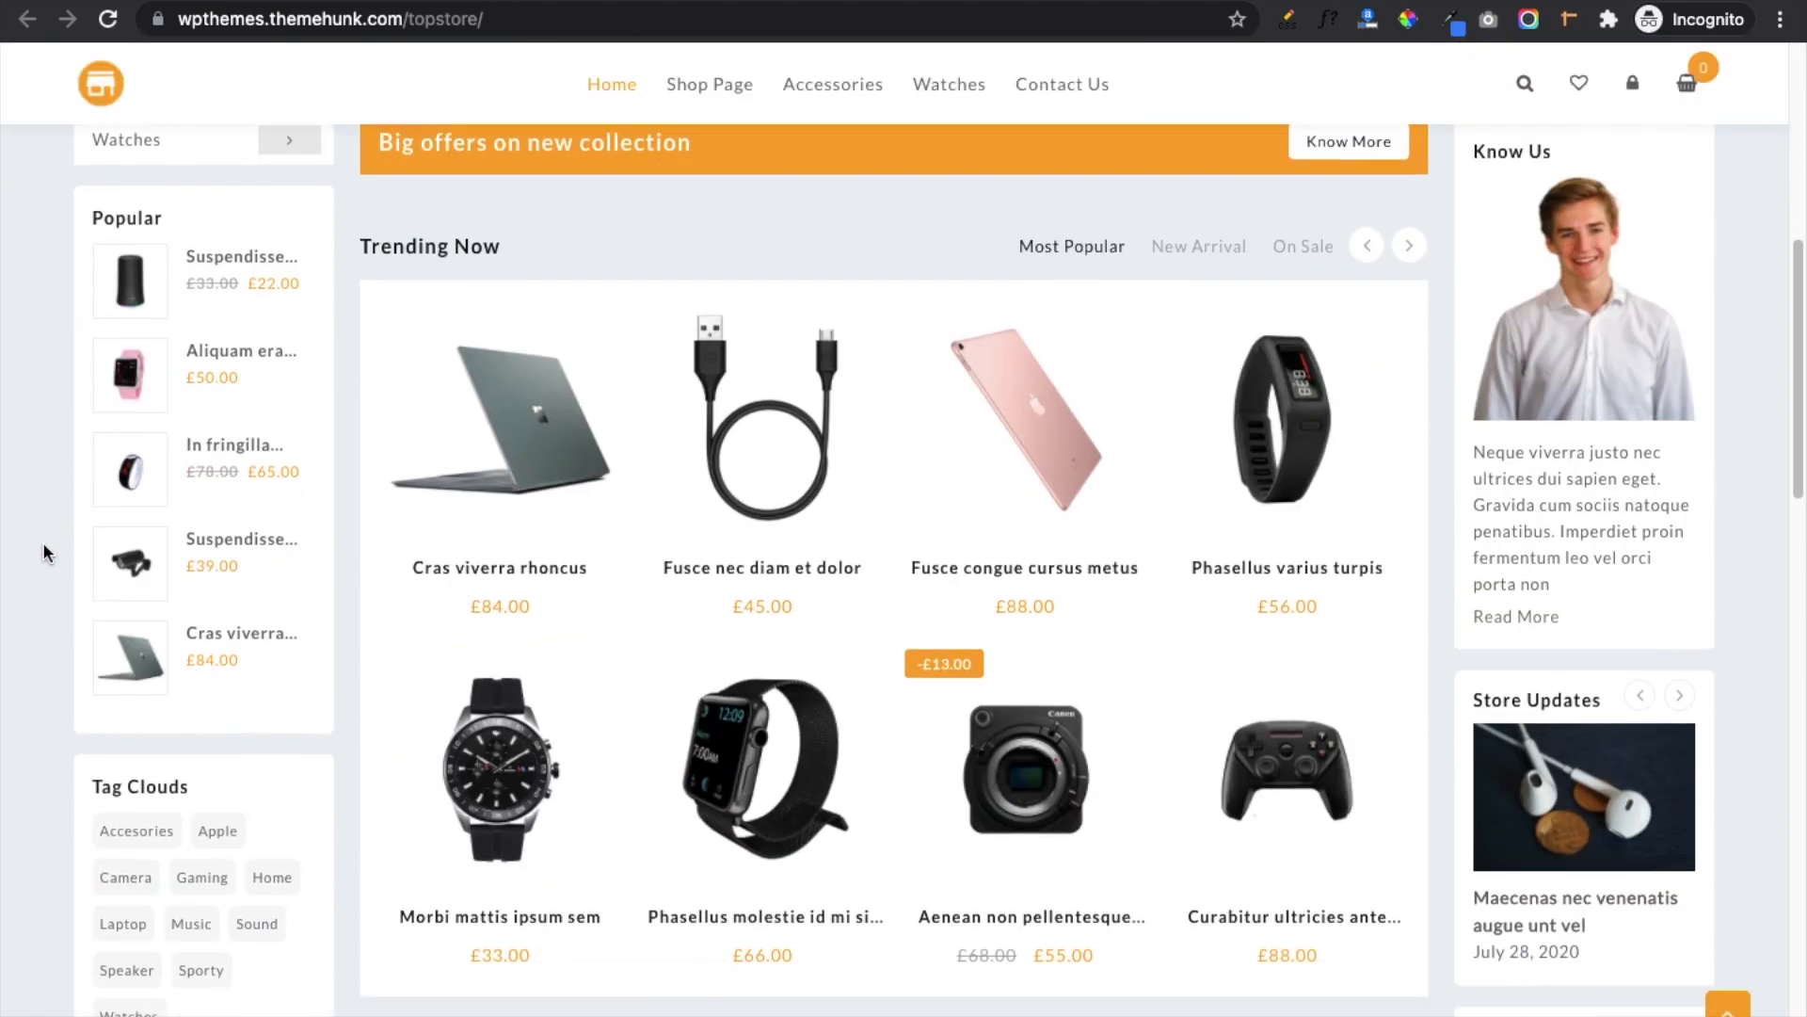
scroll("down", 3)
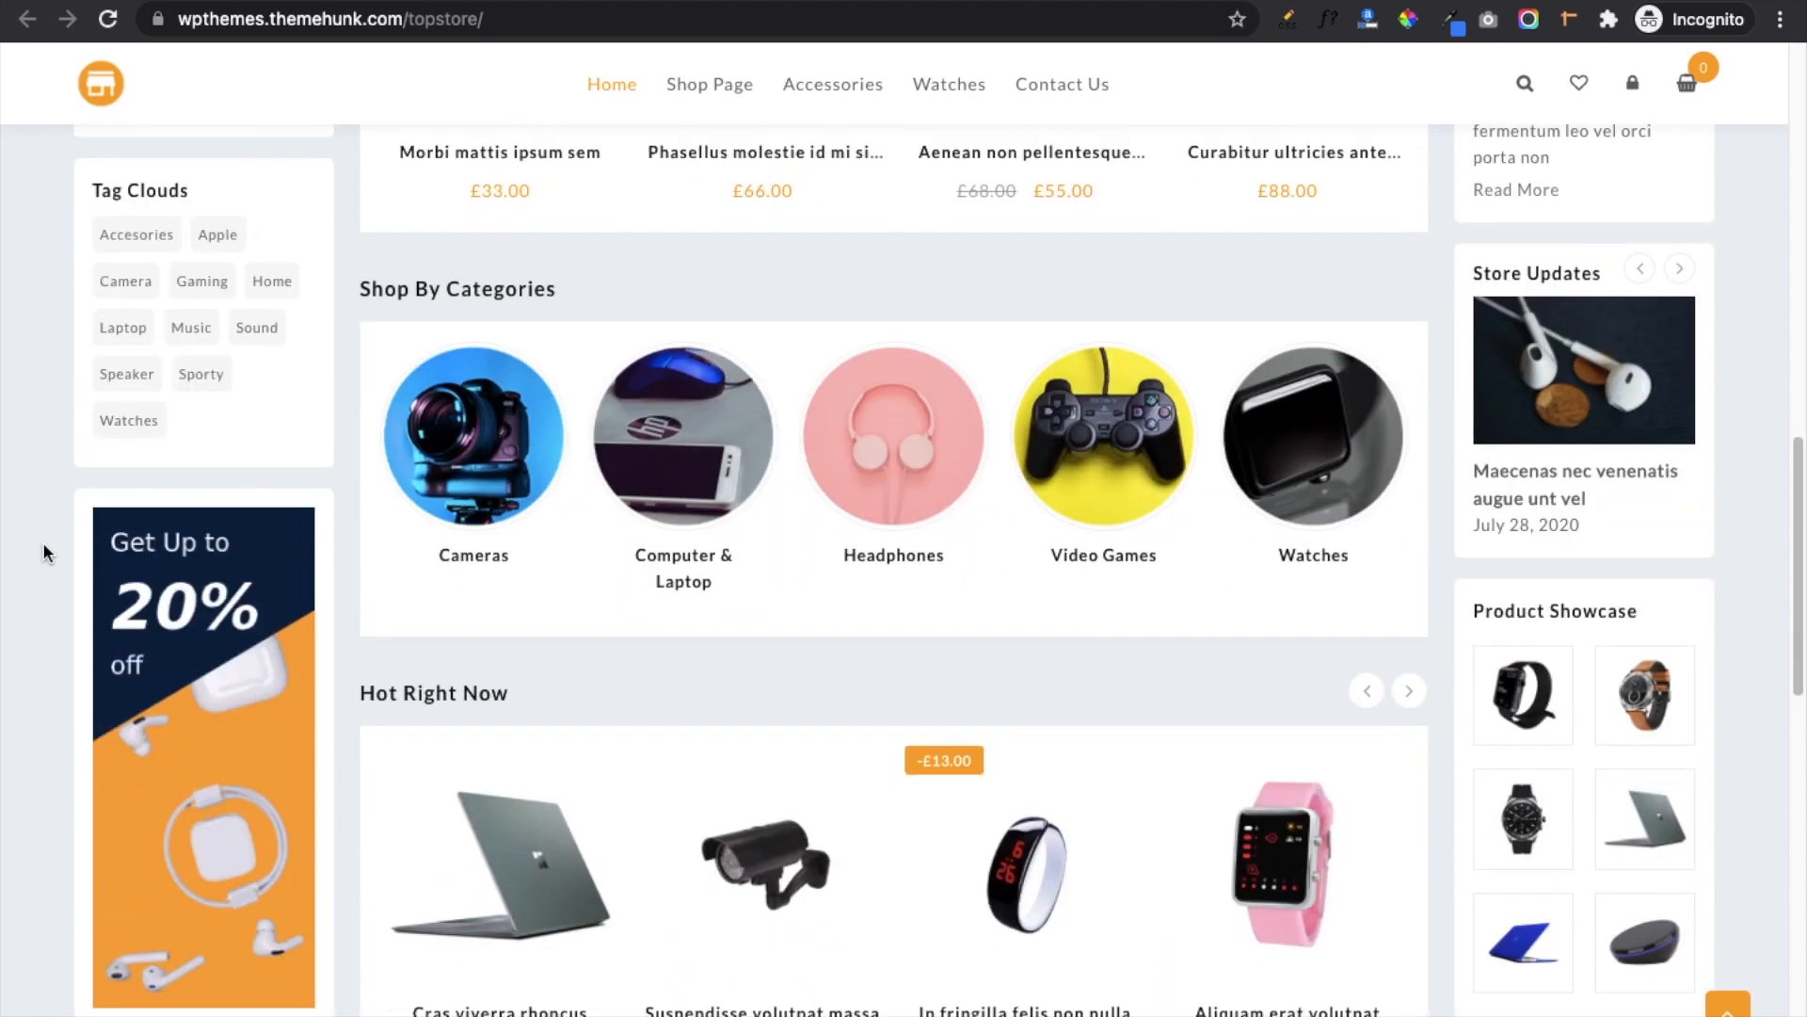
scroll("down", 3)
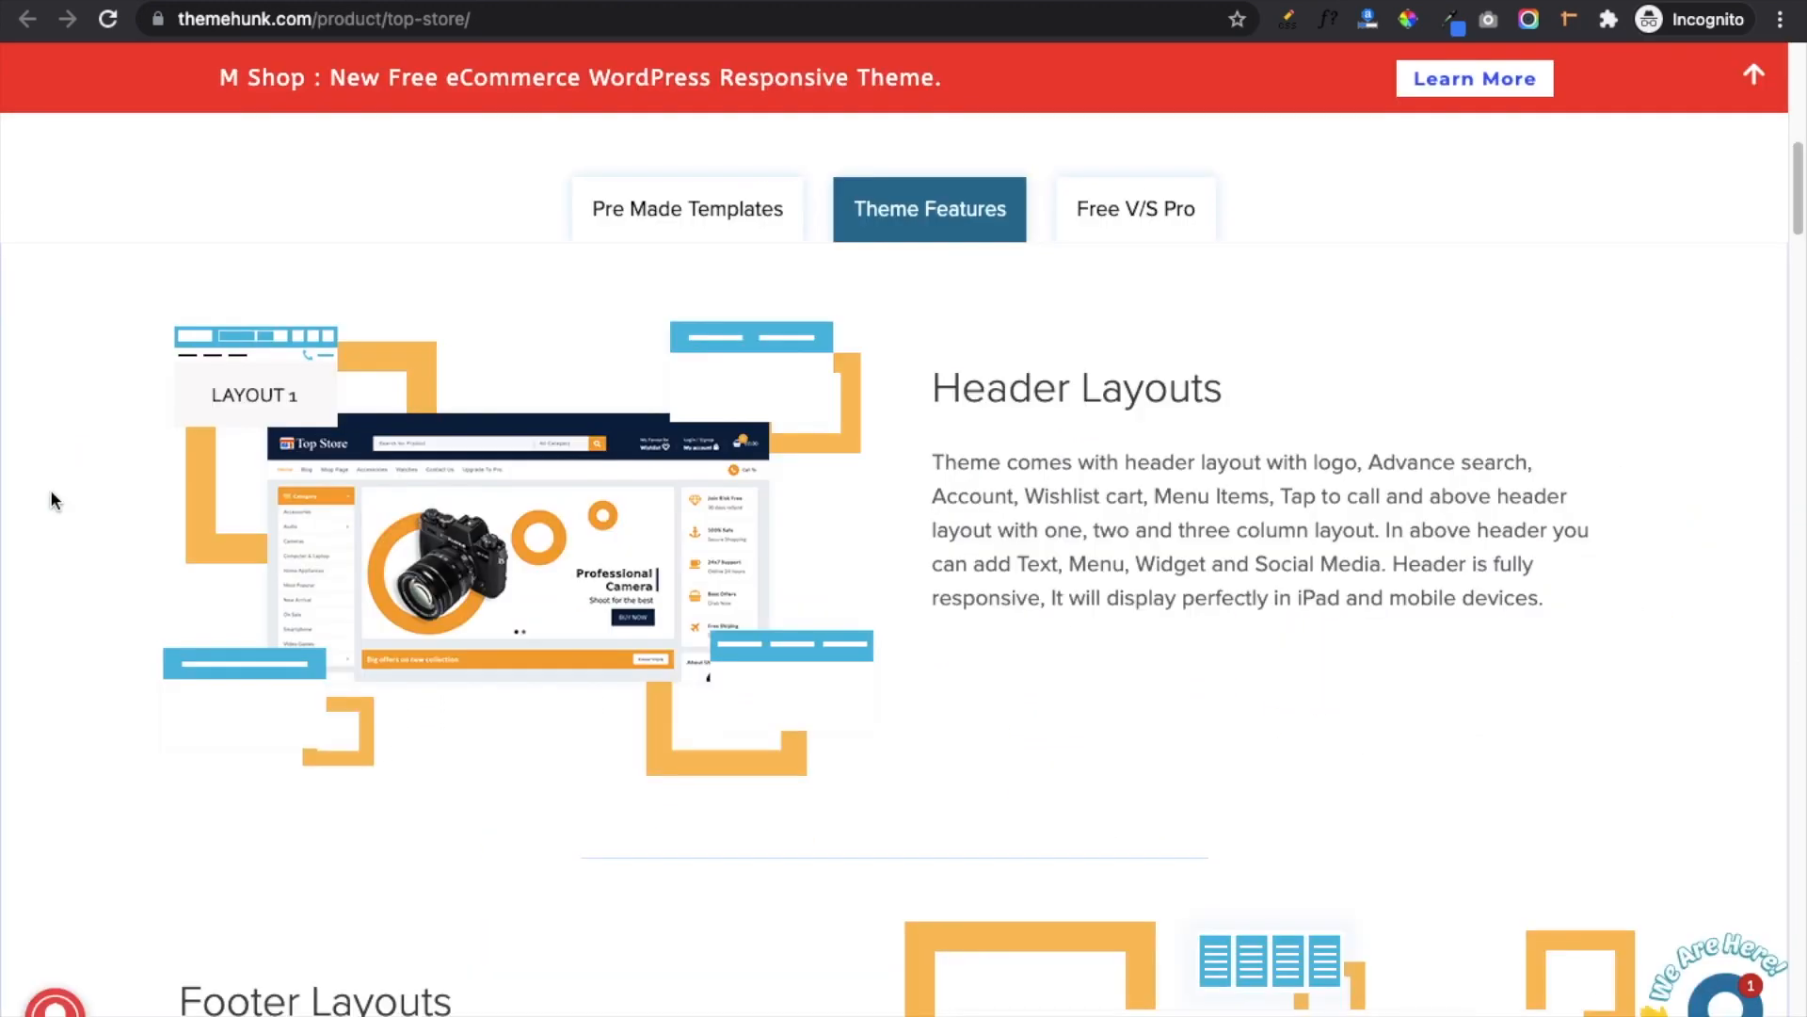
Scroll Top Store's Theme Features from Header Layouts down through the middle feature sections.
scroll("down", 3)
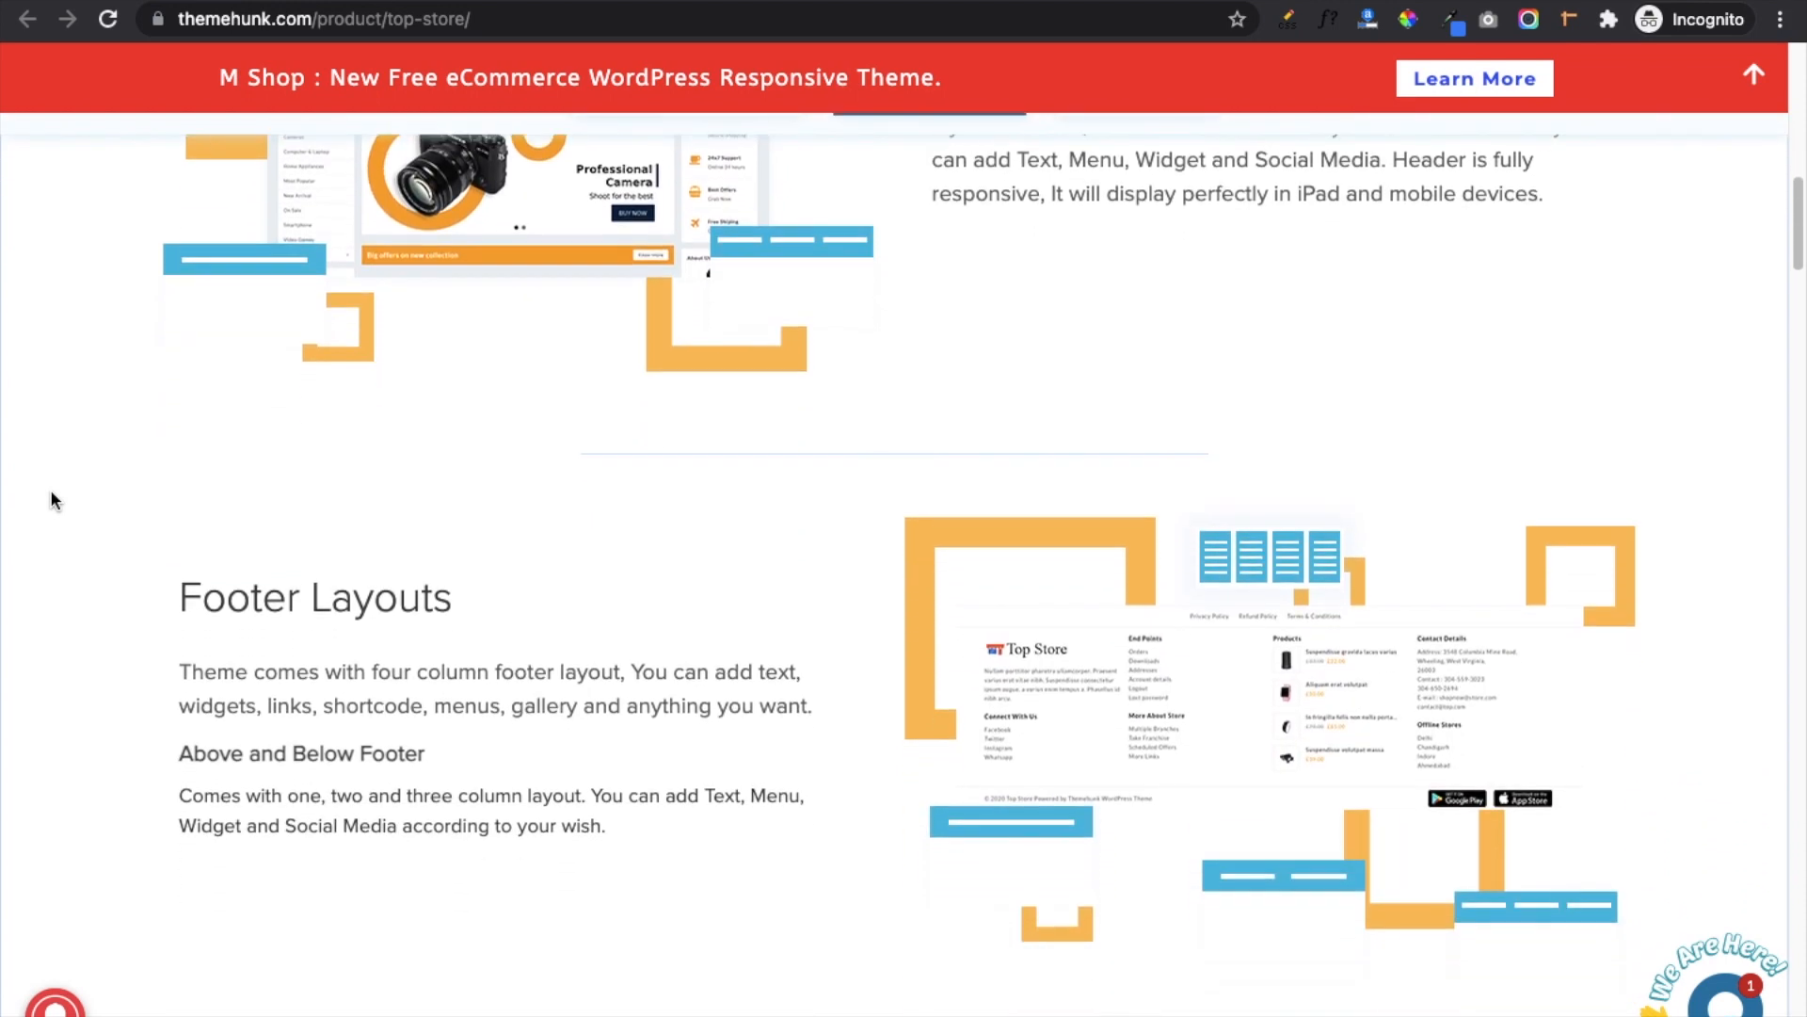
scroll("down", 3)
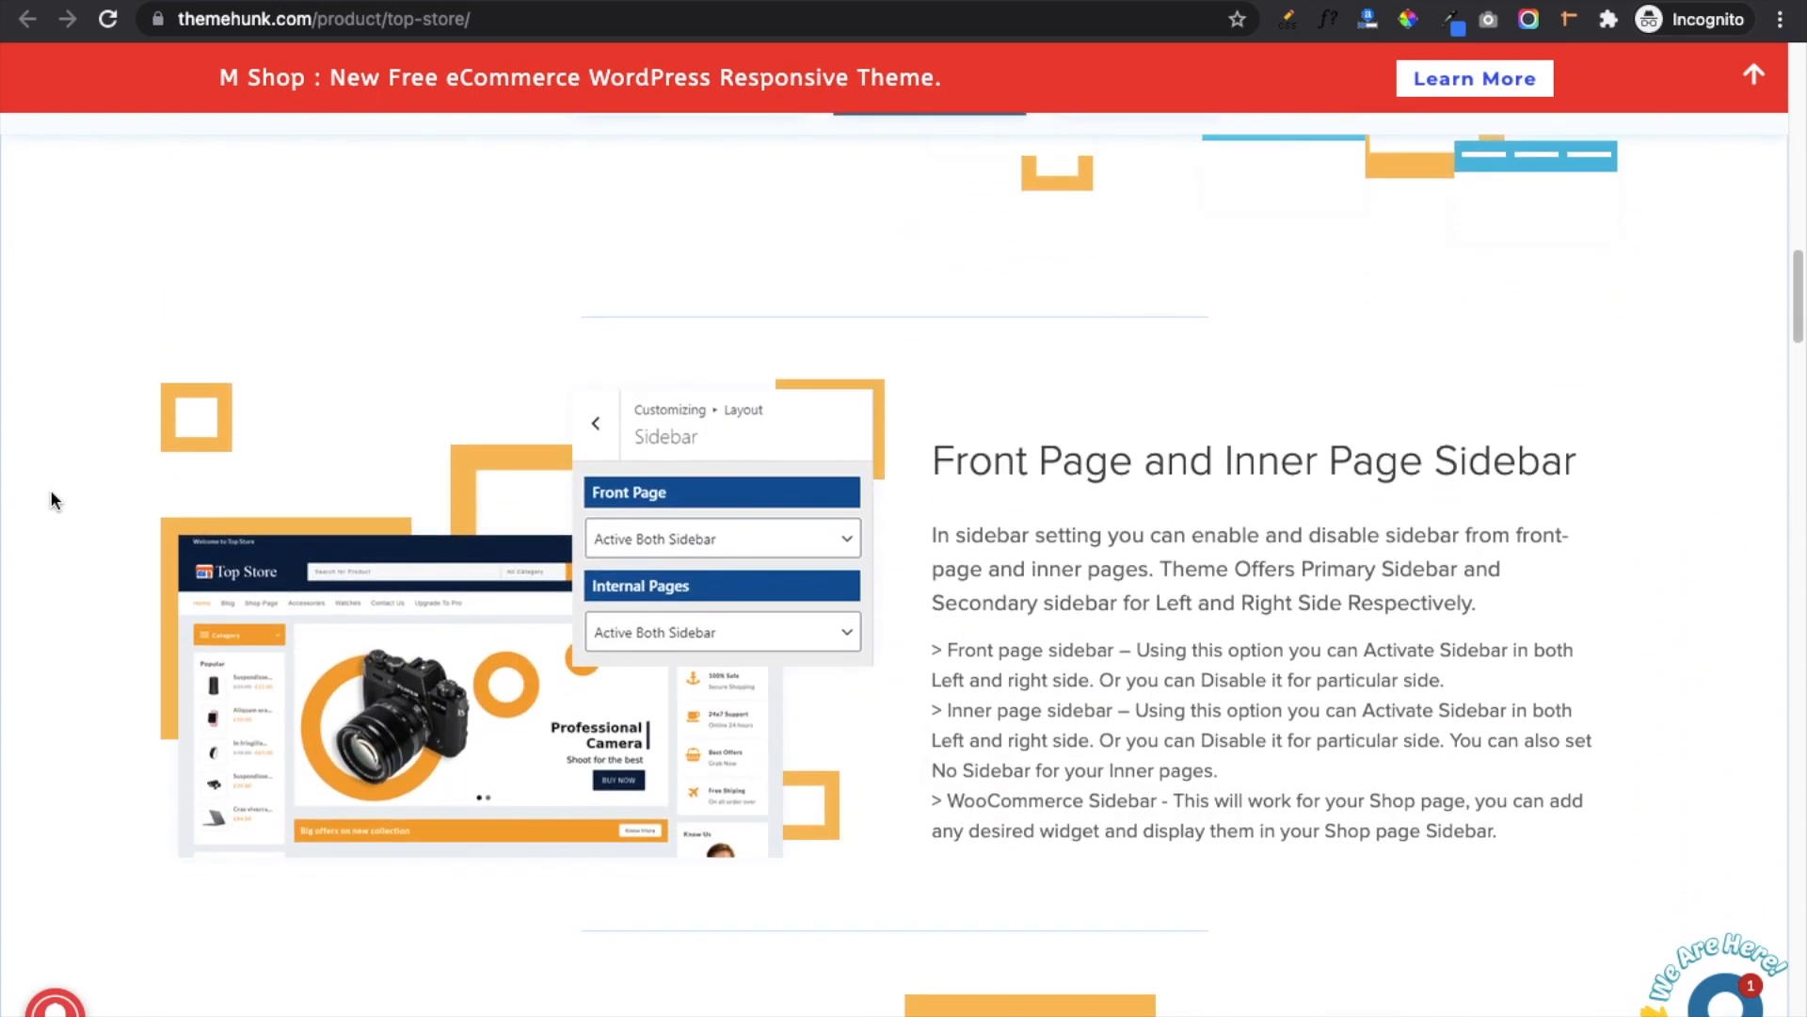
scroll("down", 3)
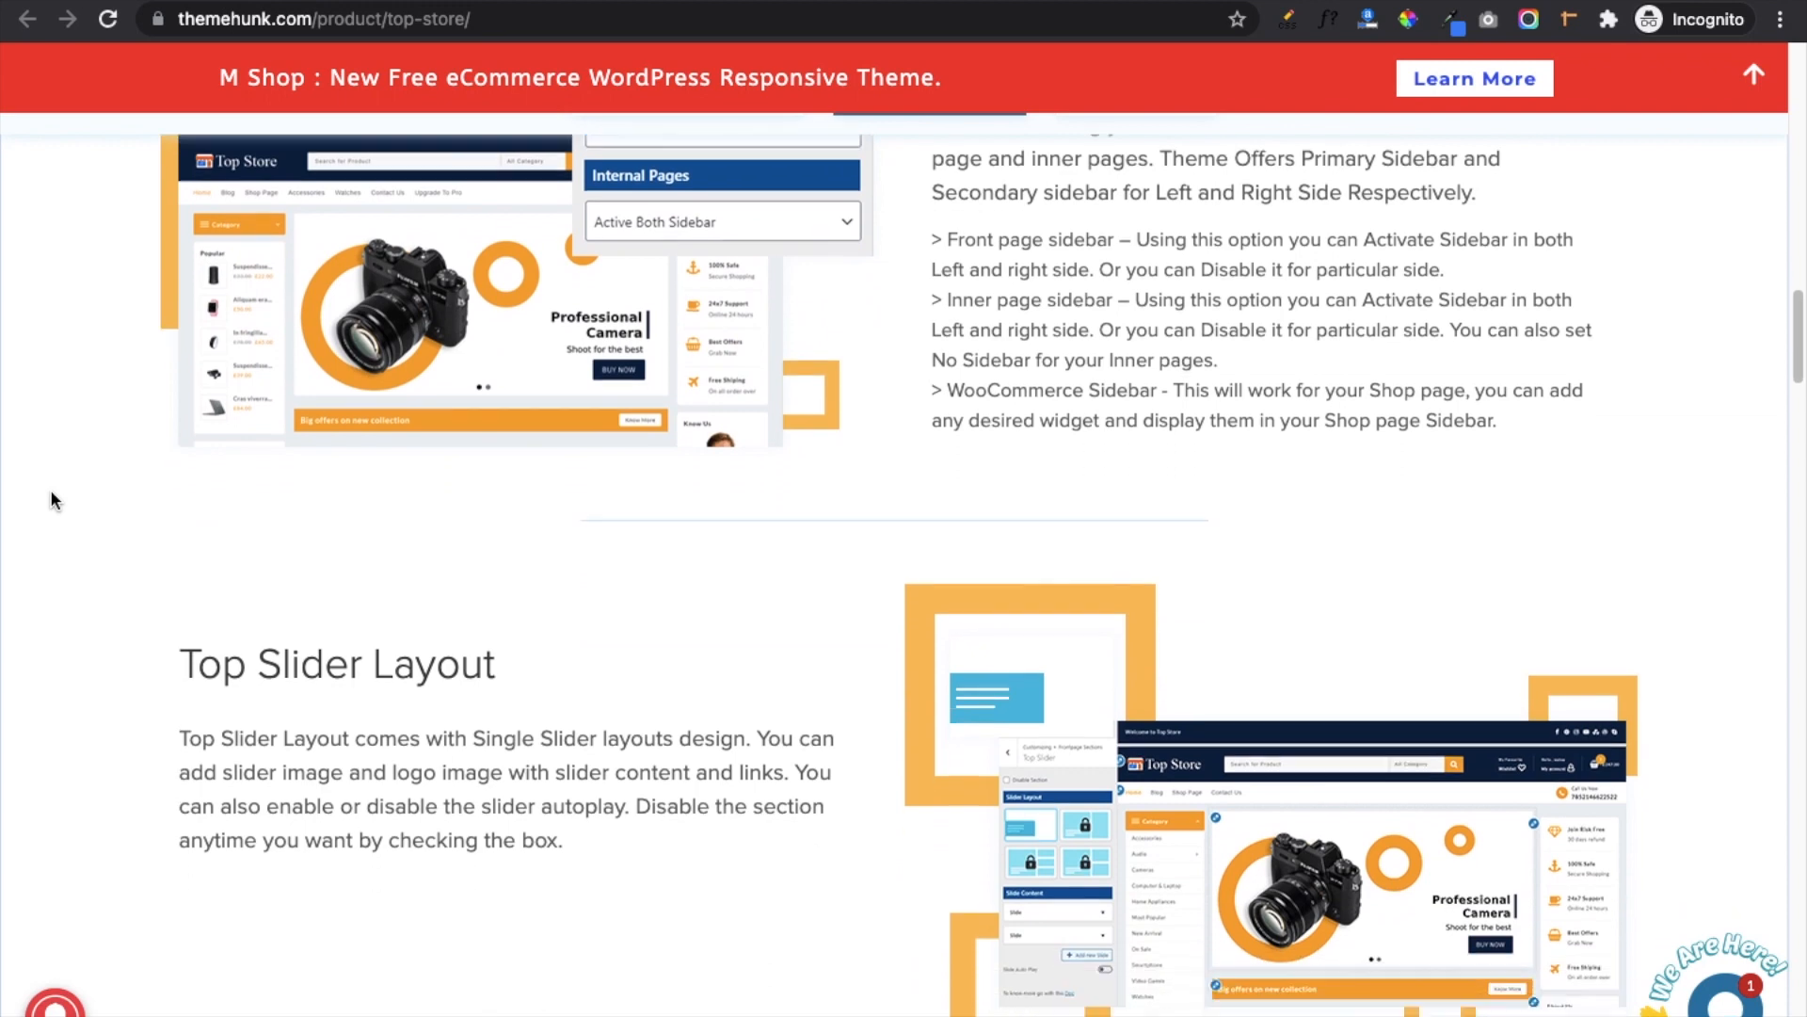
scroll("down", 3)
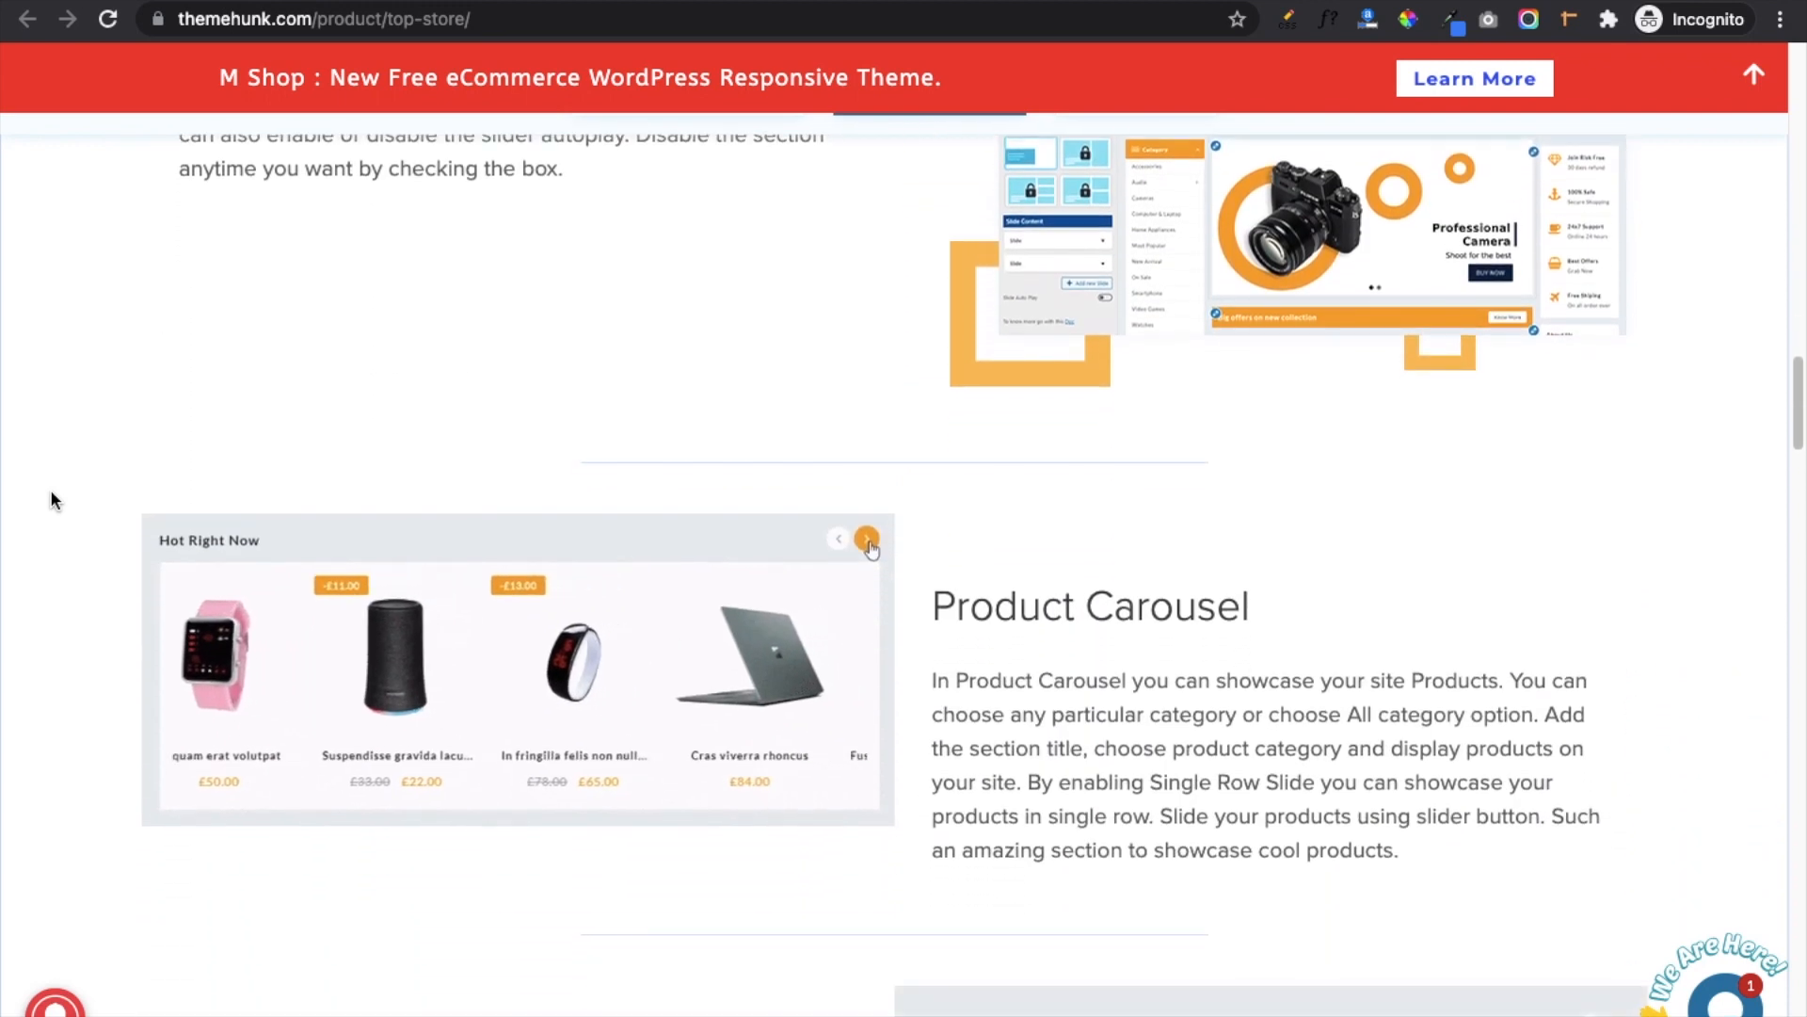
scroll("down", 3)
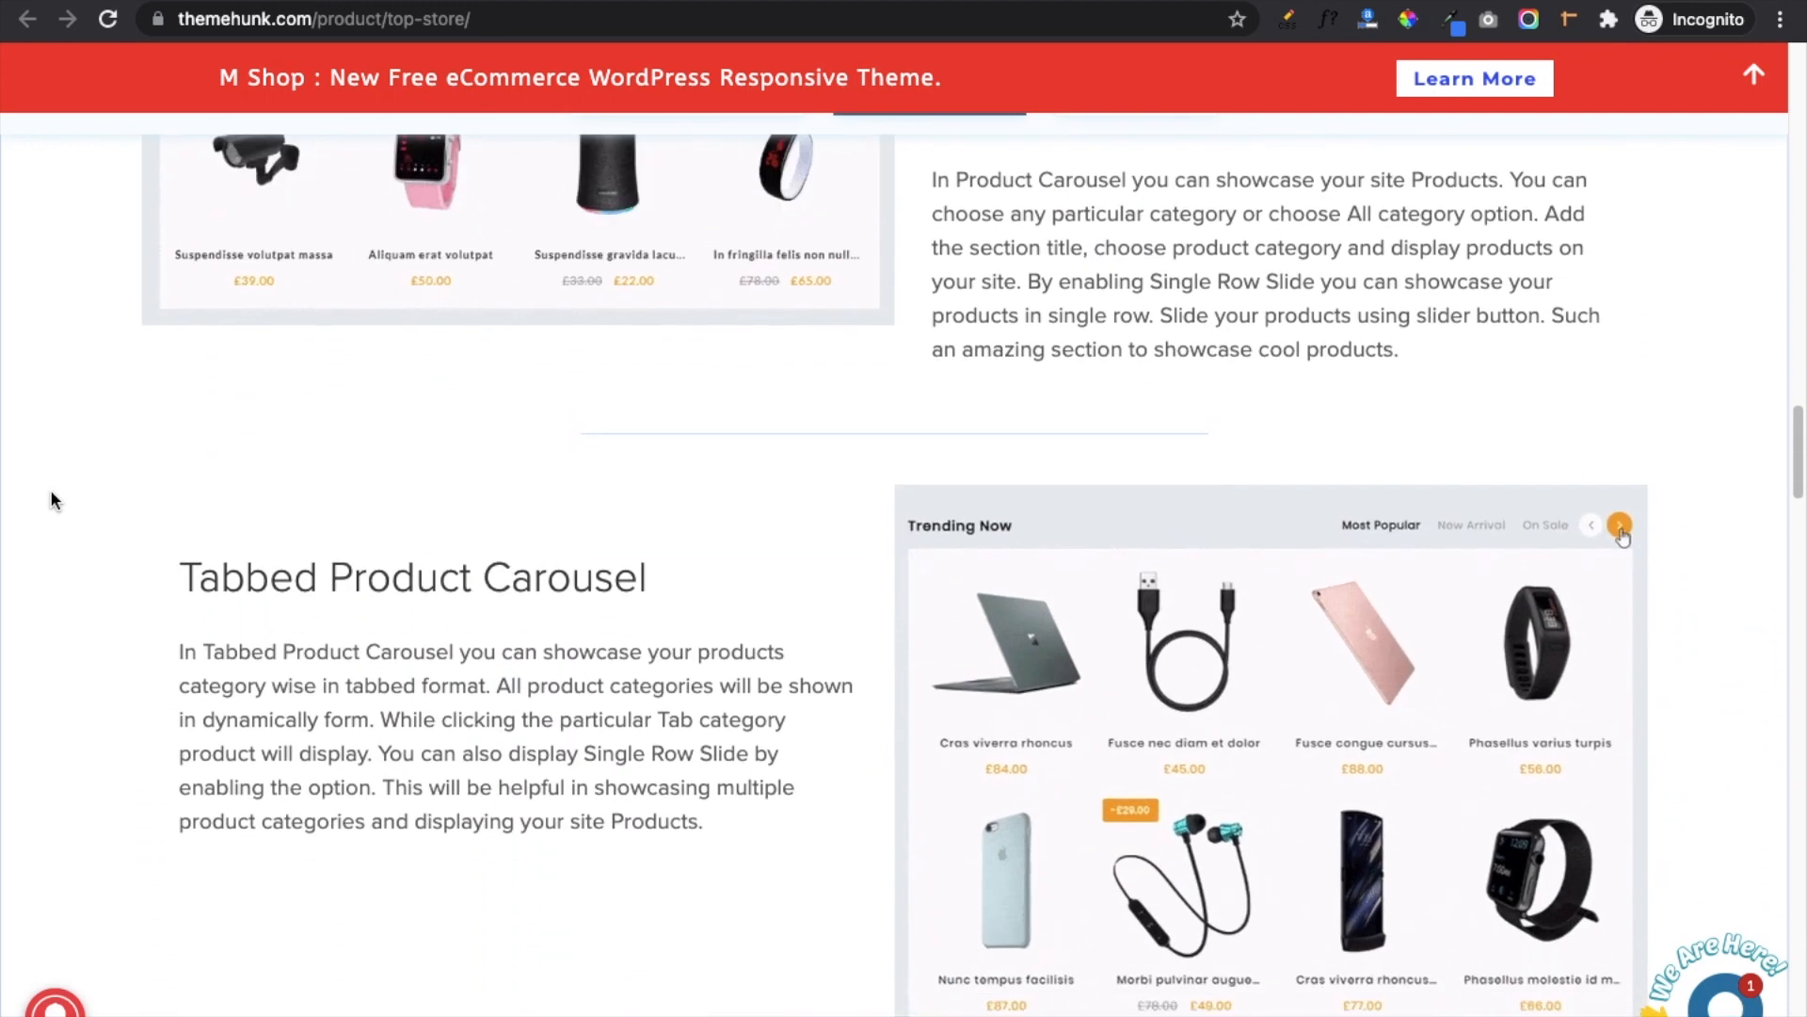
Continue down the feature page to Product Hover Style and Multiple Widget.
scroll("down", 3)
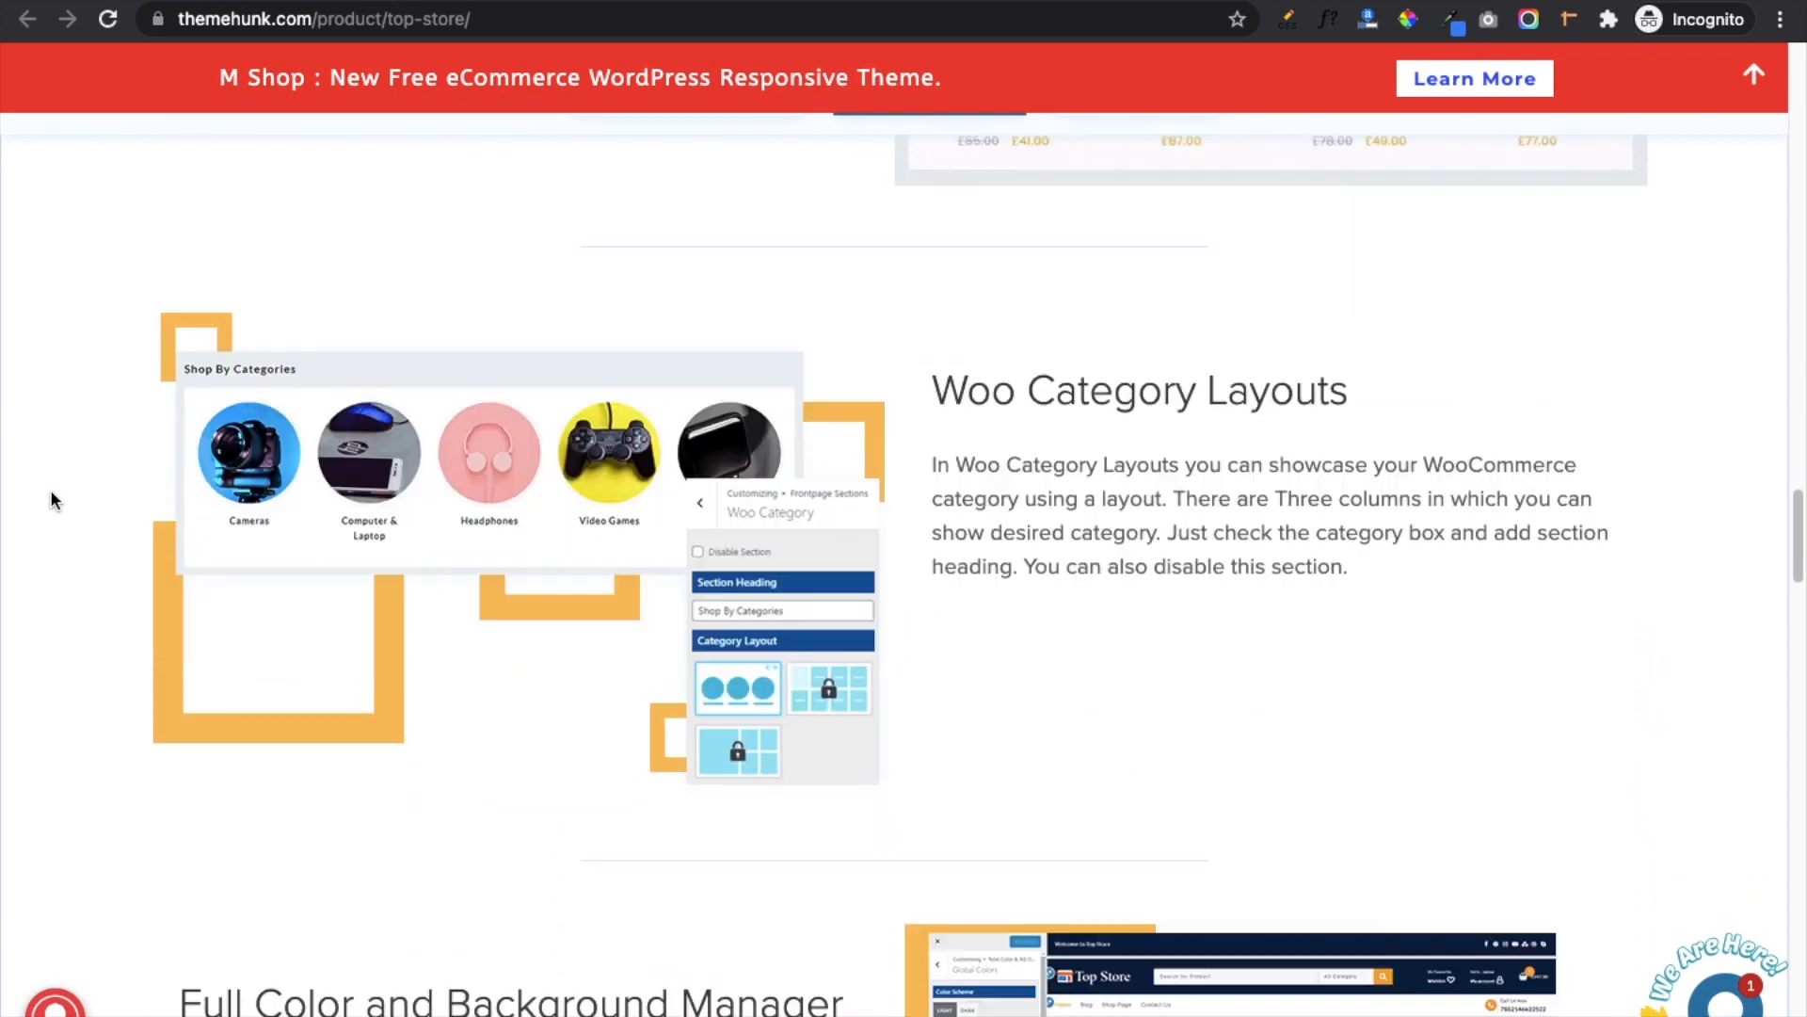
scroll("down", 3)
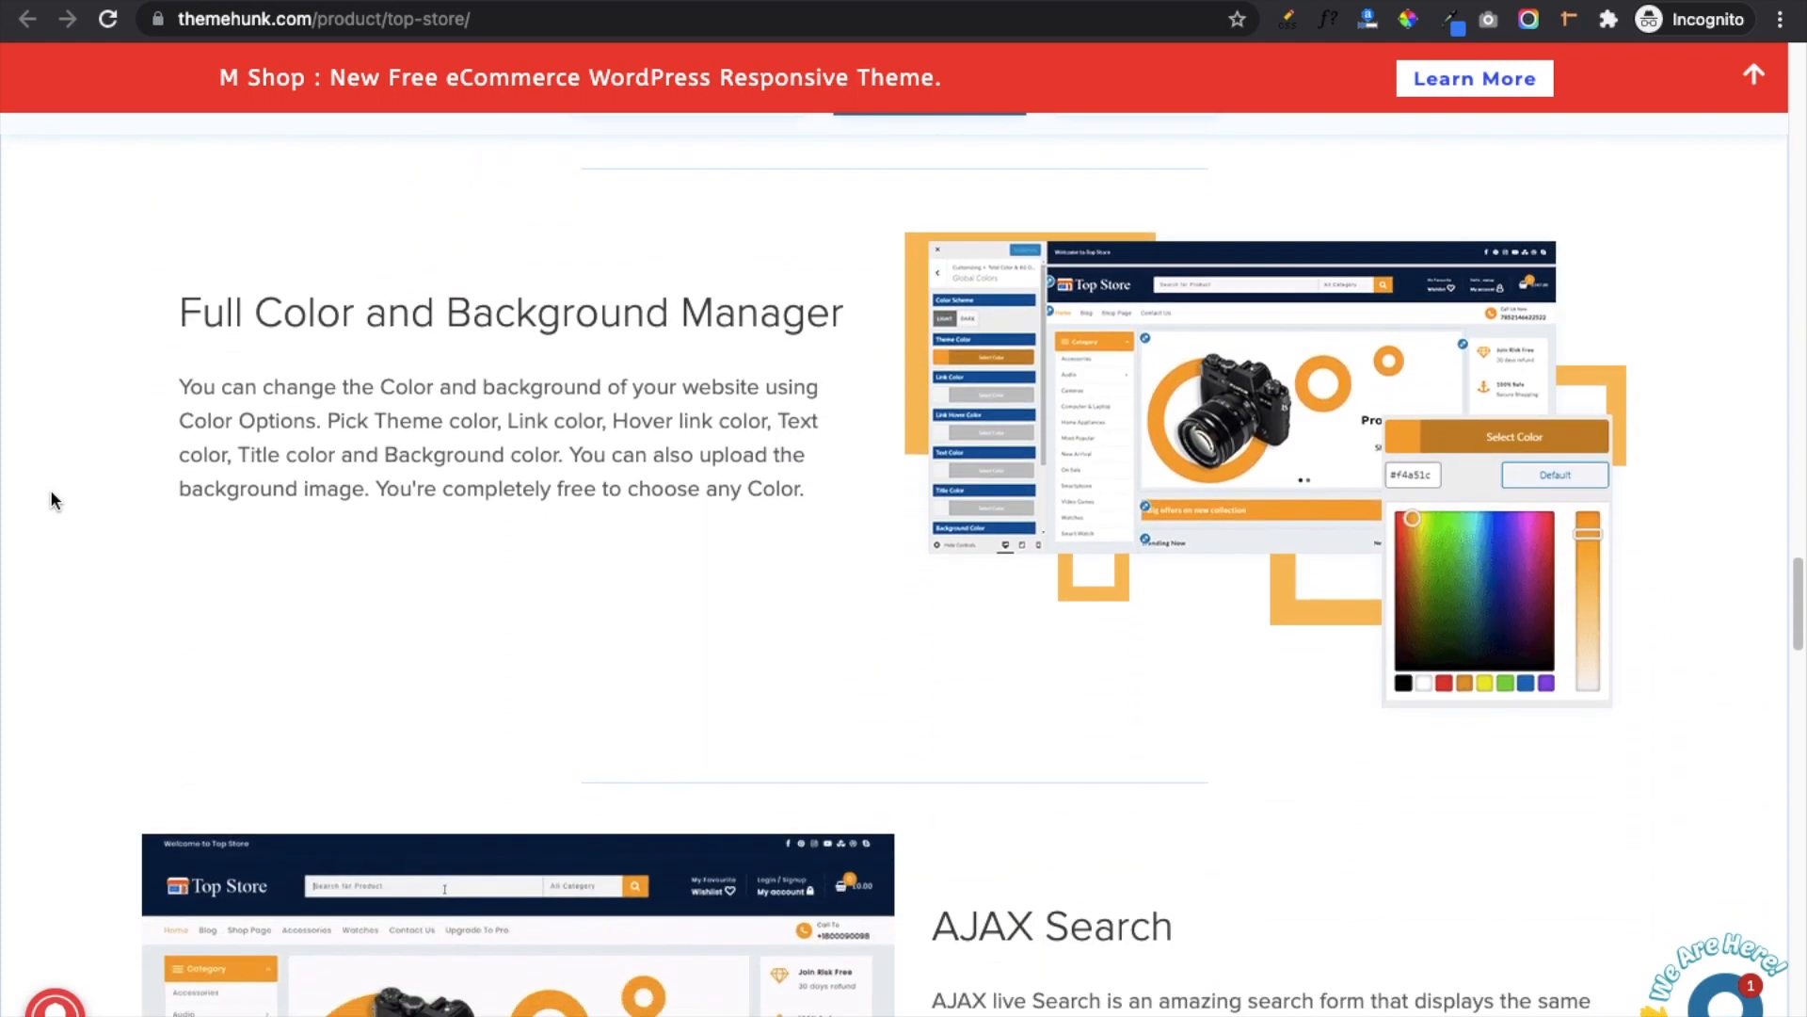
scroll("down", 3)
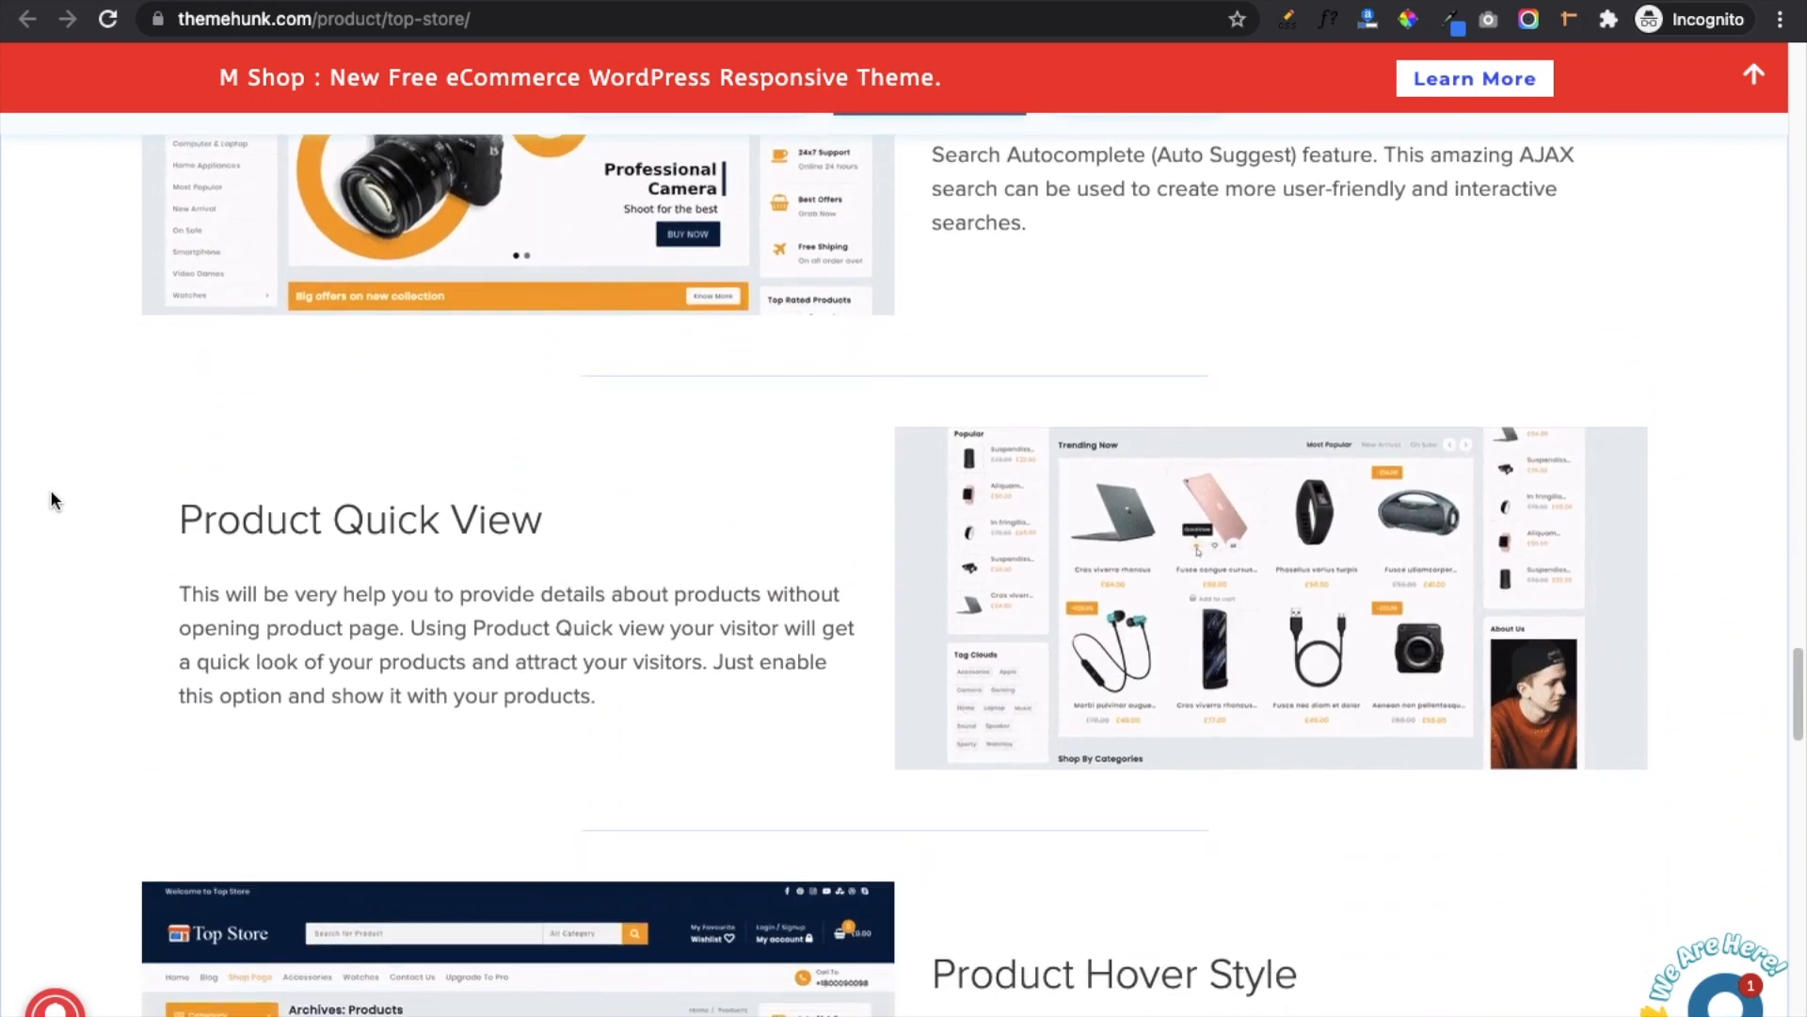
scroll("down", 3)
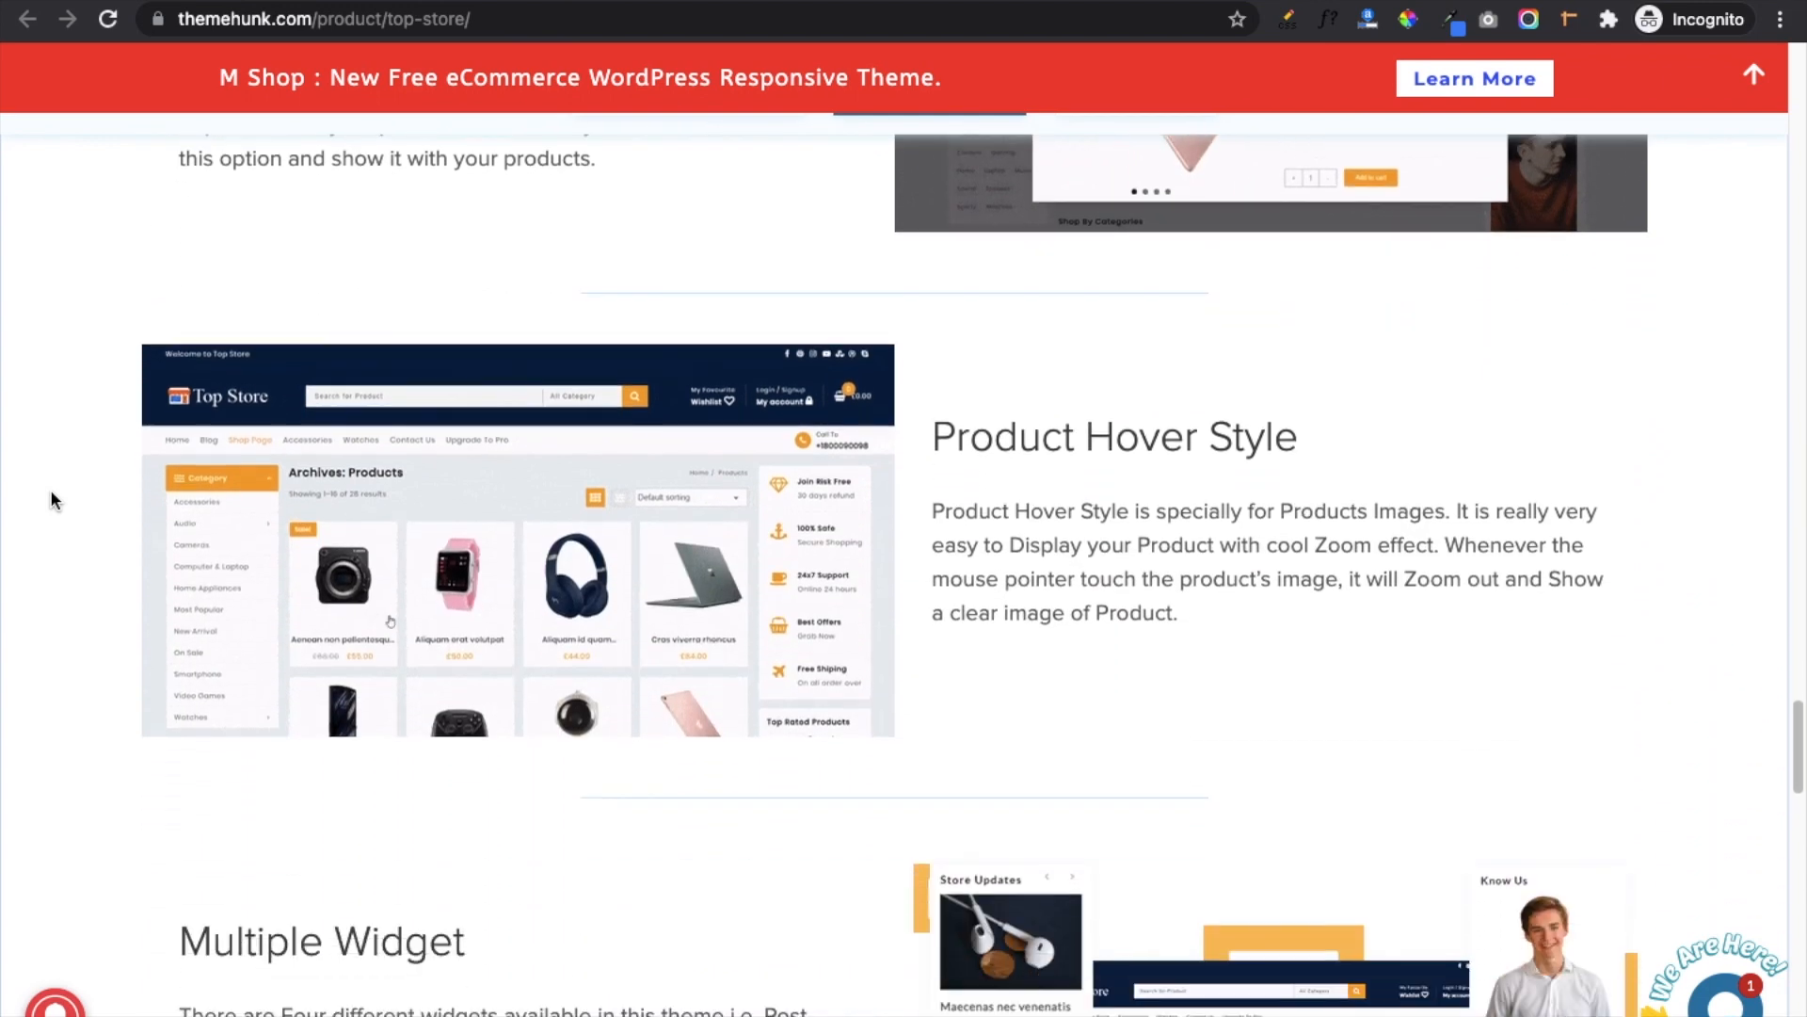
scroll("down", 3)
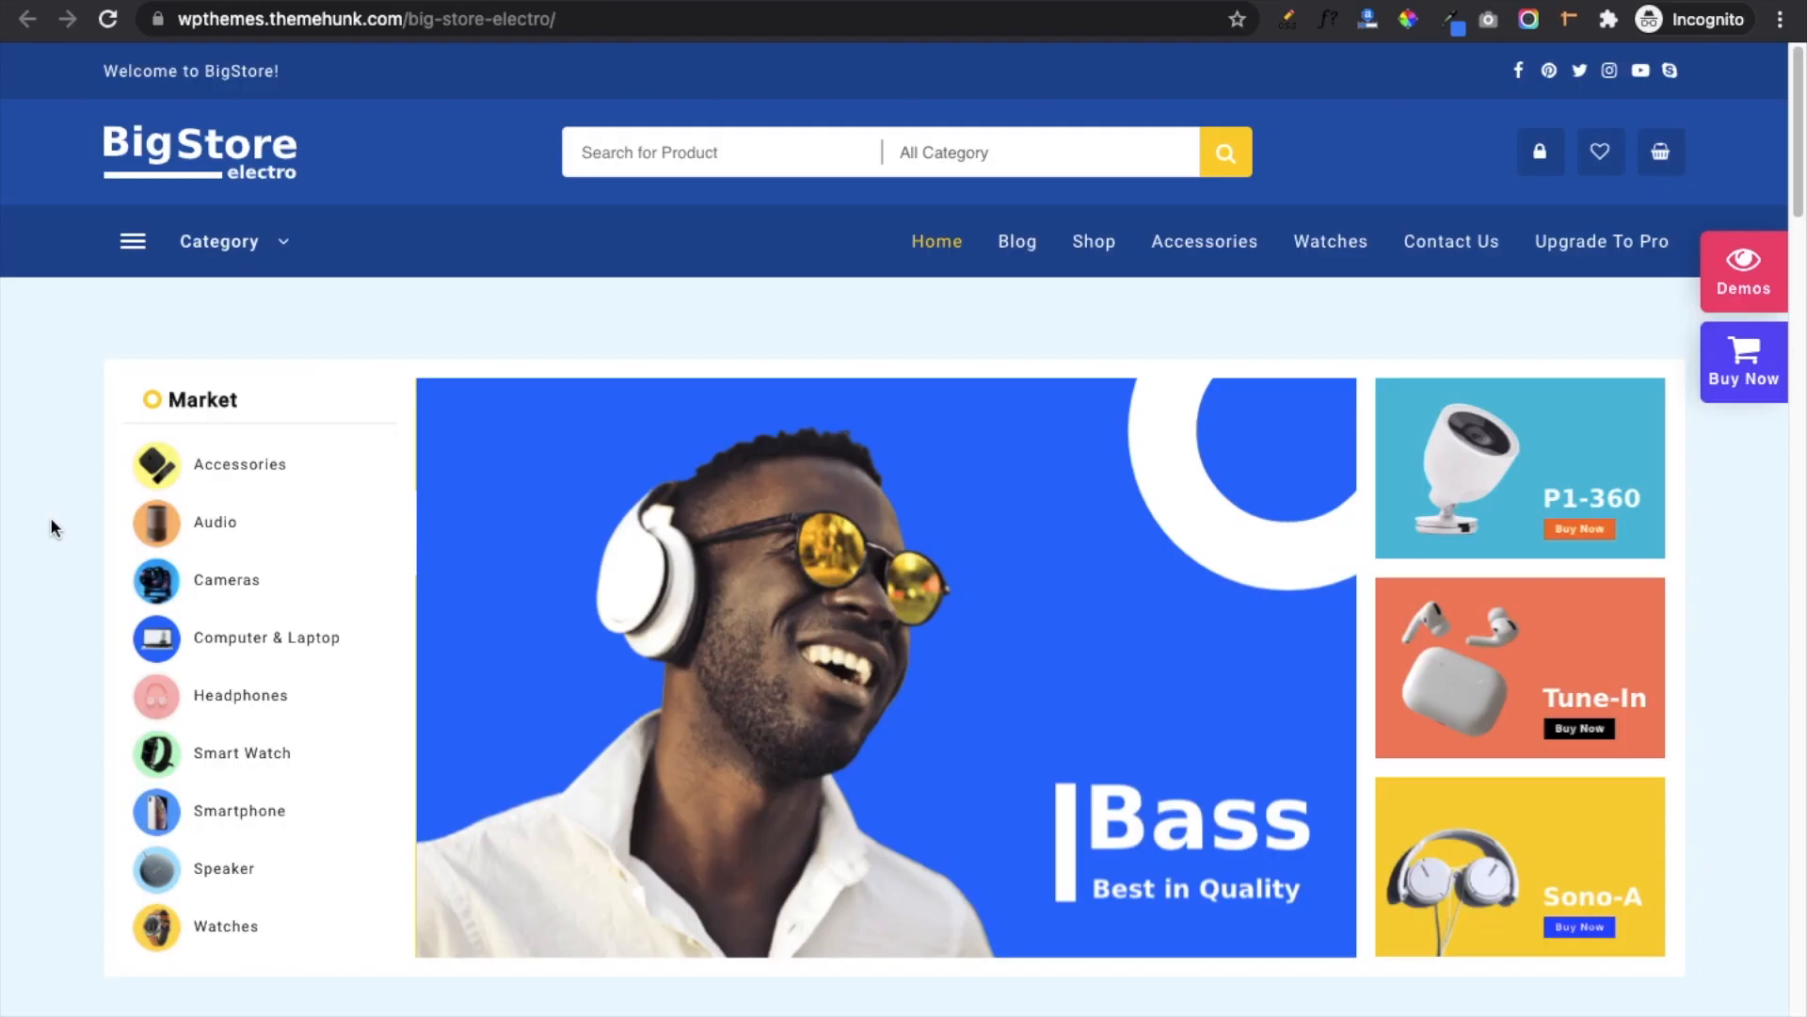
Scroll the Big Store Electro demo storefront down to Latest Tech and Choose Category.
scroll("down", 3)
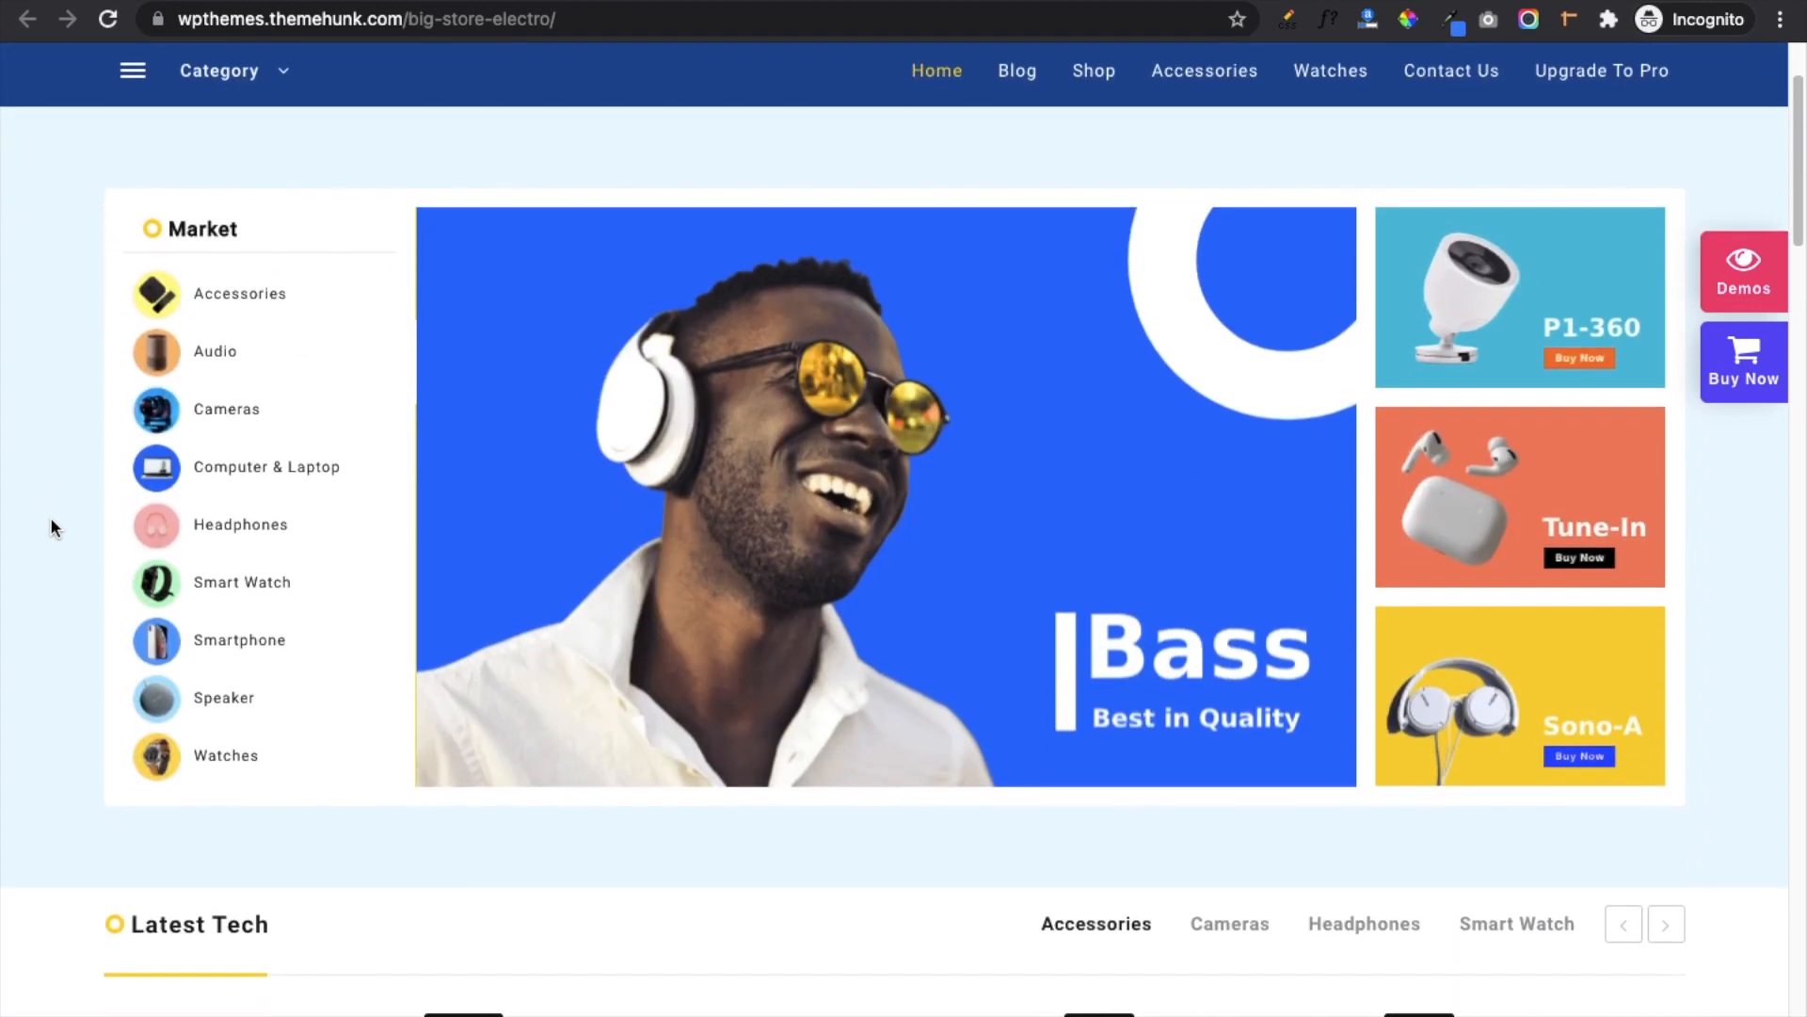
scroll("down", 3)
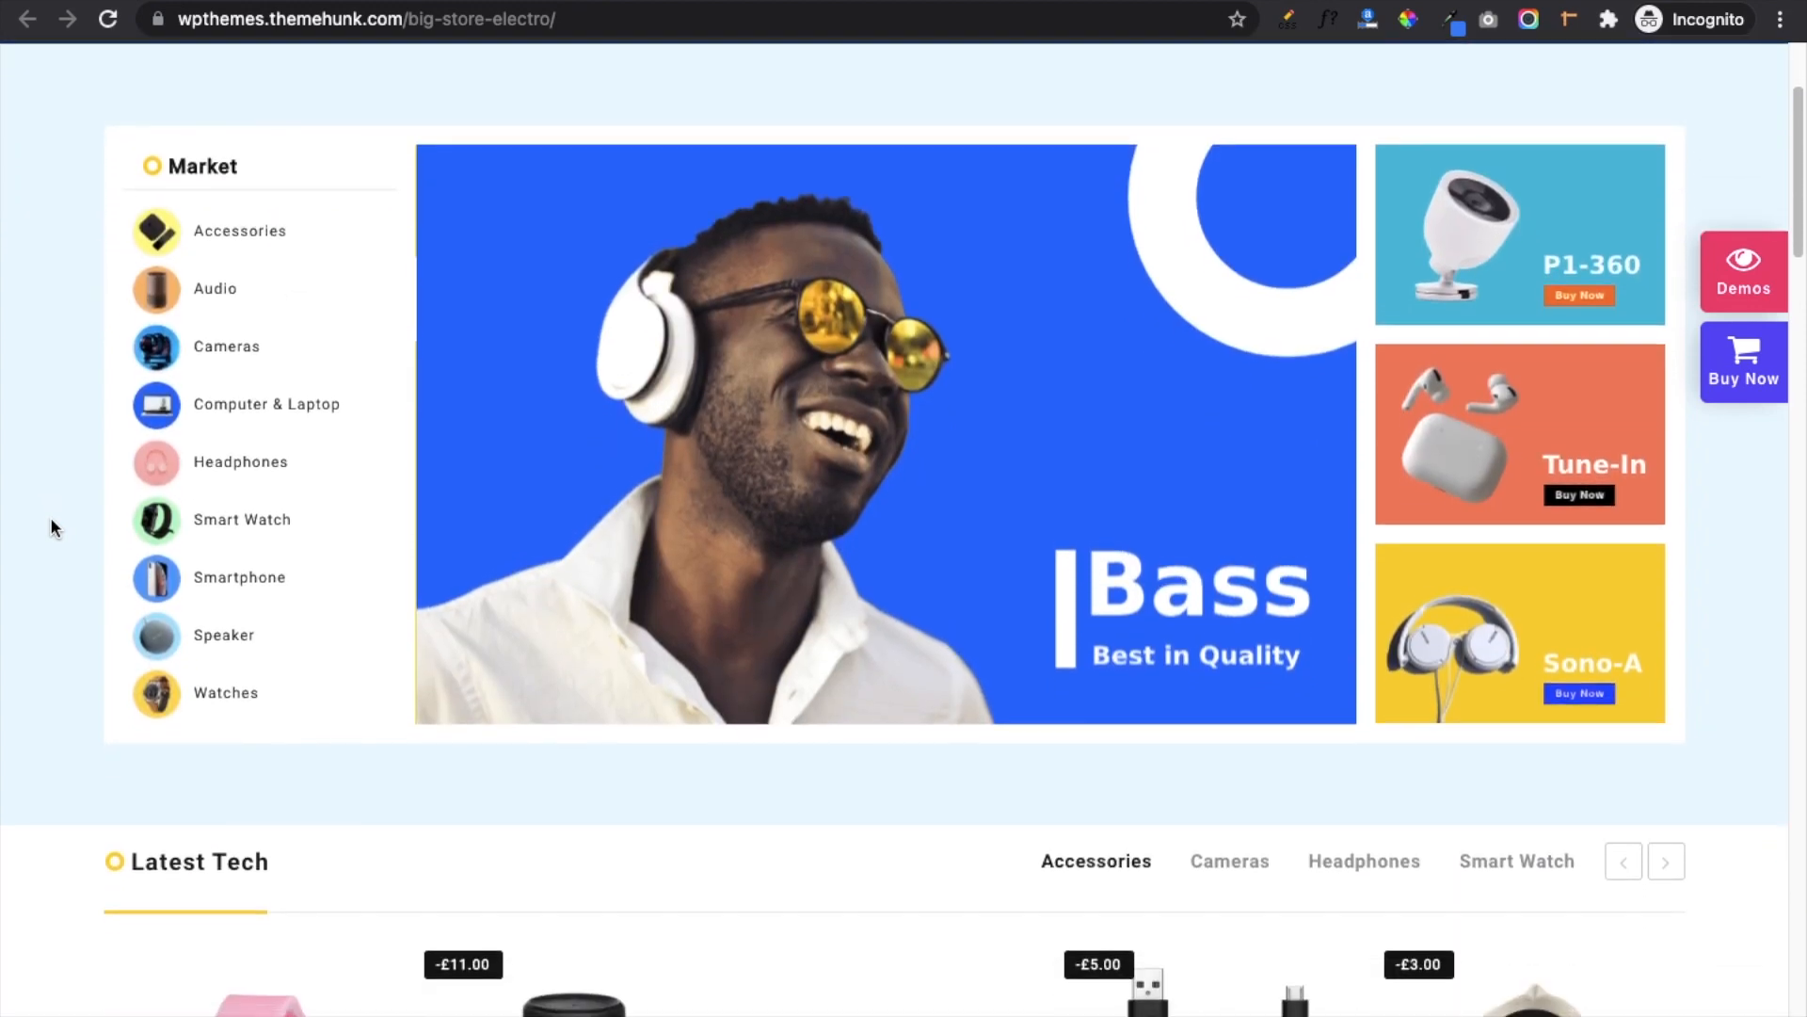
scroll("down", 3)
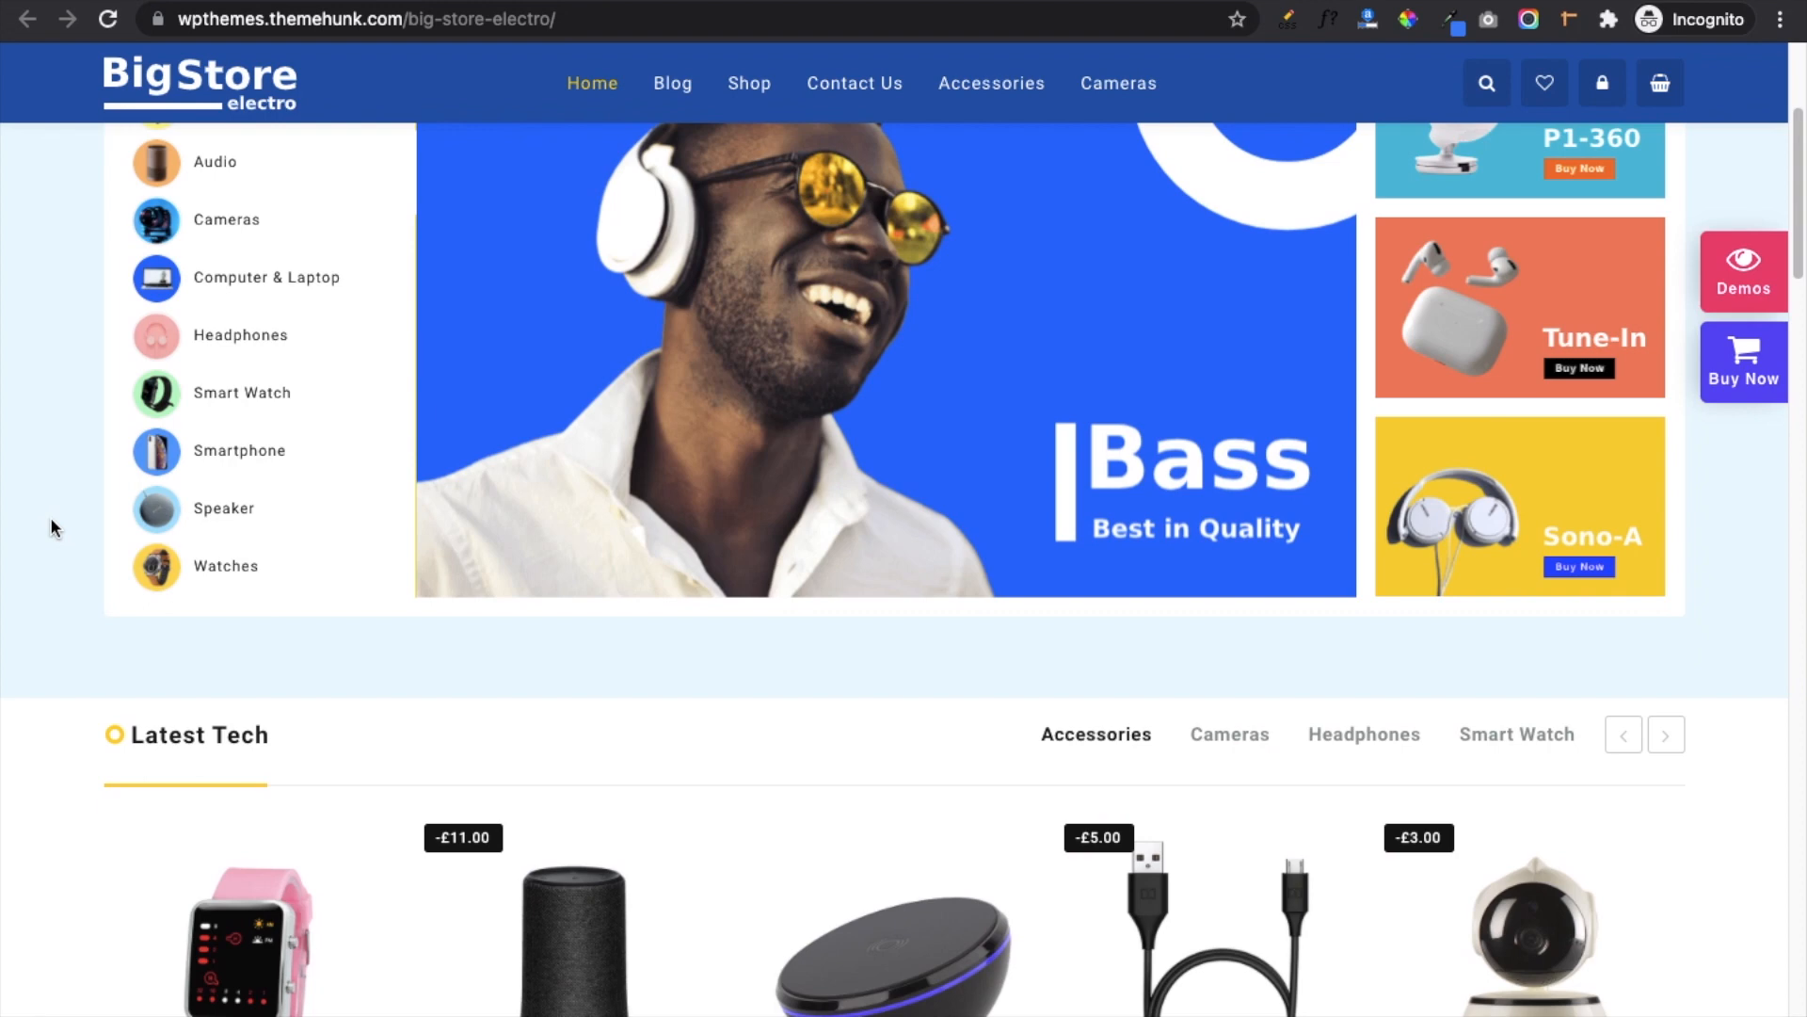
scroll("down", 3)
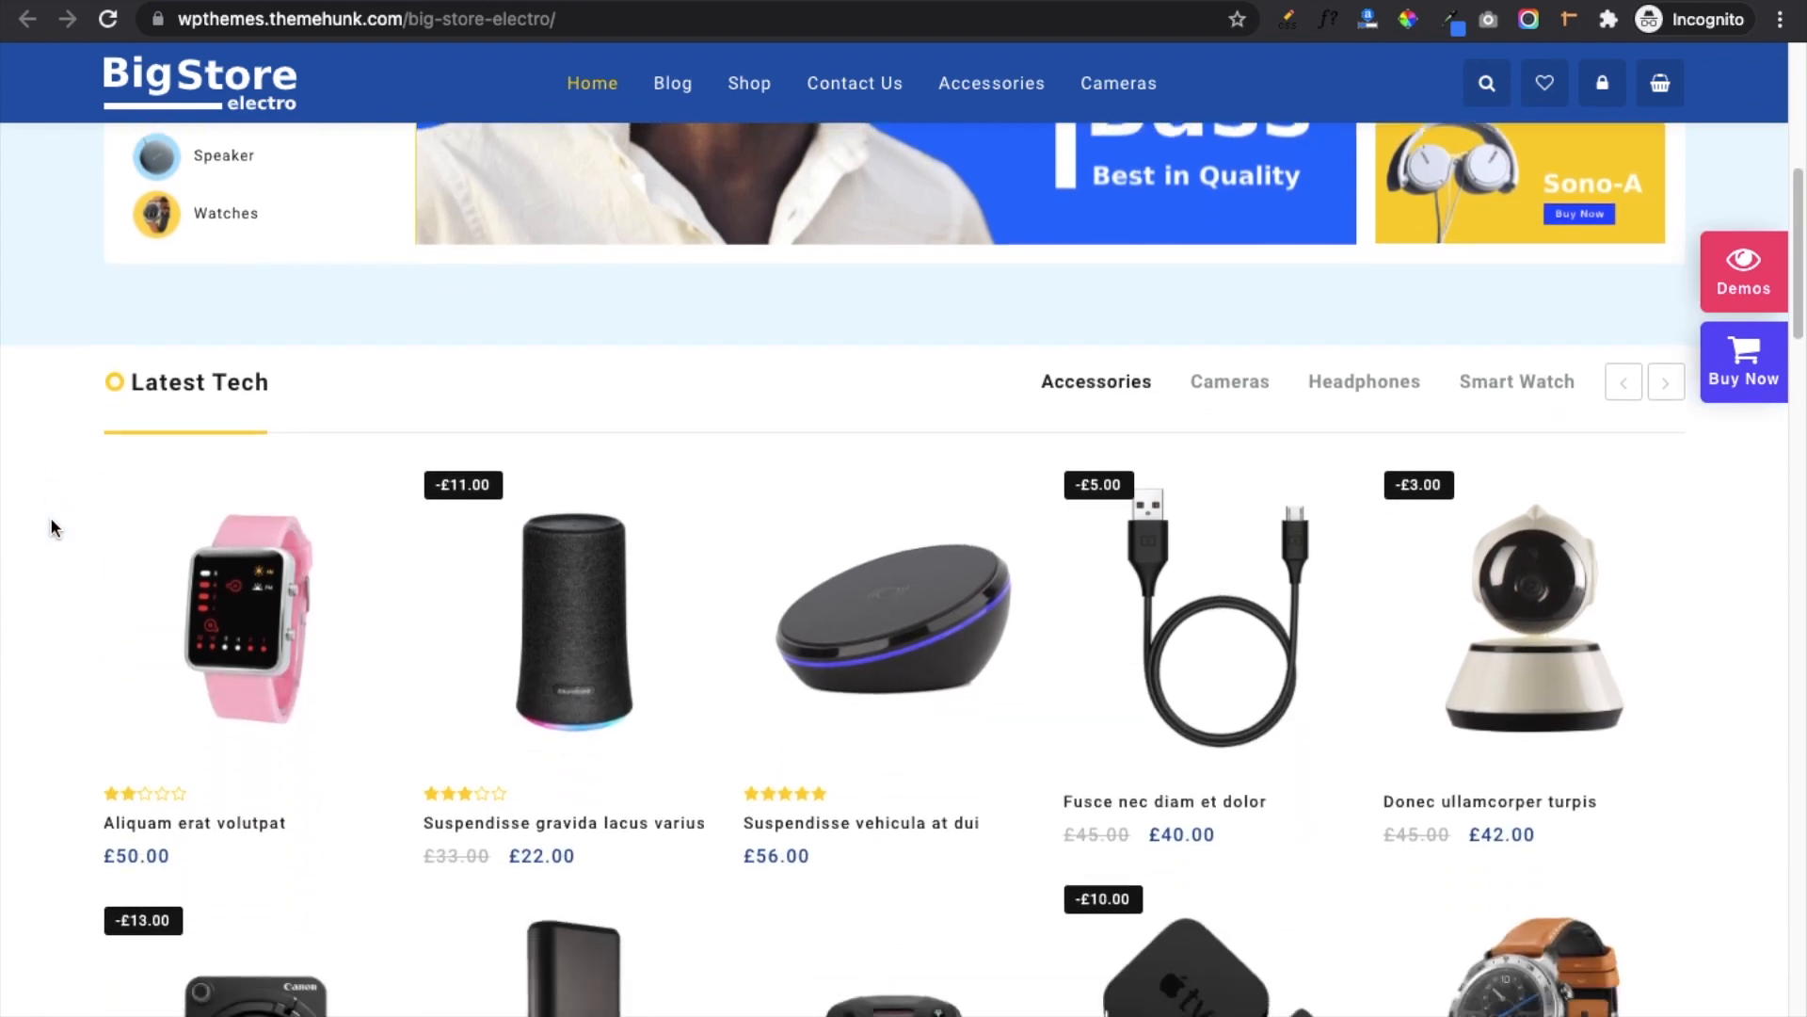
Scroll the Big Store product page's features down to Quick View and AJAX Search.
scroll("down", 3)
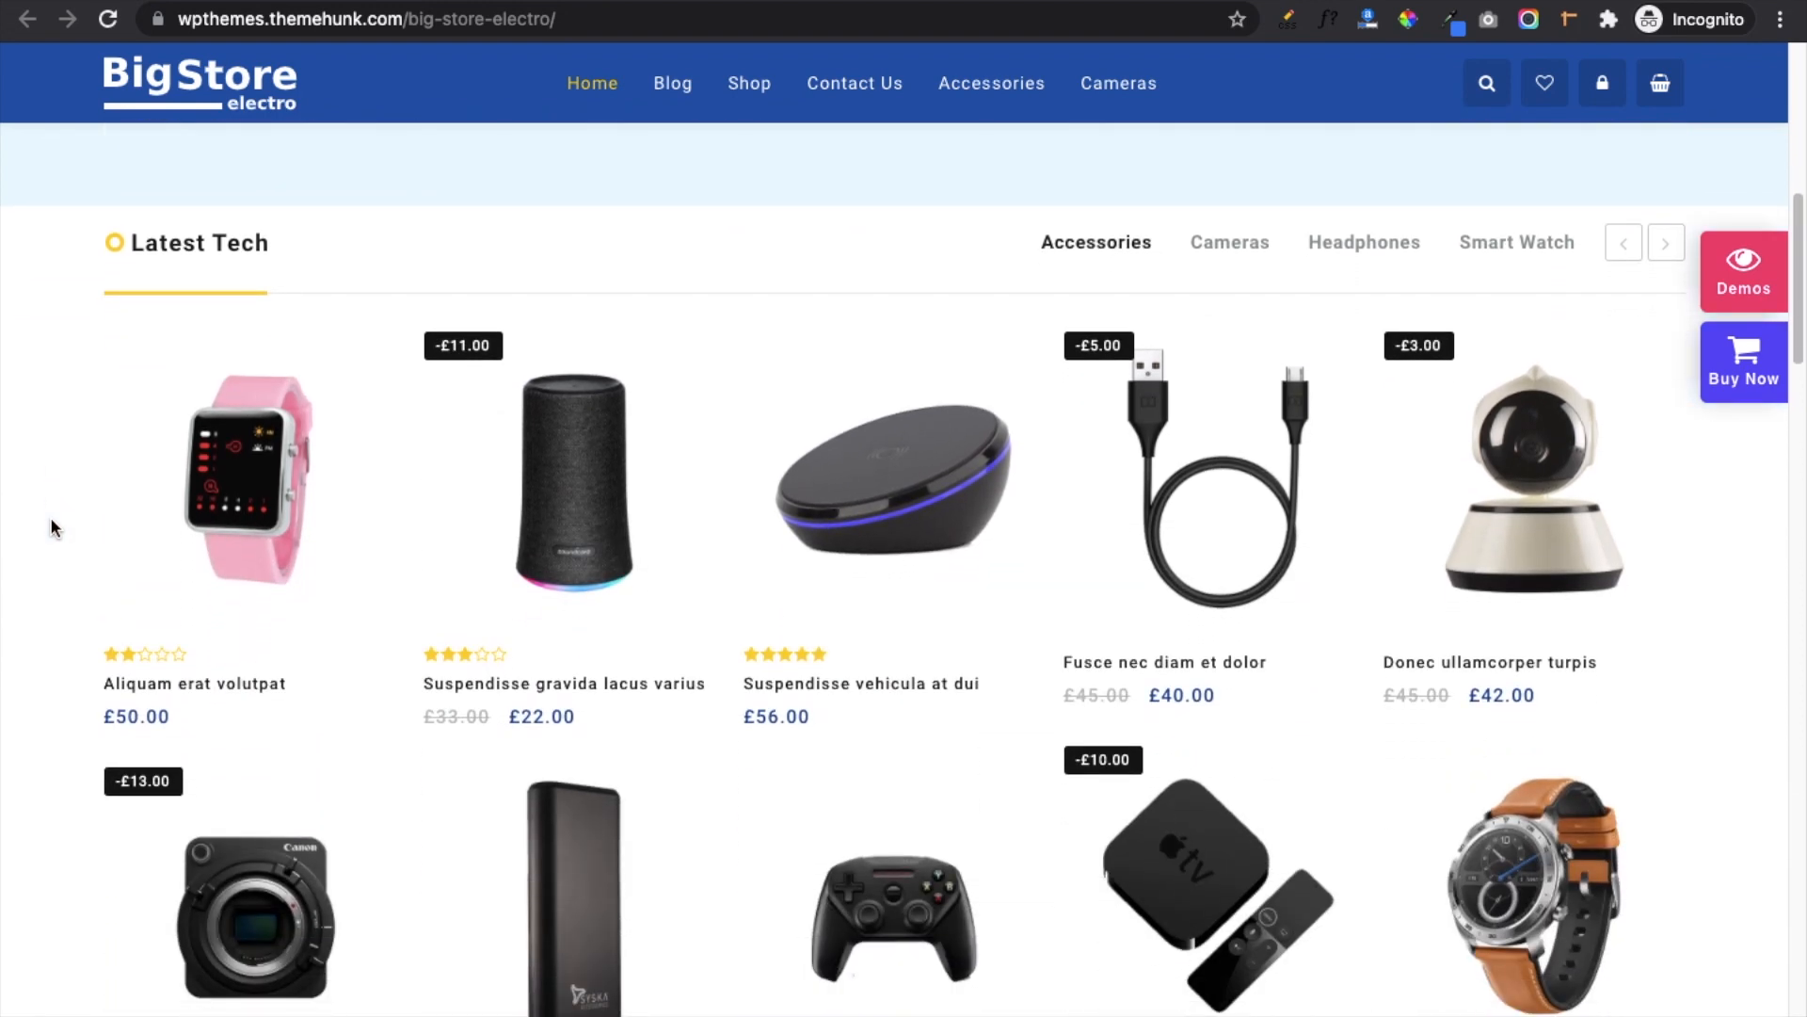
scroll("down", 3)
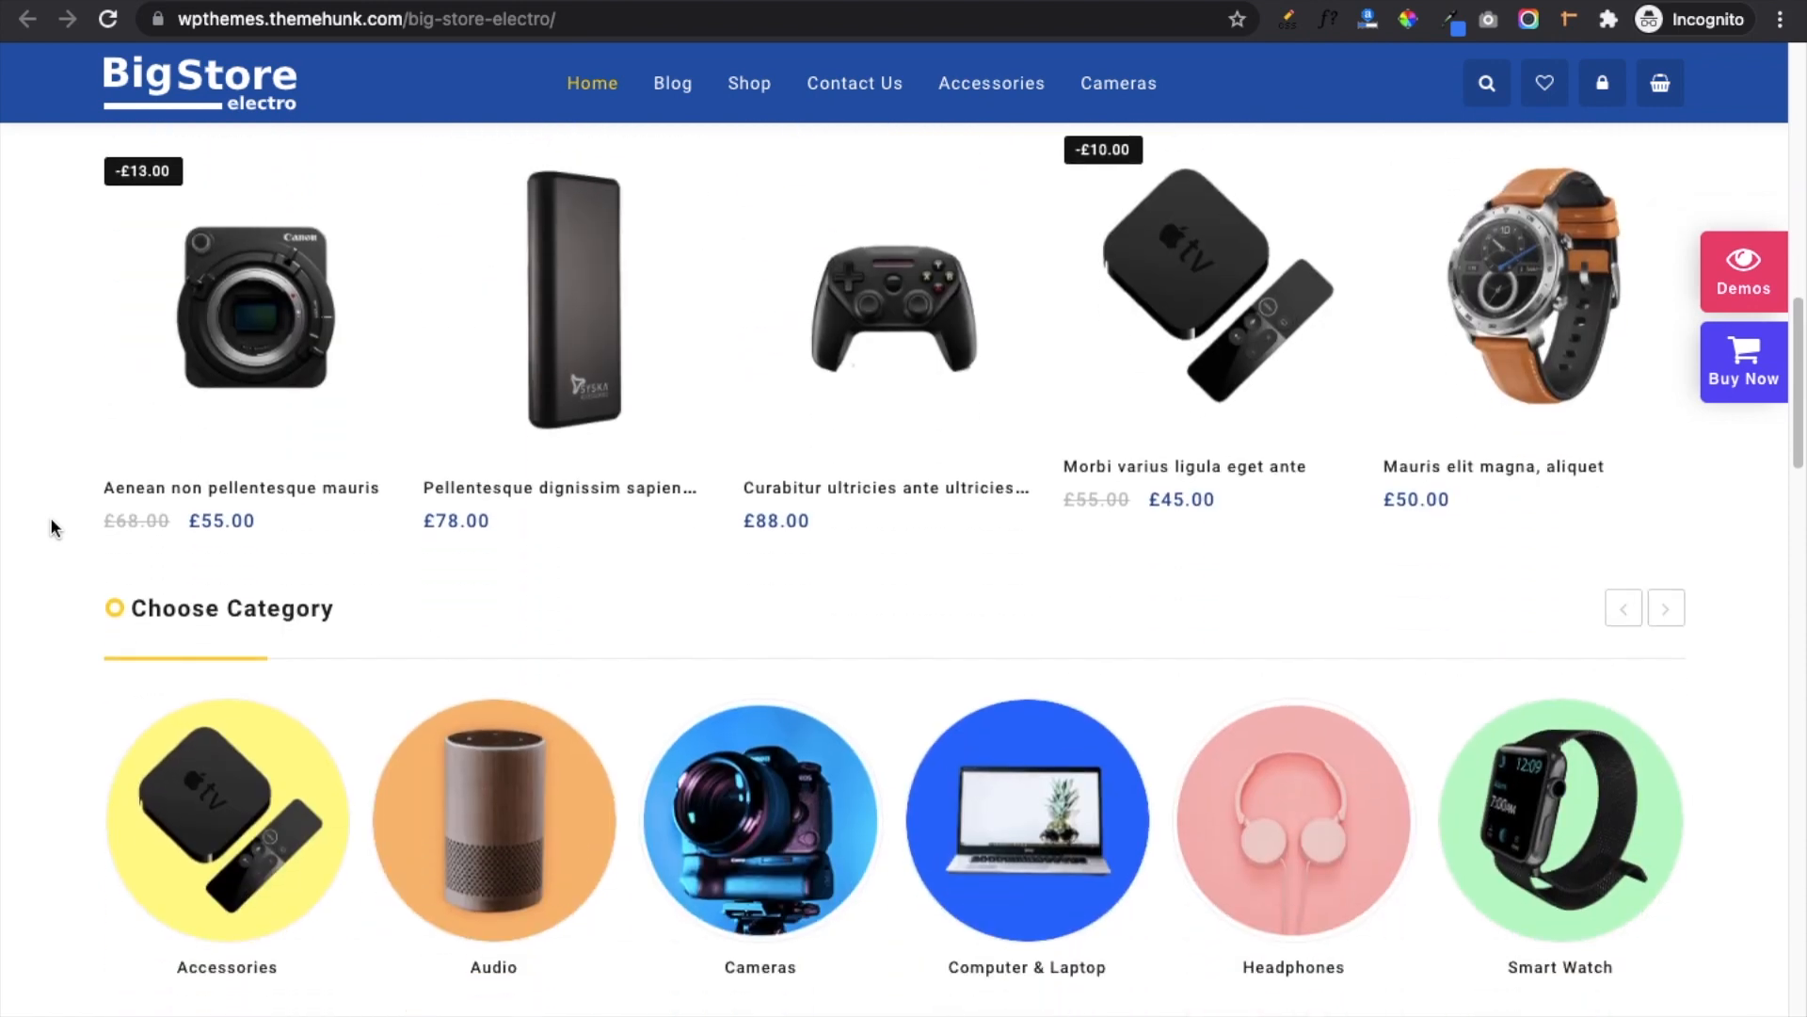
scroll("down", 3)
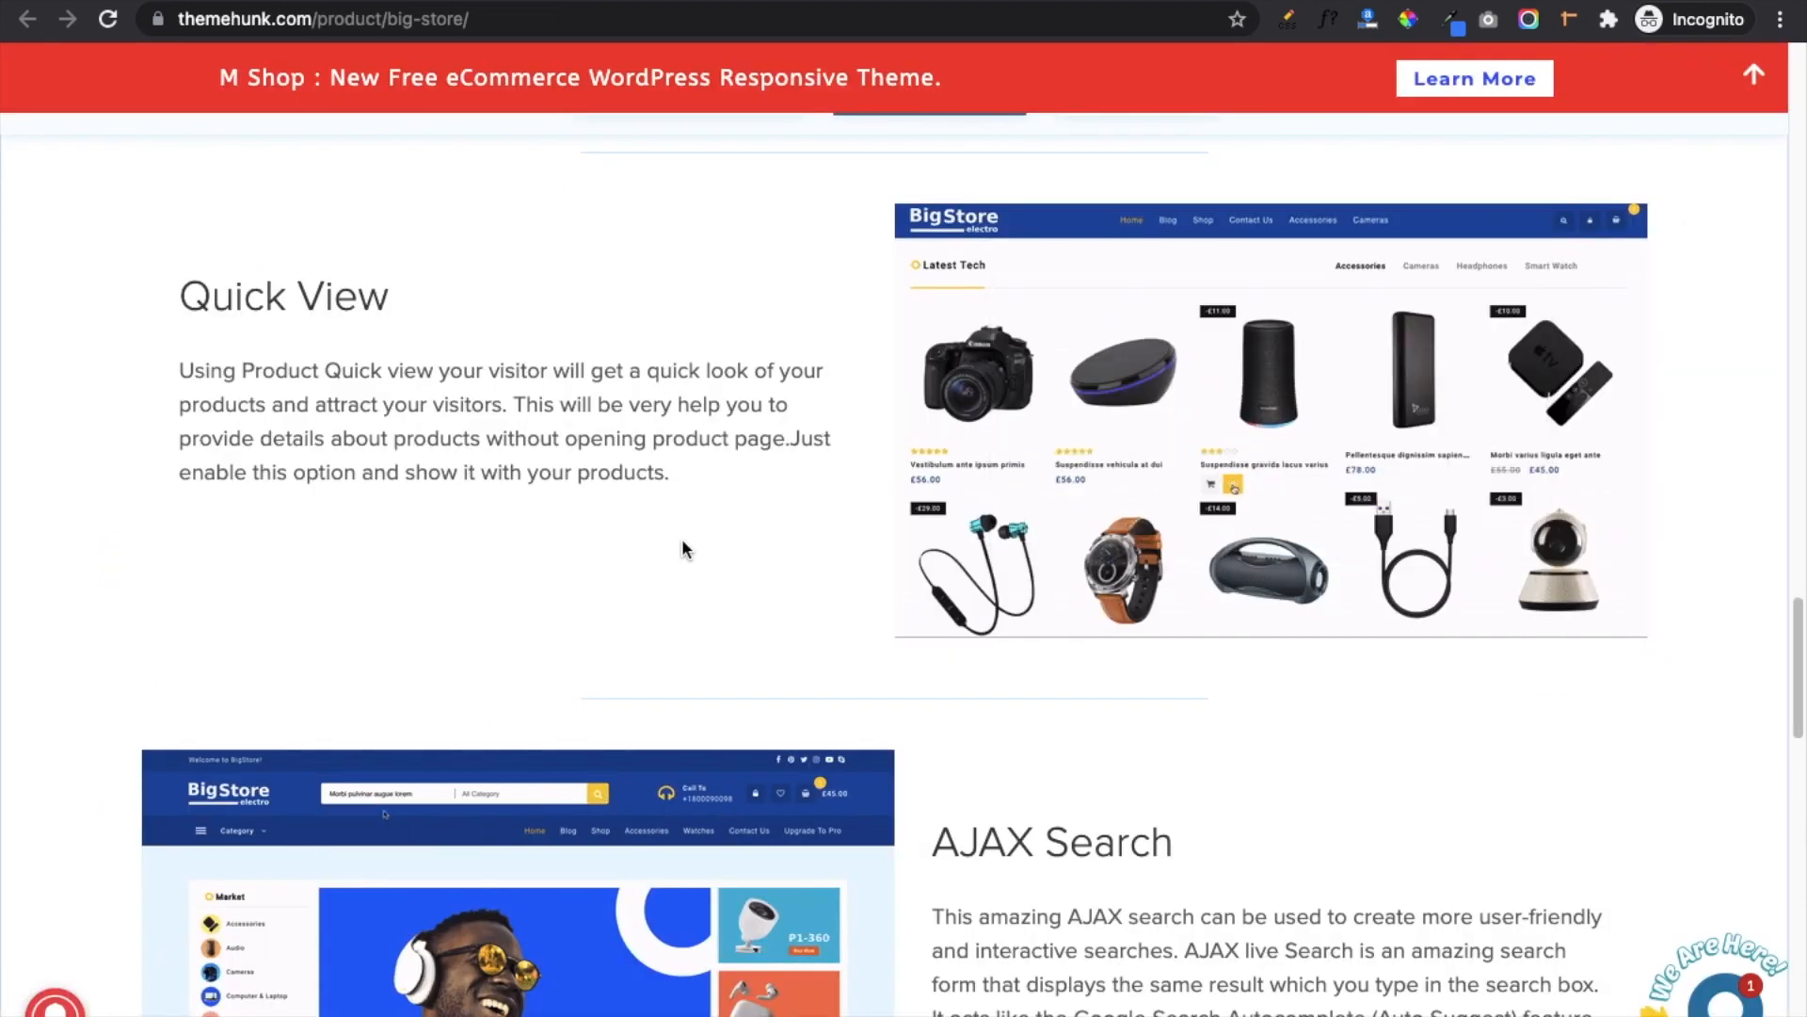
scroll("down", 3)
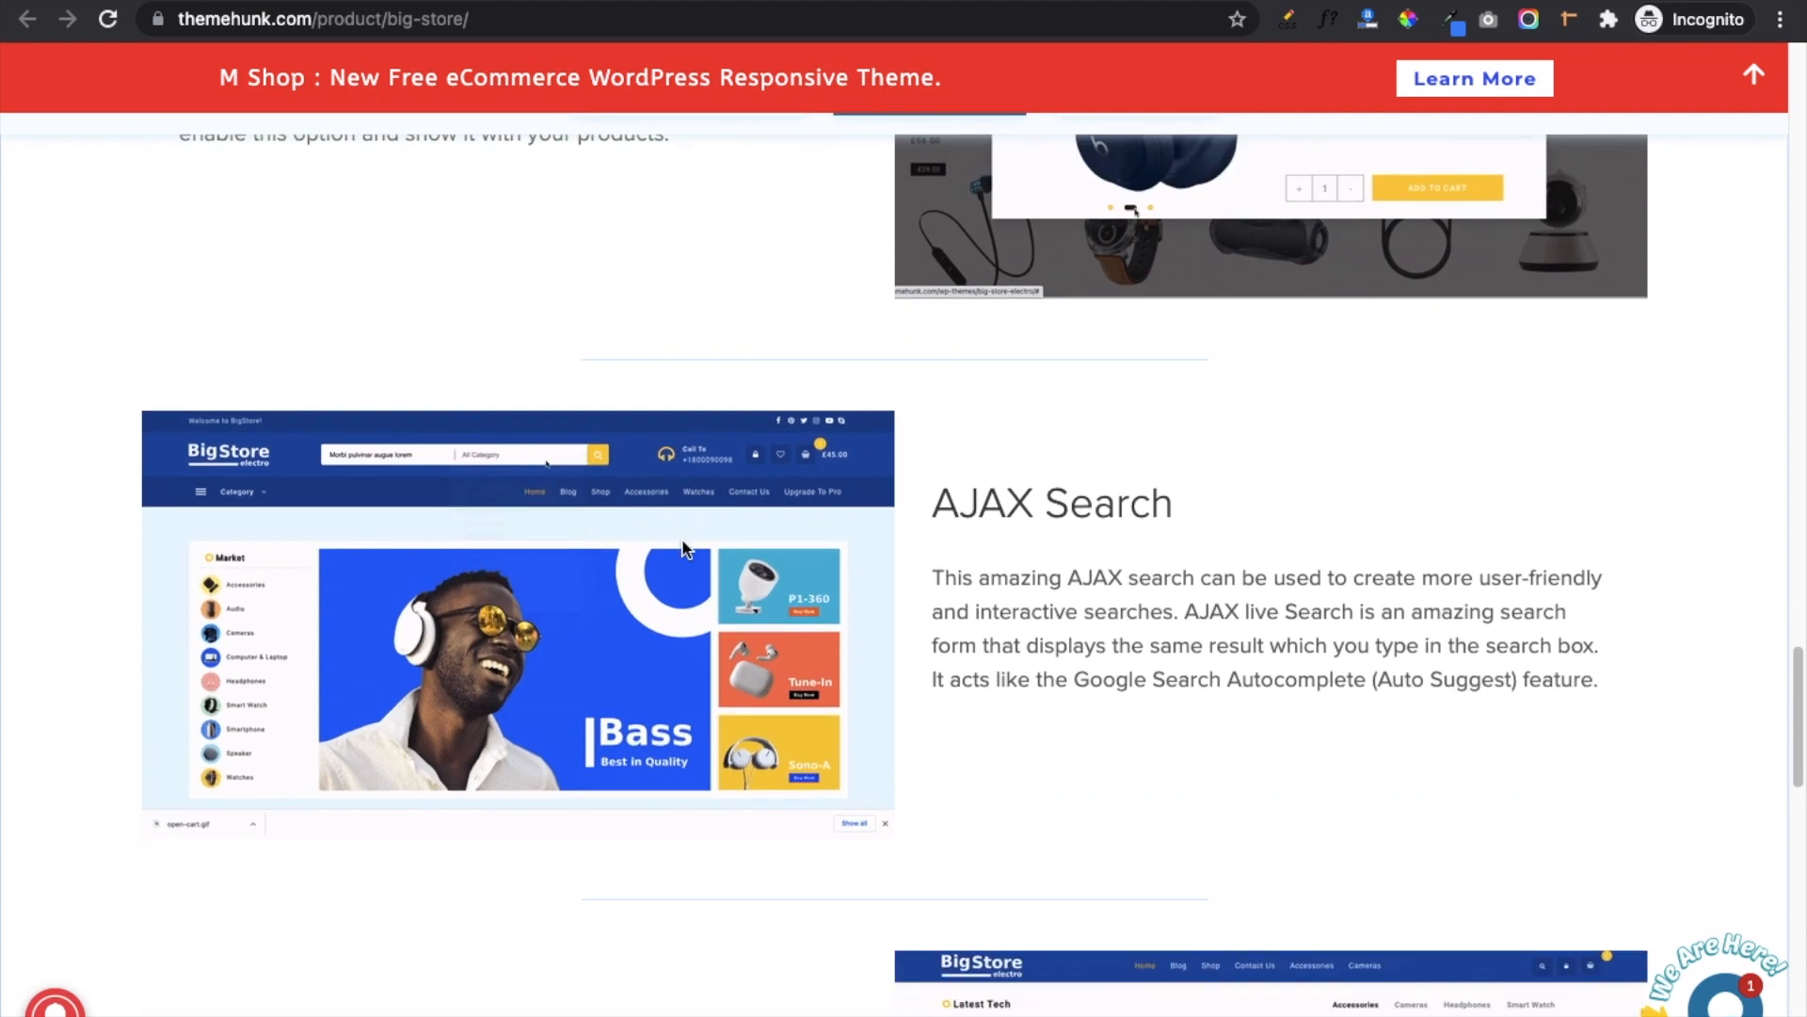